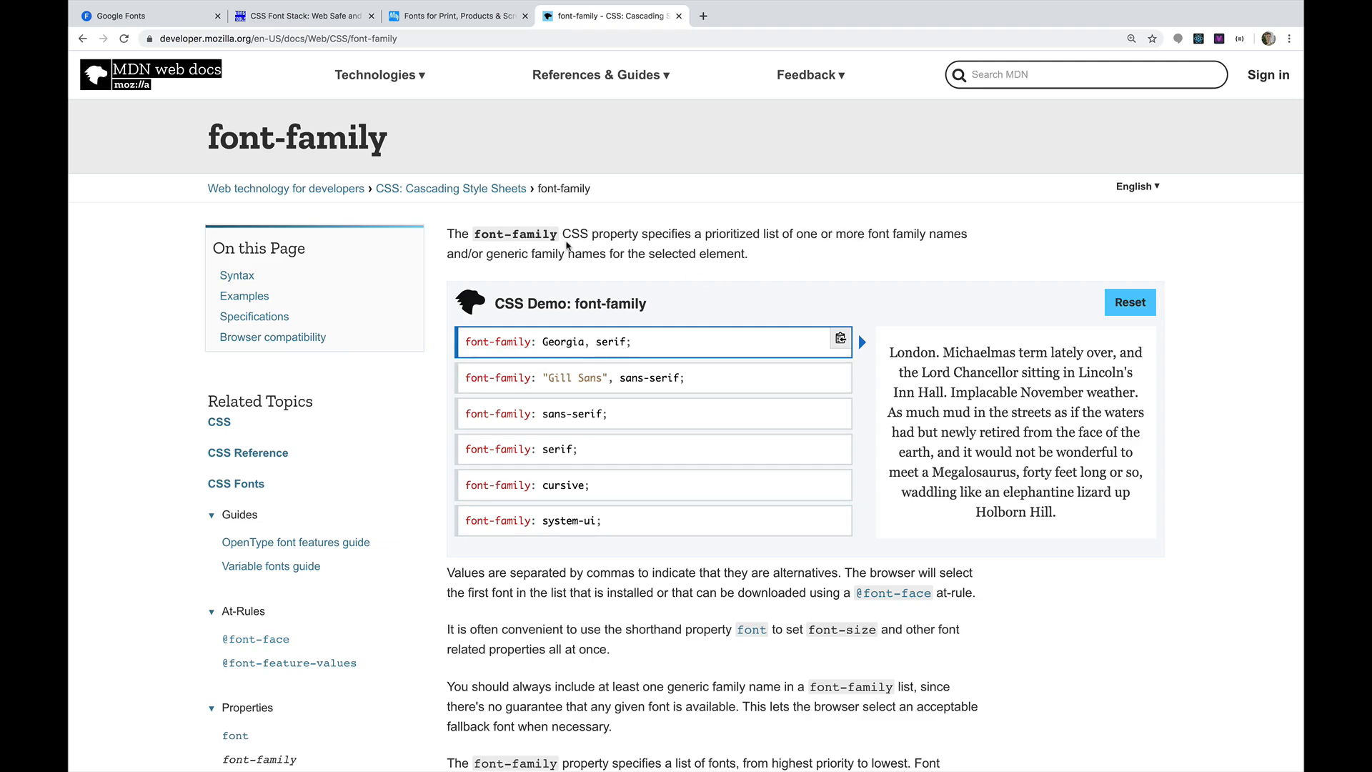
Scroll MDN's font-family article to the common font family stacks and their rendered samples
scroll("down", 3)
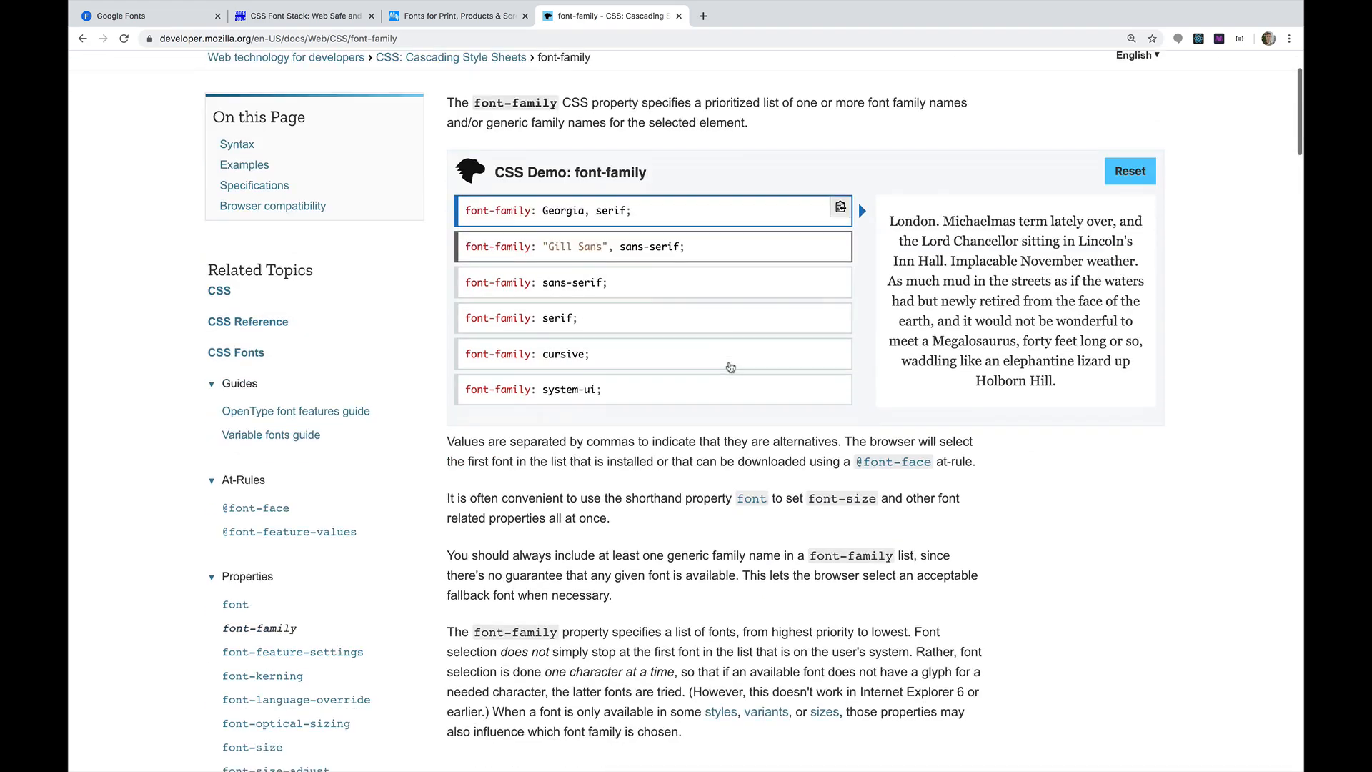
scroll("down", 3)
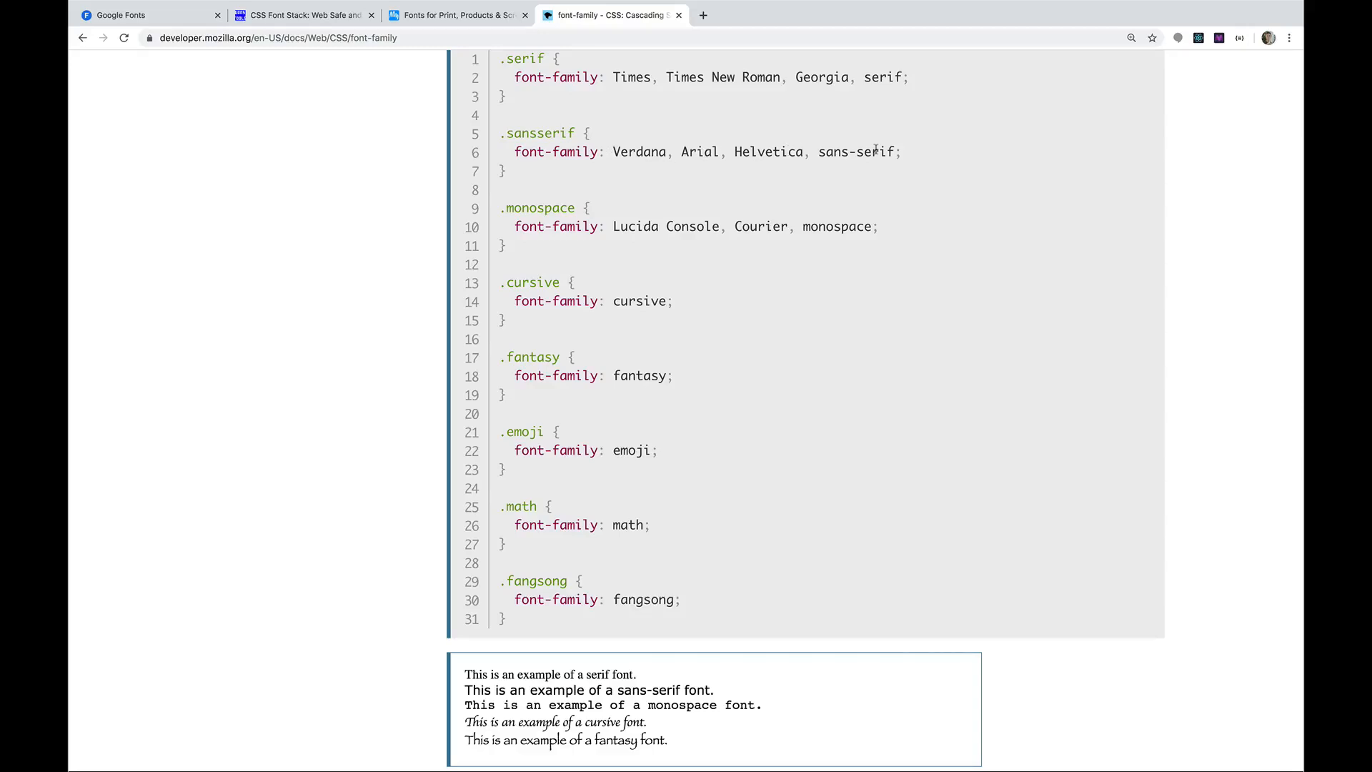
double_click(699, 151)
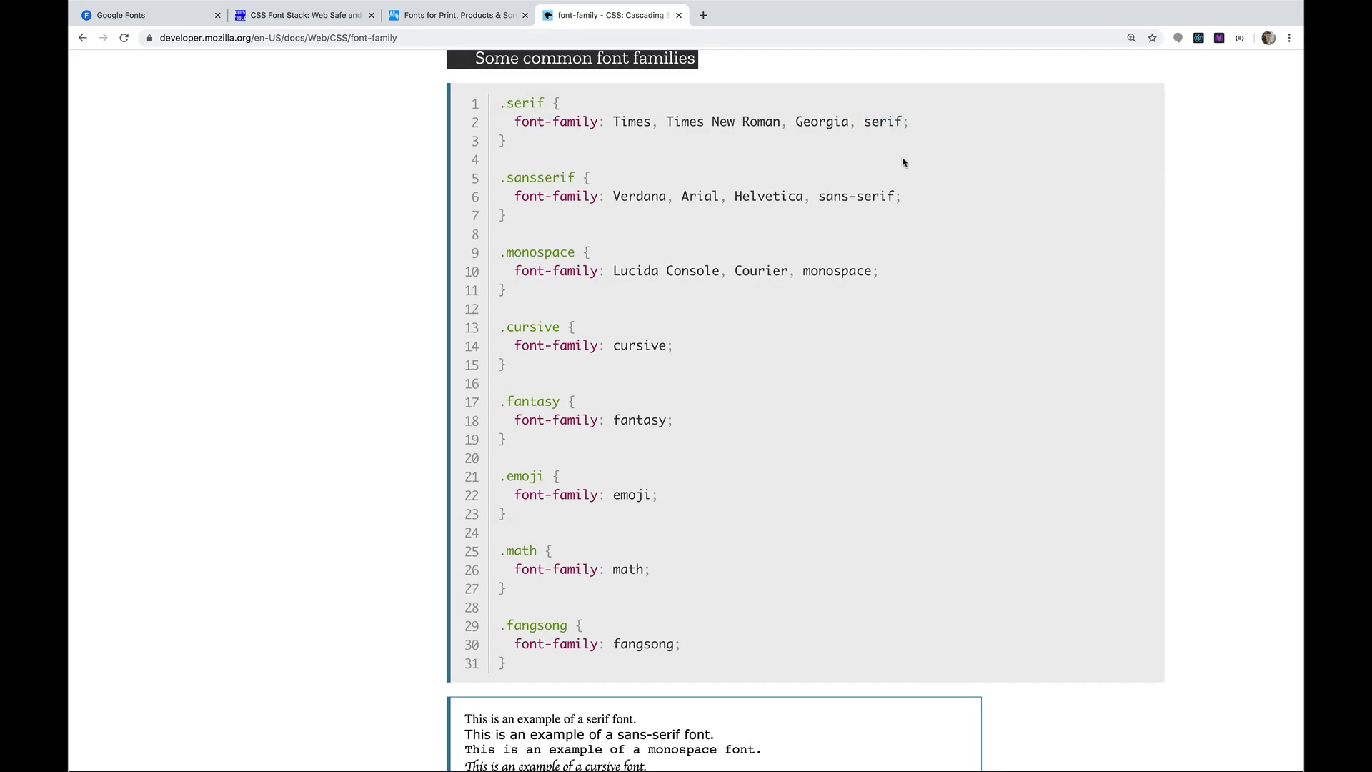
double_click(885, 120)
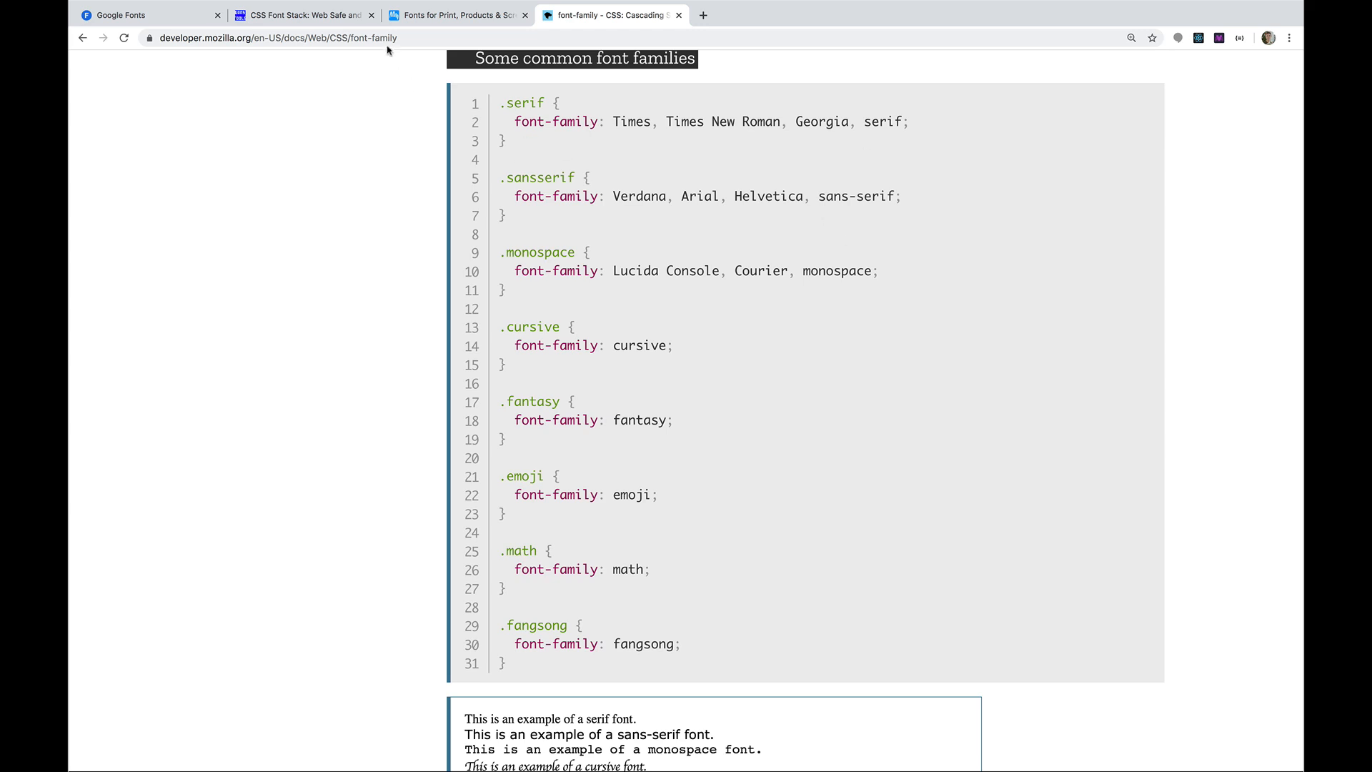
left_click(302, 15)
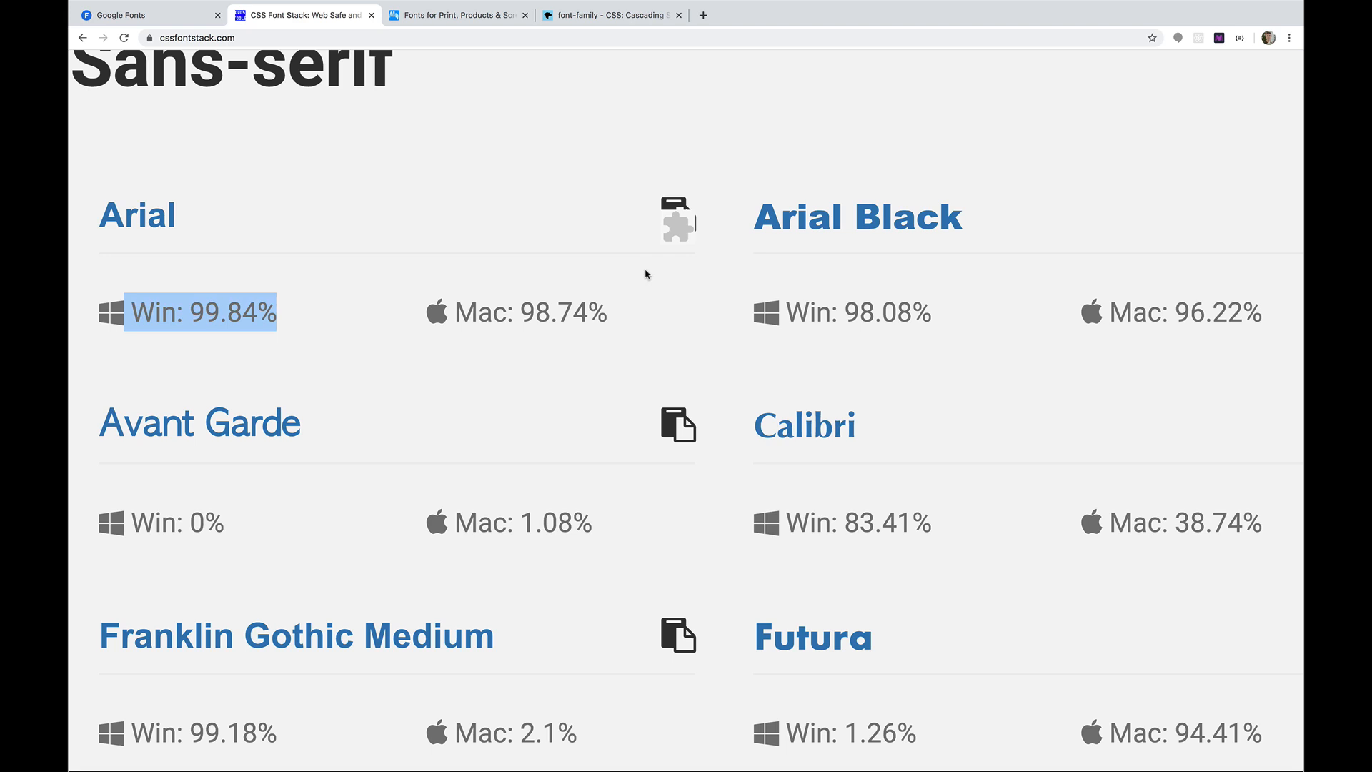
On CSS Font Stack, scroll past Sans-serif to the Serif fonts' Windows and Mac percentages
scroll("up", 3)
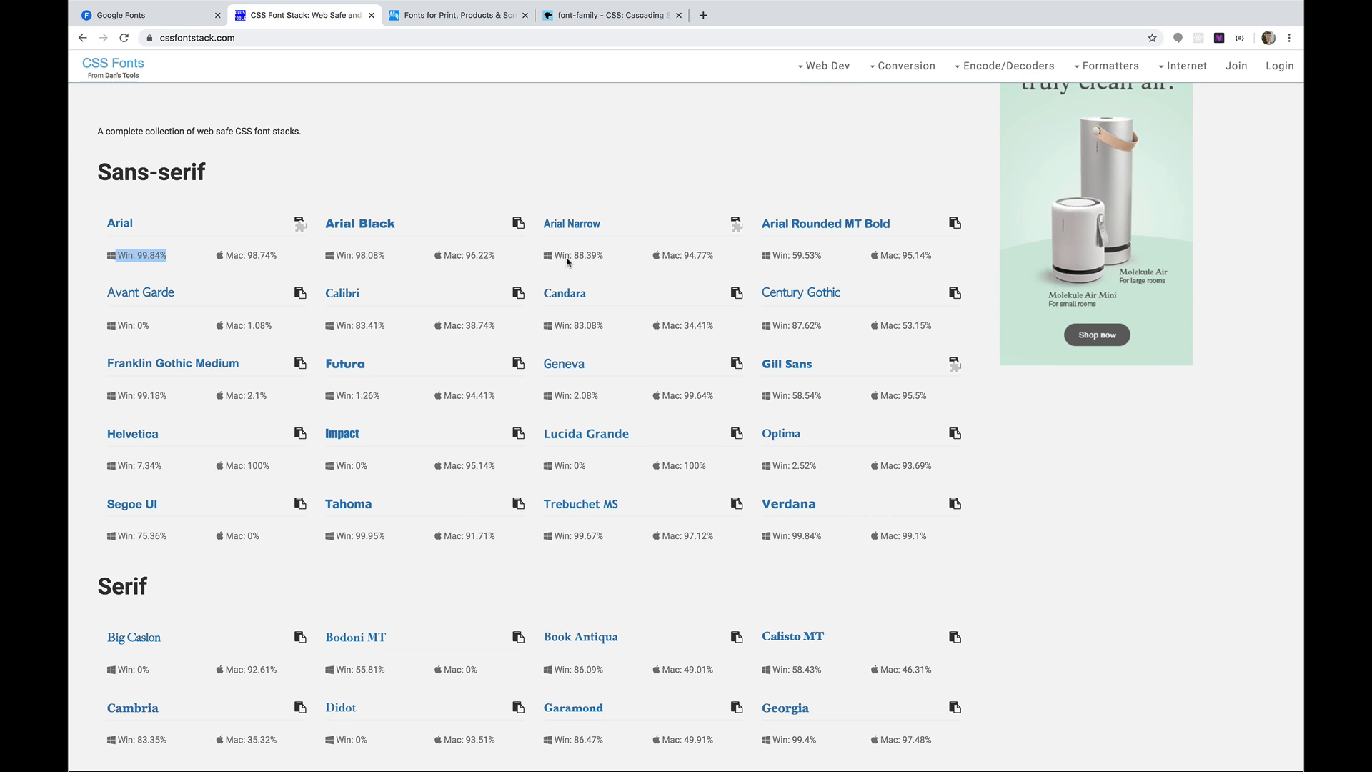
mouse_move(645, 57)
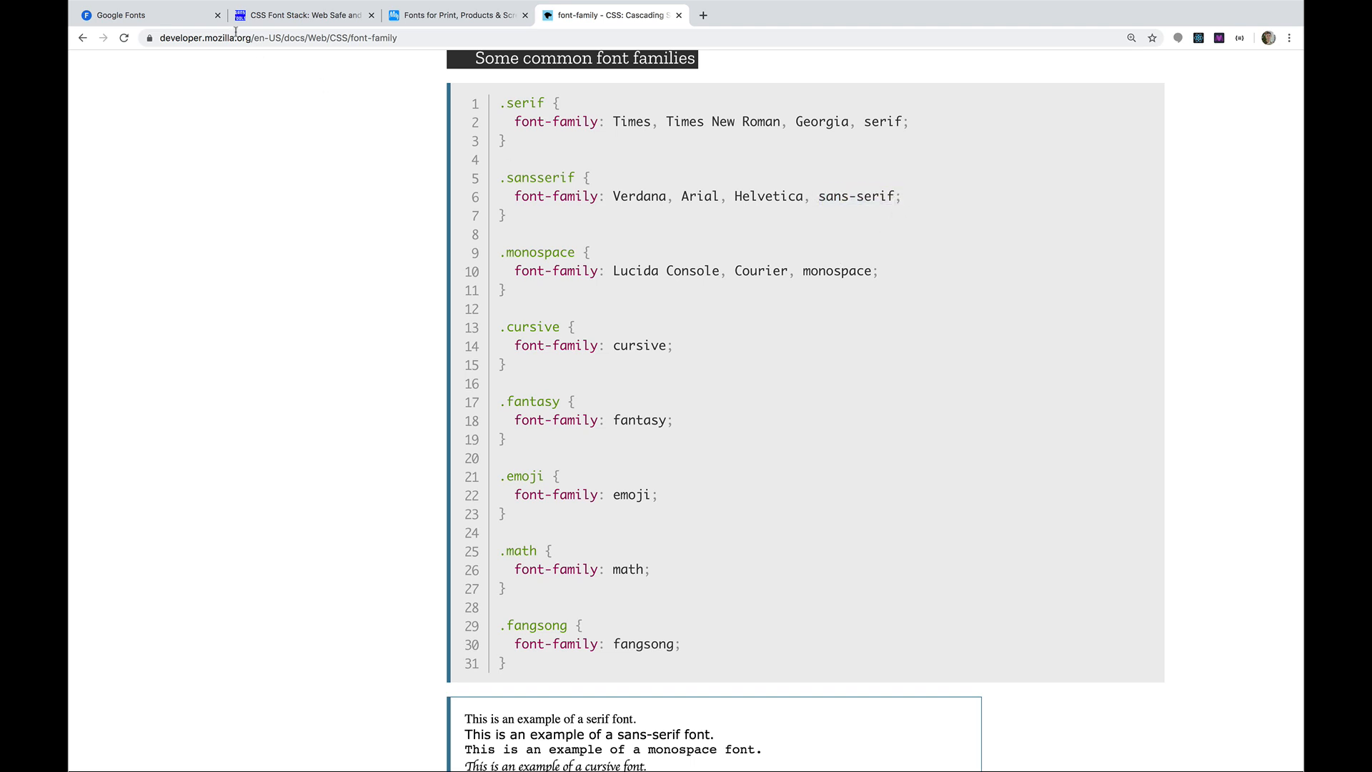
left_click(302, 15)
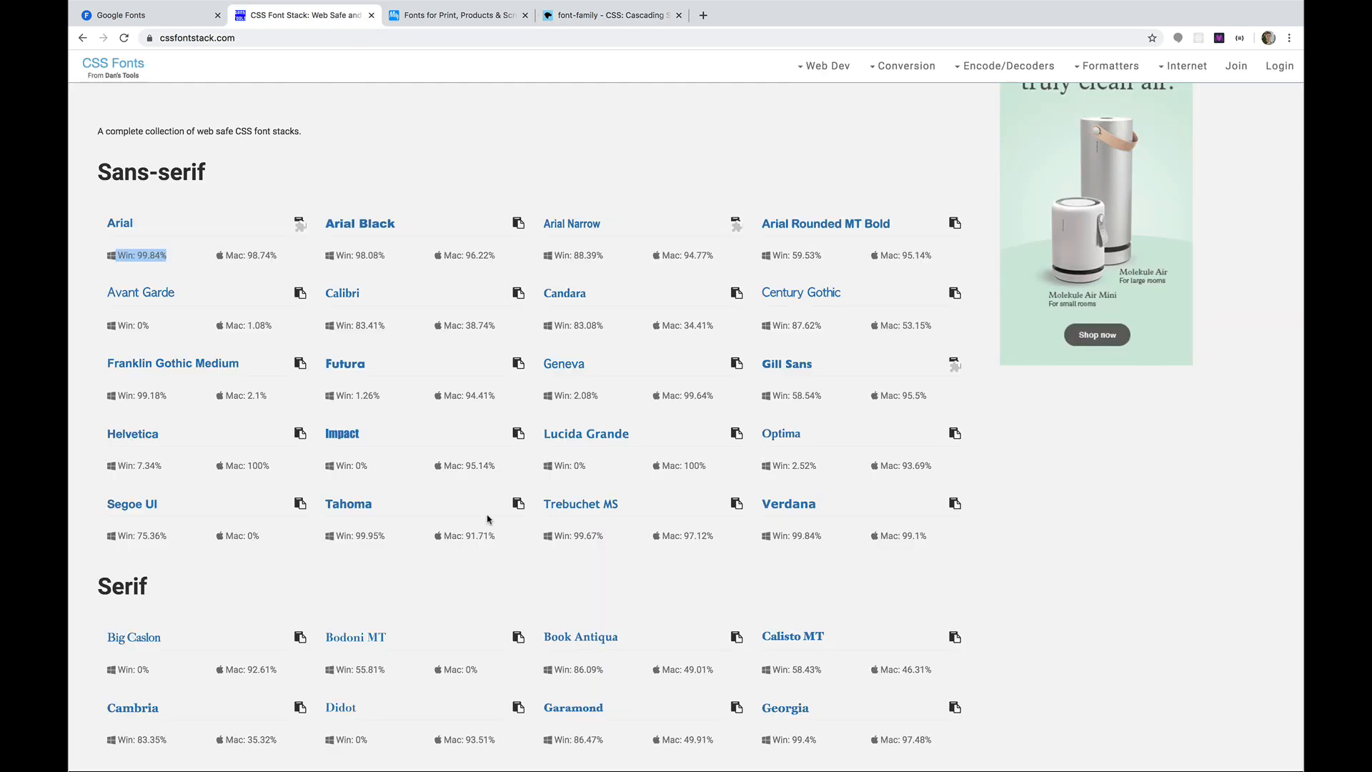
scroll("down", 3)
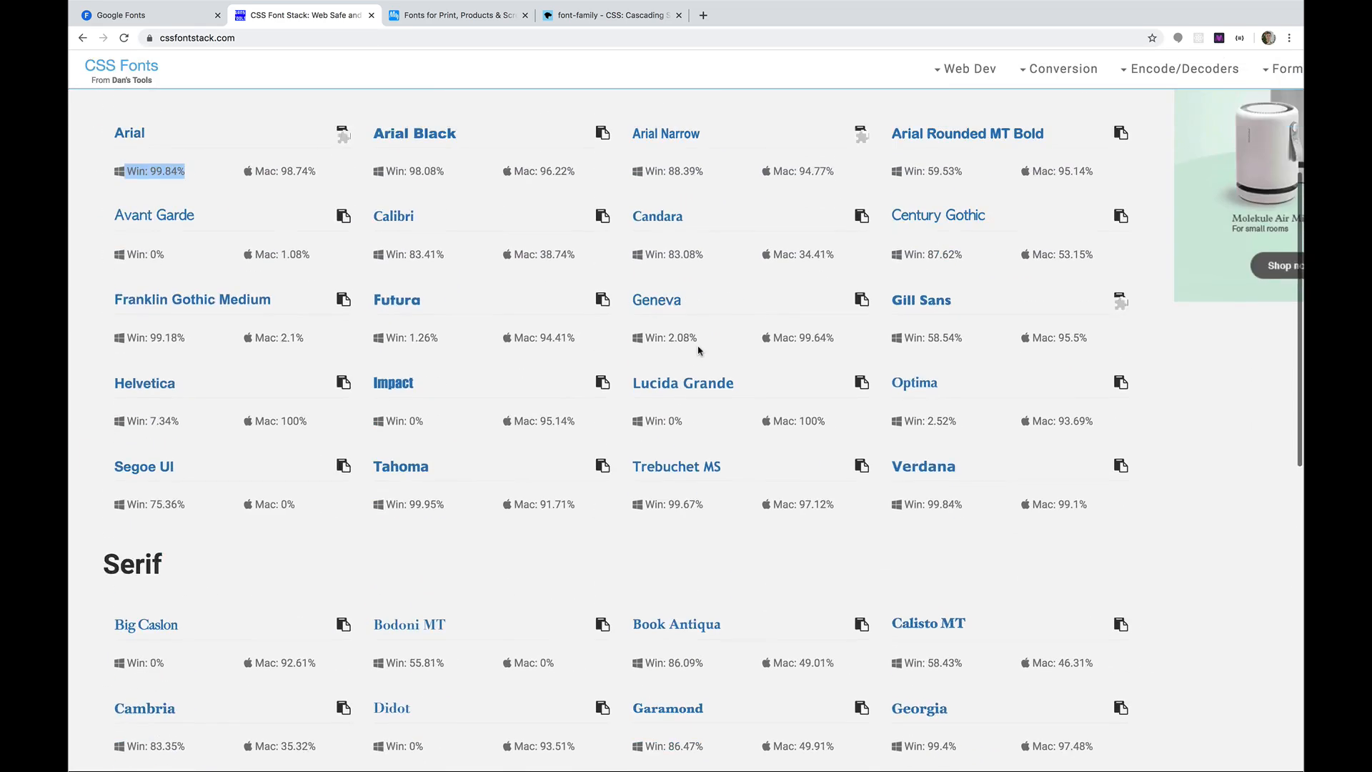
scroll("down", 3)
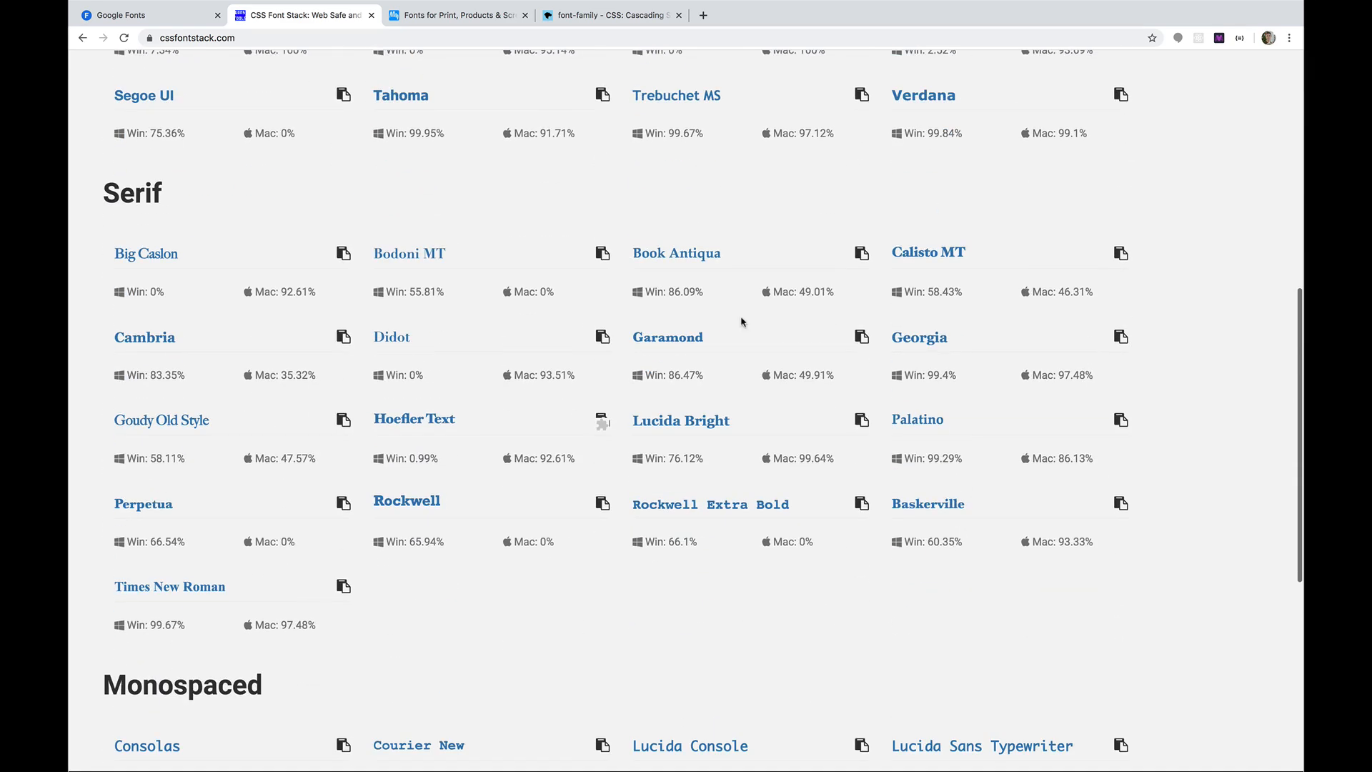
scroll("down", 3)
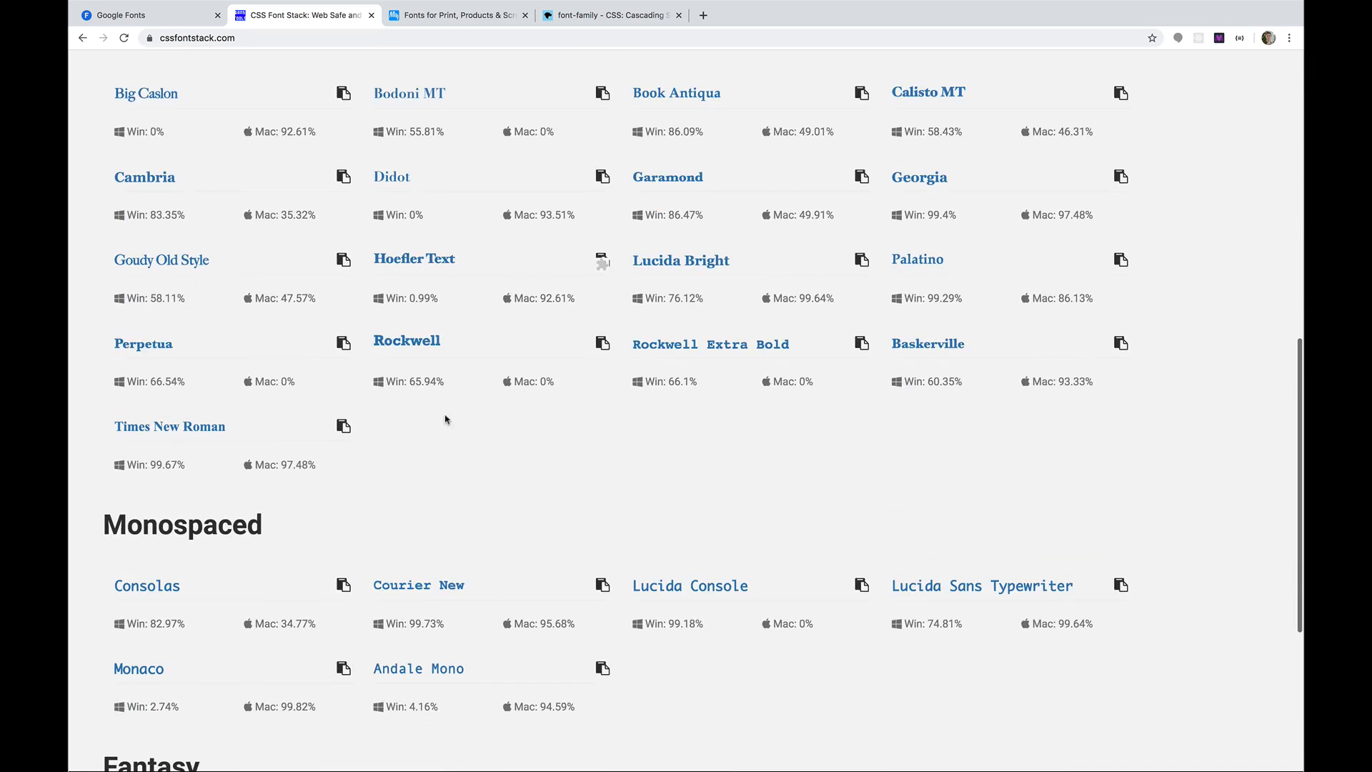
scroll("down", 3)
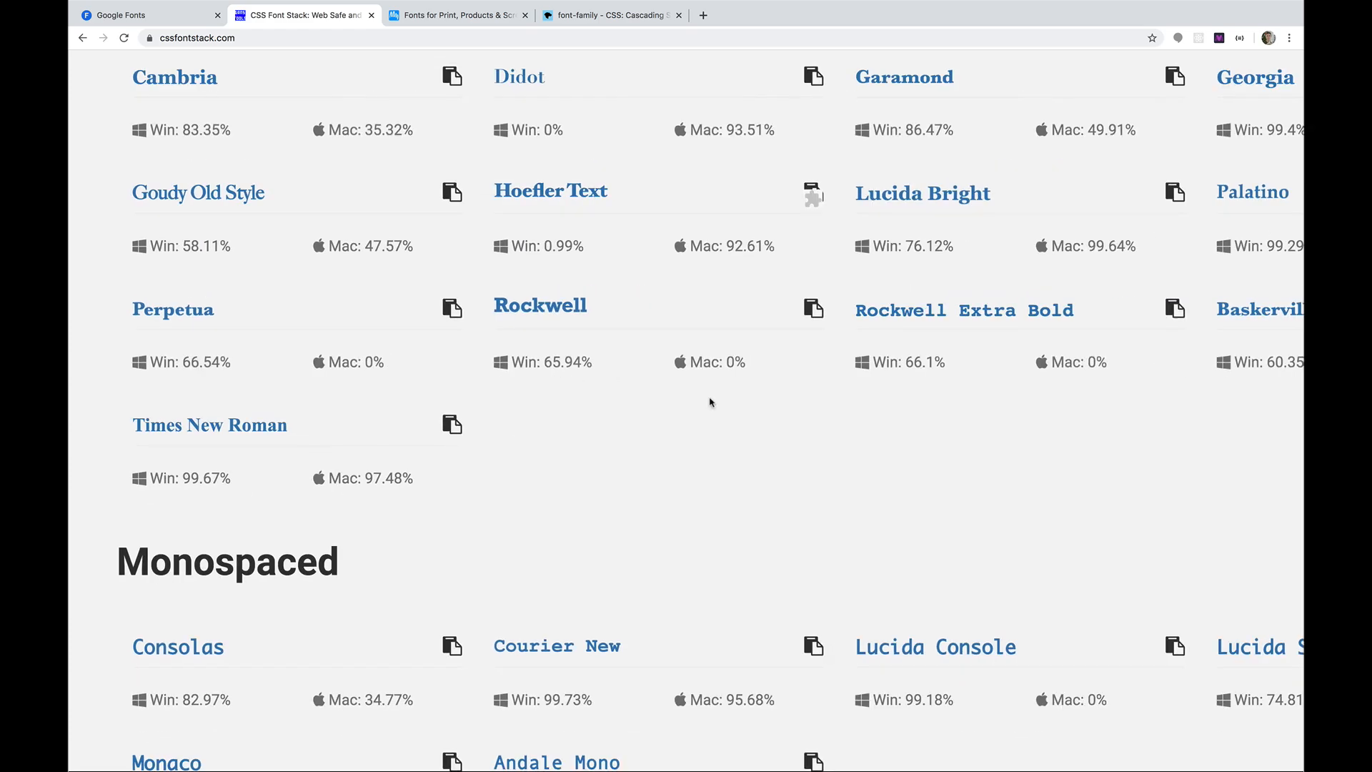
scroll("up", 3)
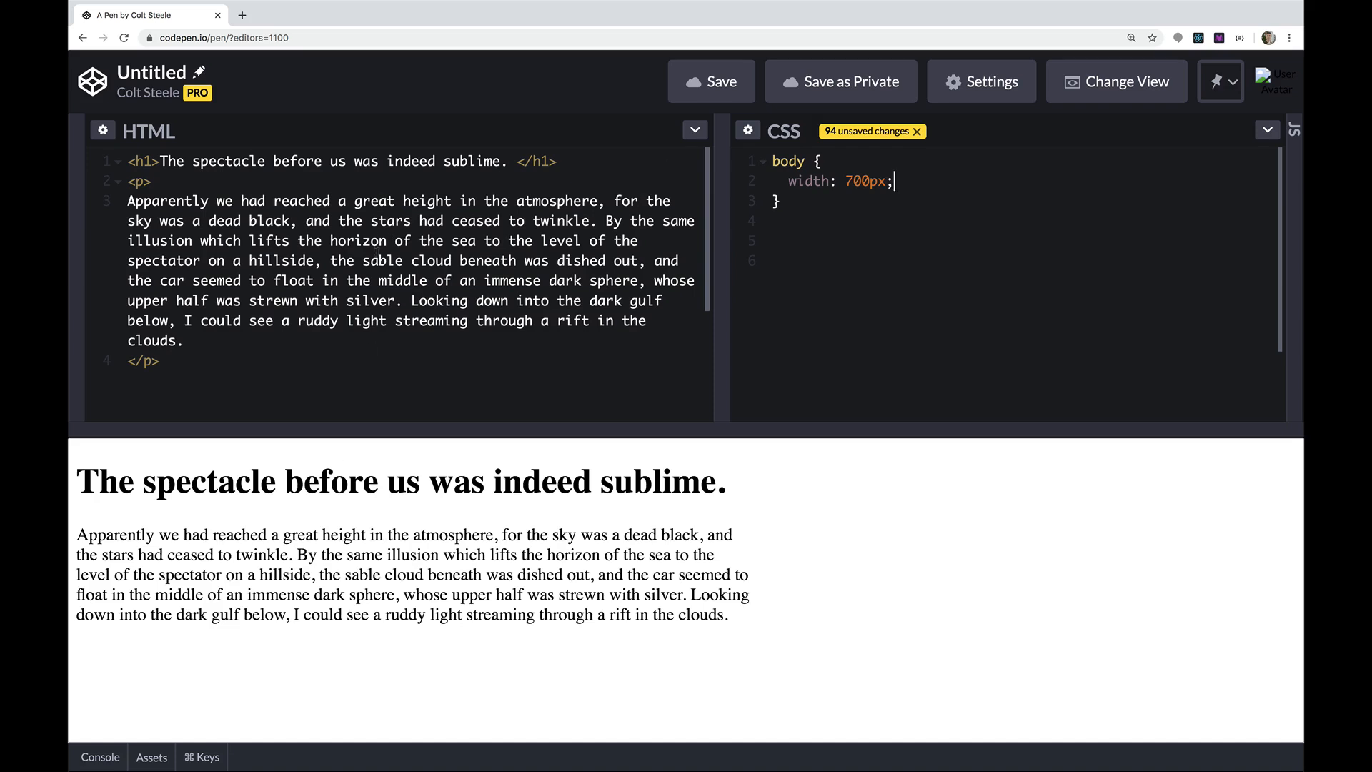
Add 'font-family: Perpetua;' on a new line in the body rule
key("Enter")
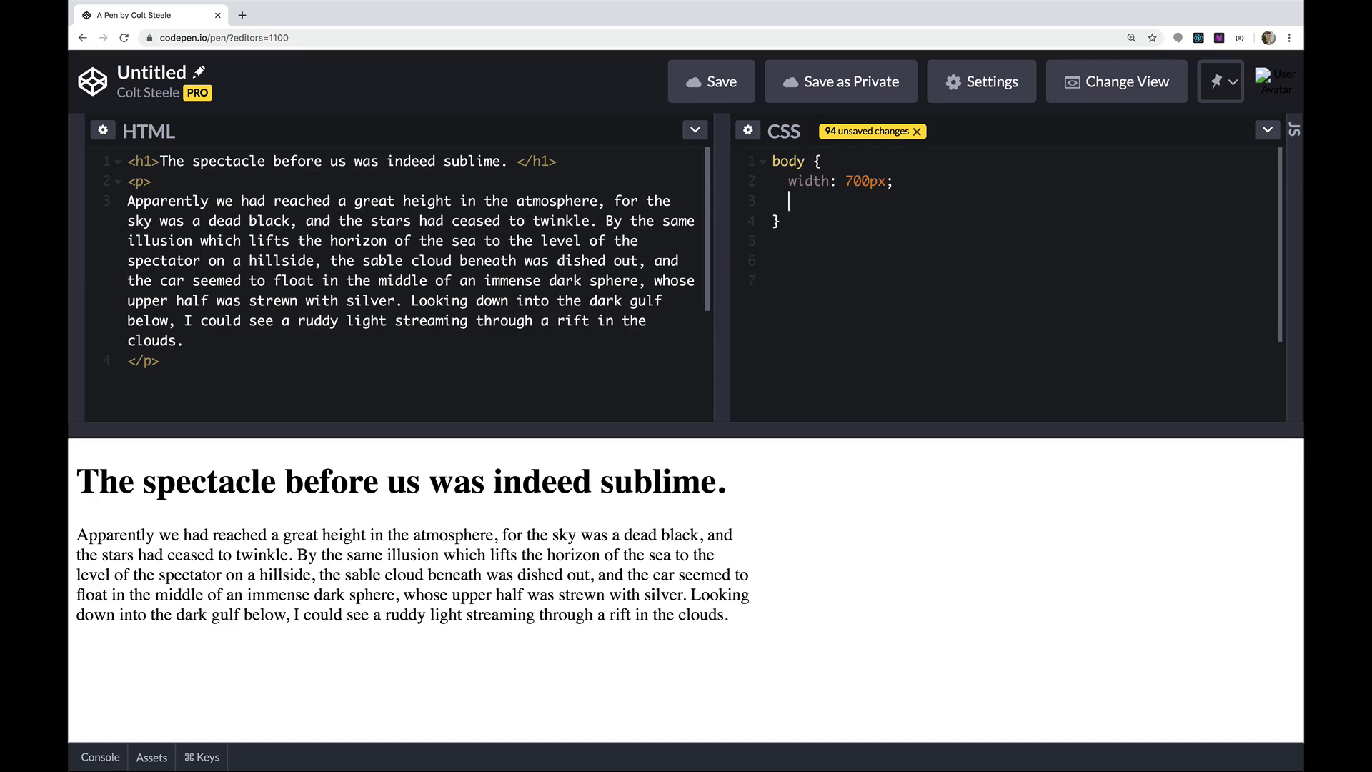
type("font-family: P")
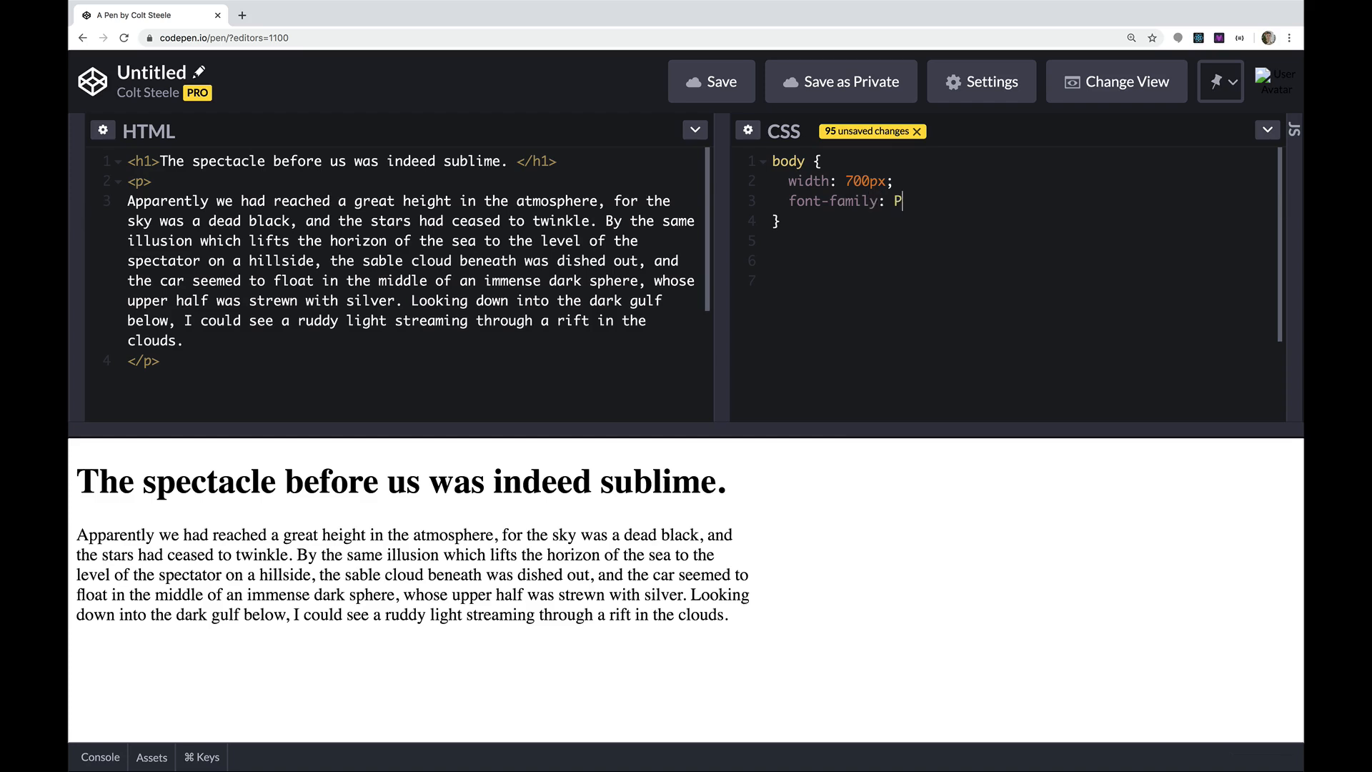
type("erpetua;")
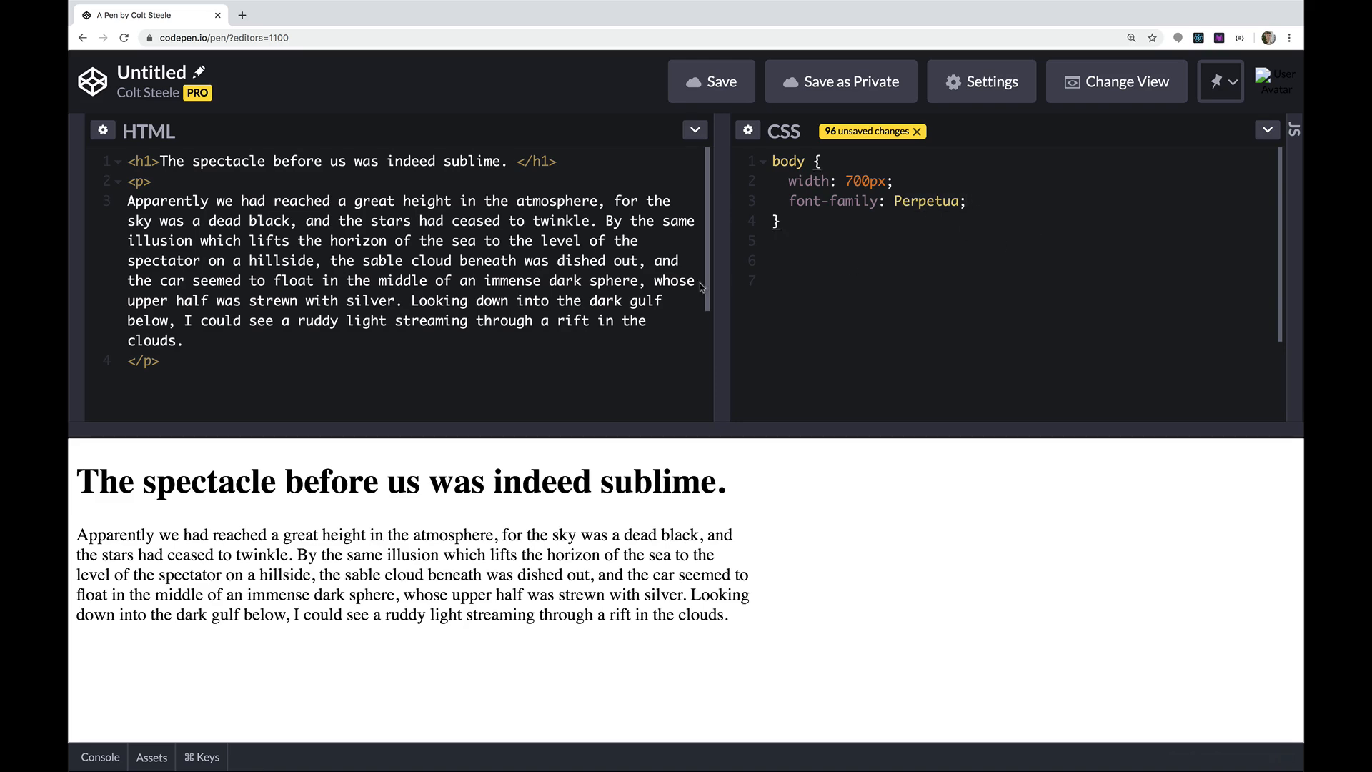
left_click(303, 15)
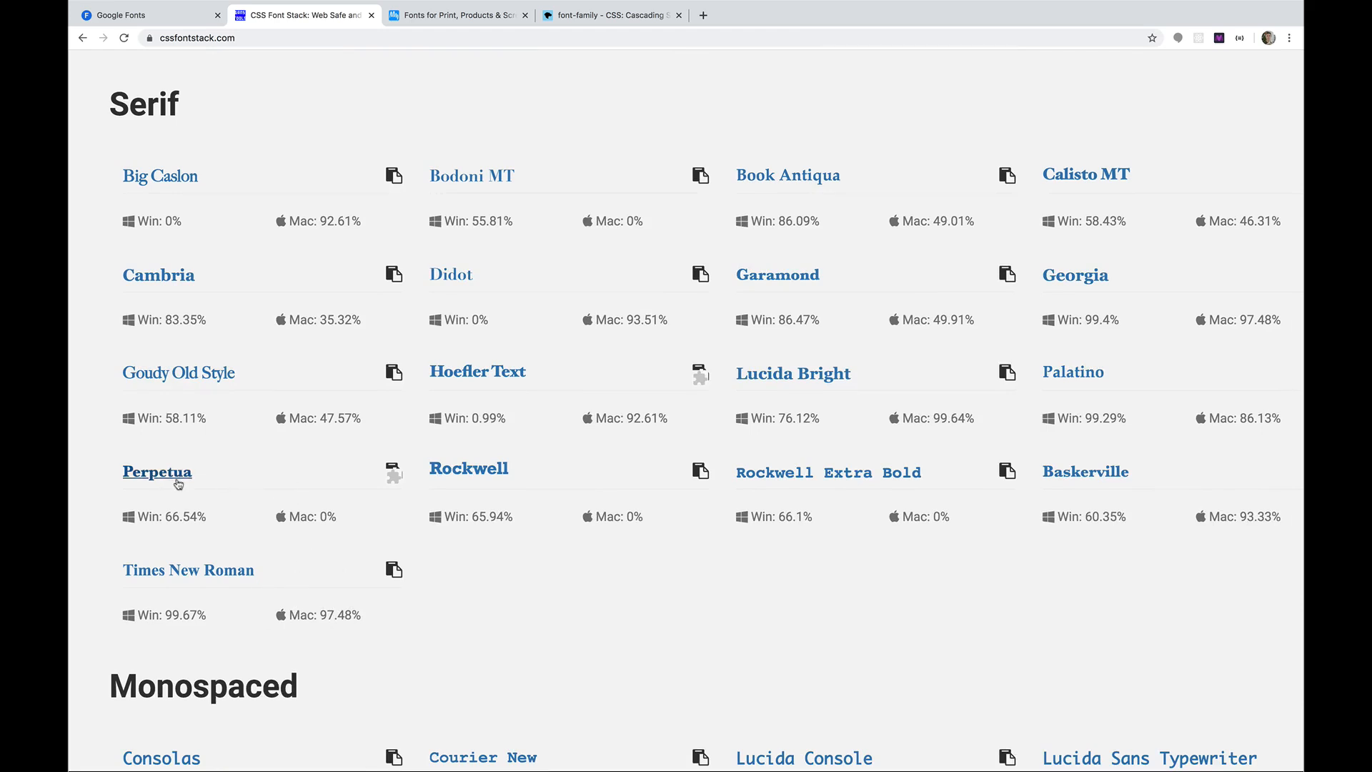
mouse_move(281, 246)
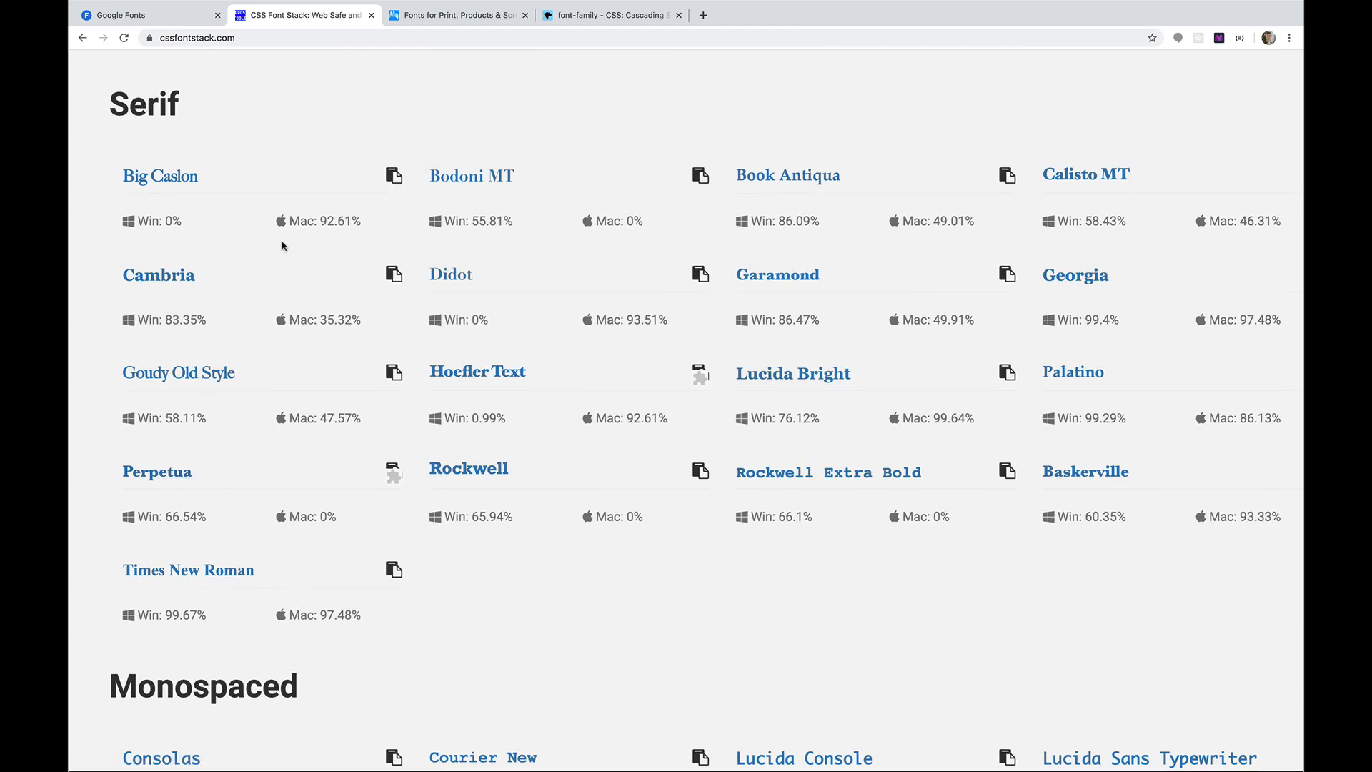
mouse_move(196, 476)
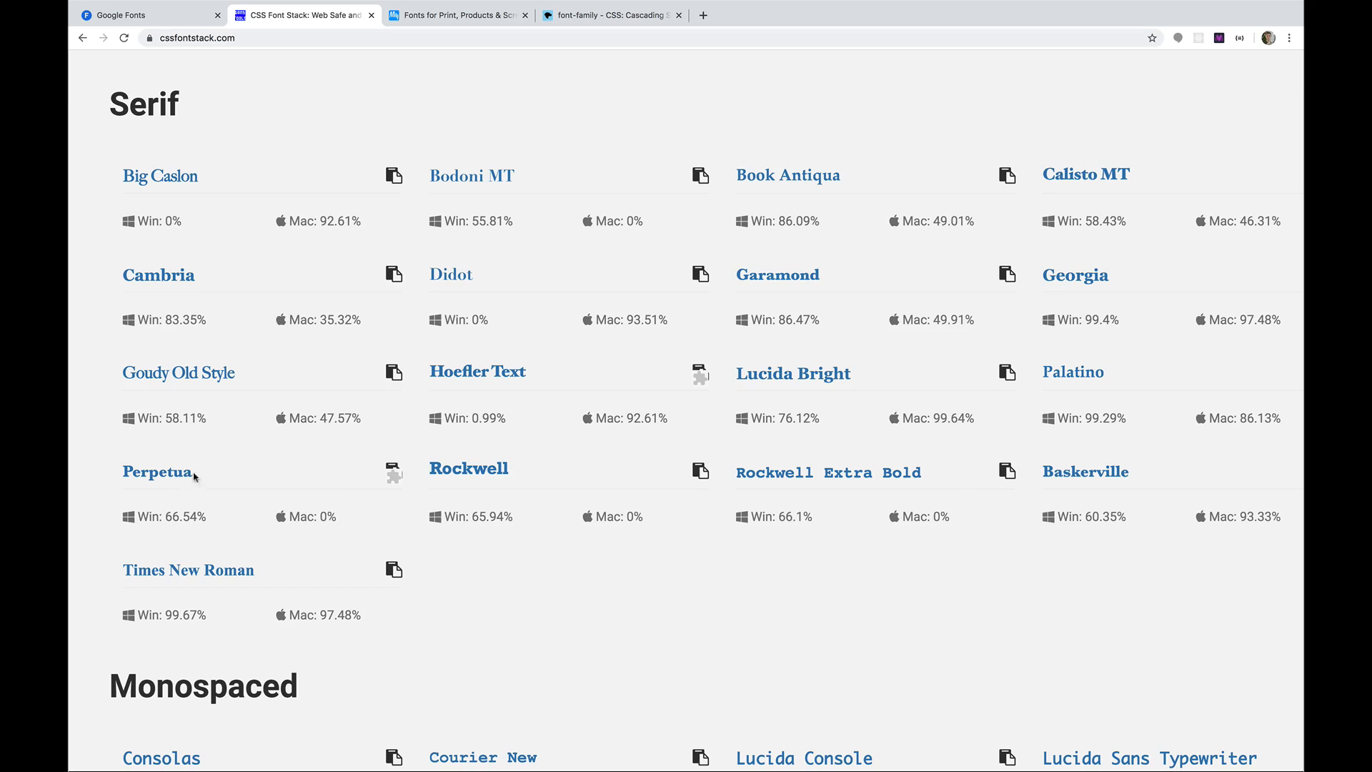
mouse_move(1093, 510)
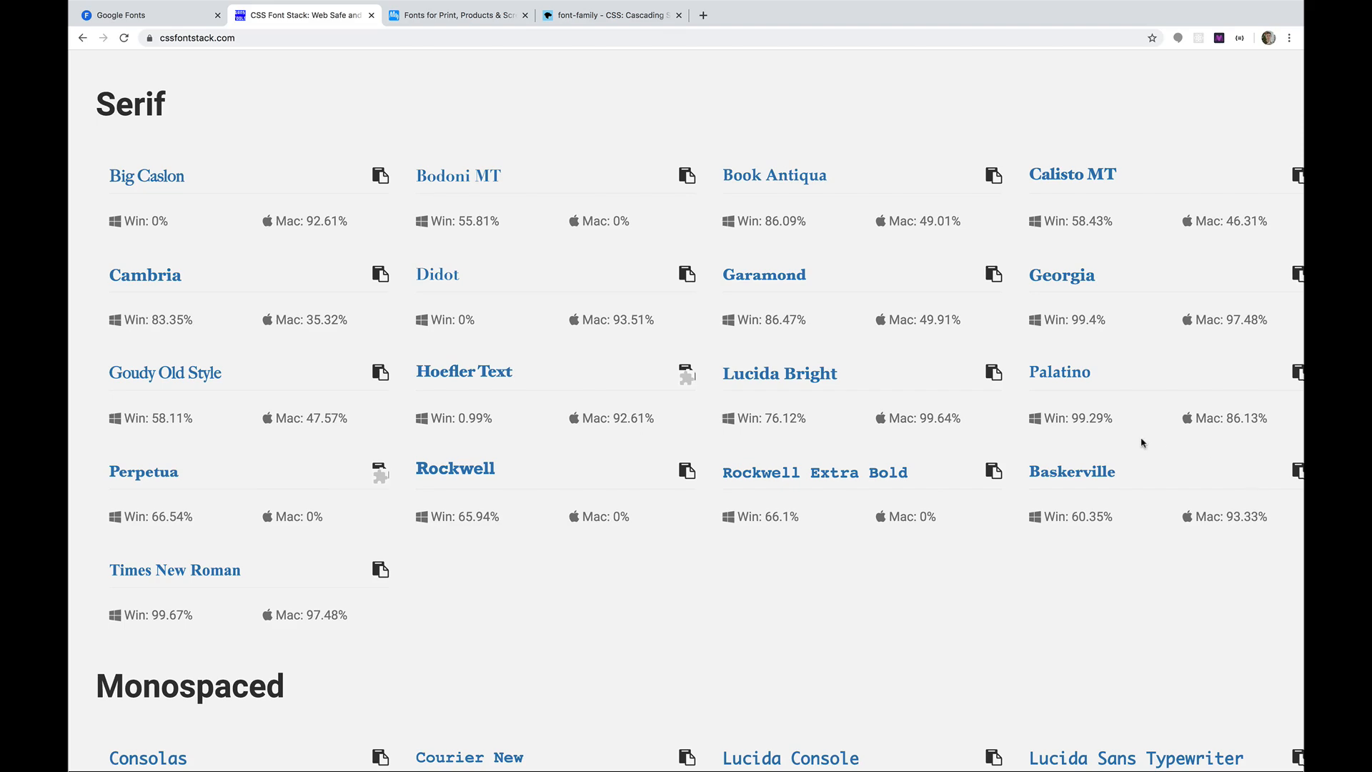
left_click(150, 15)
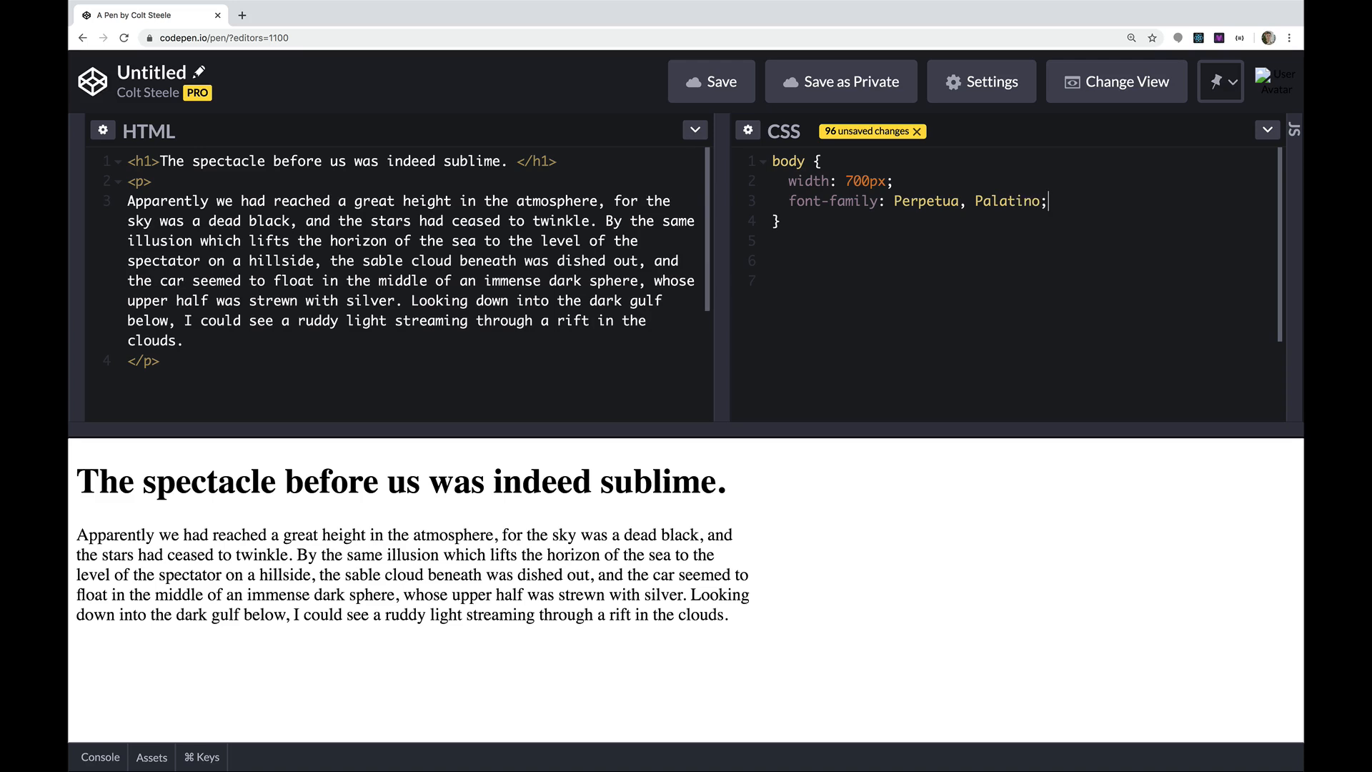
Append ', serif;' after Palatino in the body font-family declaration
left_click_drag(144, 479, 221, 517)
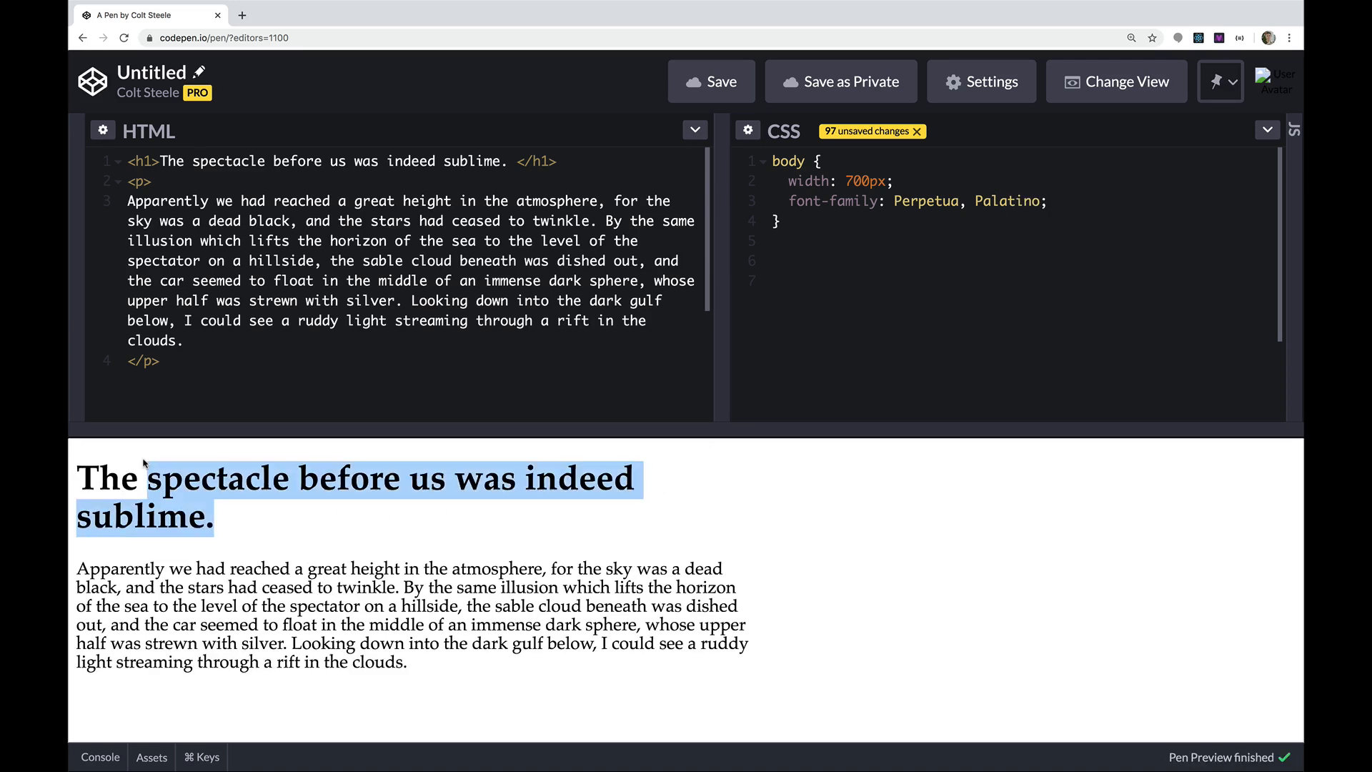
type(",")
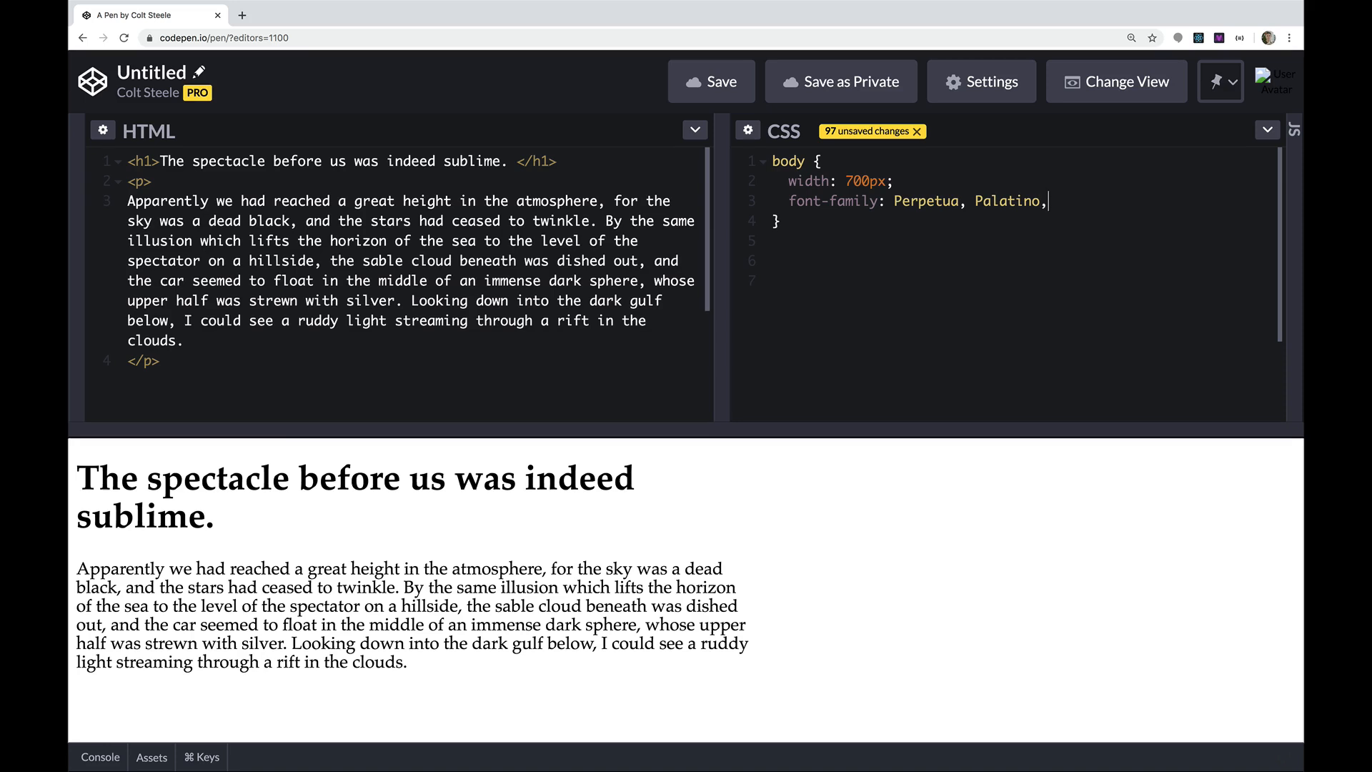
type("ser")
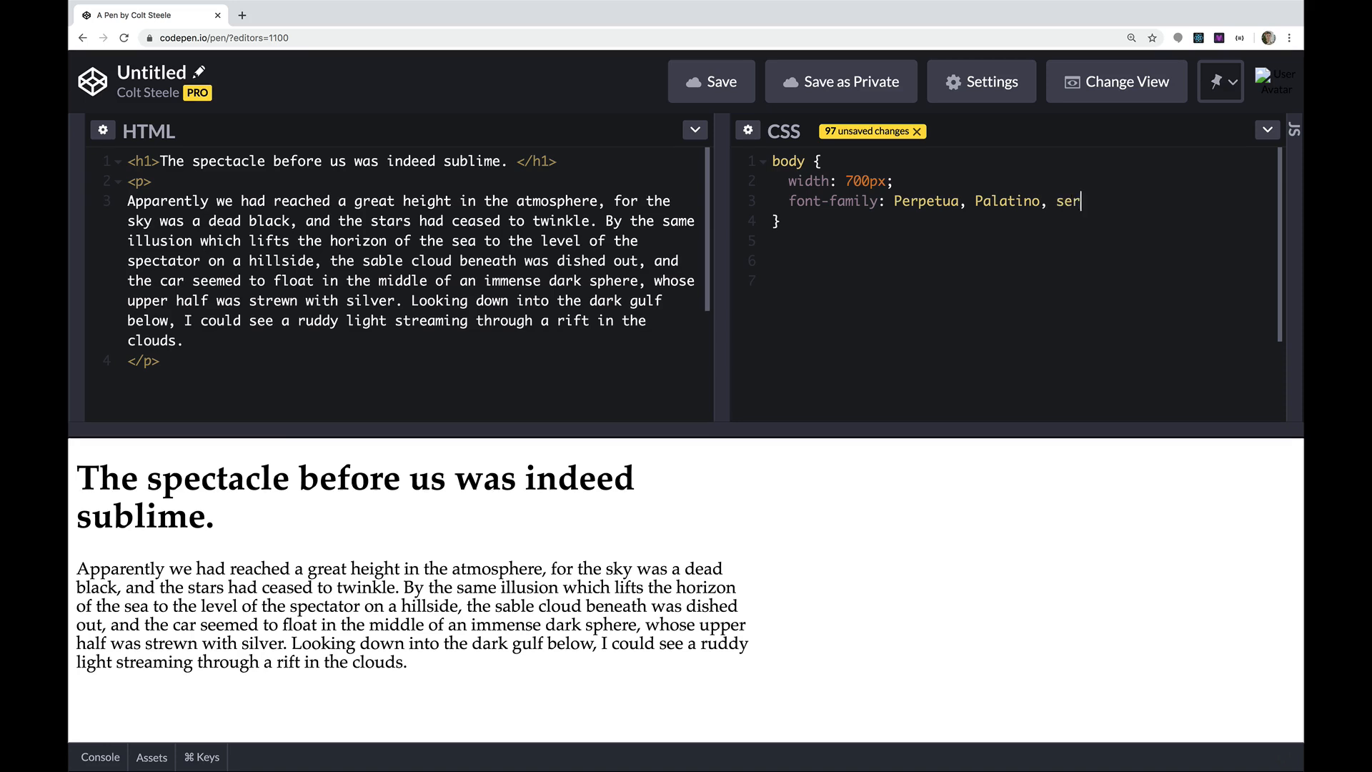
type("if;")
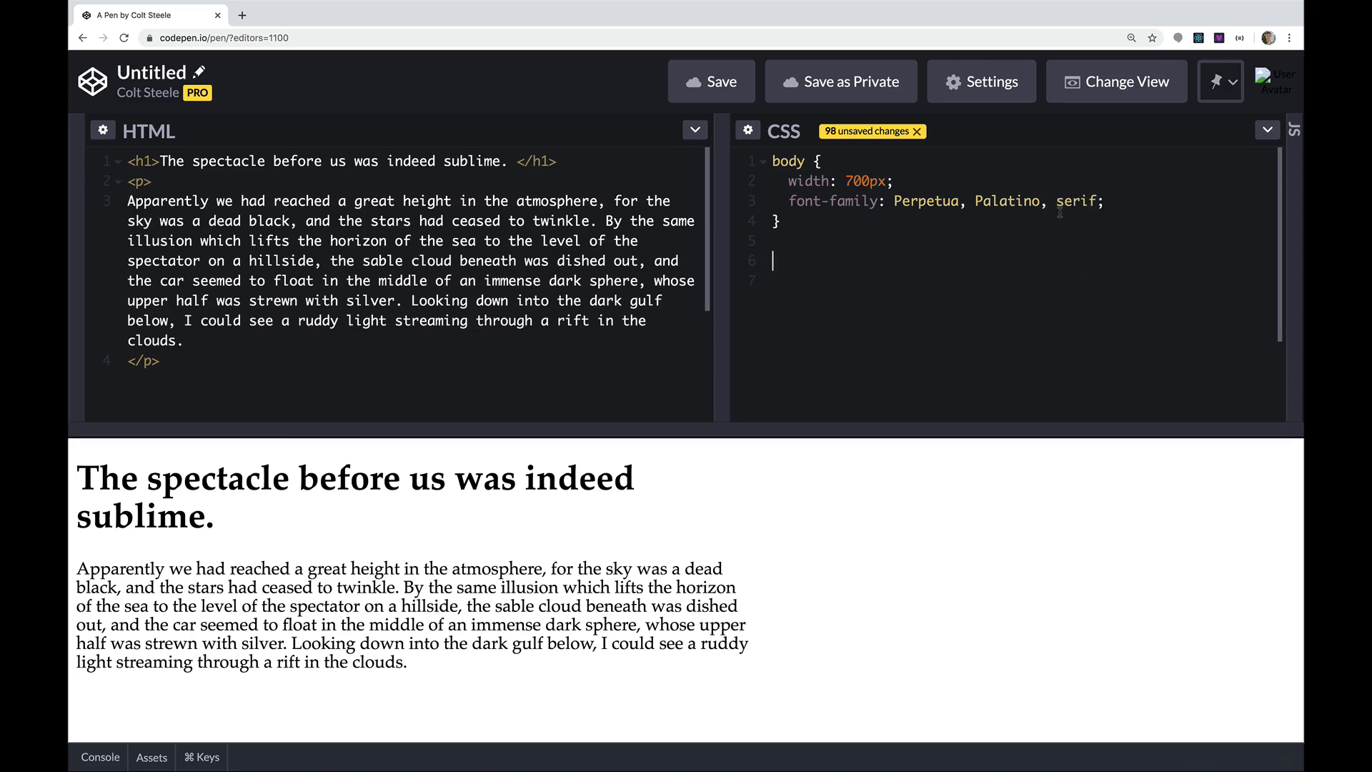
key("Backspace")
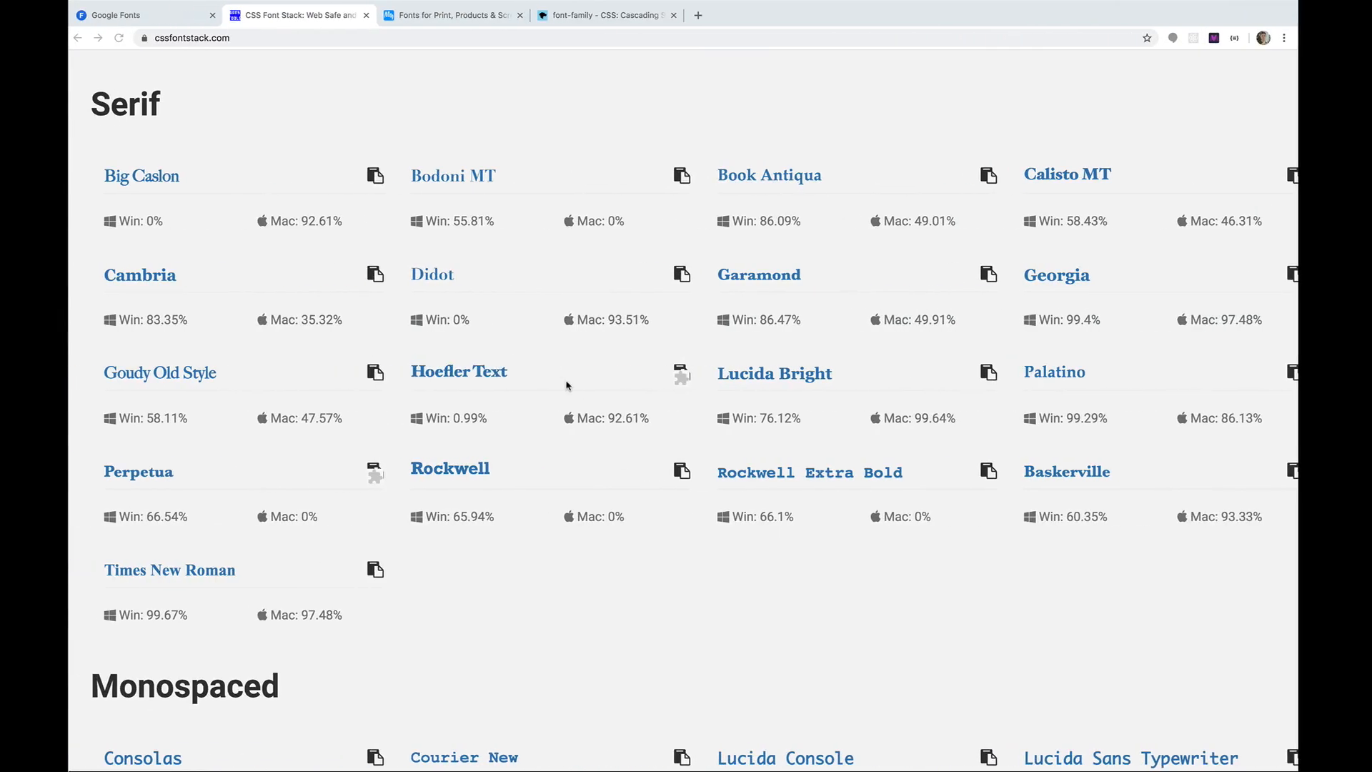
scroll("down", 3)
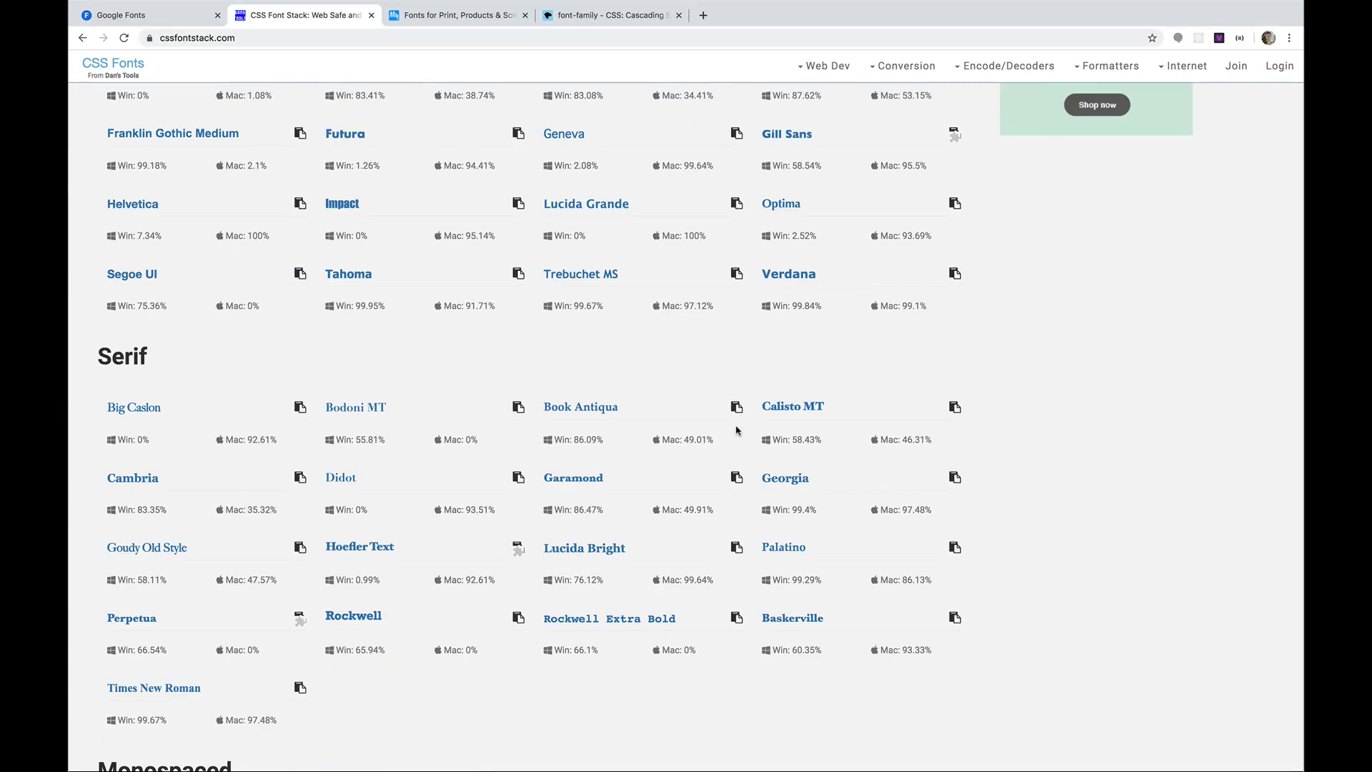
scroll("up", 3)
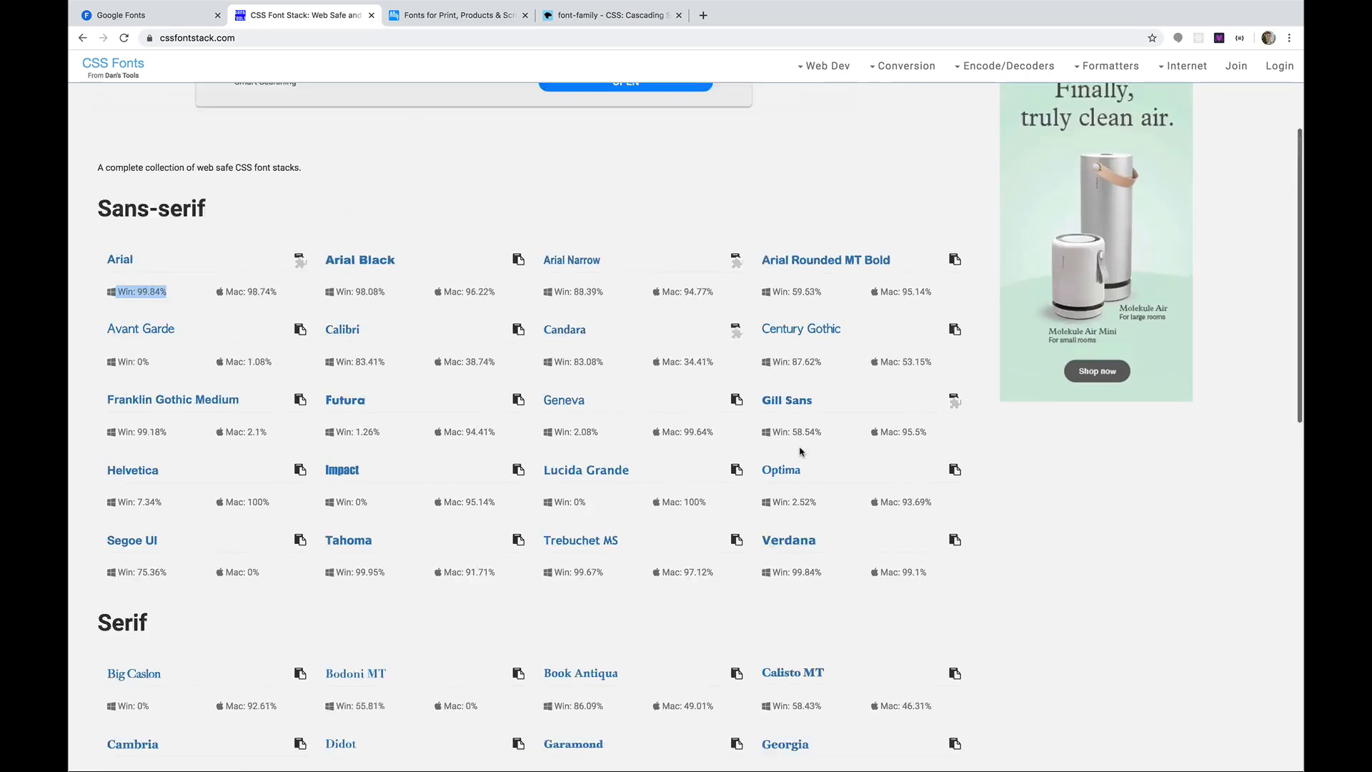
scroll("down", 3)
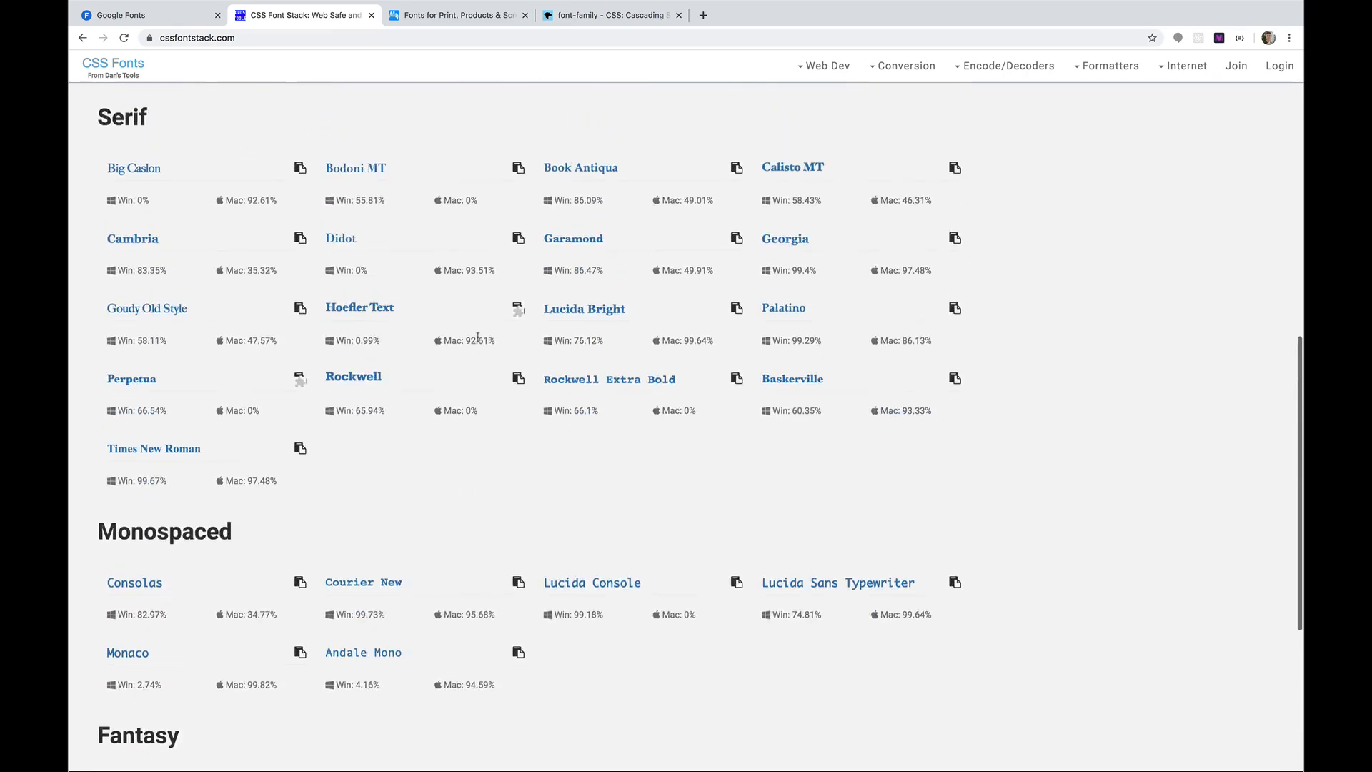
scroll("up", 3)
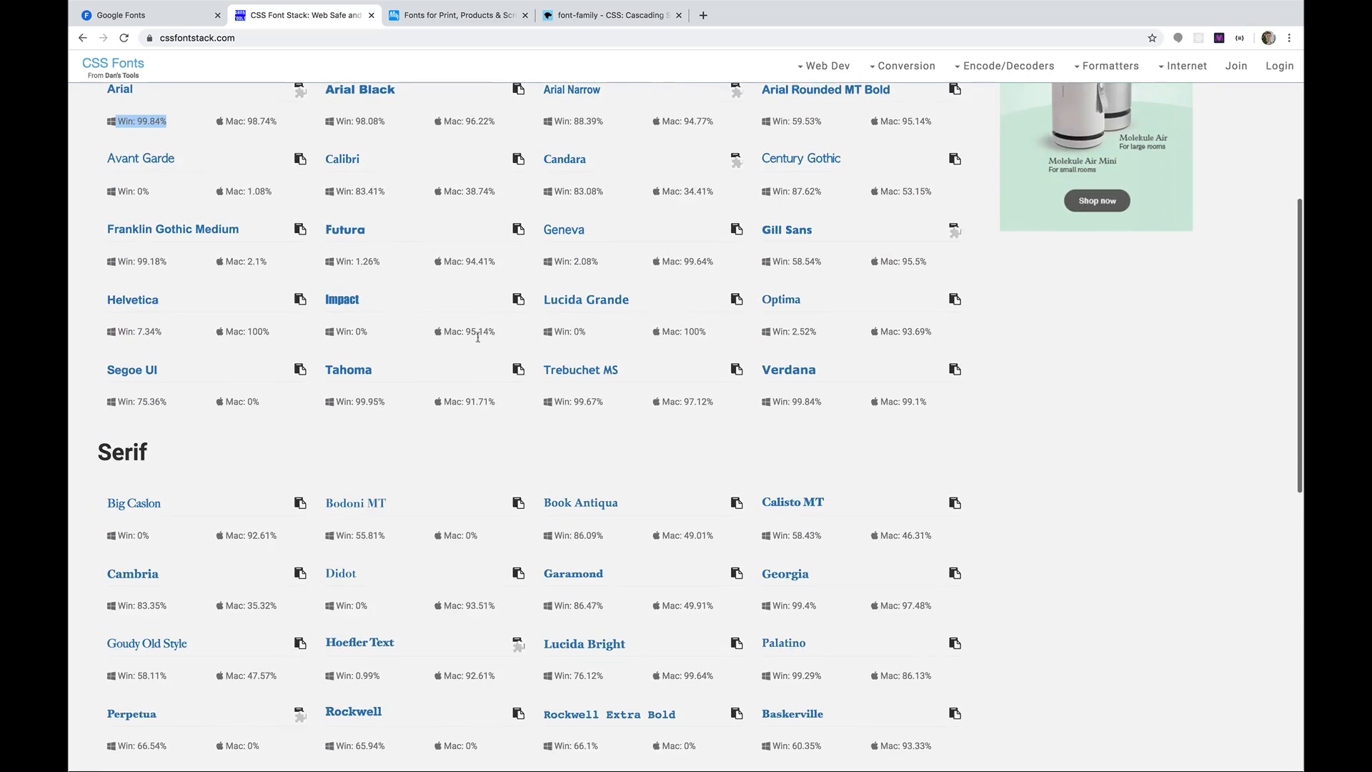
scroll("down", 3)
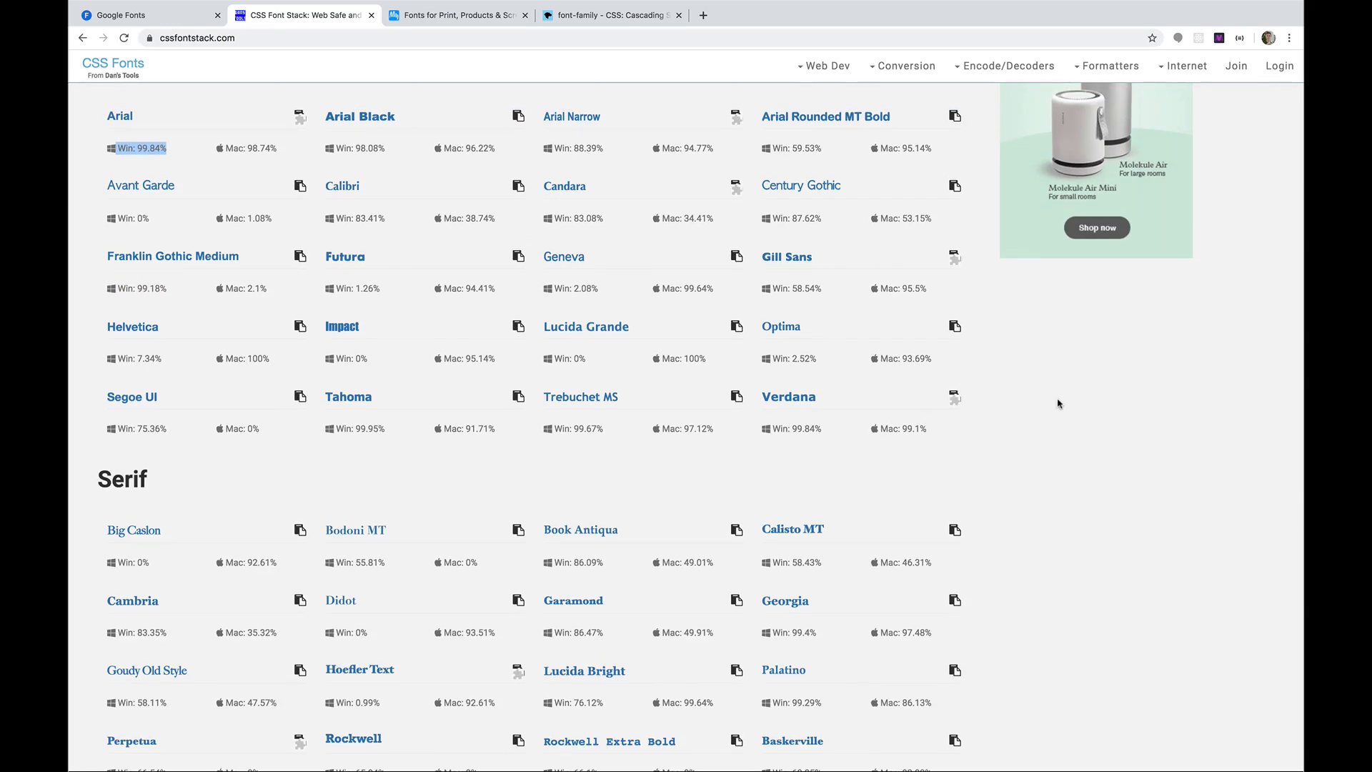
scroll("down", 3)
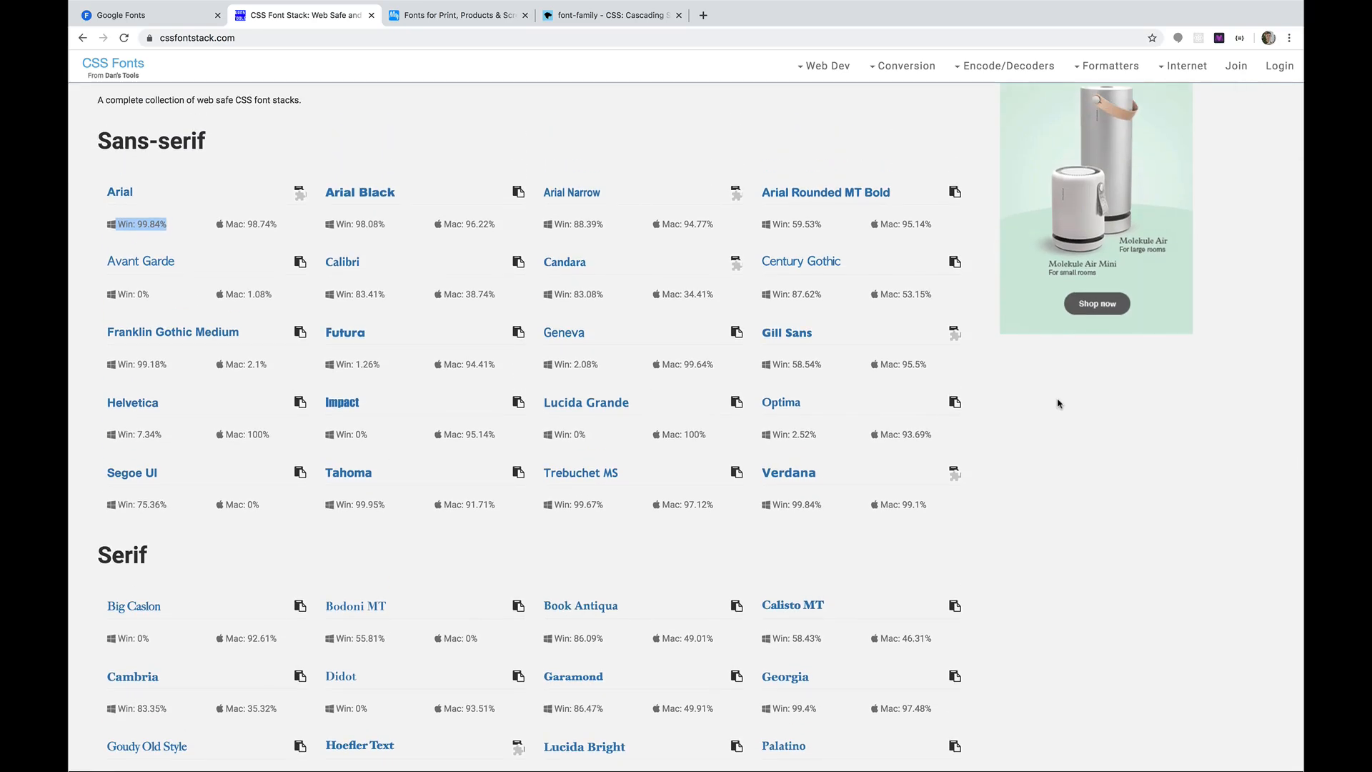
scroll("down", 3)
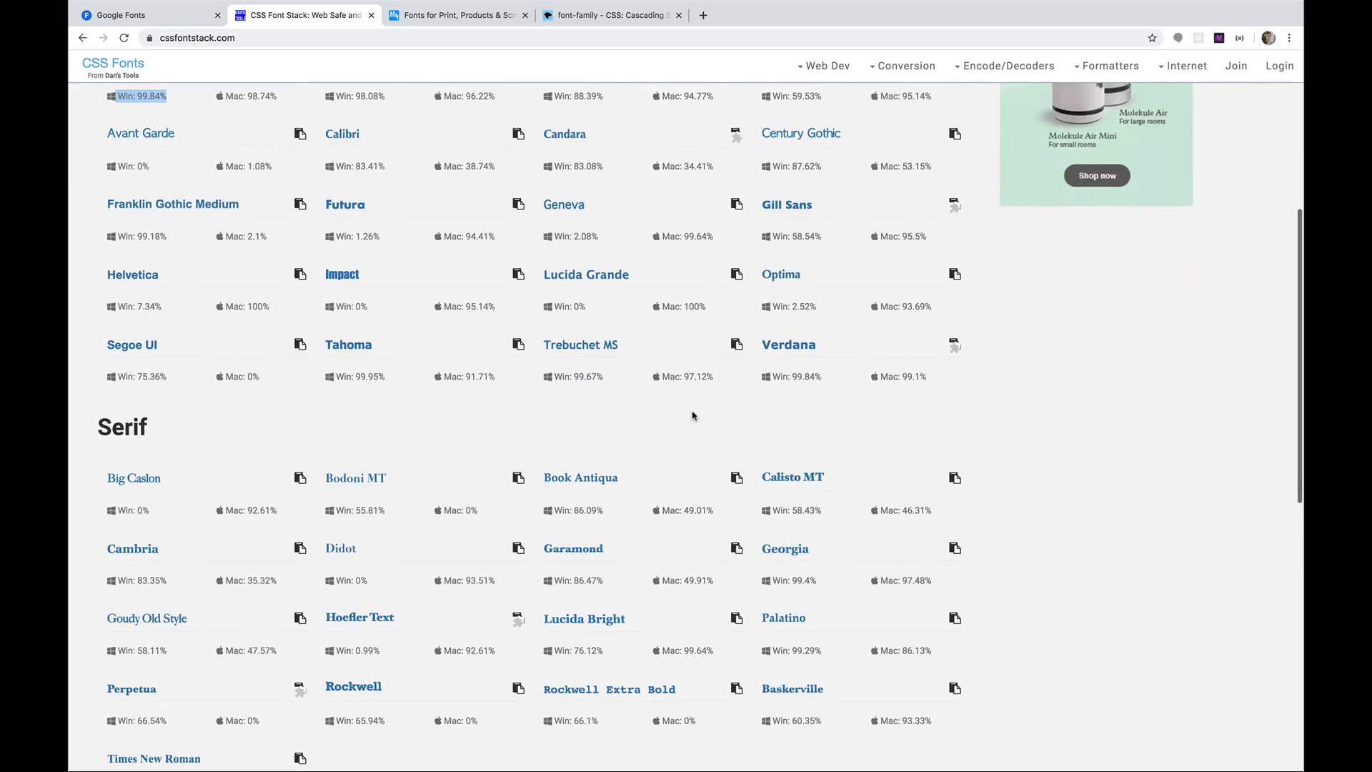
scroll("down", 3)
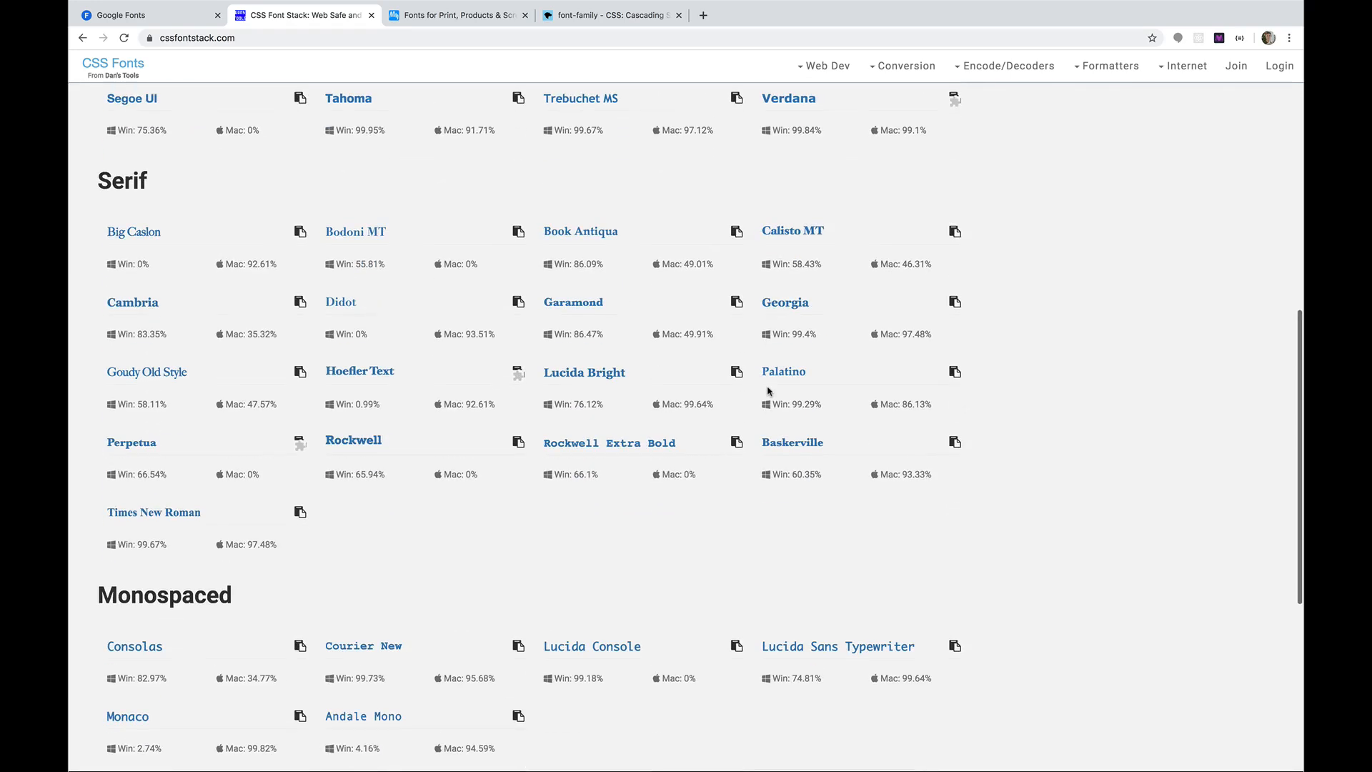
mouse_move(839, 256)
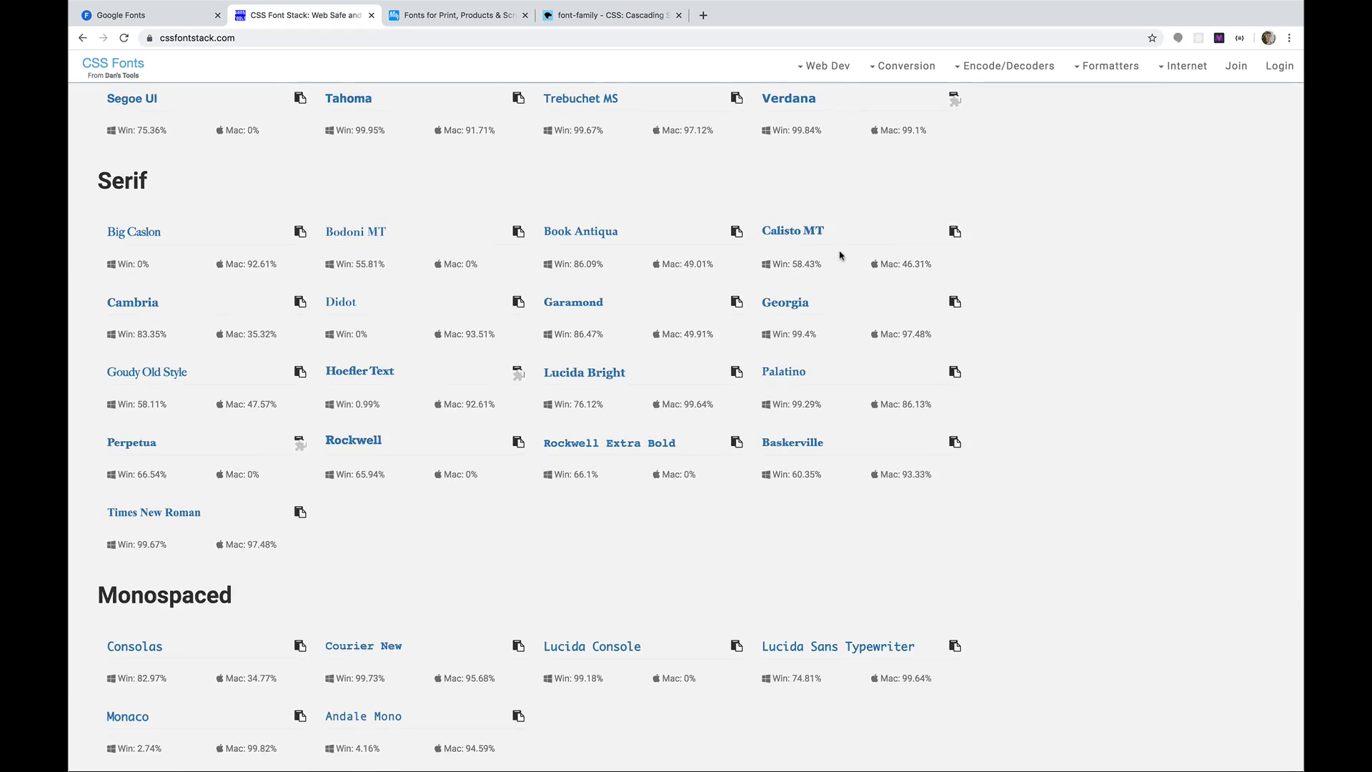
scroll("down", 3)
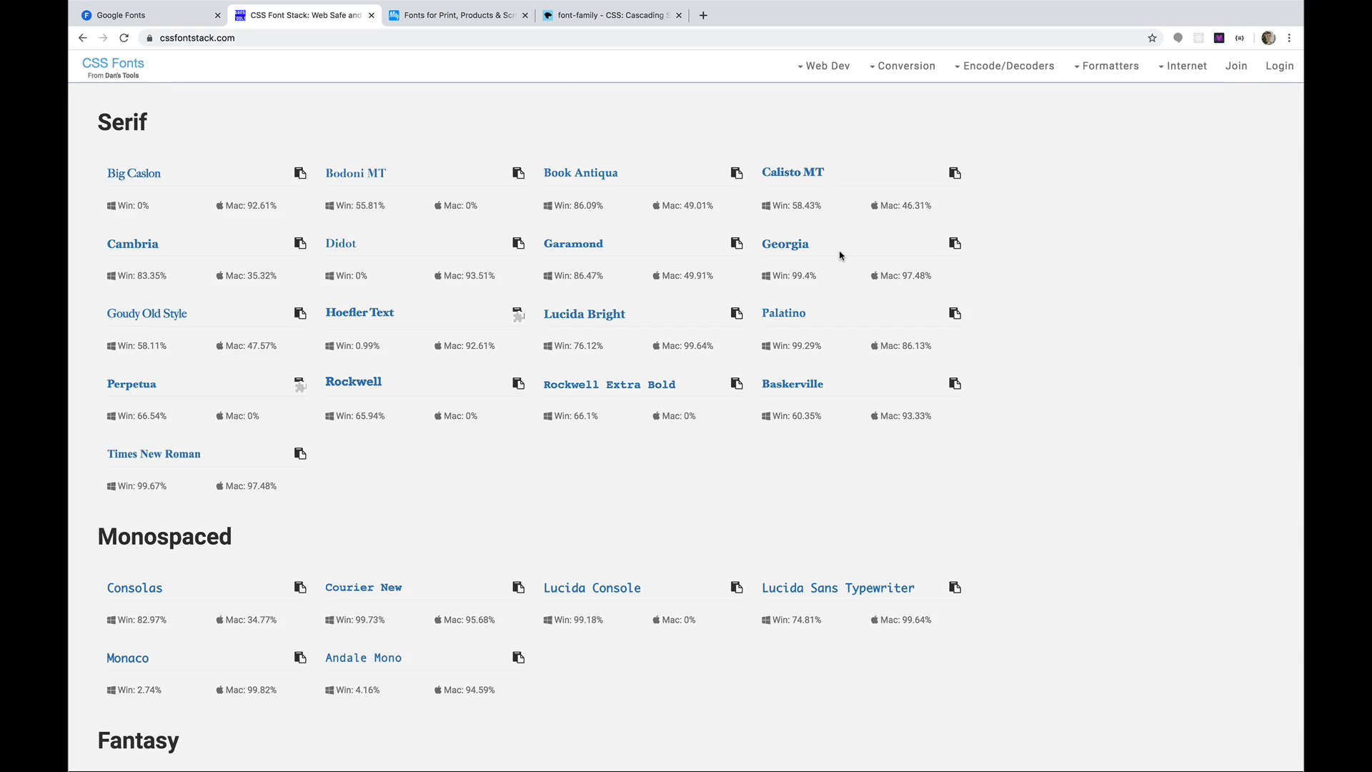
mouse_move(1092, 327)
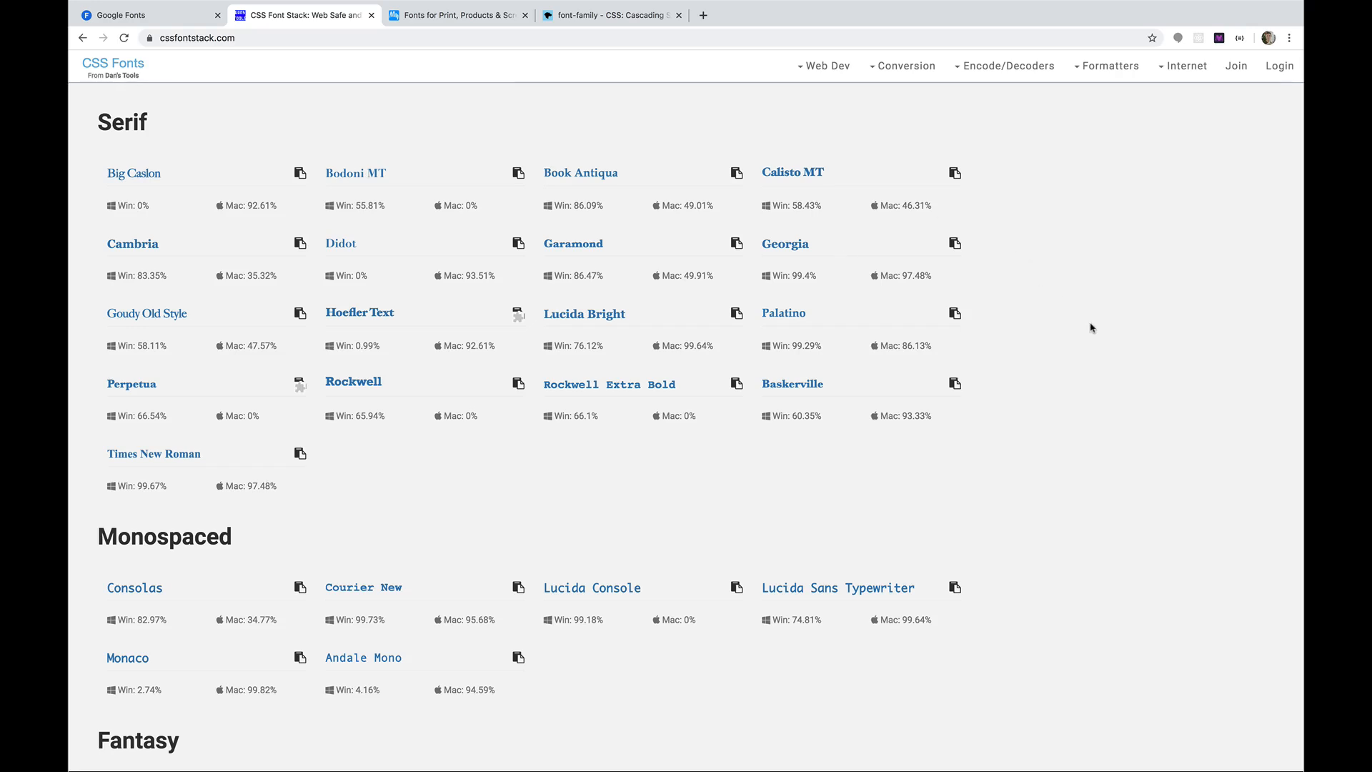
scroll("down", 3)
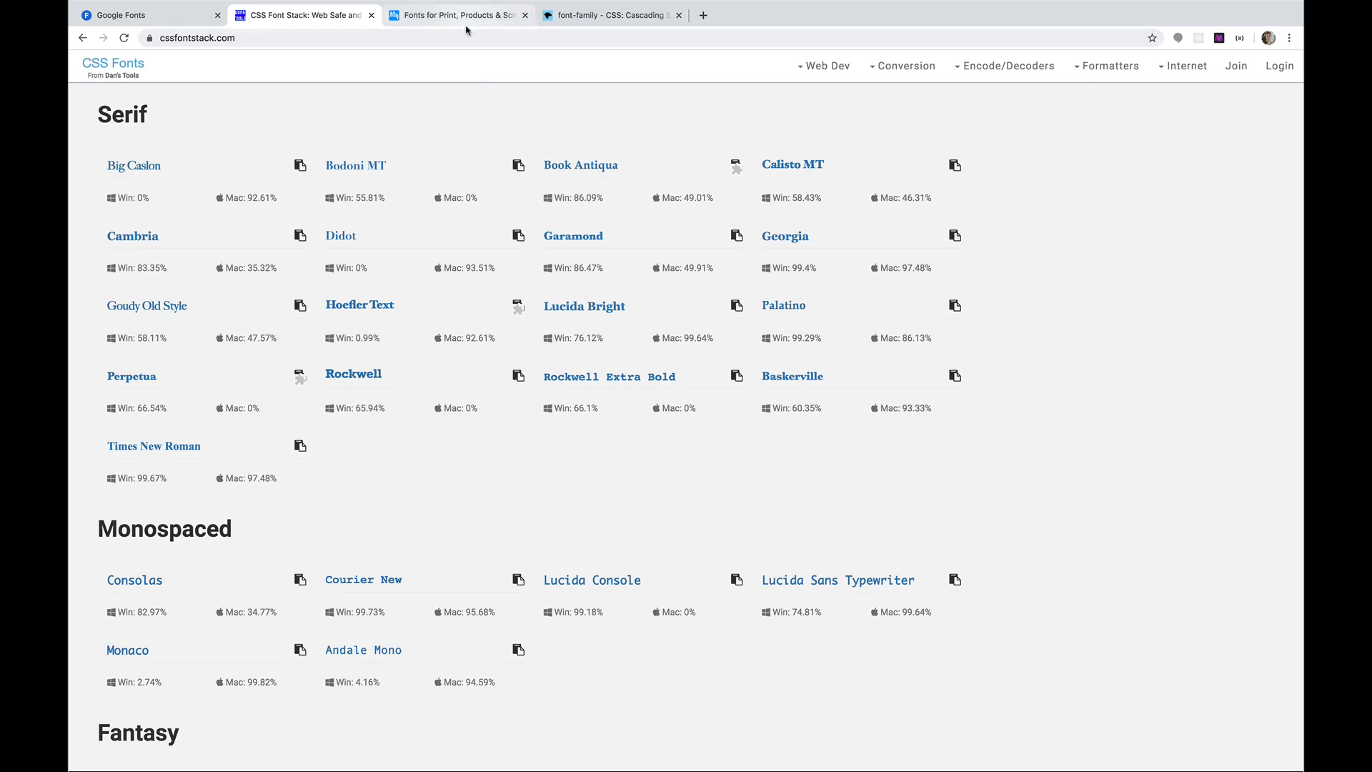
Switch to MyFonts and browse the Serif fonts category
left_click(455, 15)
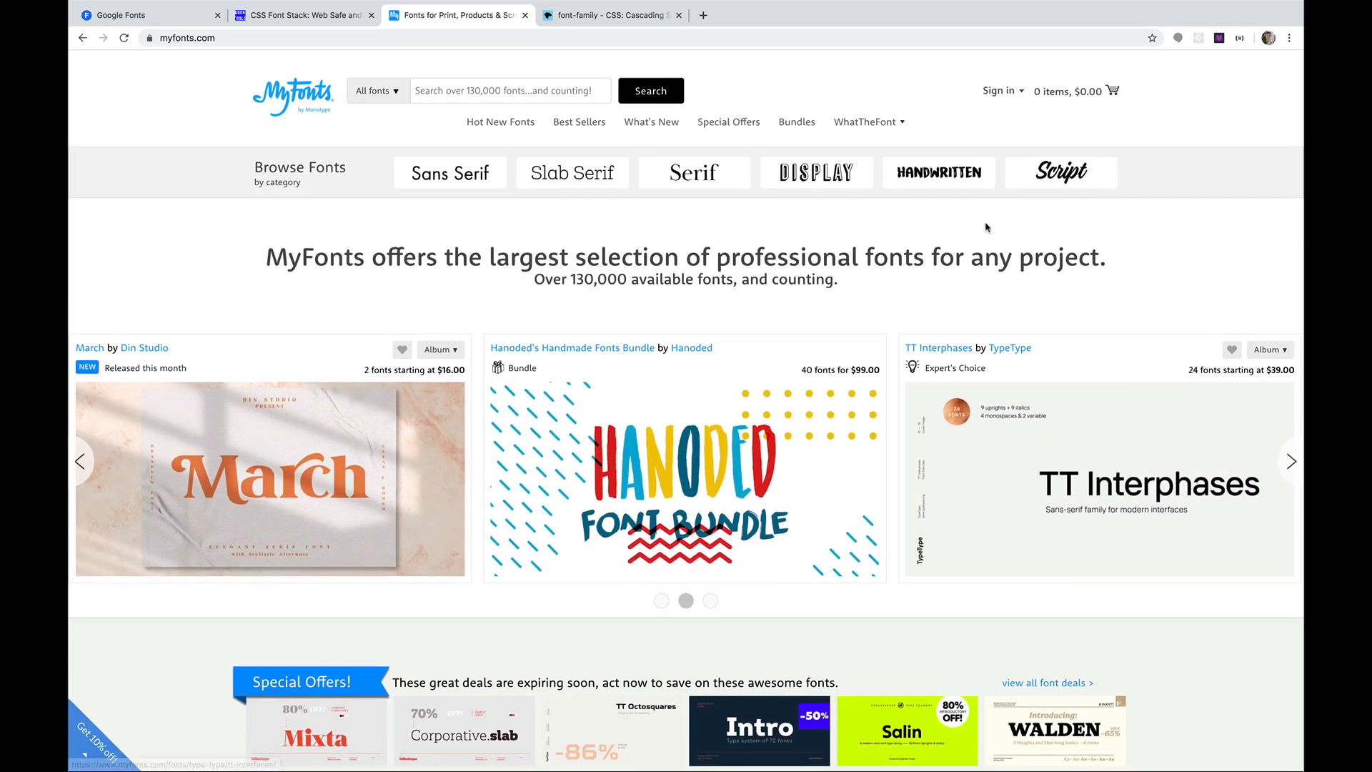
mouse_move(859, 167)
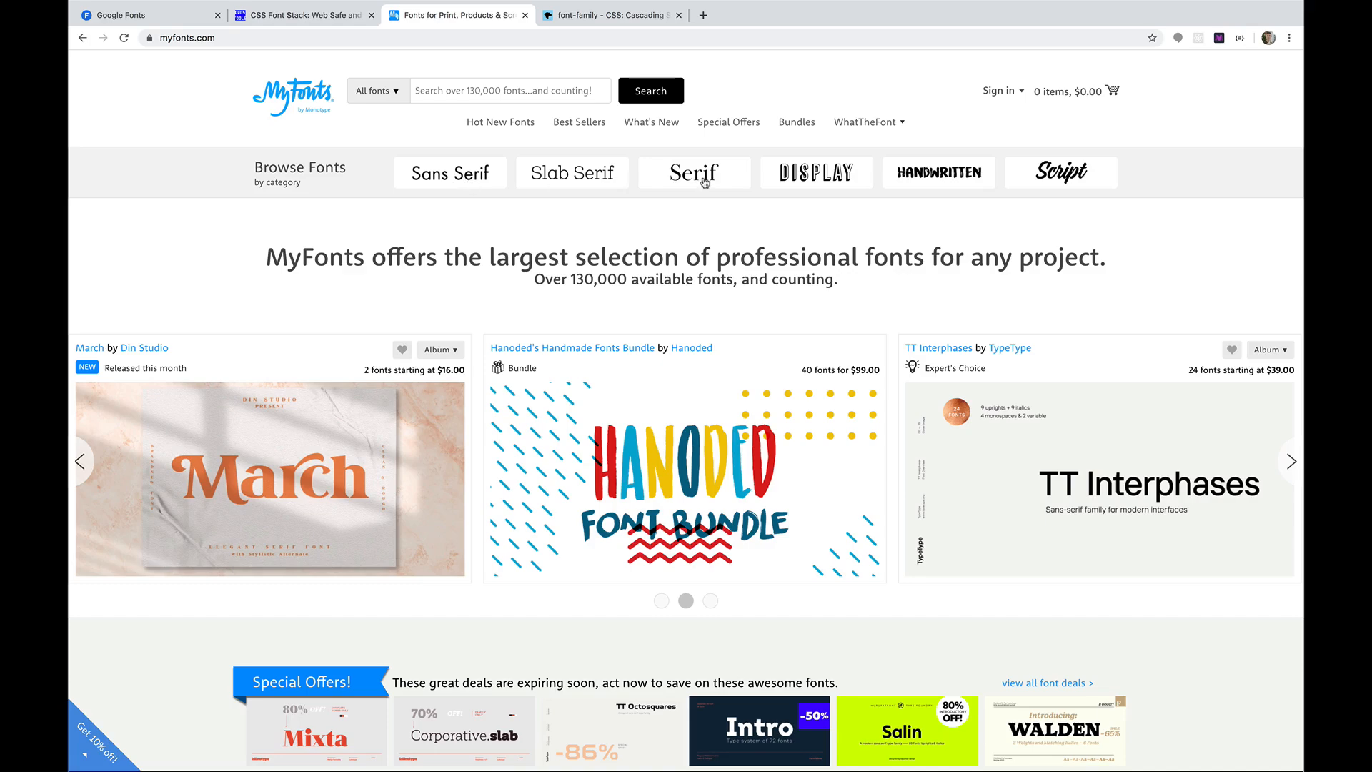
left_click(694, 172)
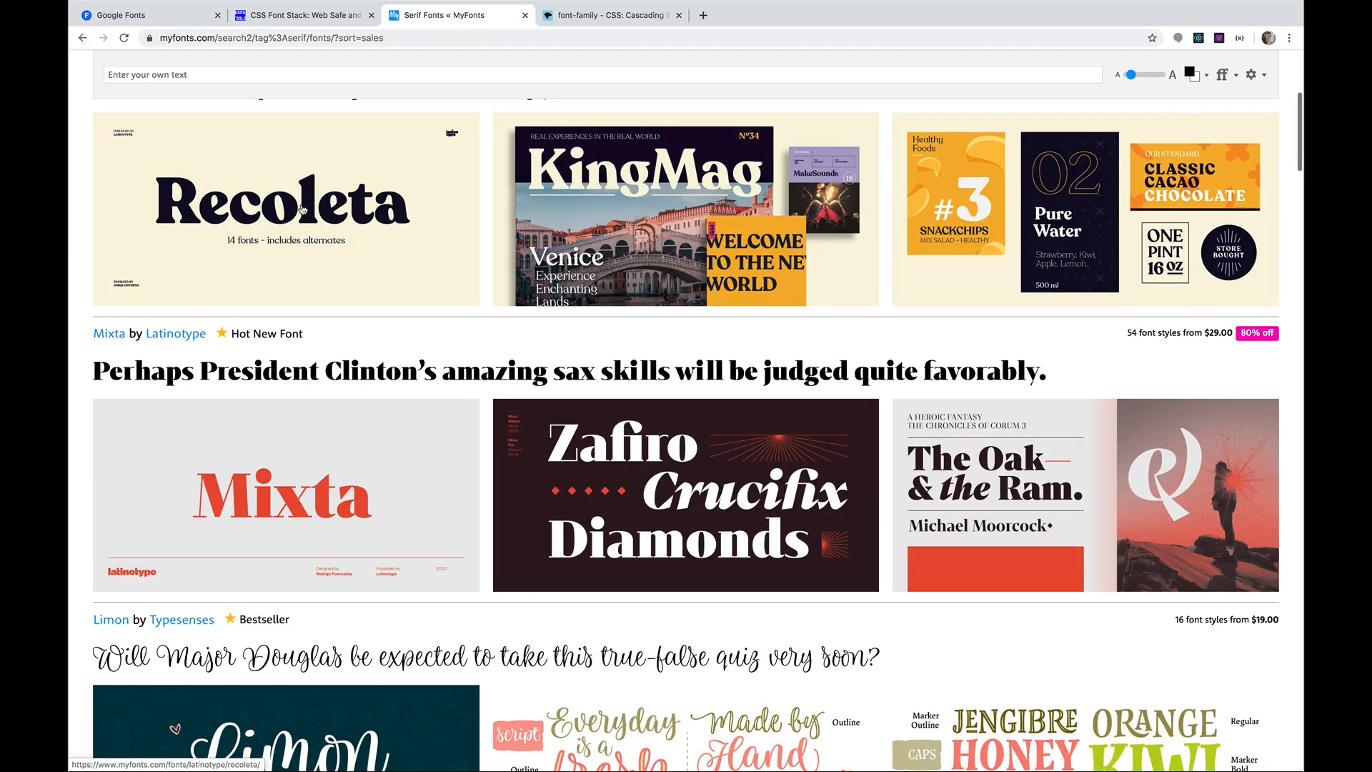
Open Recoleta's font page and scroll through its individual styles and prices
left_click(283, 210)
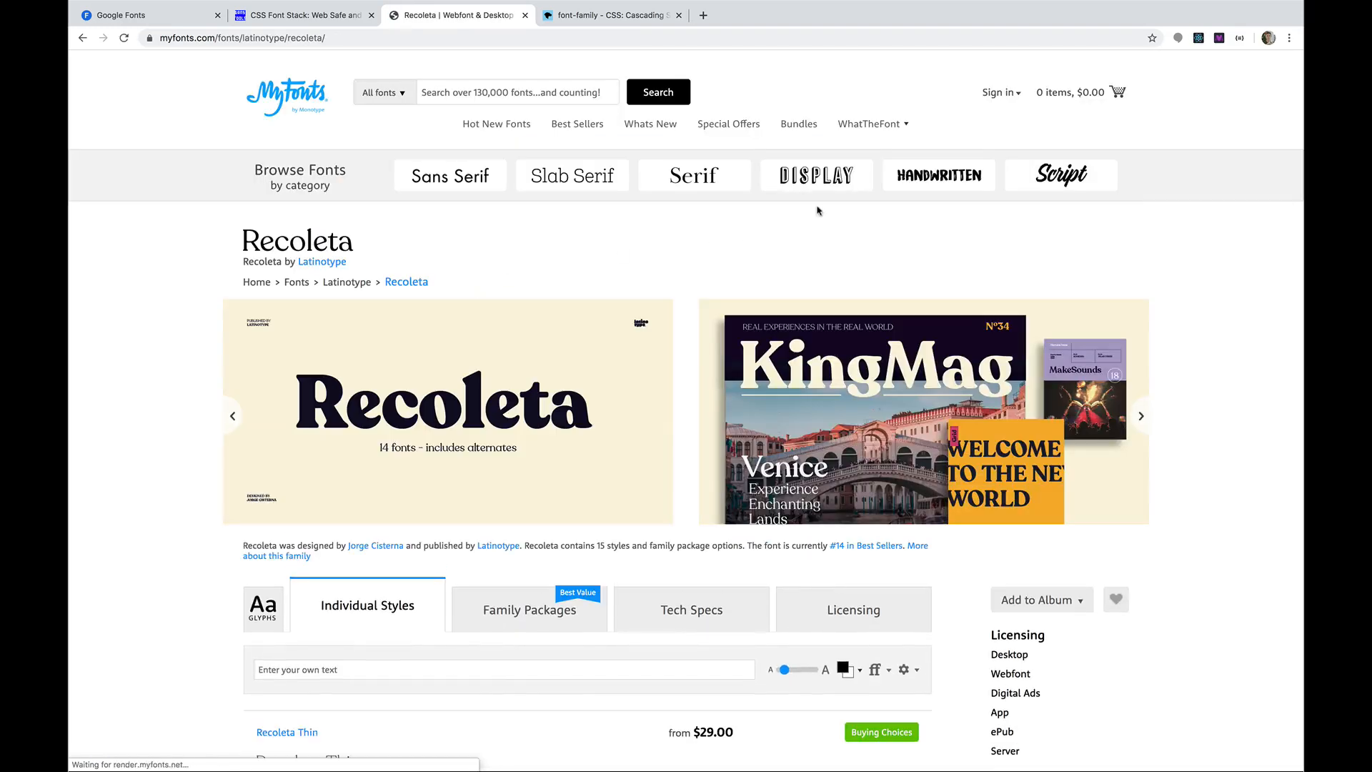
scroll("down", 3)
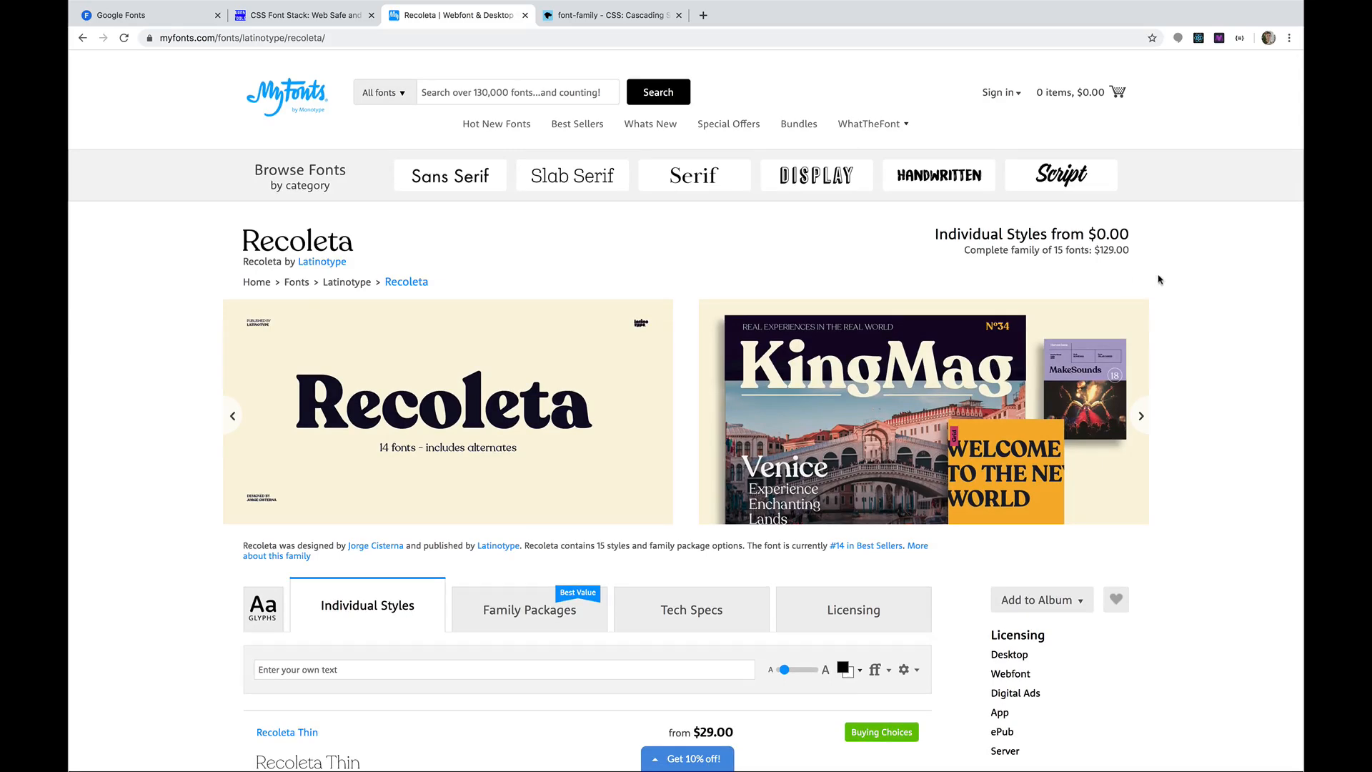
left_click_drag(959, 251, 1130, 250)
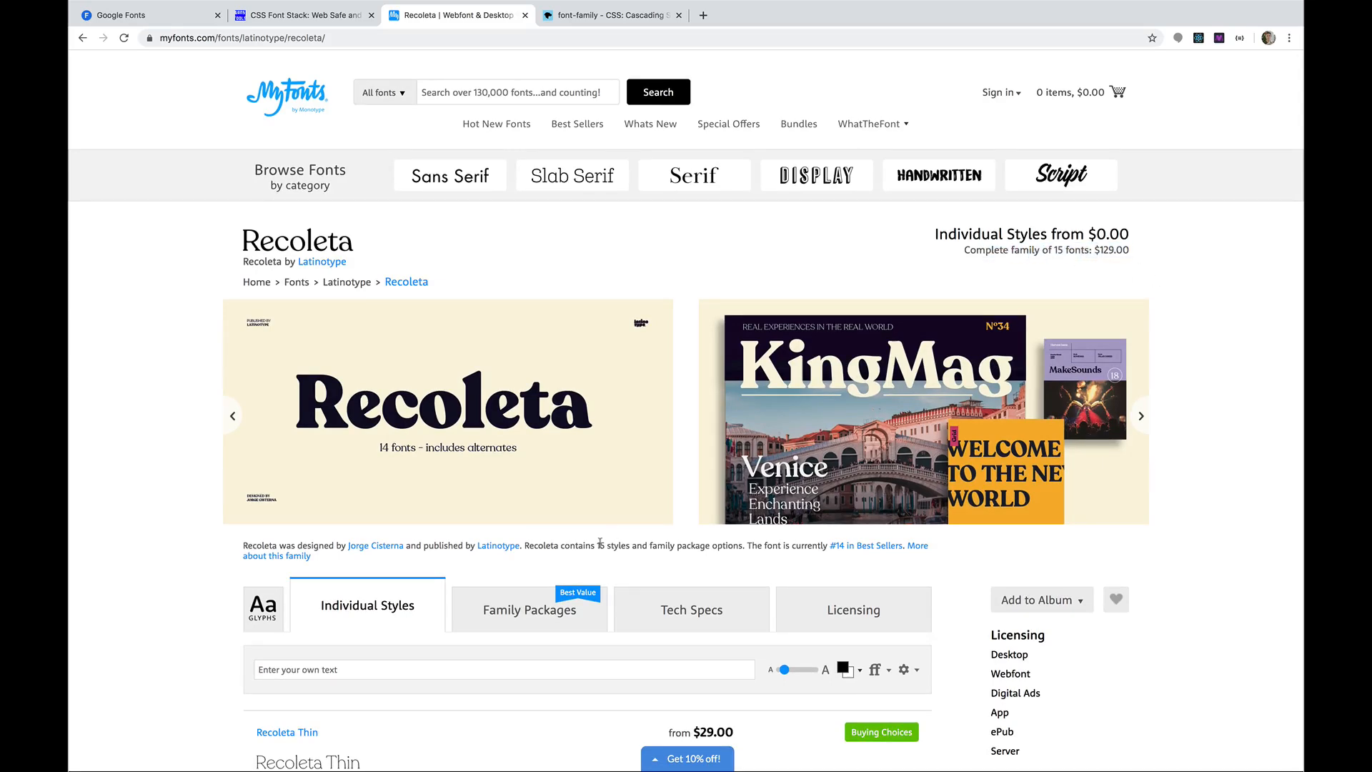
scroll("down", 3)
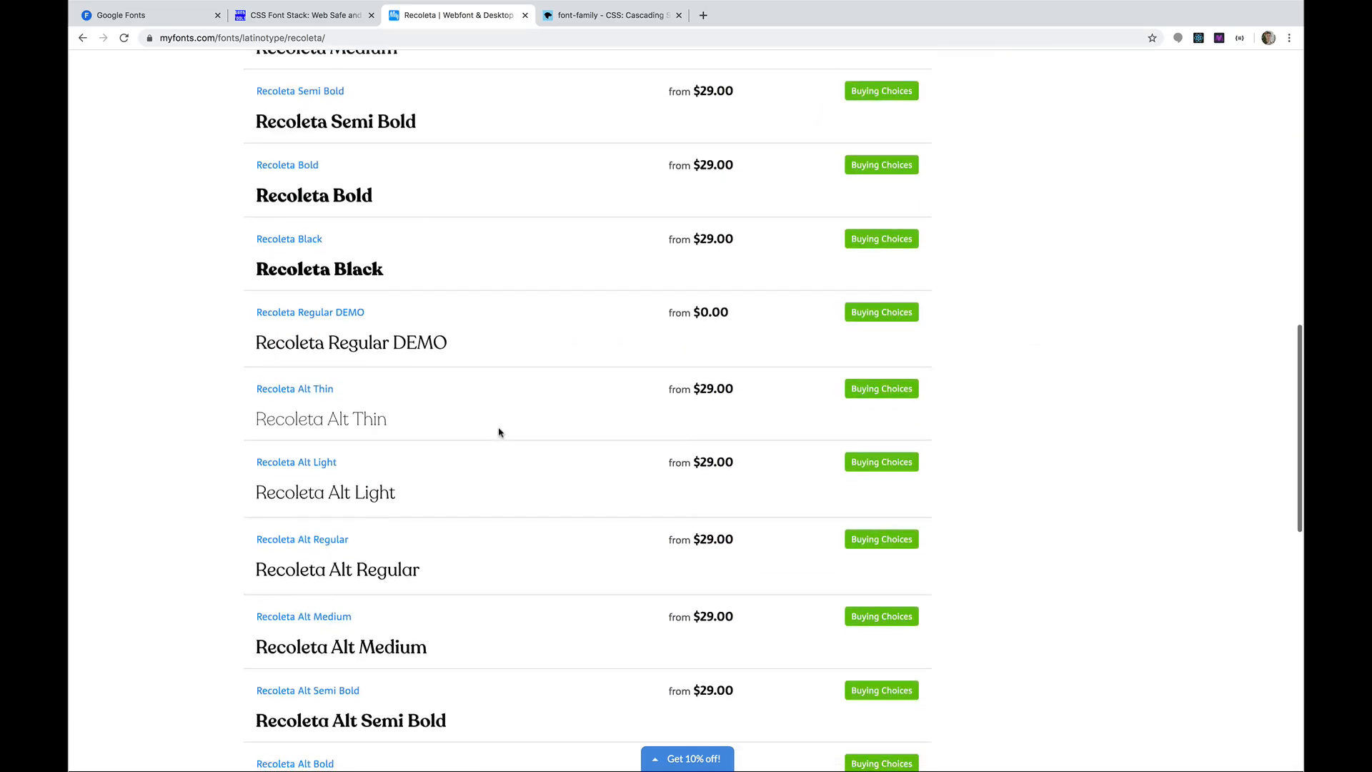
scroll("up", 3)
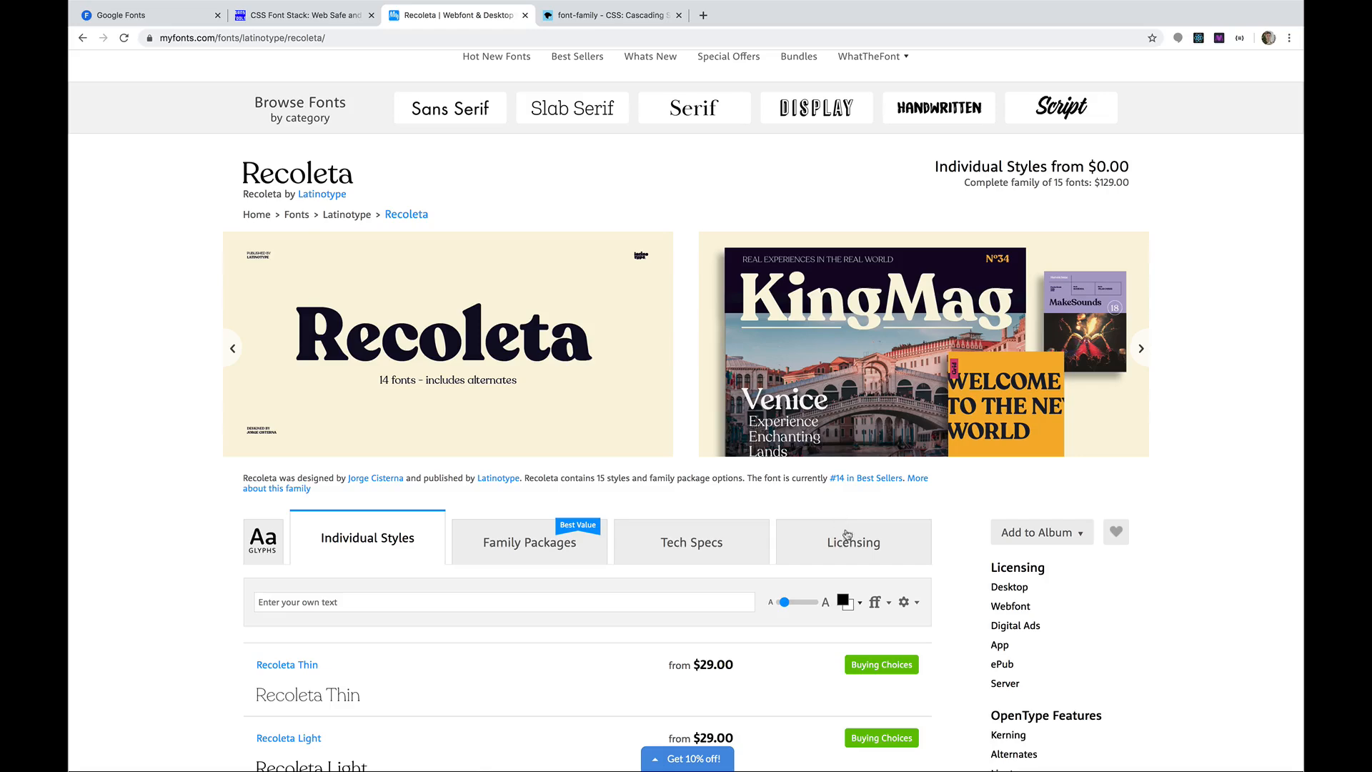
Open Recoleta's Licensing tab and read the 10,000 monthly pageviews webfont example
left_click(852, 541)
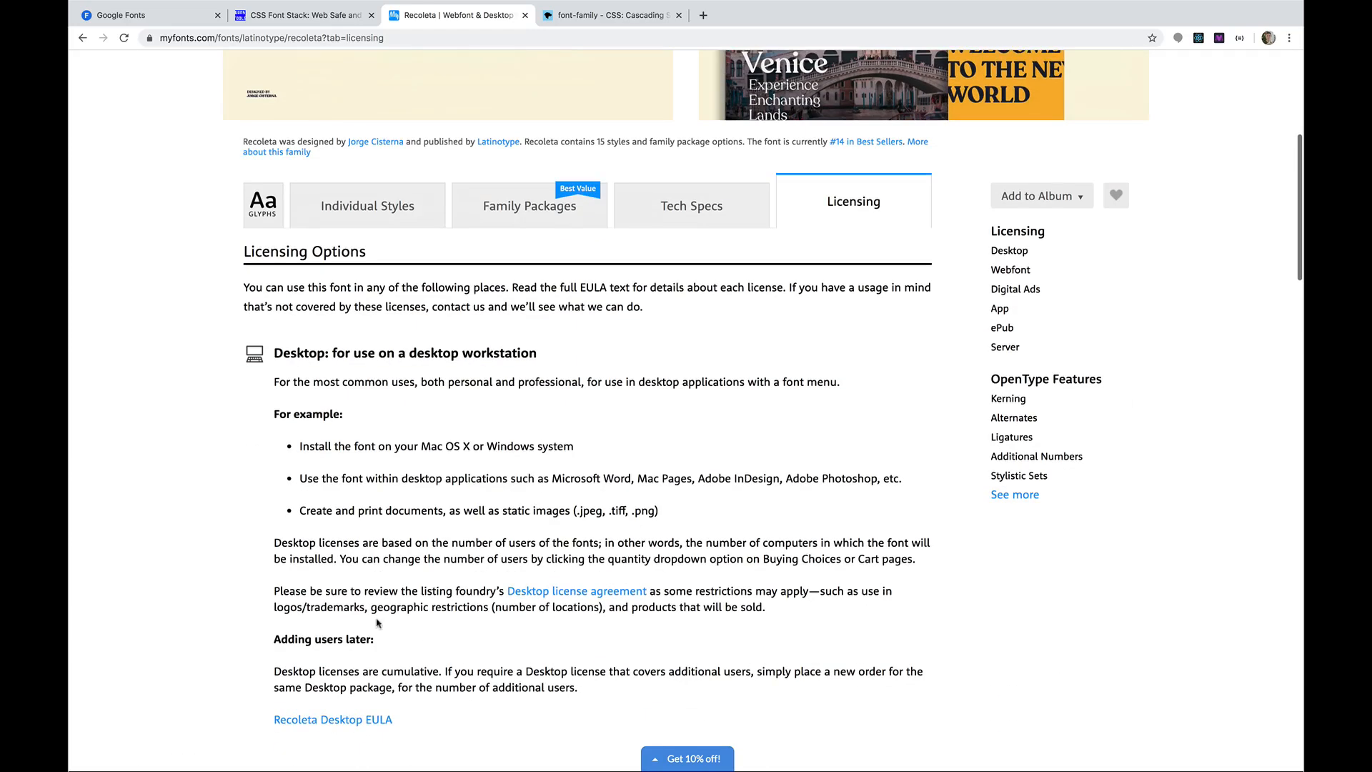
mouse_move(565, 401)
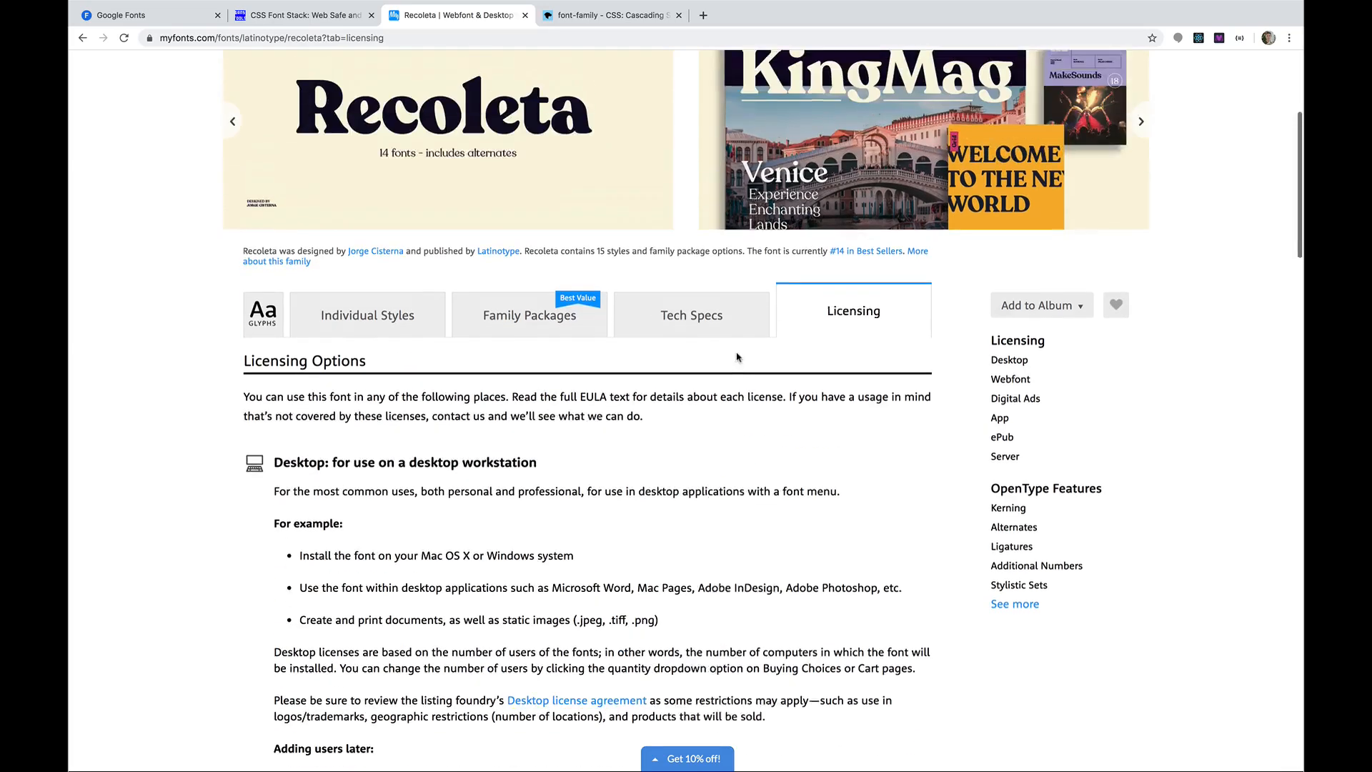
scroll("down", 3)
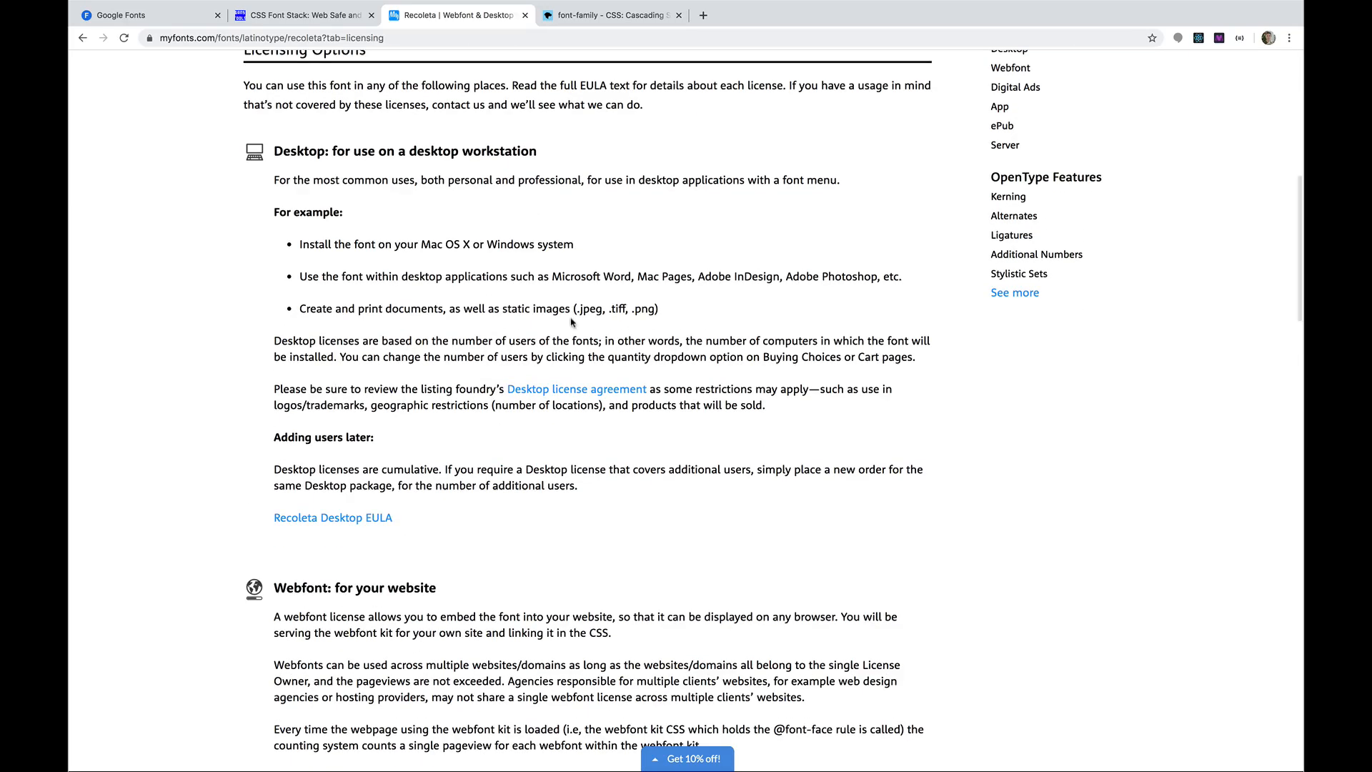
scroll("down", 3)
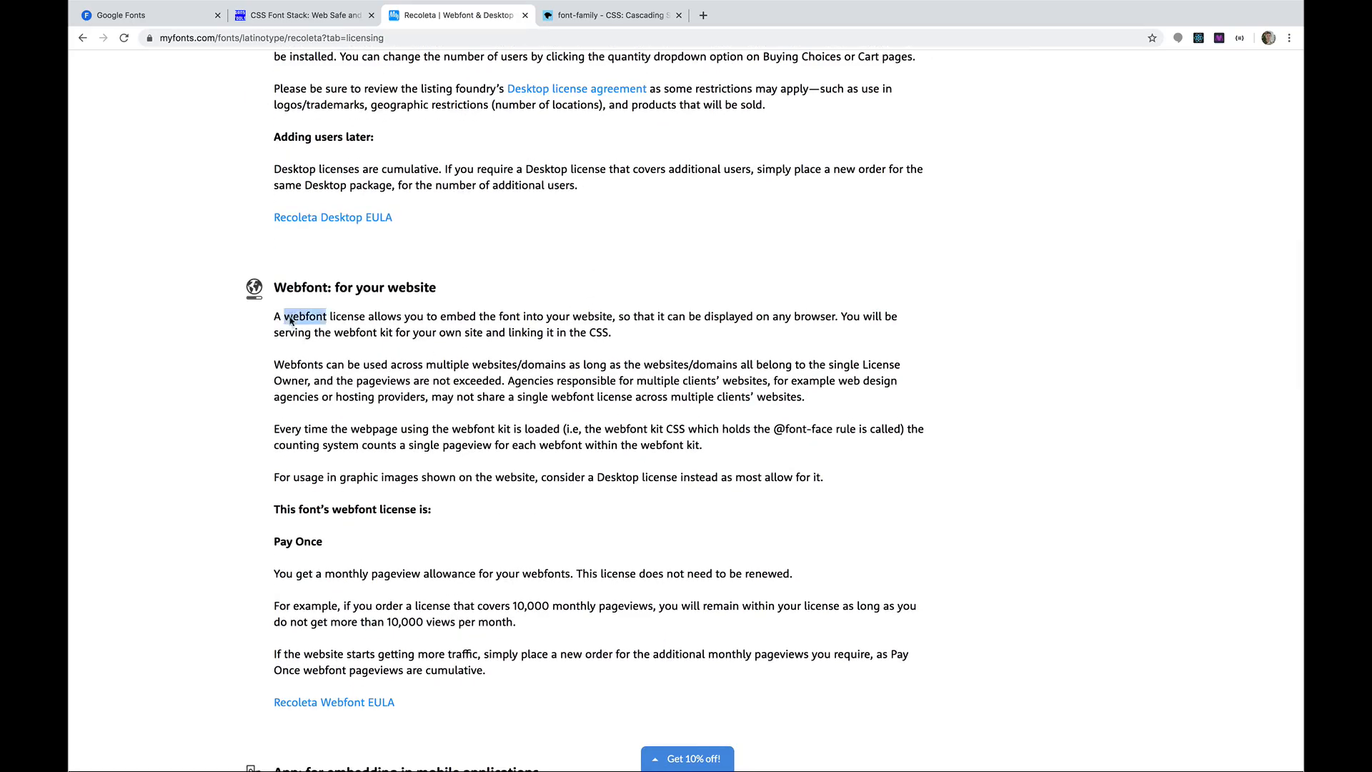
scroll("down", 3)
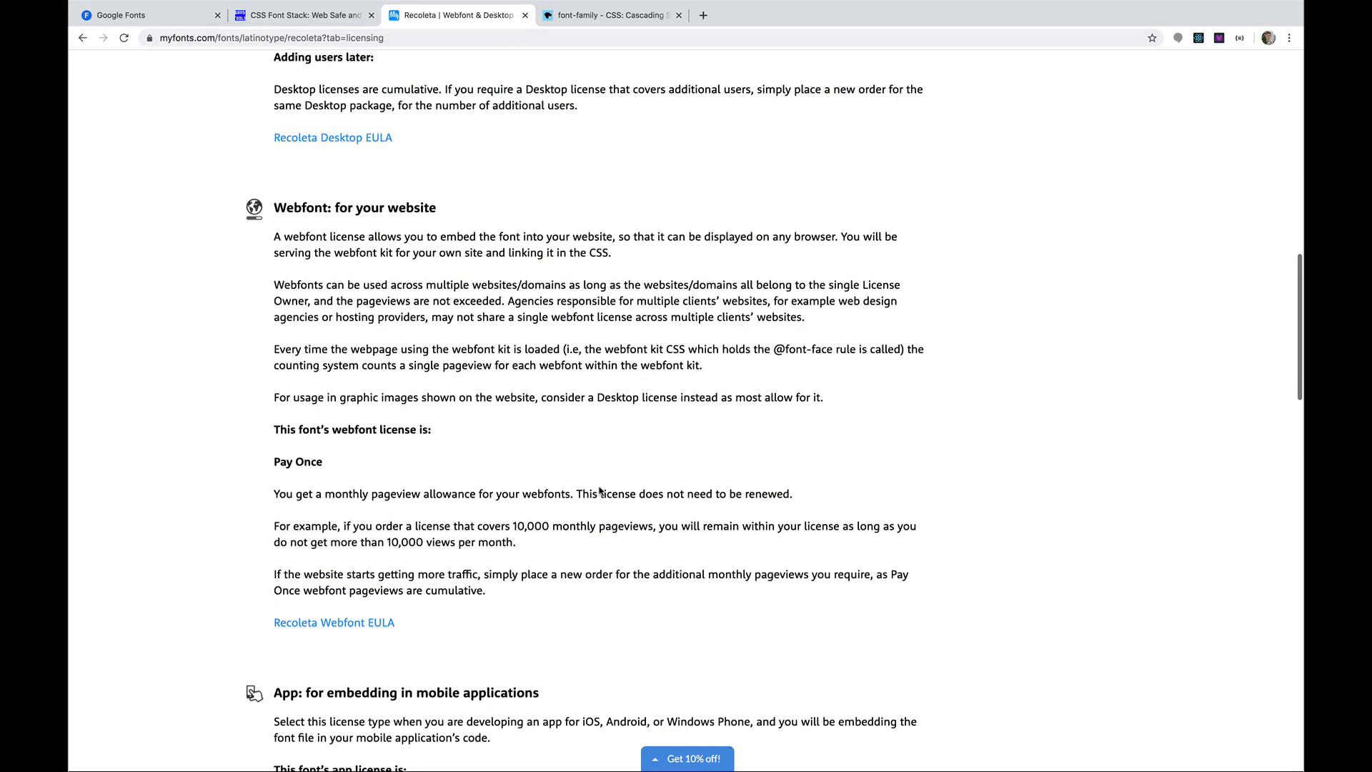
left_click_drag(428, 526, 516, 542)
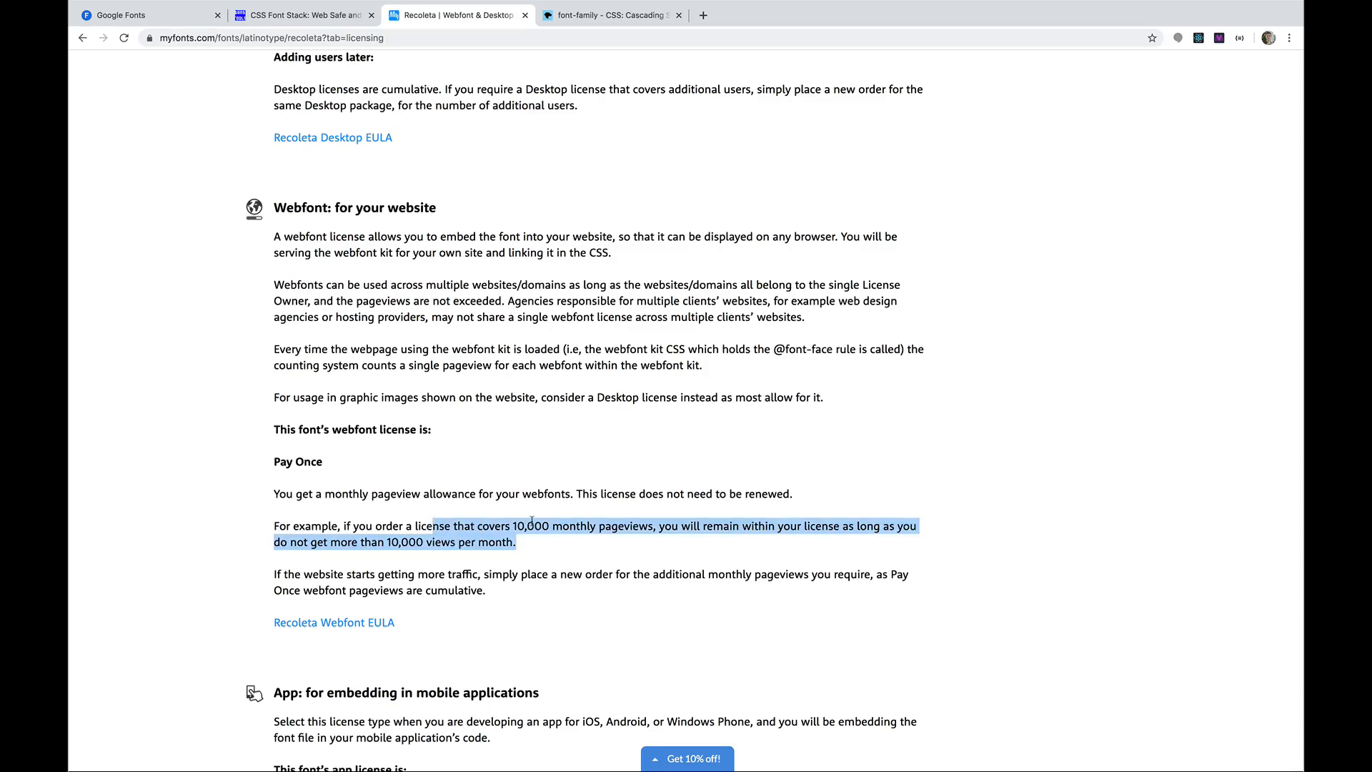
left_click(541, 554)
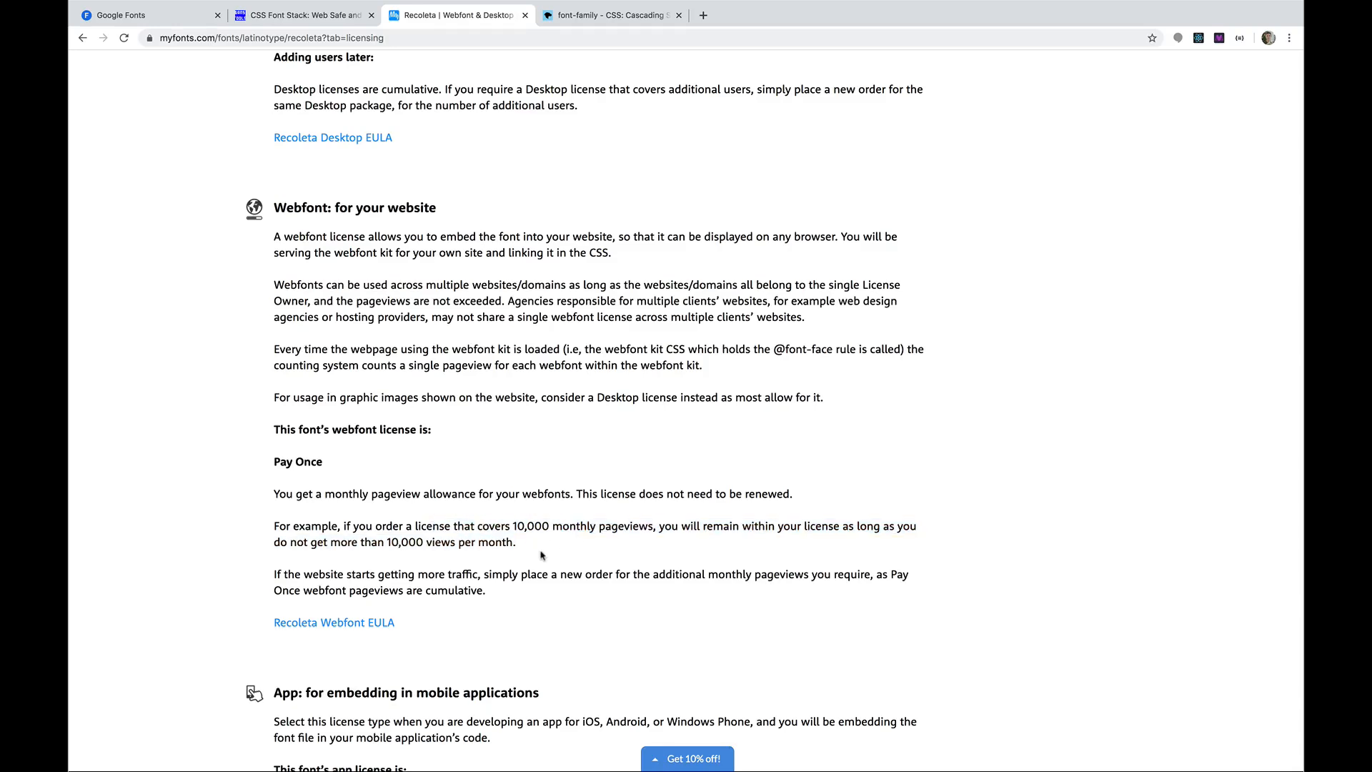
mouse_move(715, 403)
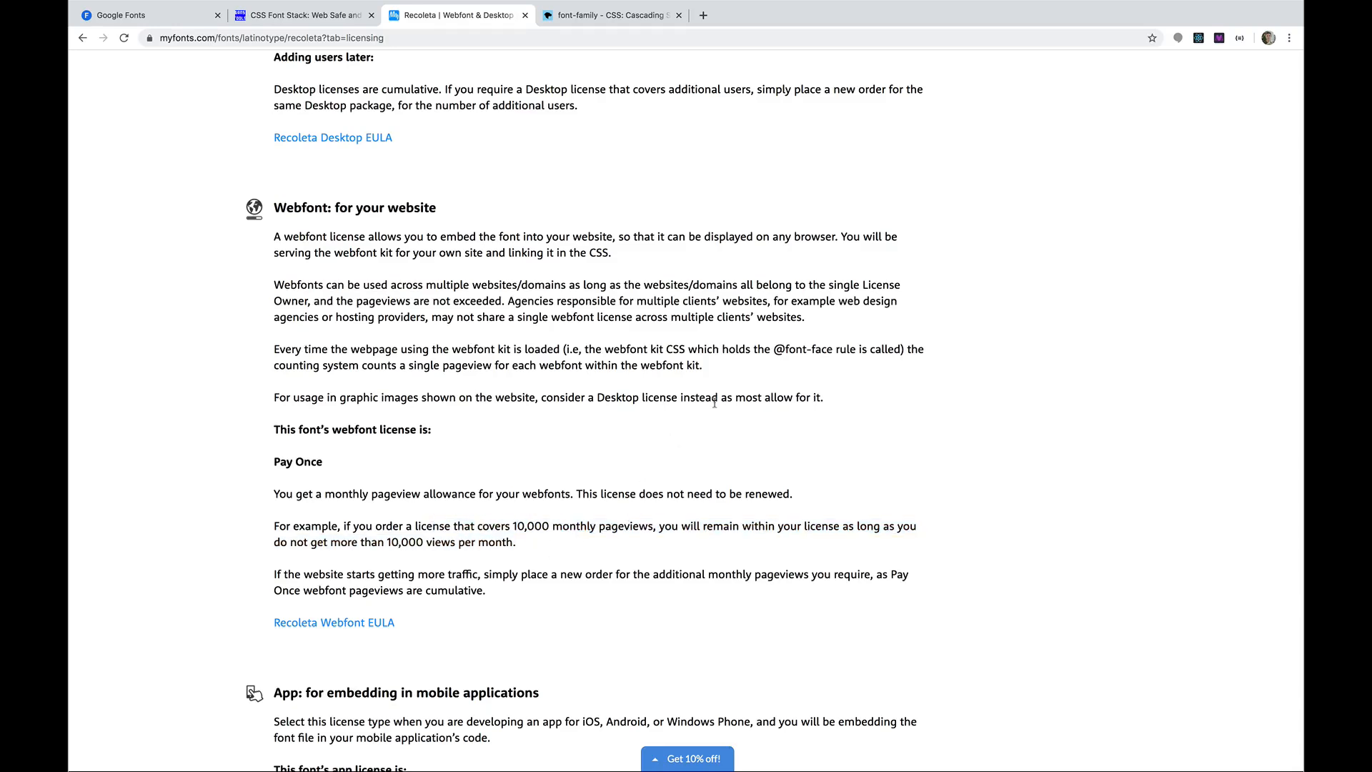
Read the Pay Once terms on ordering additional pageviews, then scroll back up
scroll("down", 3)
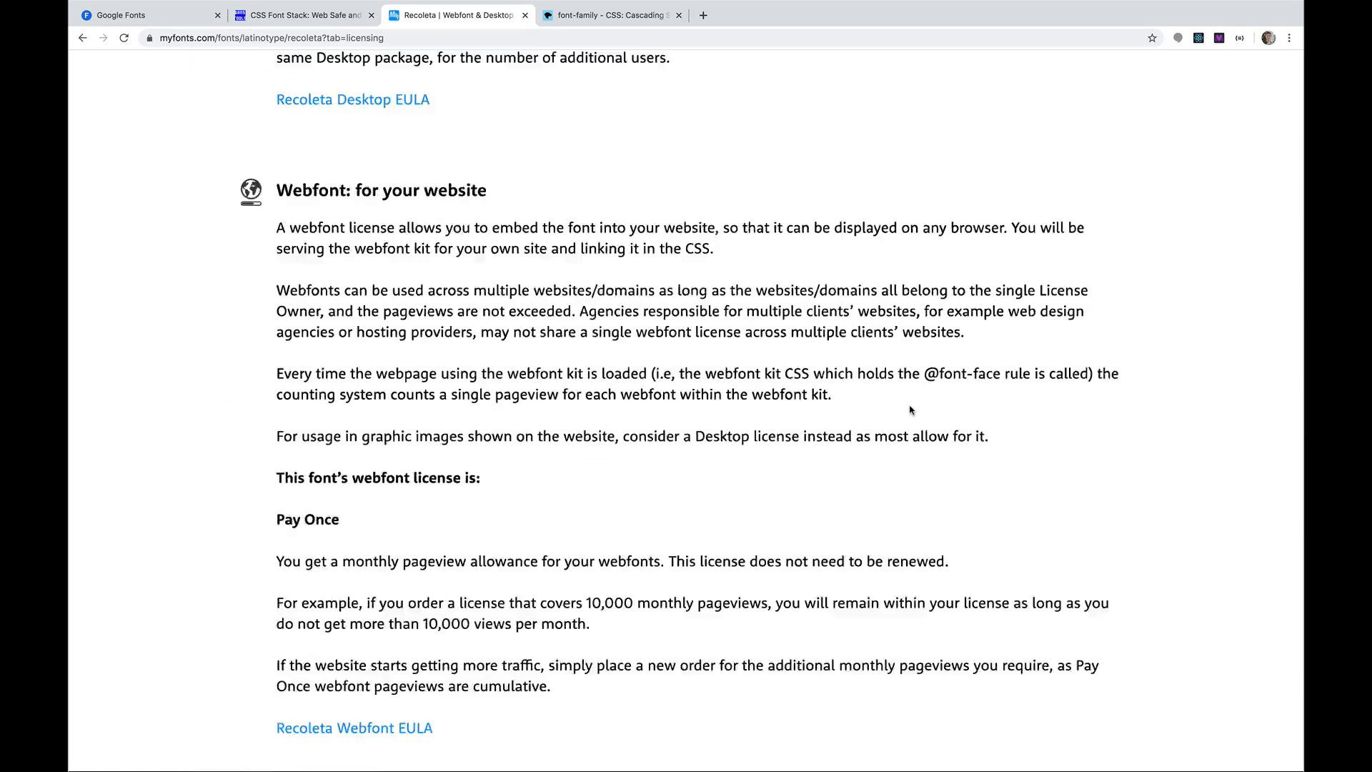
scroll("down", 3)
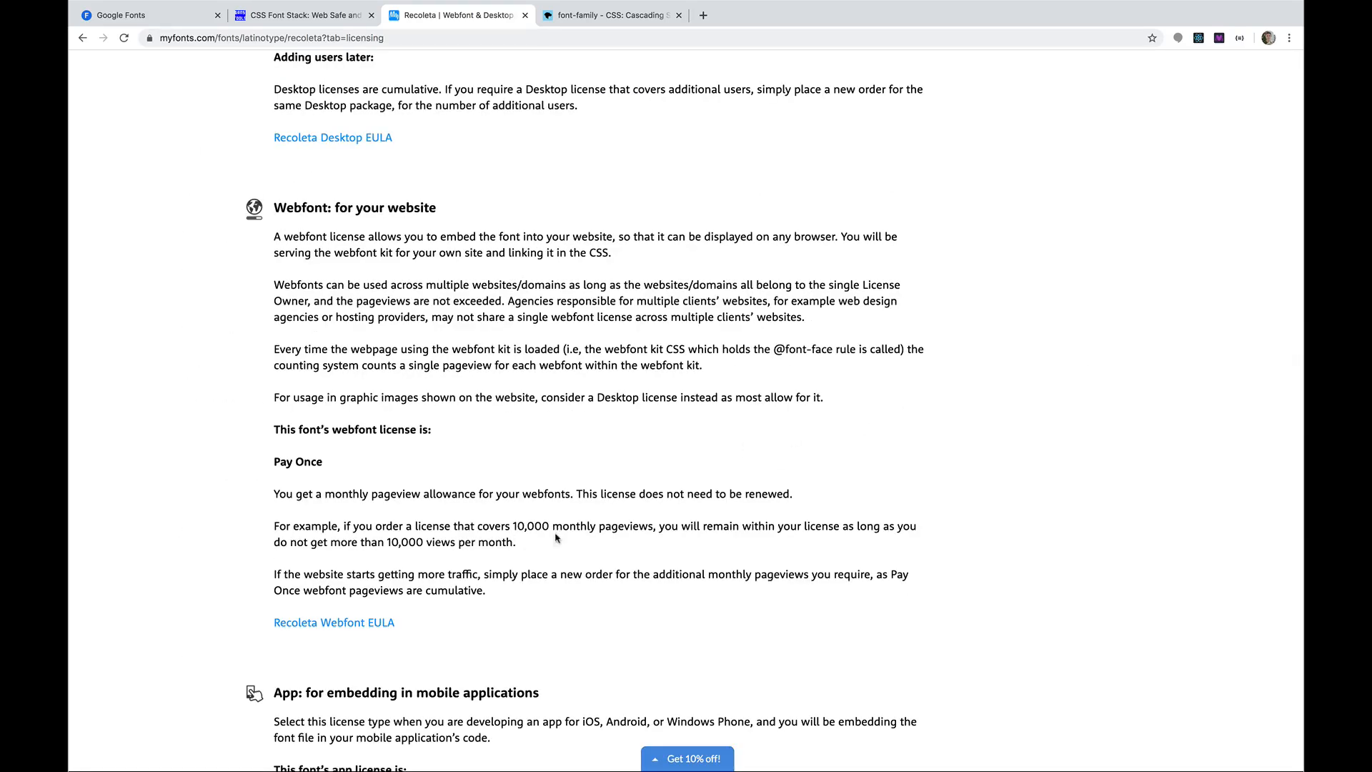
mouse_move(740, 511)
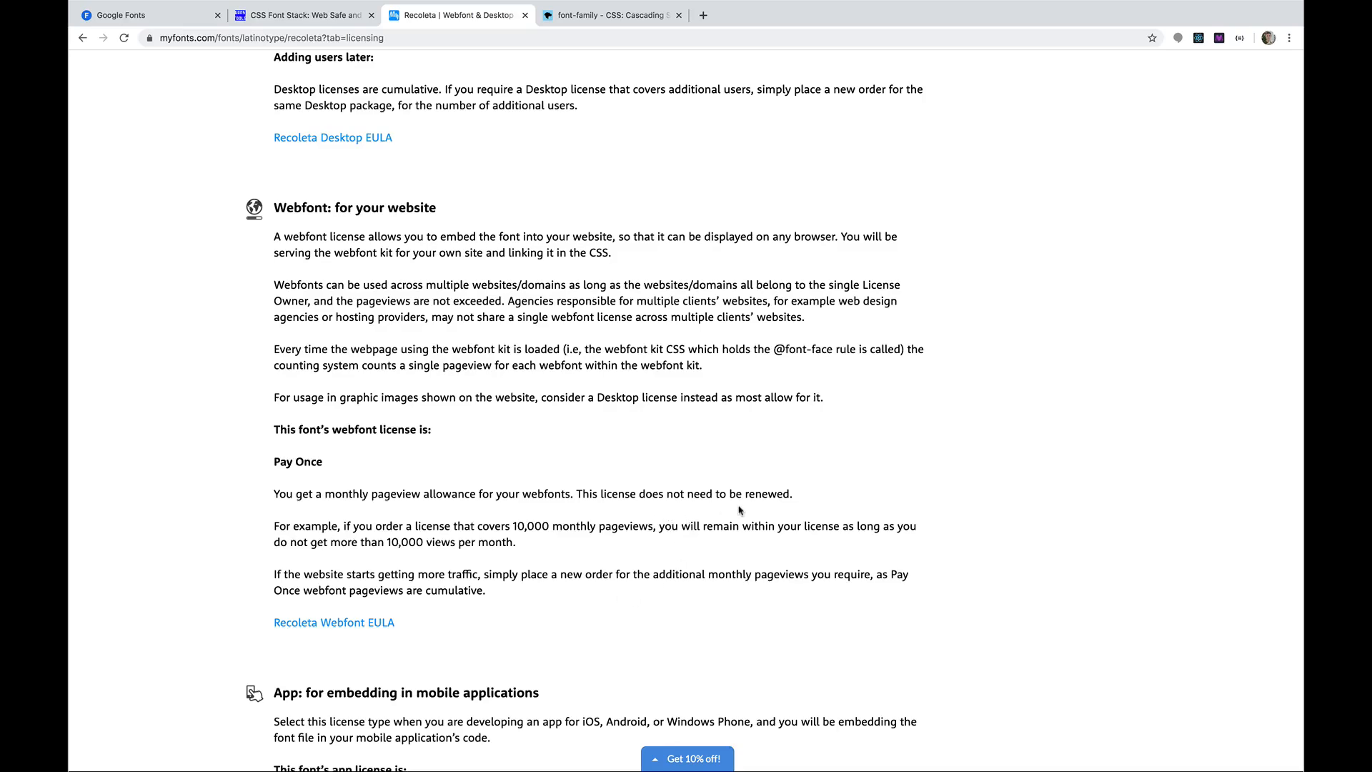
left_click_drag(493, 574, 486, 590)
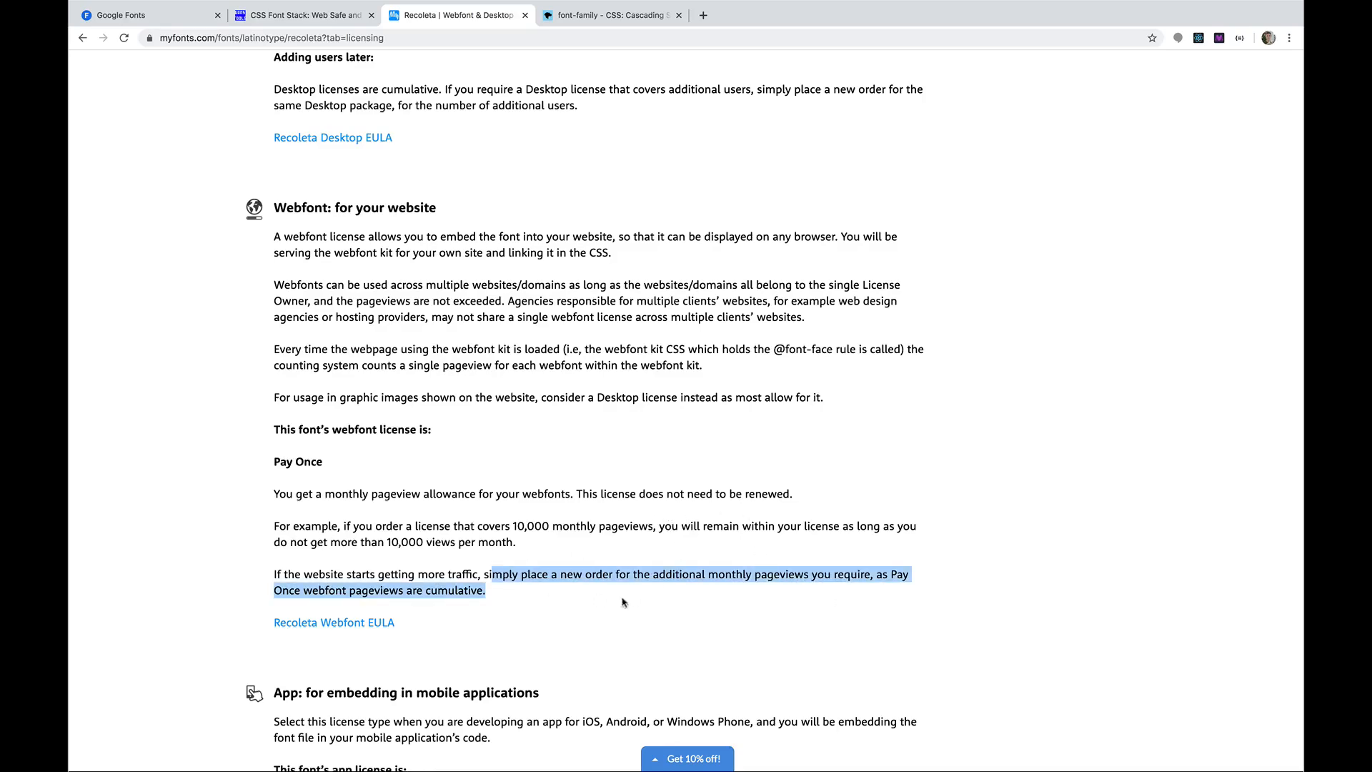
scroll("up", 3)
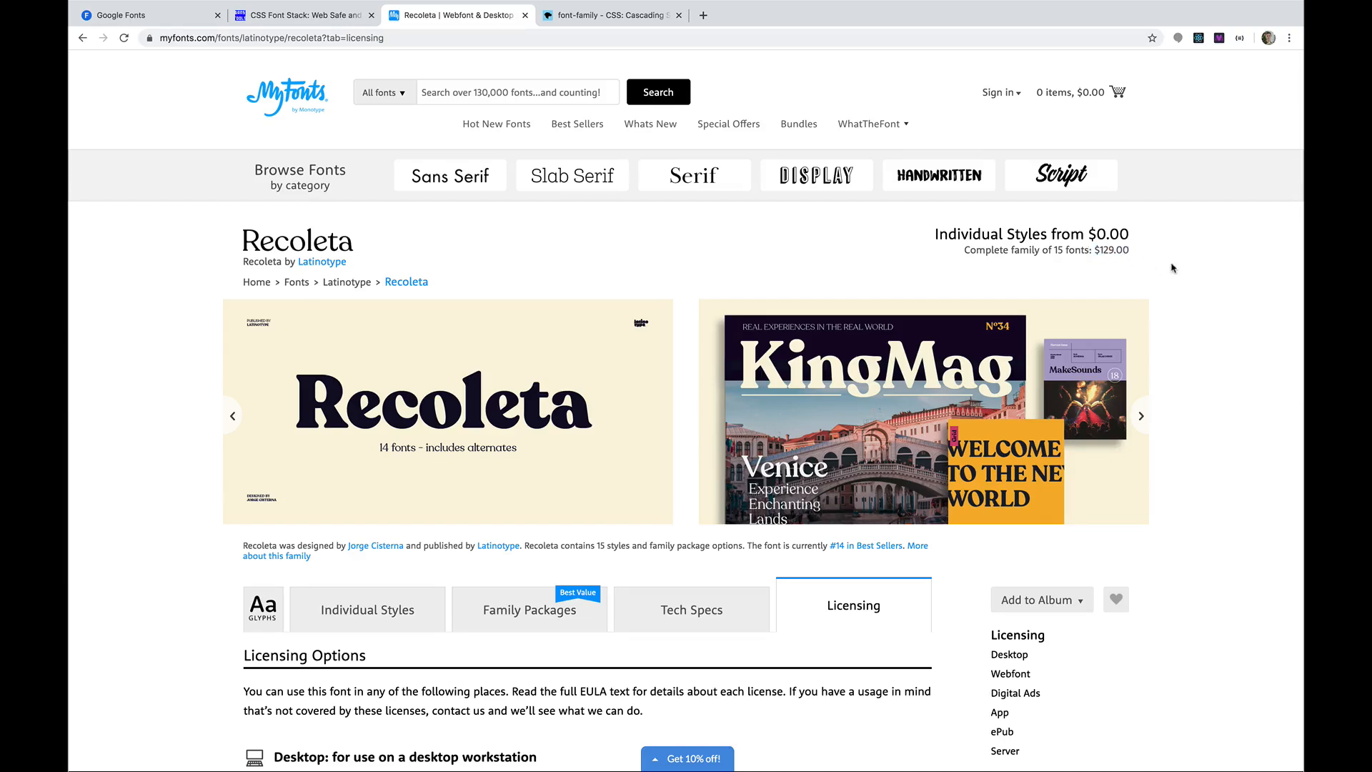
mouse_move(1169, 249)
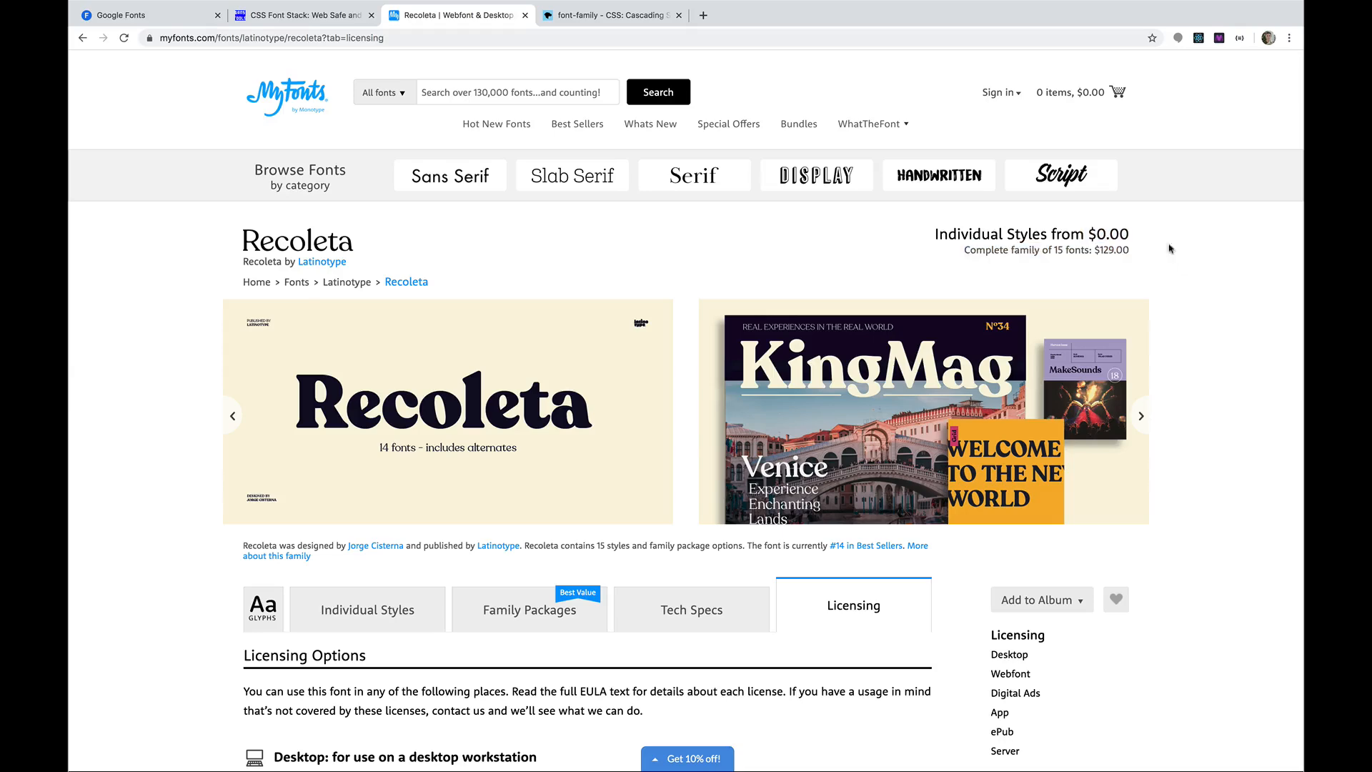
mouse_move(650, 123)
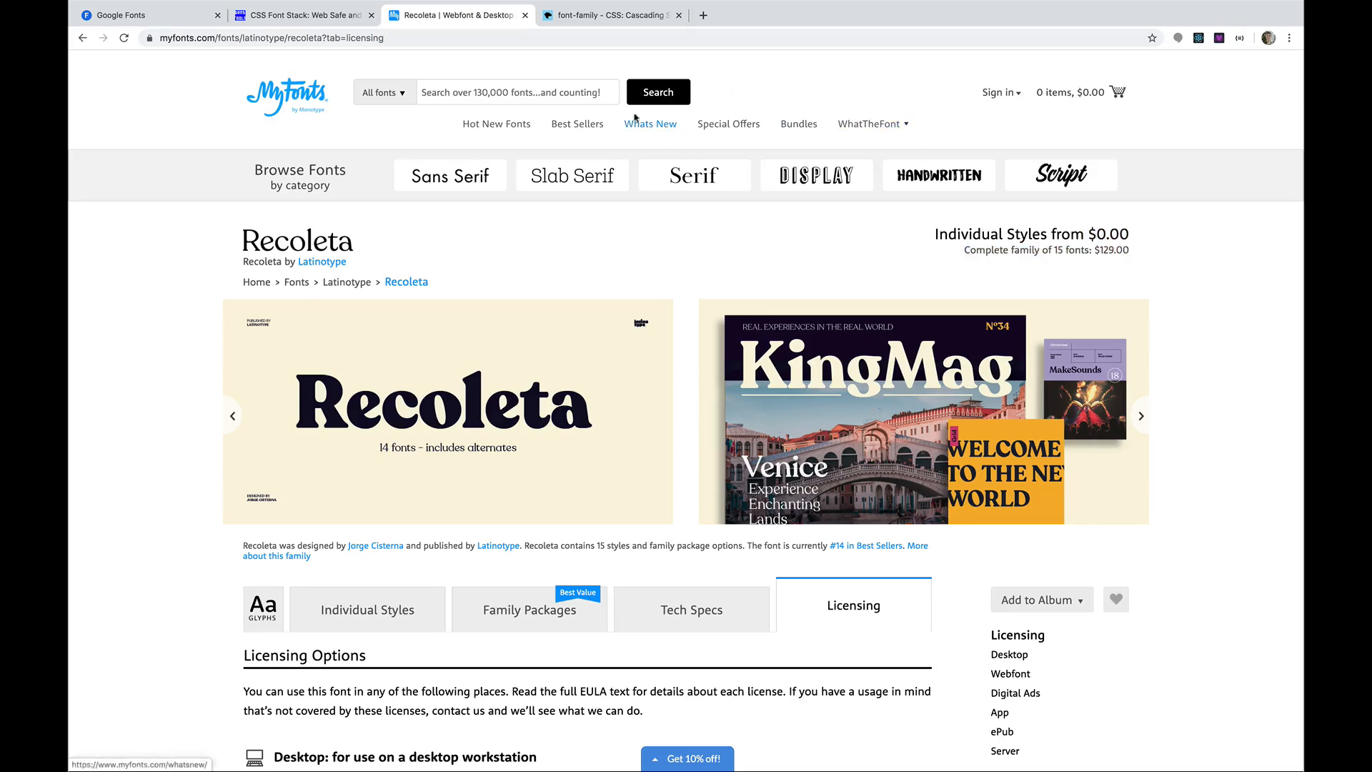
scroll("down", 3)
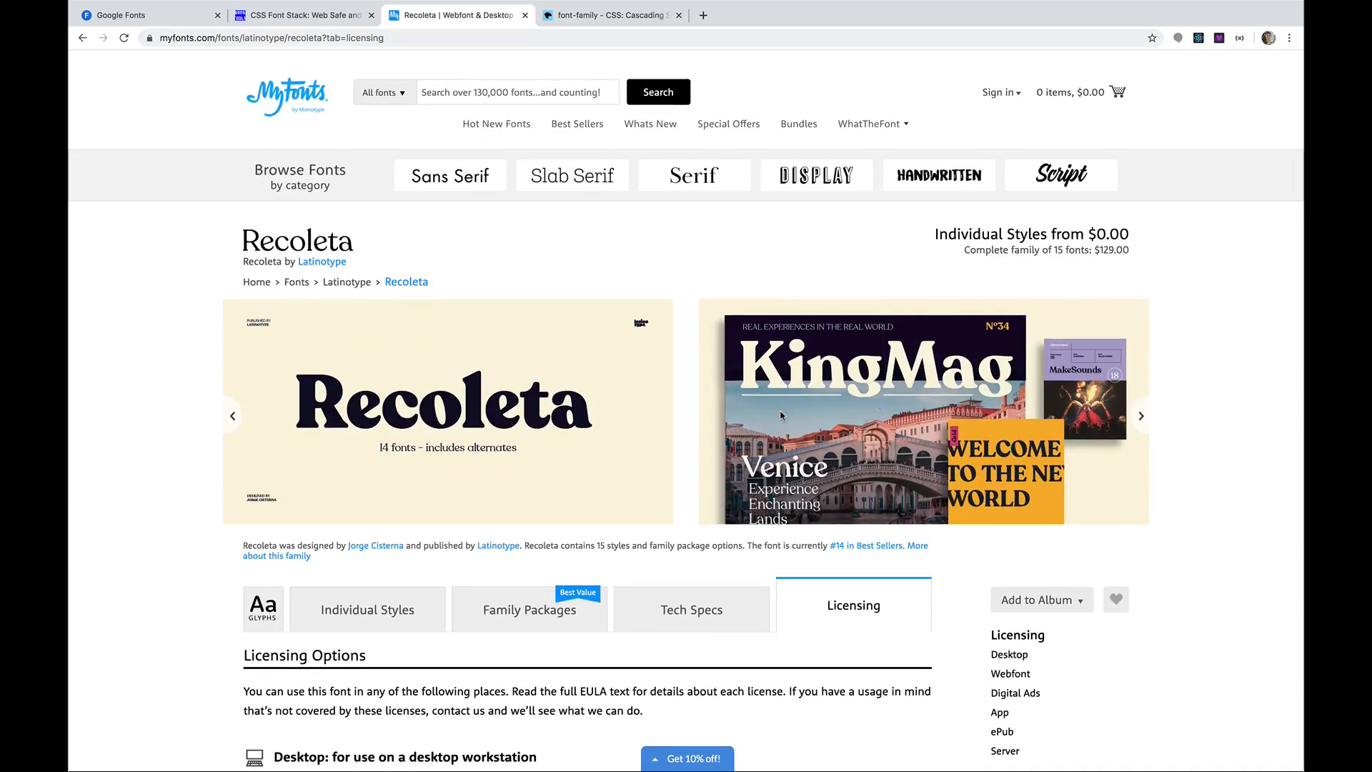
scroll("down", 3)
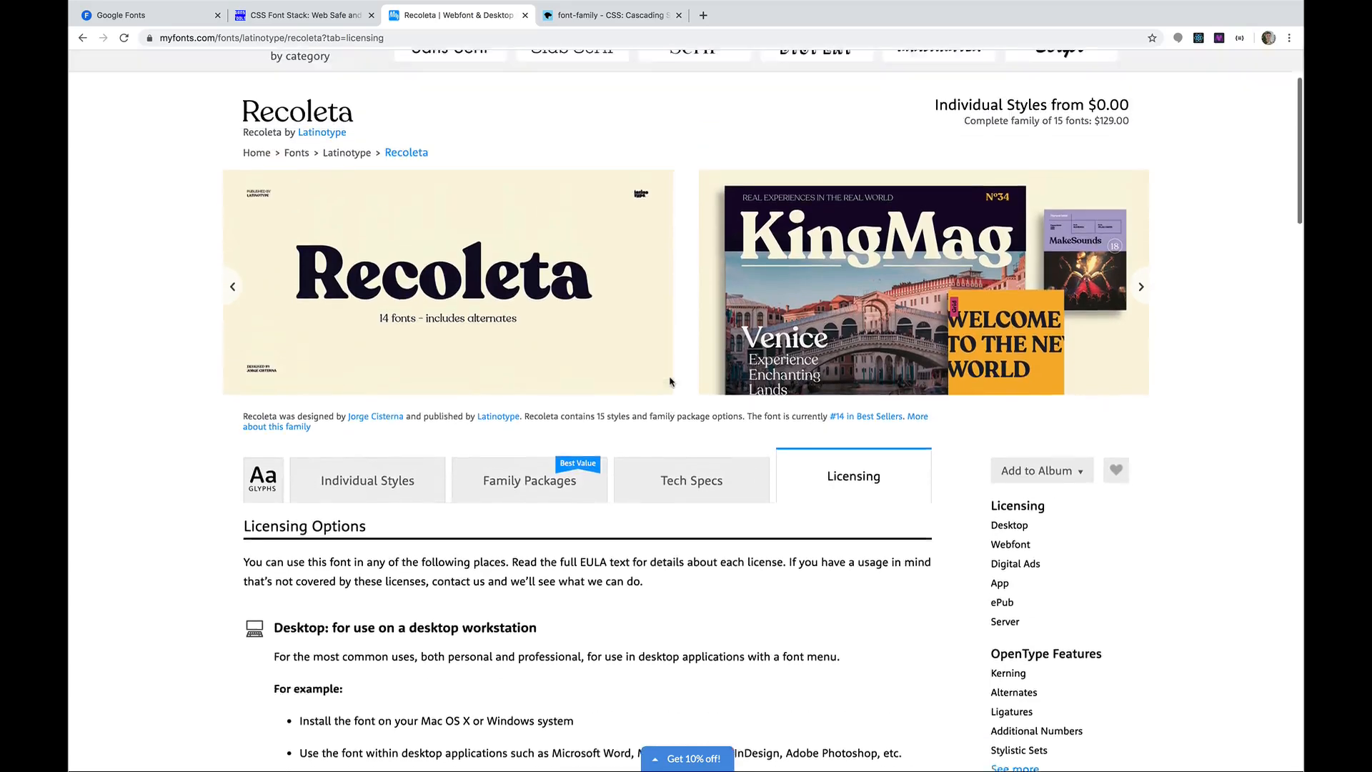
scroll("up", 3)
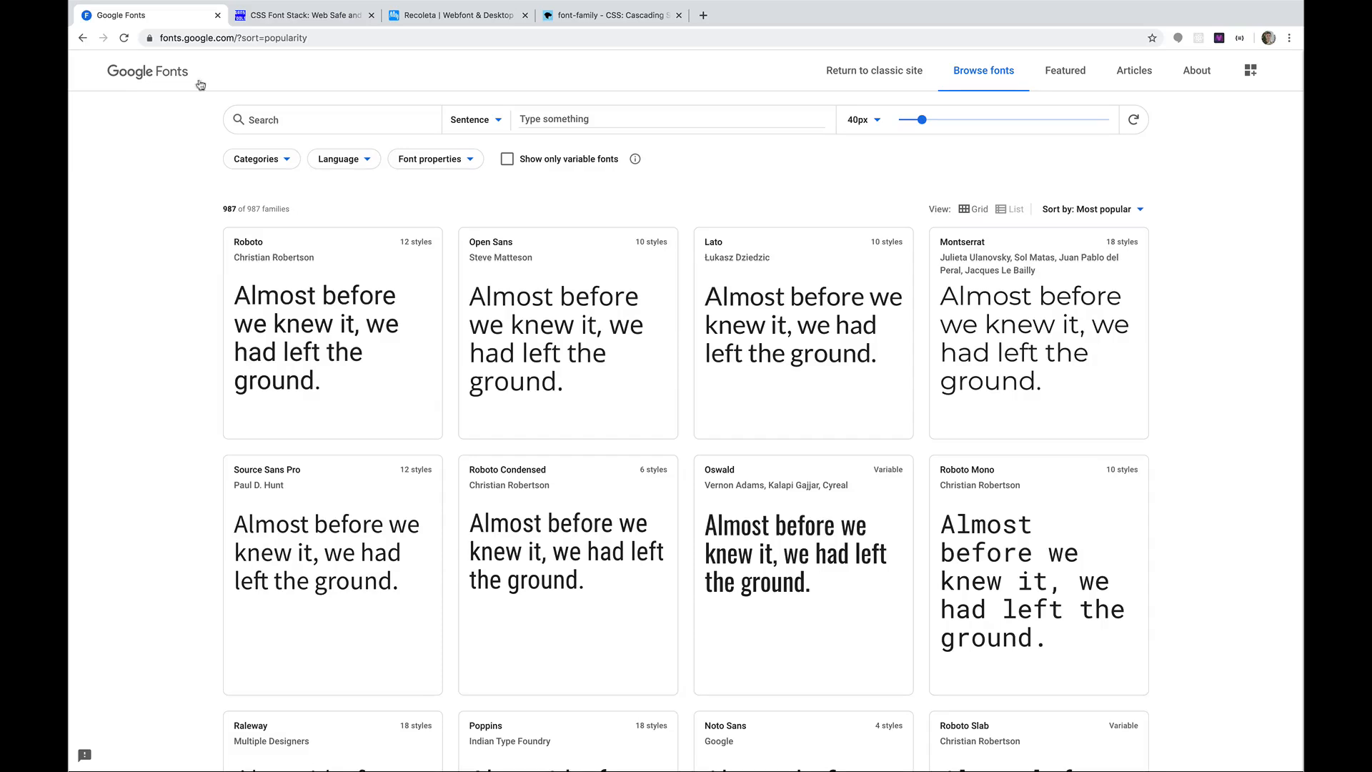
mouse_move(1162, 208)
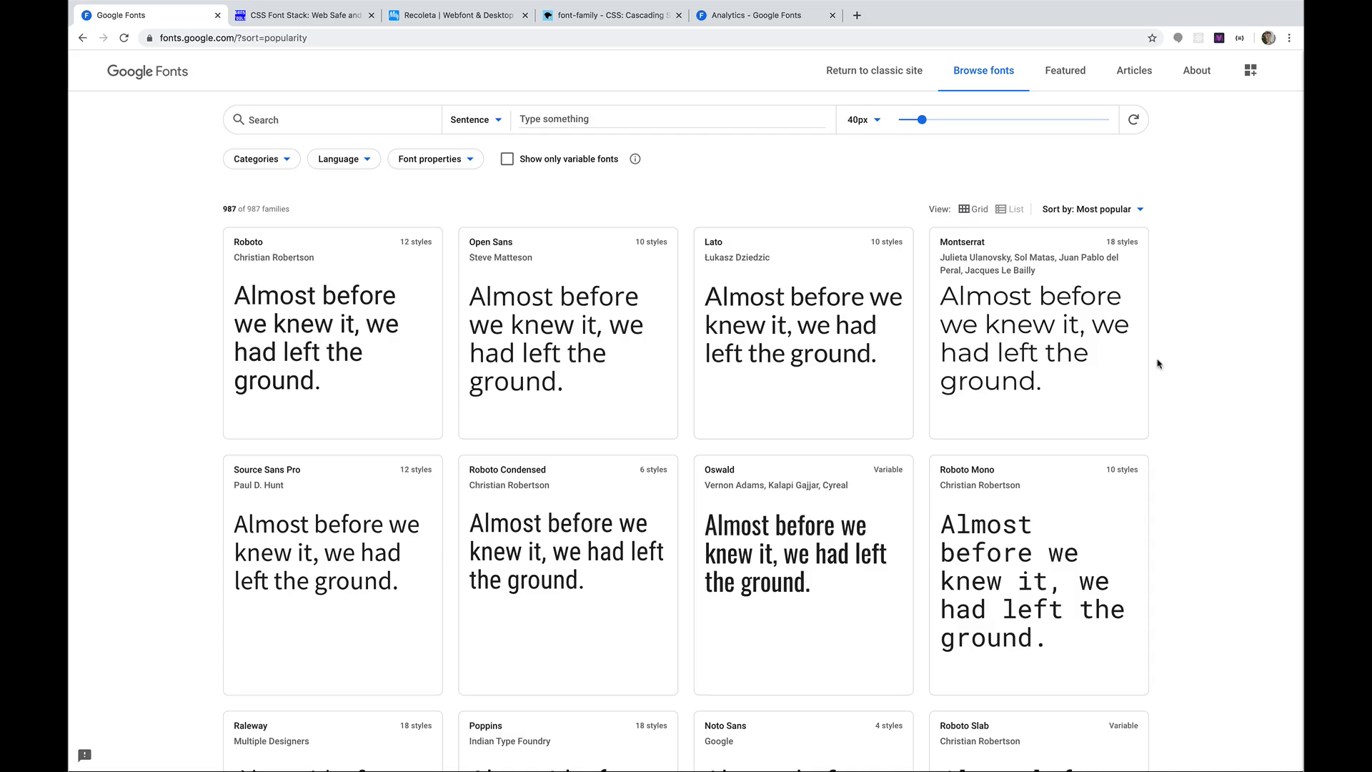
mouse_move(348, 215)
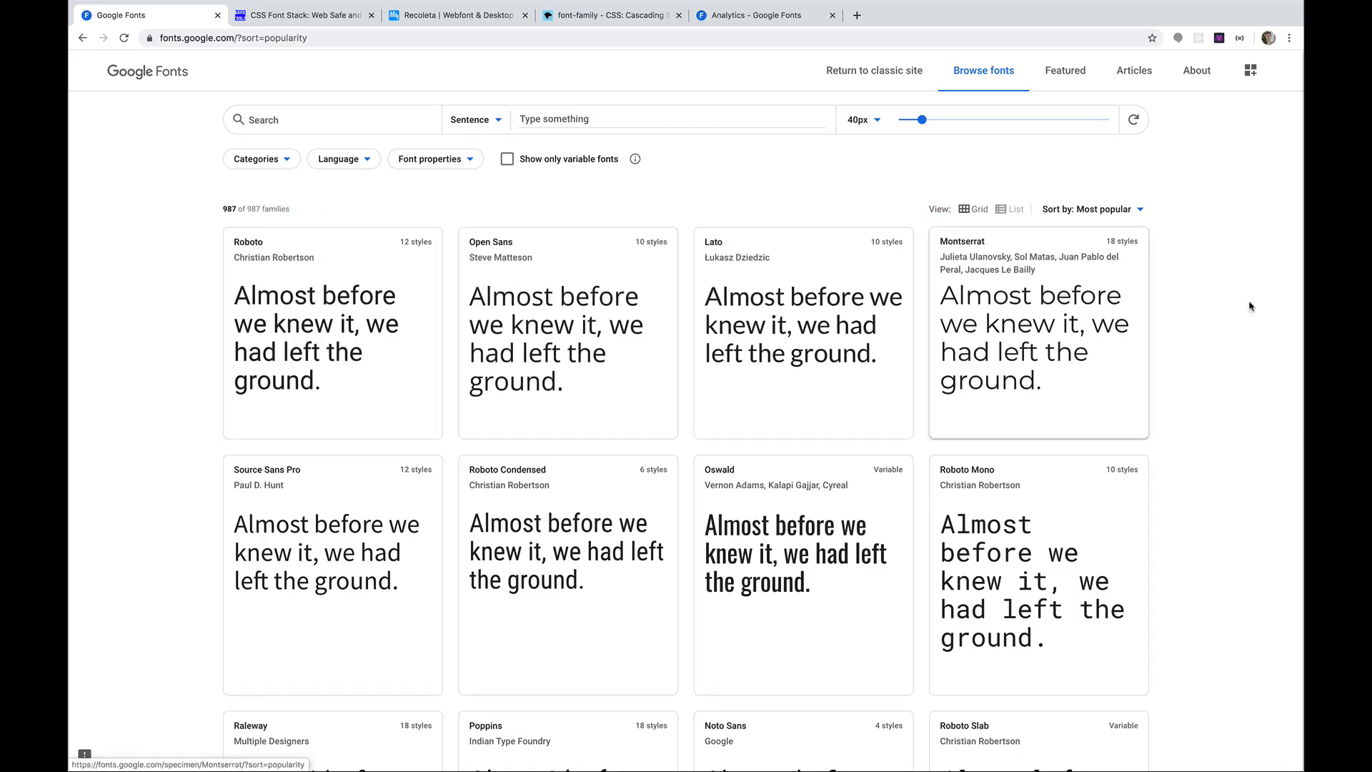
Scroll the popular Google Fonts grid past Anton, Lobster and Pacifico
scroll("down", 3)
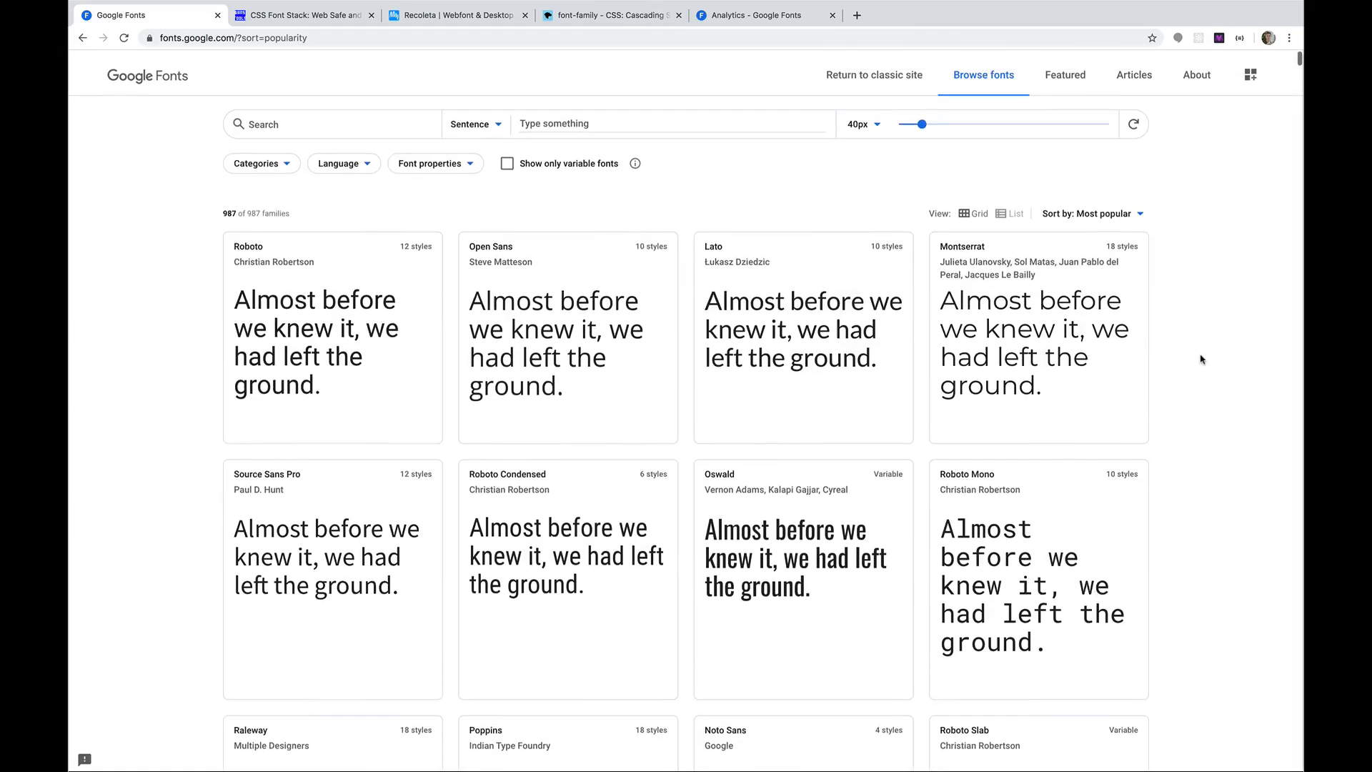
scroll("down", 3)
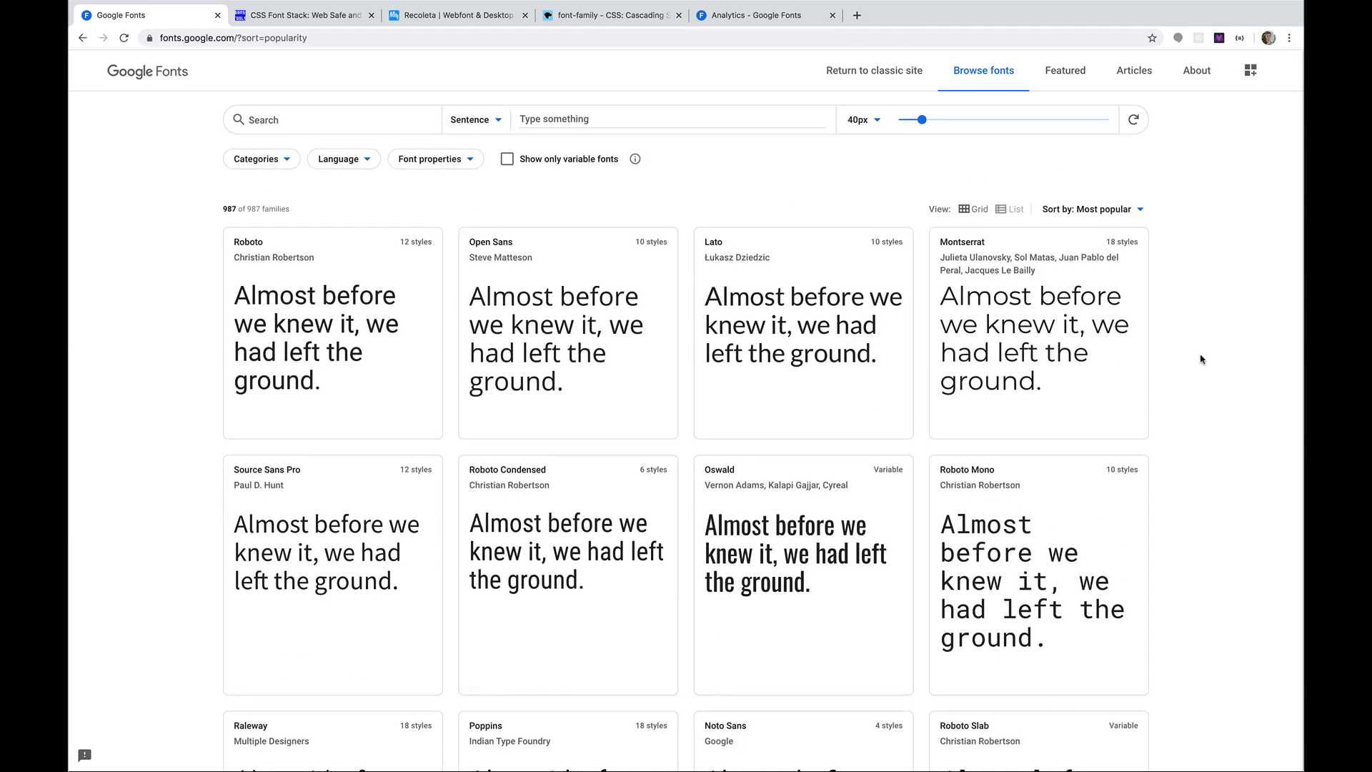
mouse_move(1171, 347)
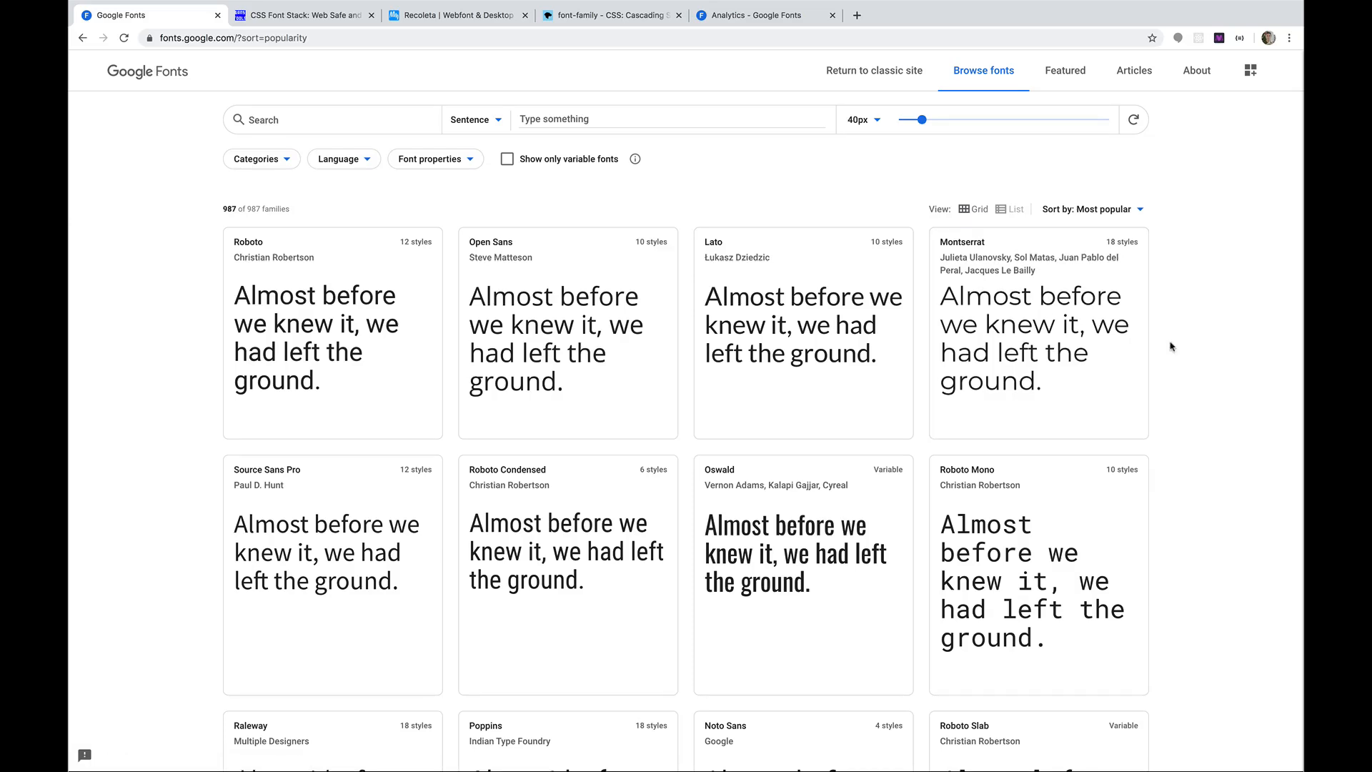
mouse_move(1039, 569)
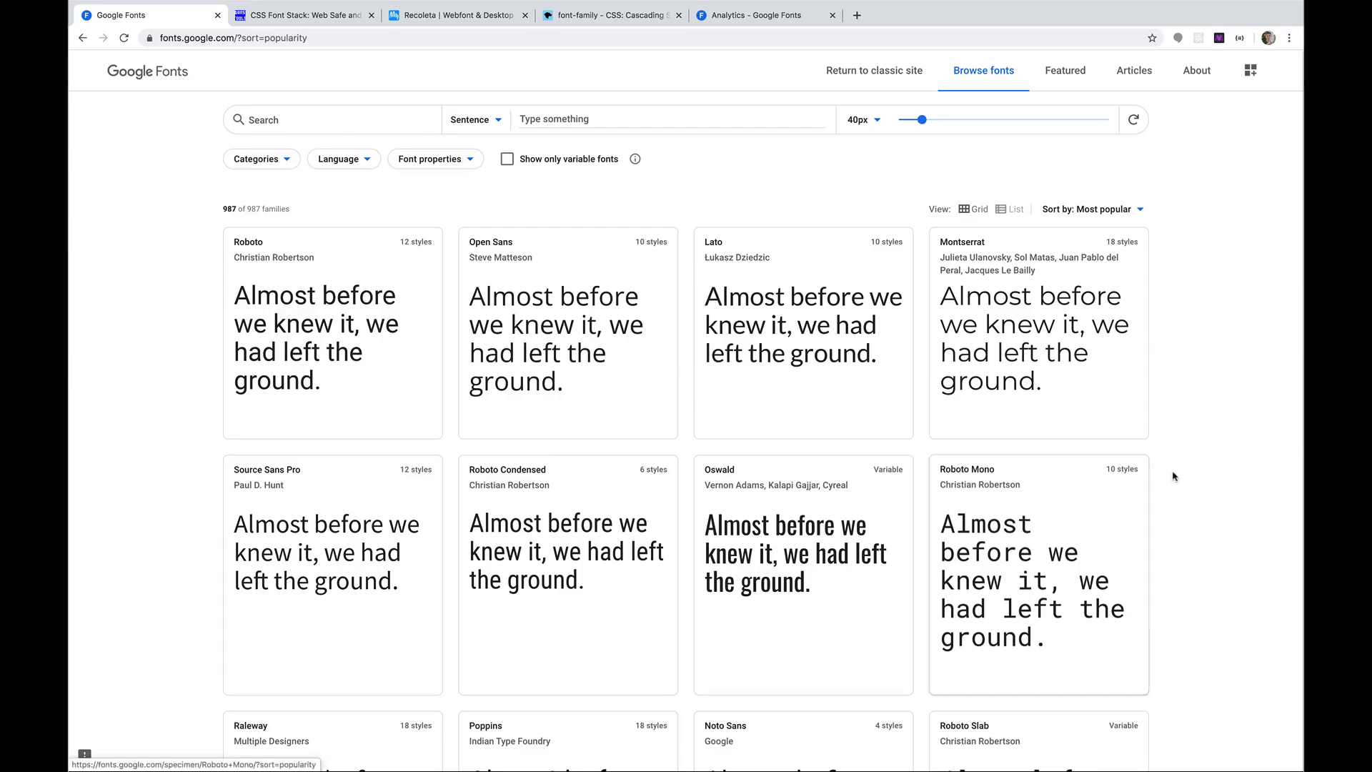
scroll("down", 3)
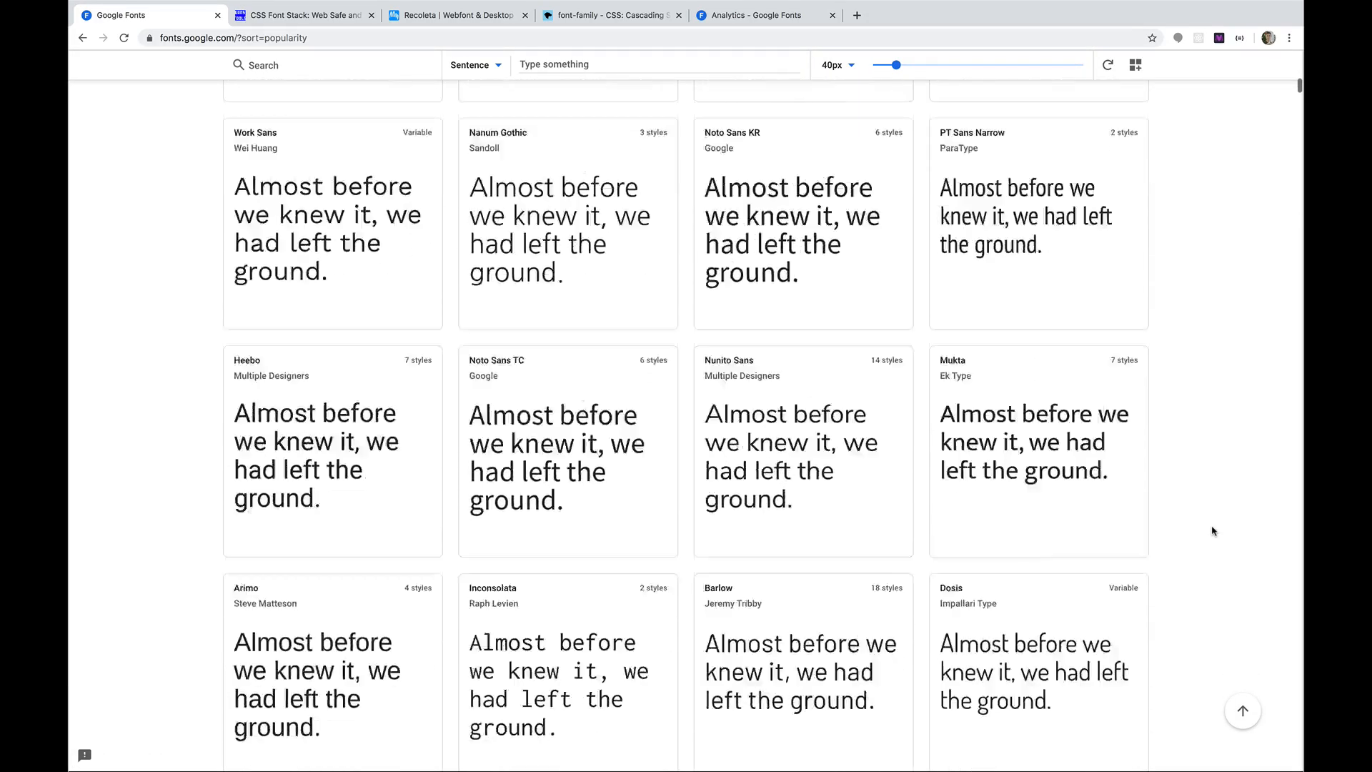
scroll("down", 3)
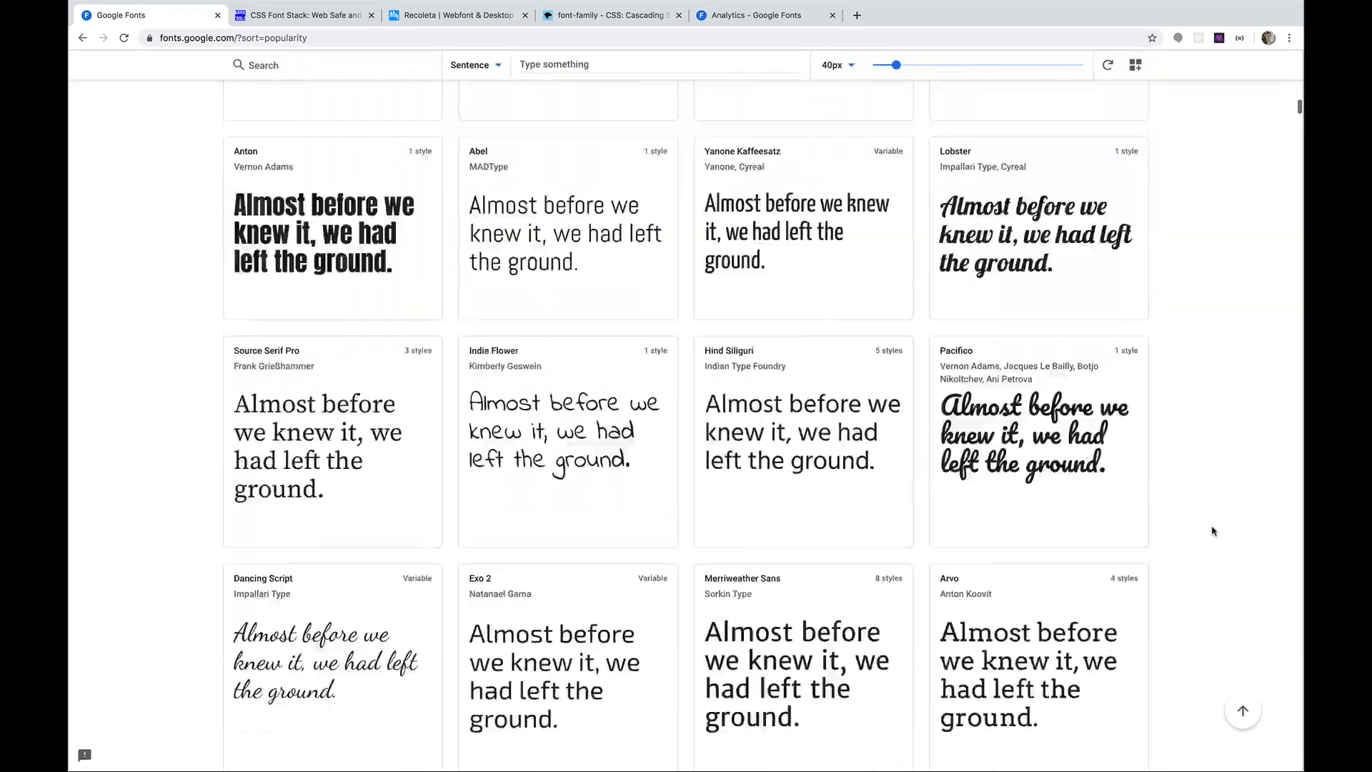
scroll("down", 3)
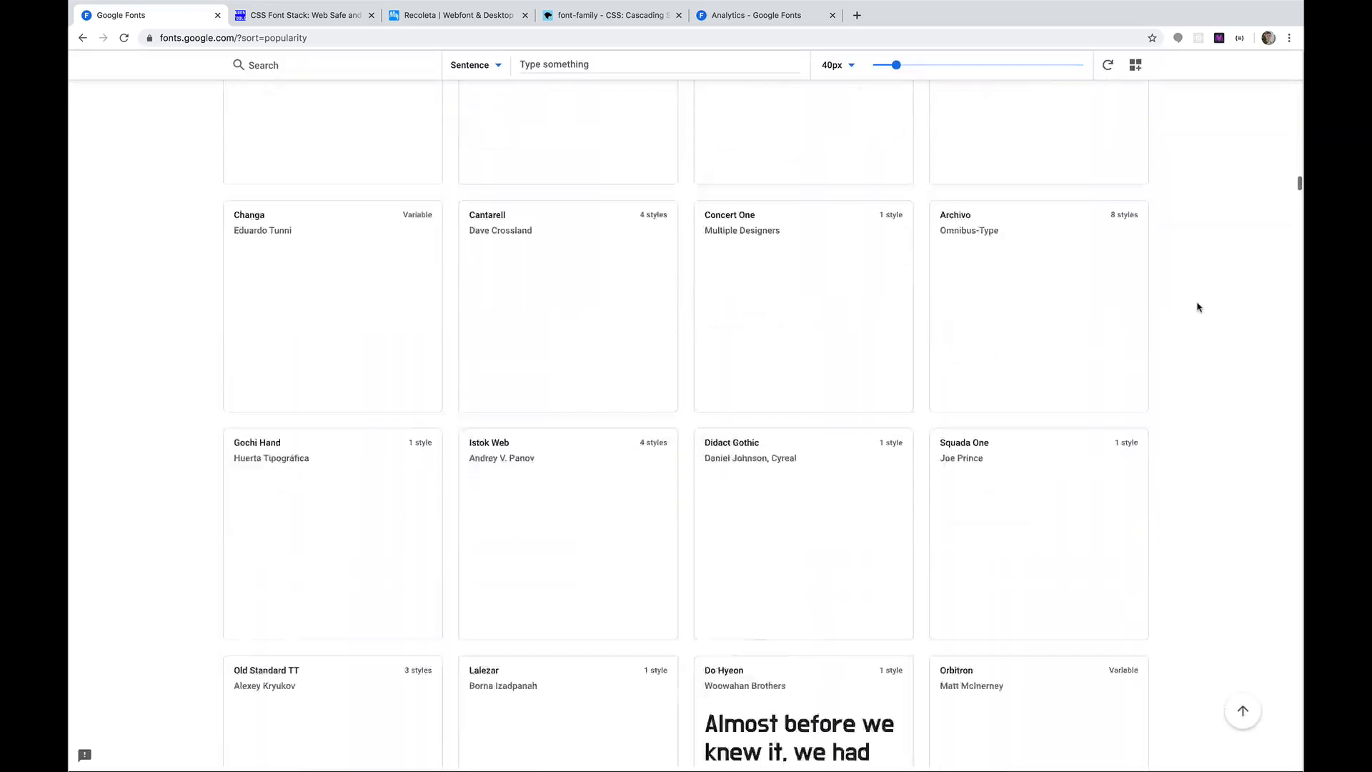
scroll("down", 3)
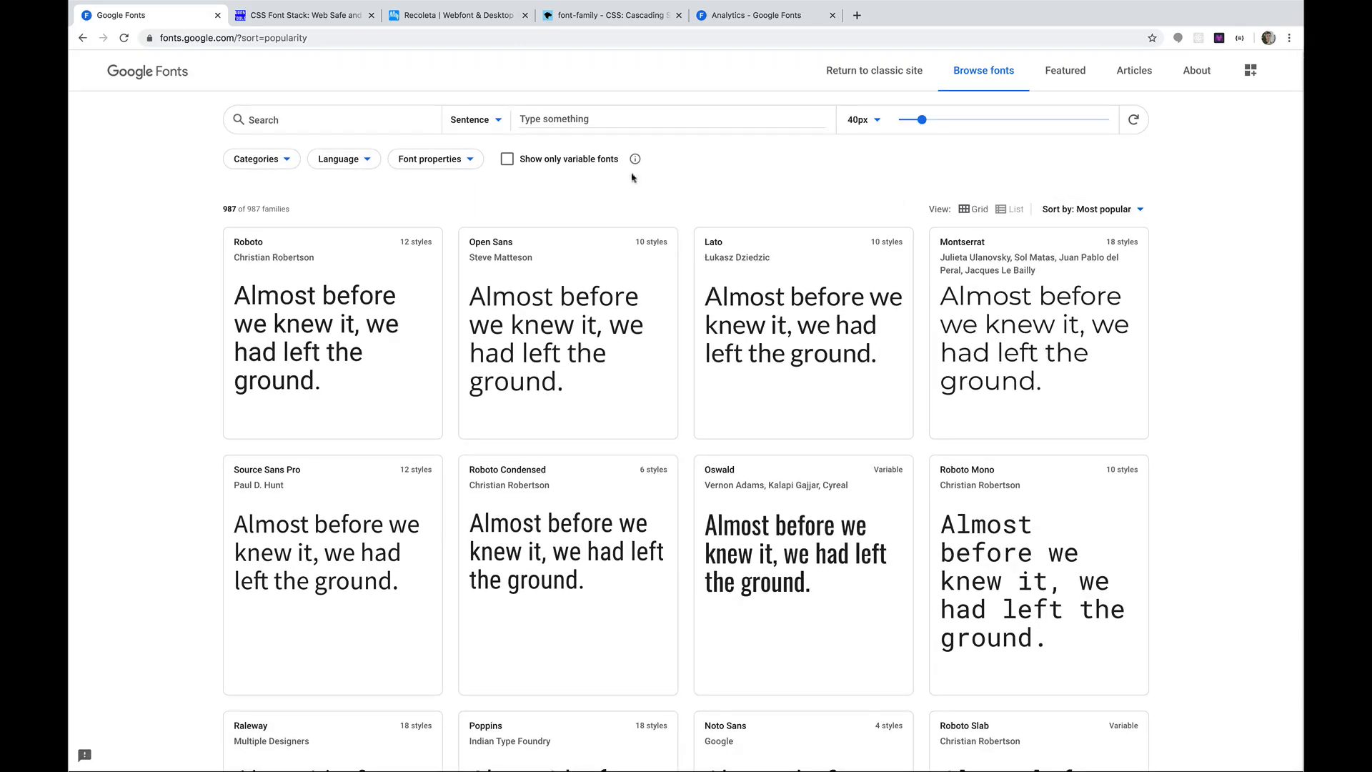
In the Categories filter, uncheck Serif, Sans Serif and the others, leaving only Display
left_click(258, 158)
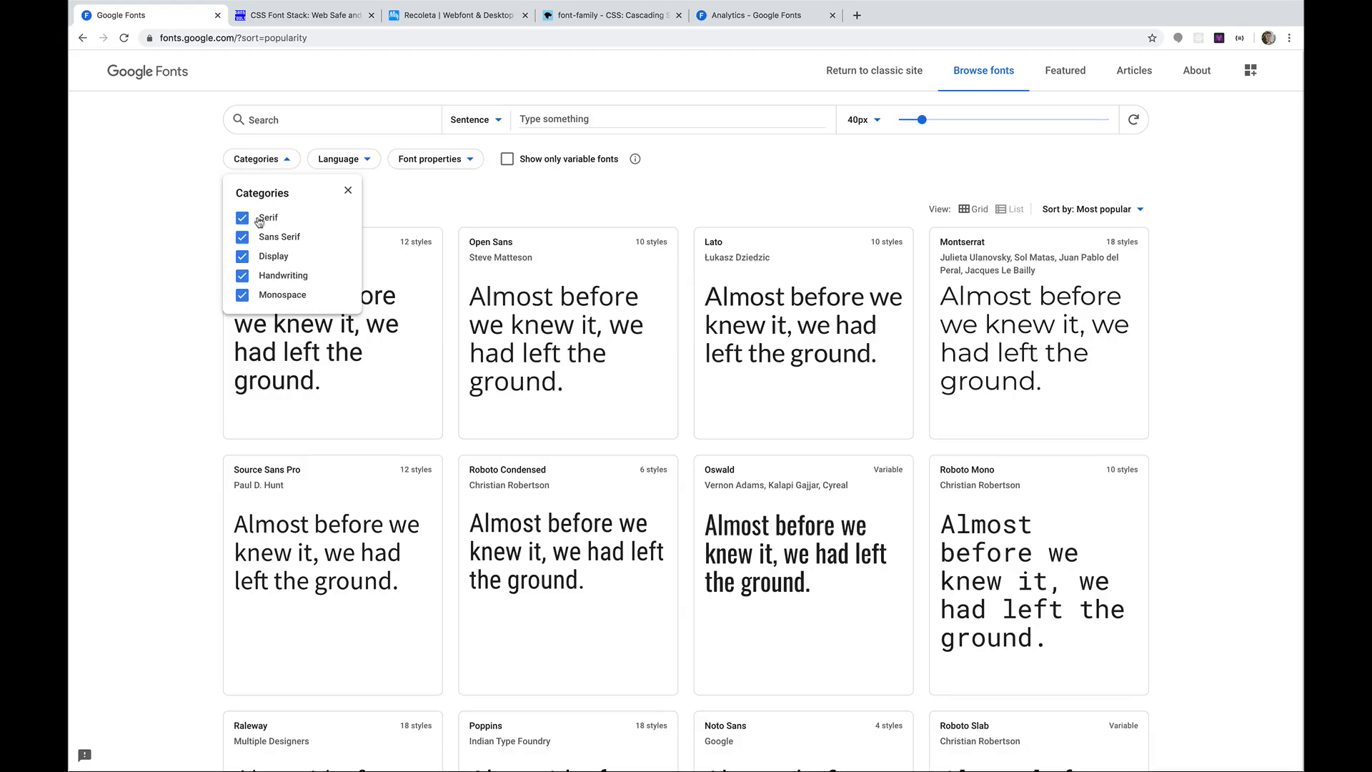
left_click(242, 237)
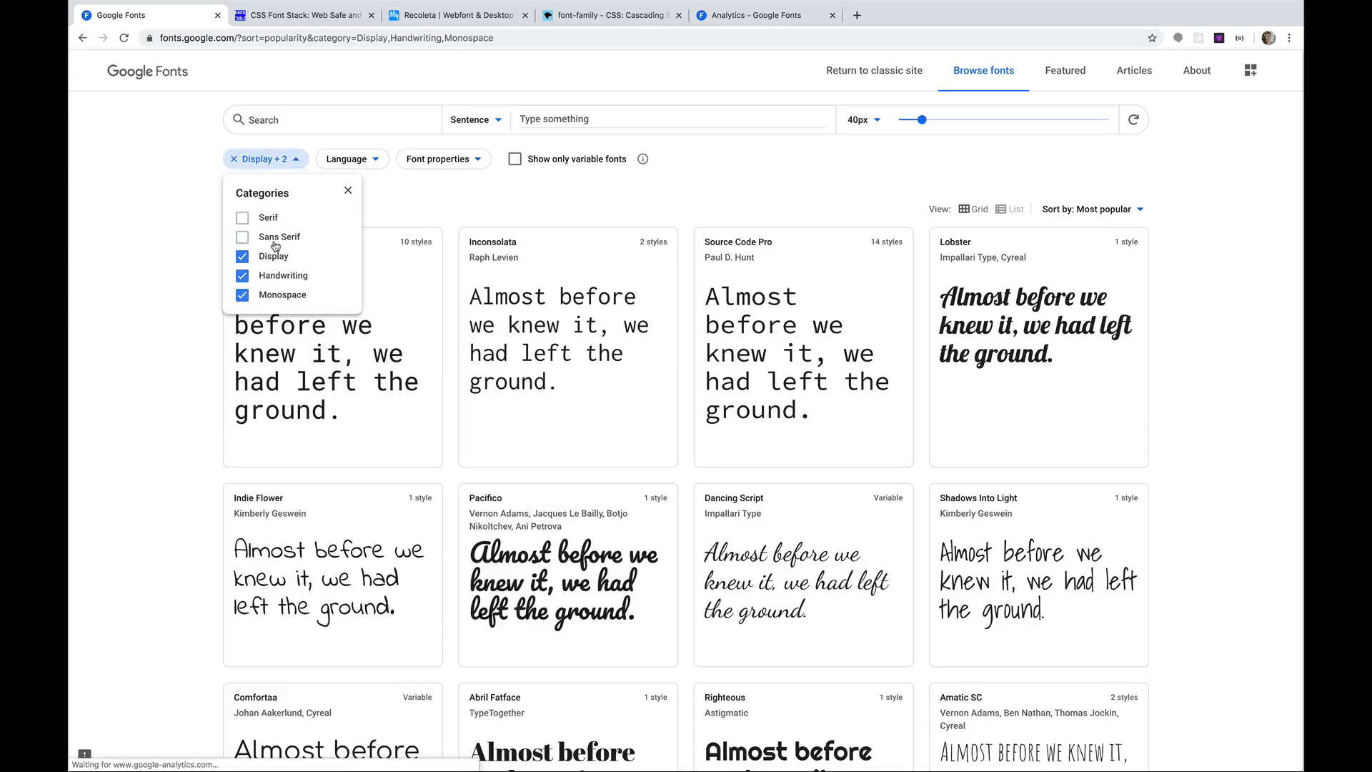
left_click(242, 275)
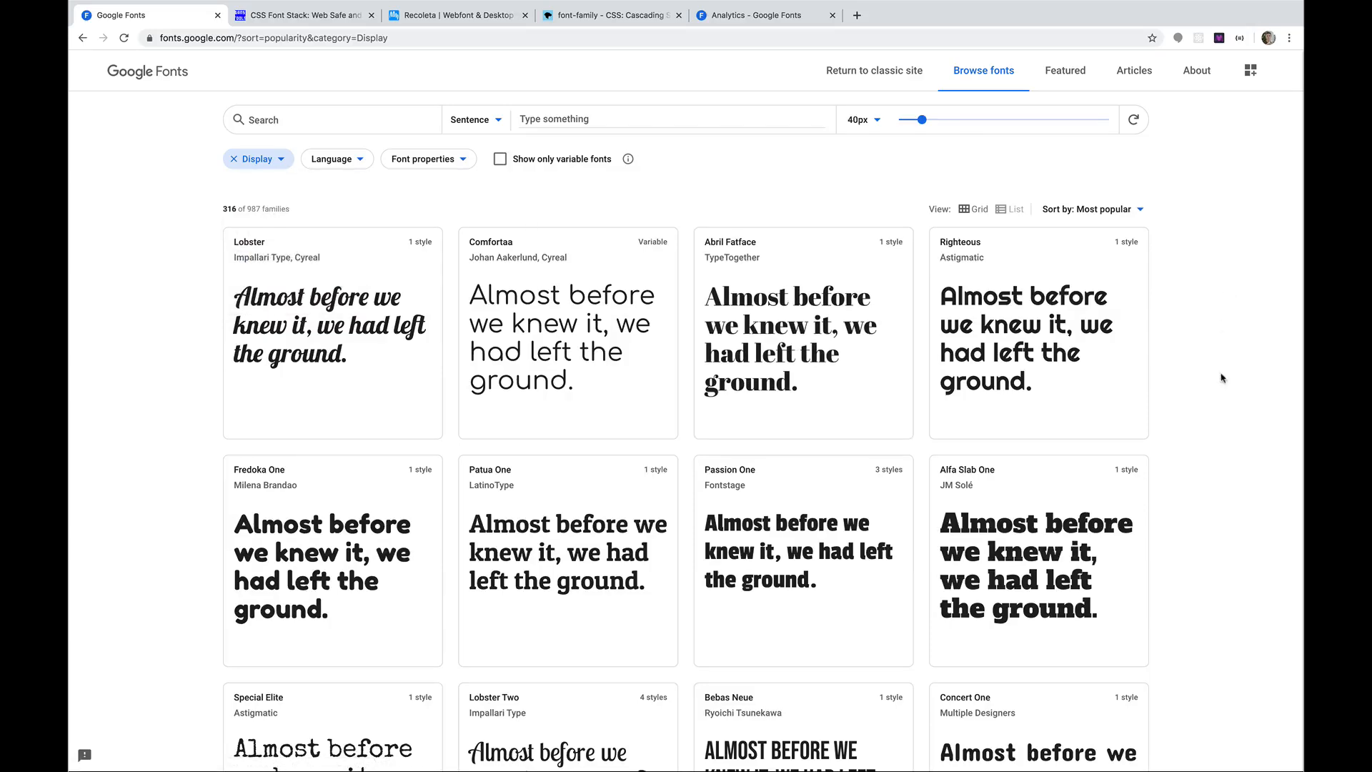
scroll("down", 3)
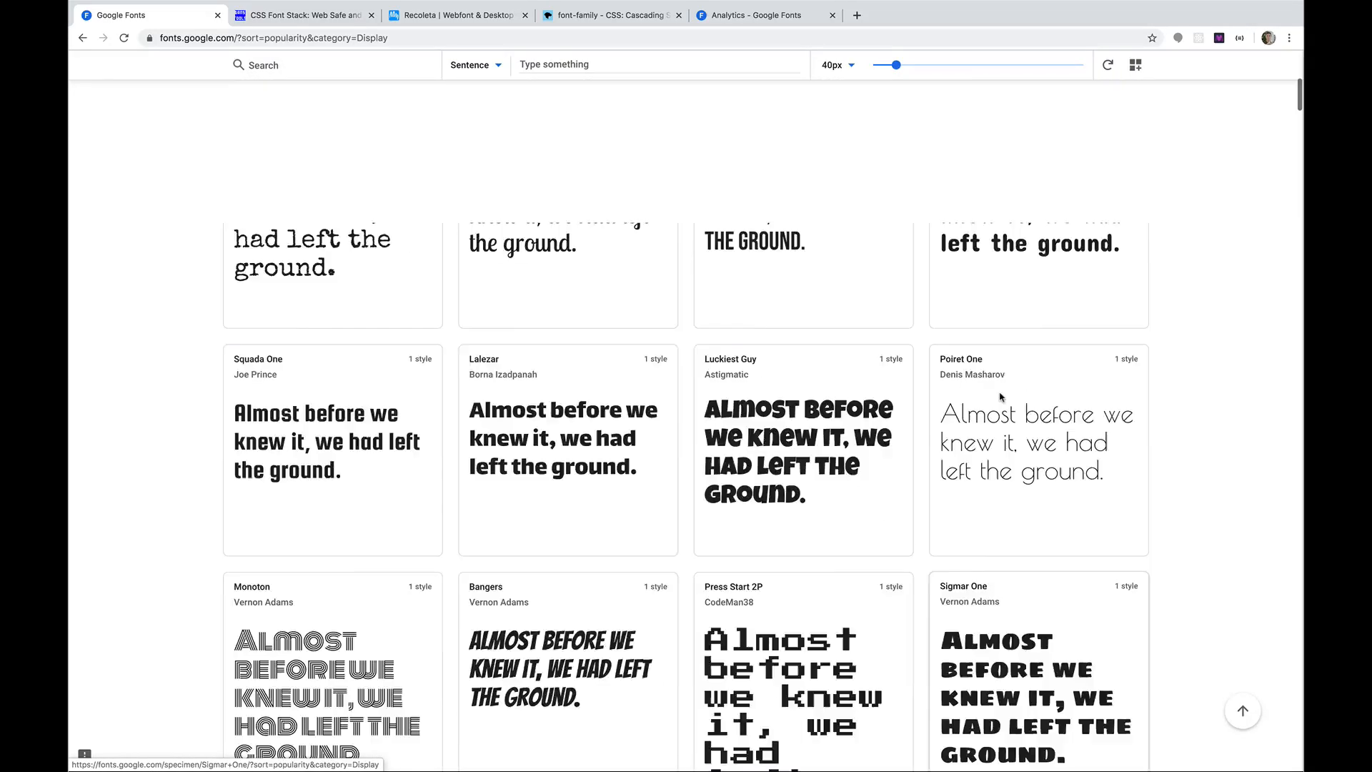
left_click(1101, 208)
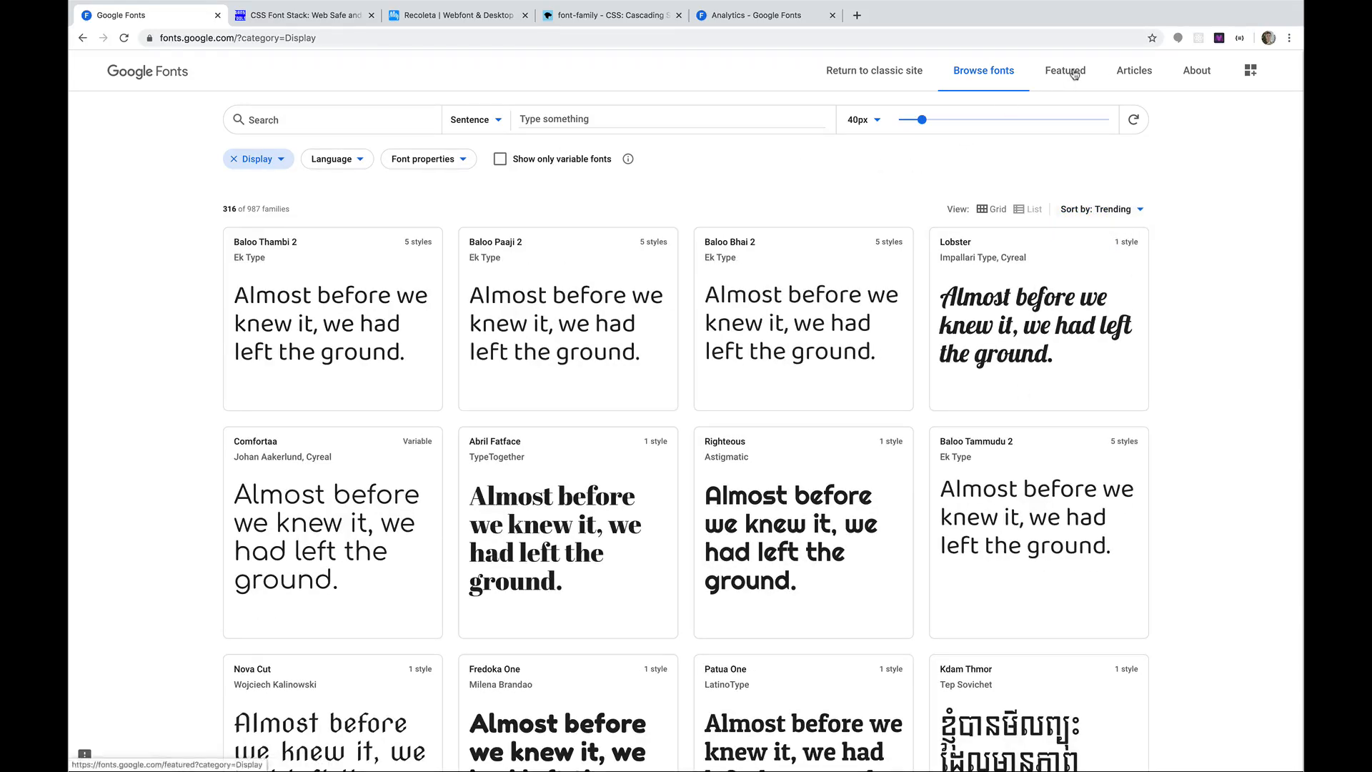
left_click(1064, 70)
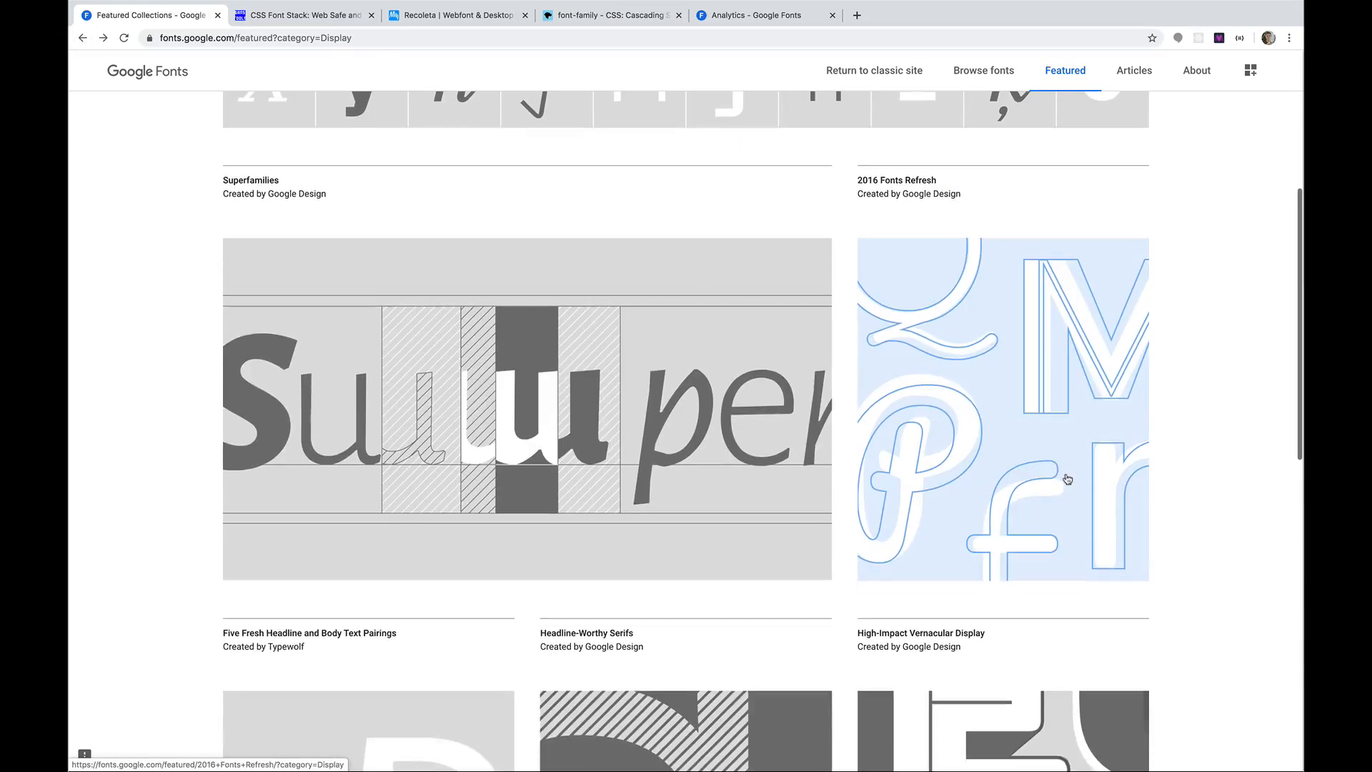
scroll("down", 3)
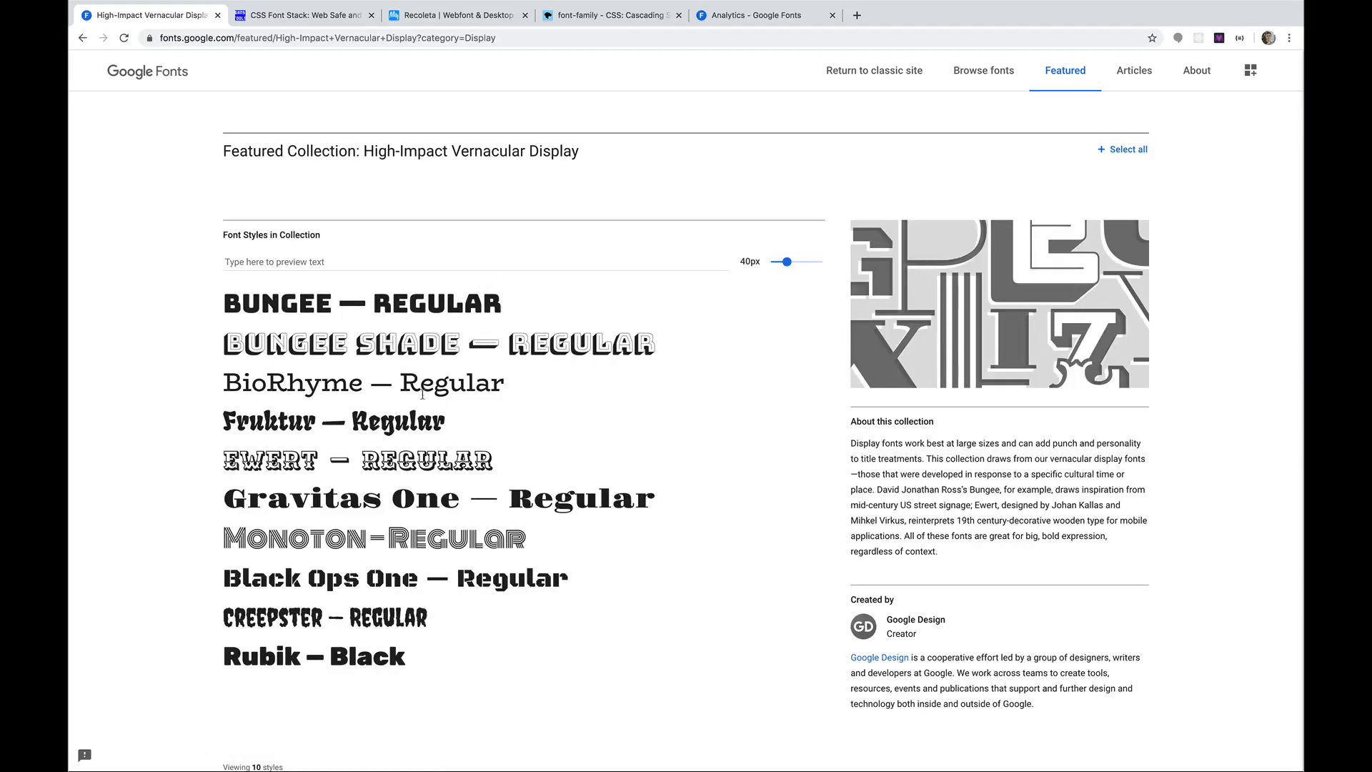
scroll("down", 3)
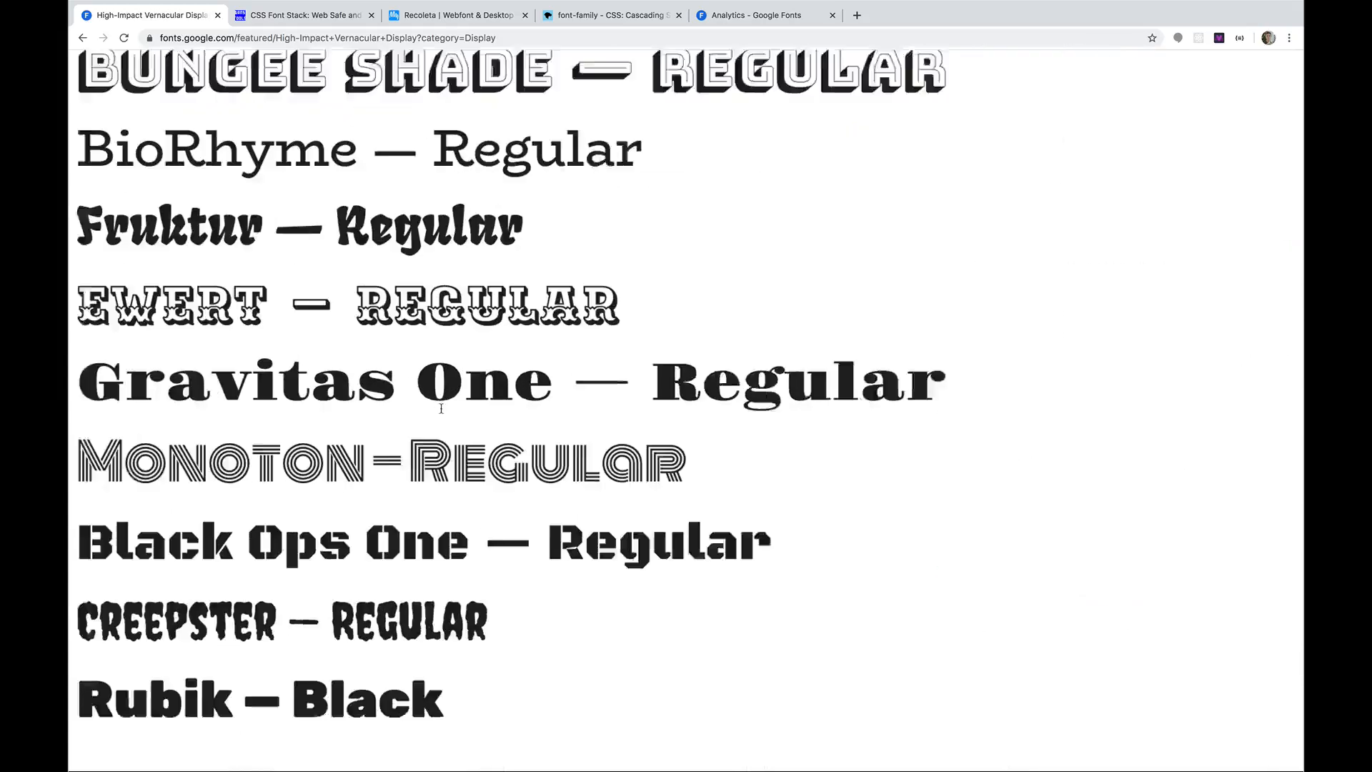
left_click(83, 37)
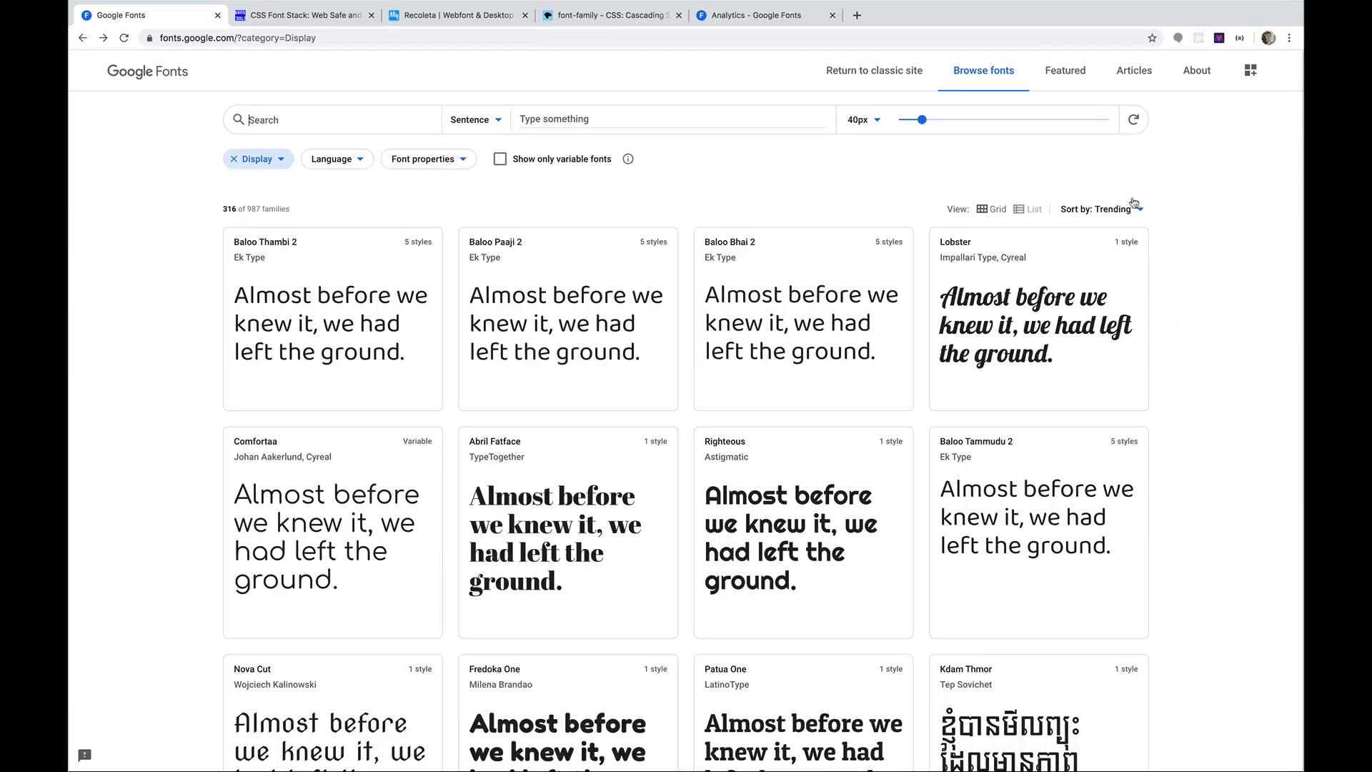
left_click(1111, 208)
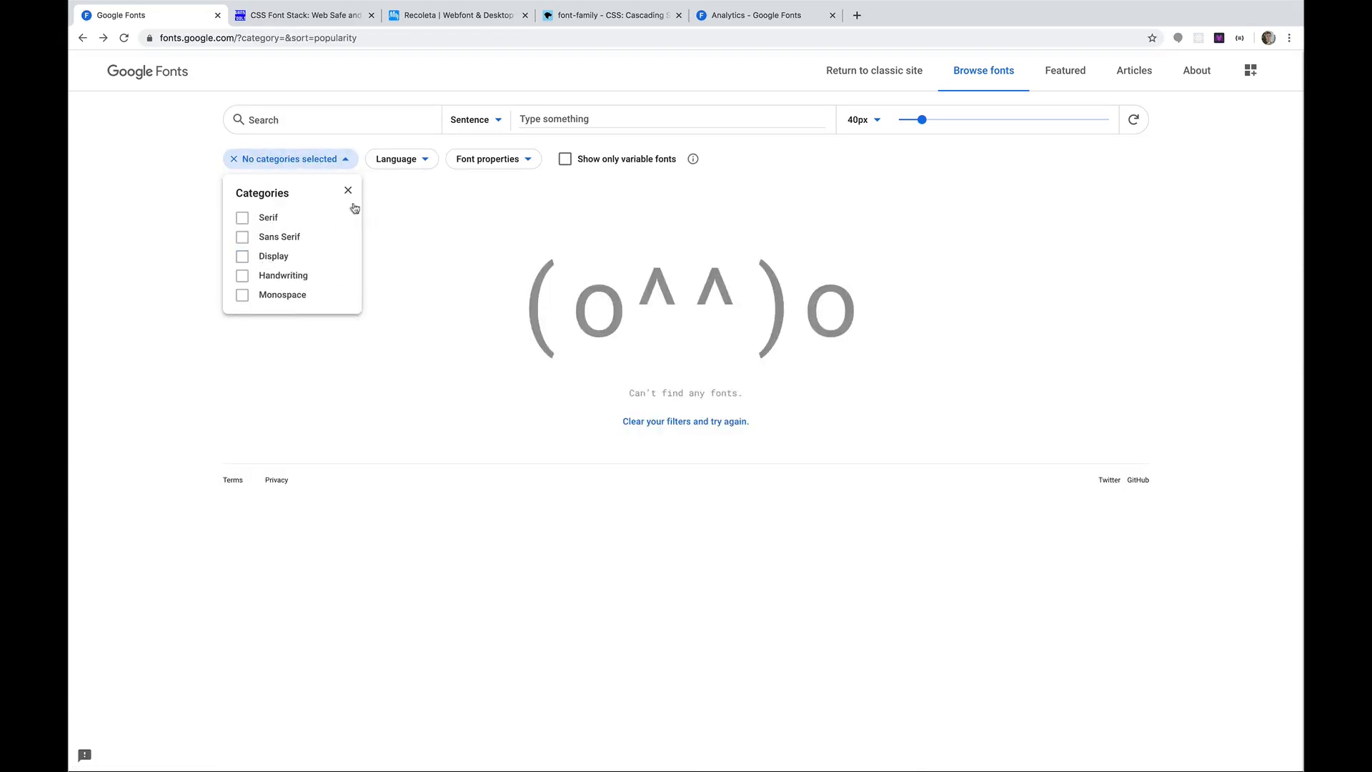
Recheck Serif and Handwriting in the Categories filter to list all families
left_click(242, 256)
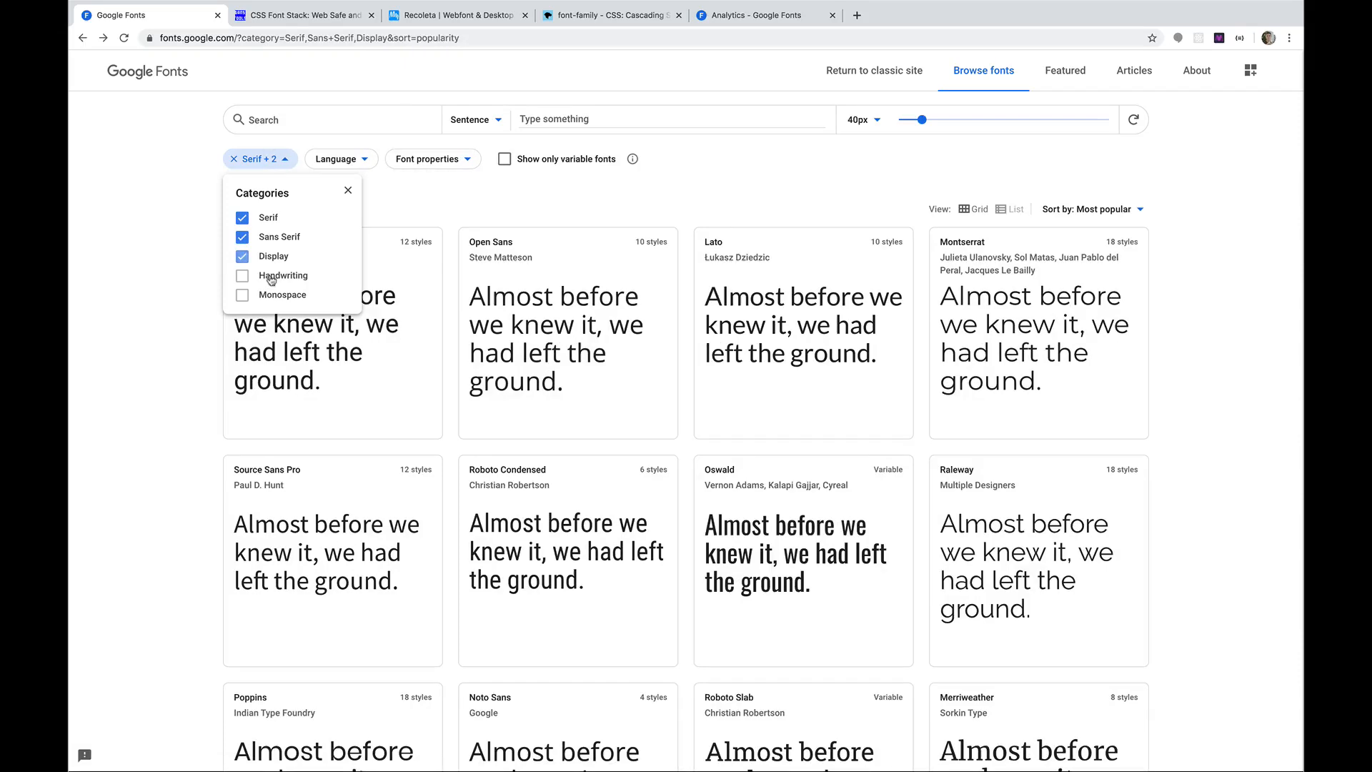
left_click(233, 159)
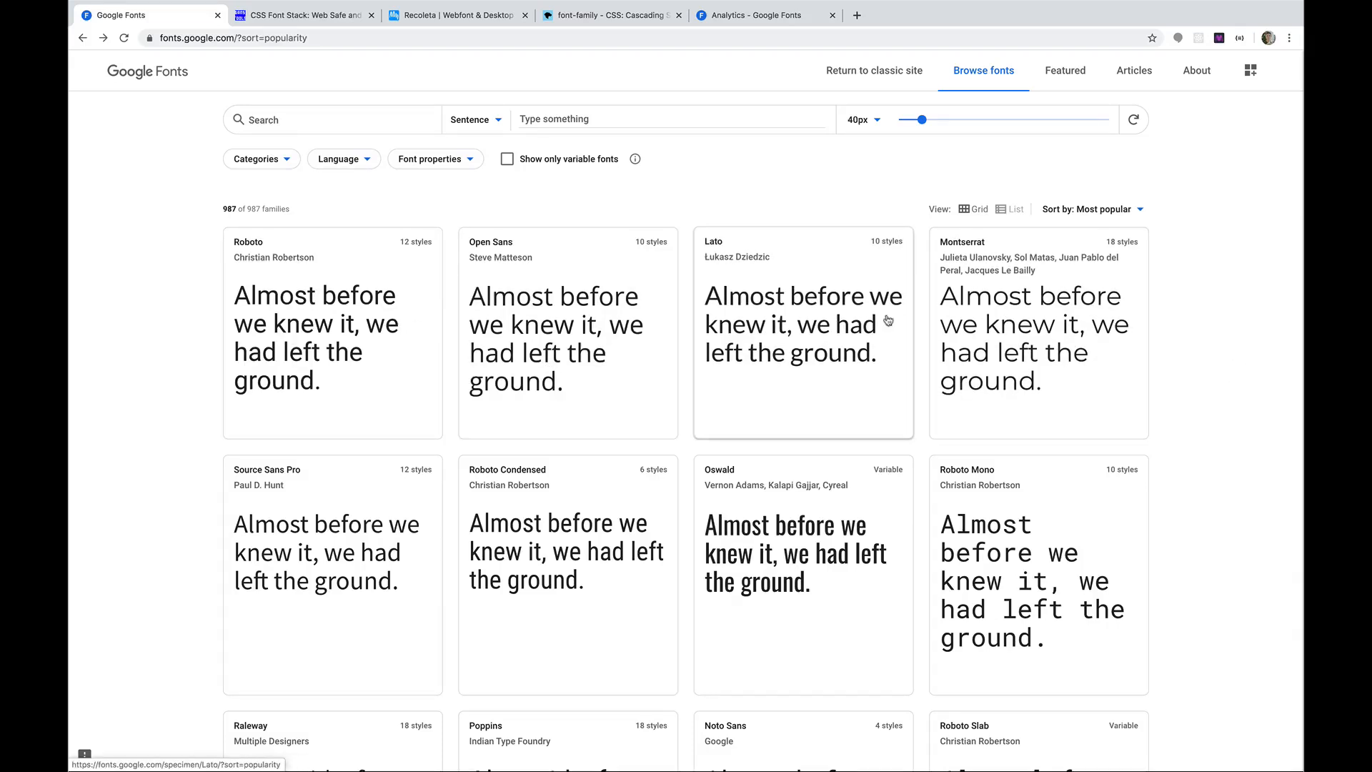
left_click(1037, 337)
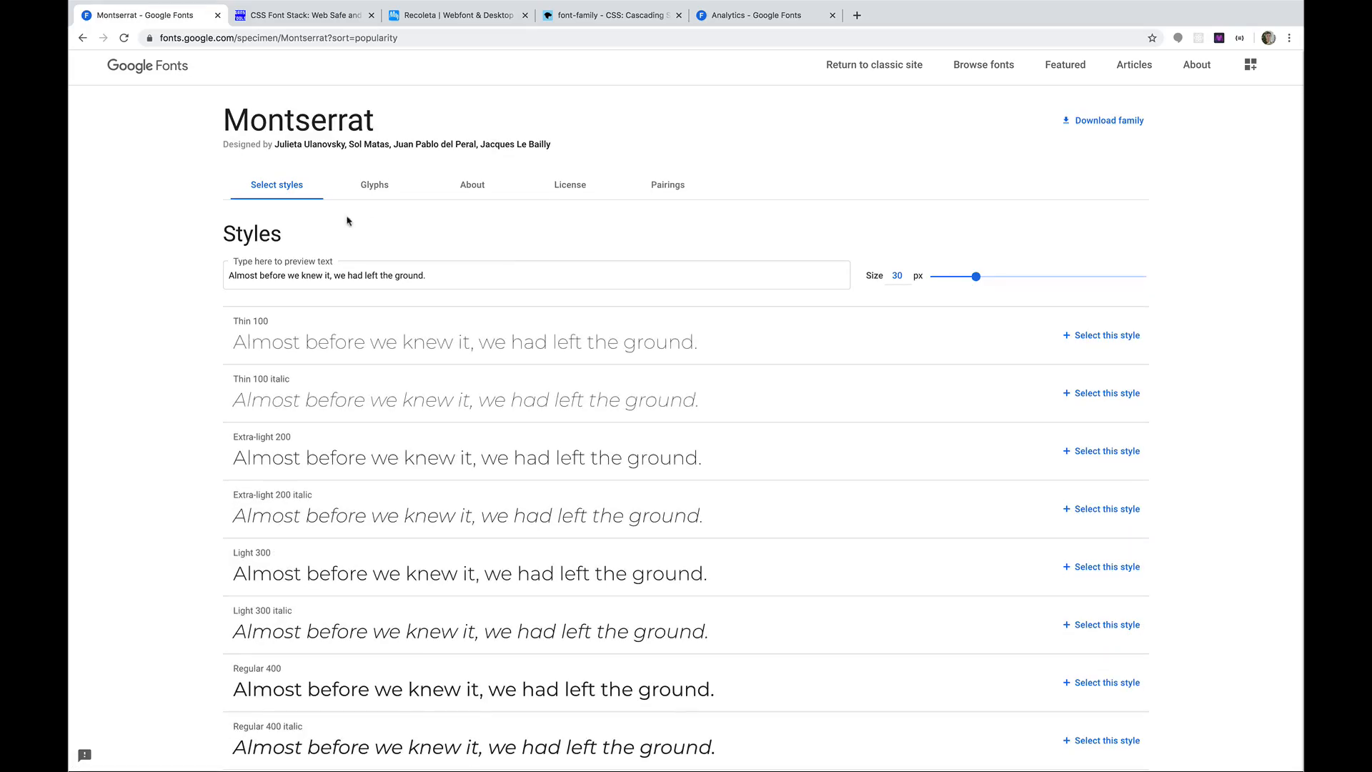
triple_click(326, 274)
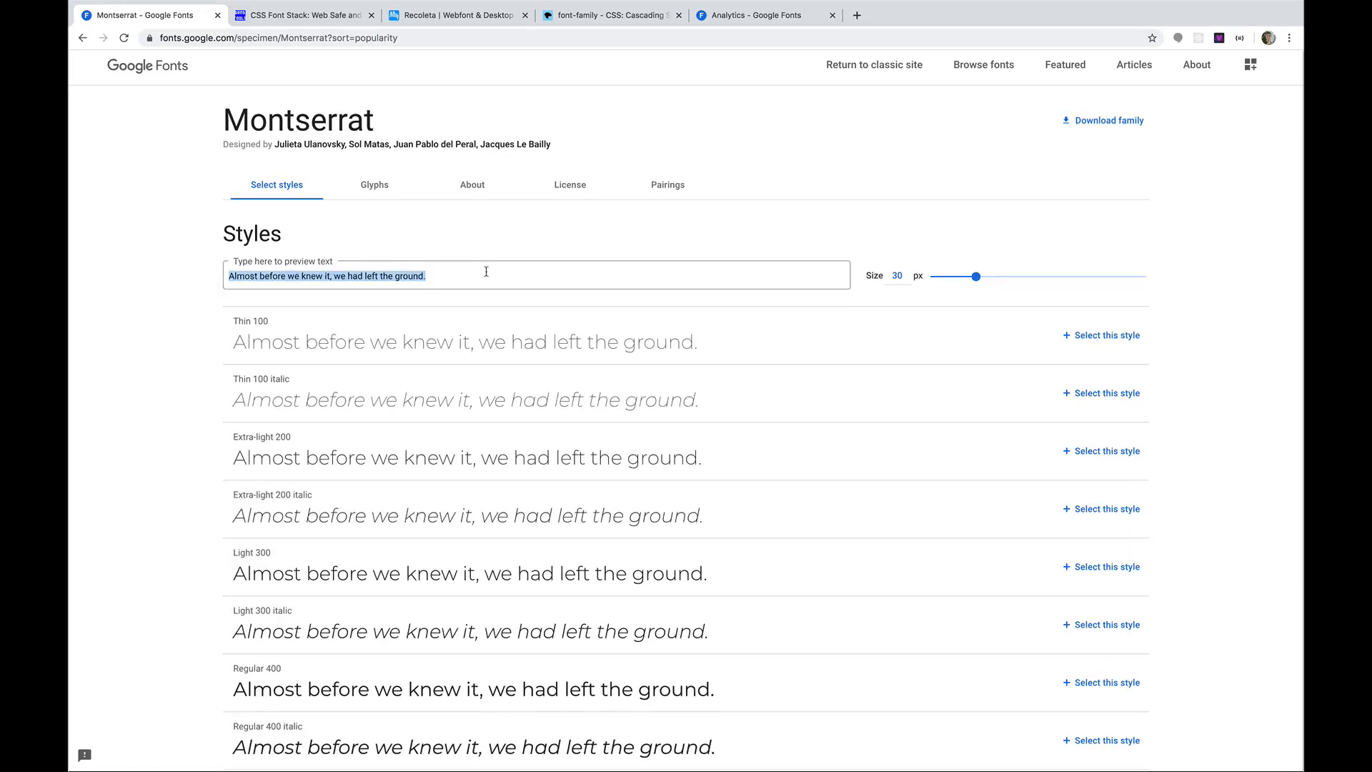
type("Hello everyone!")
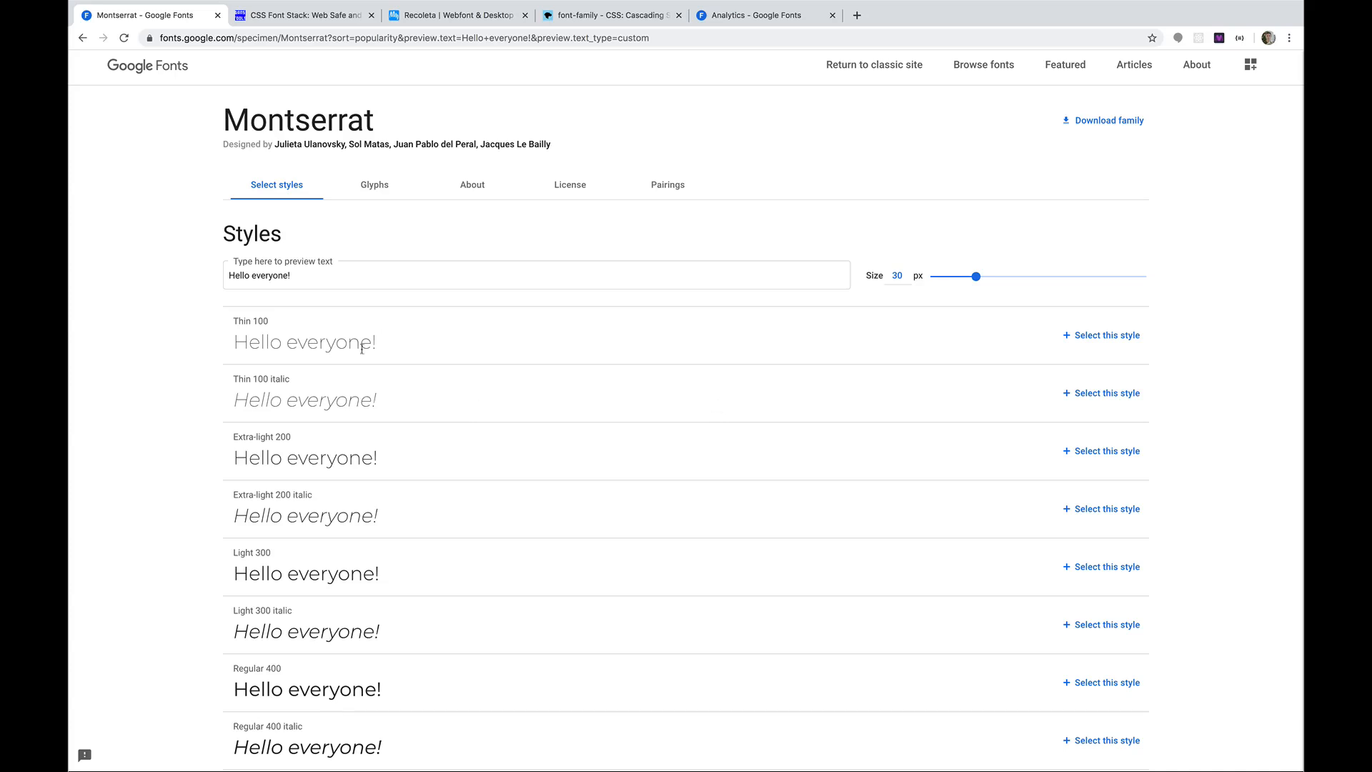
left_click_drag(262, 400, 378, 401)
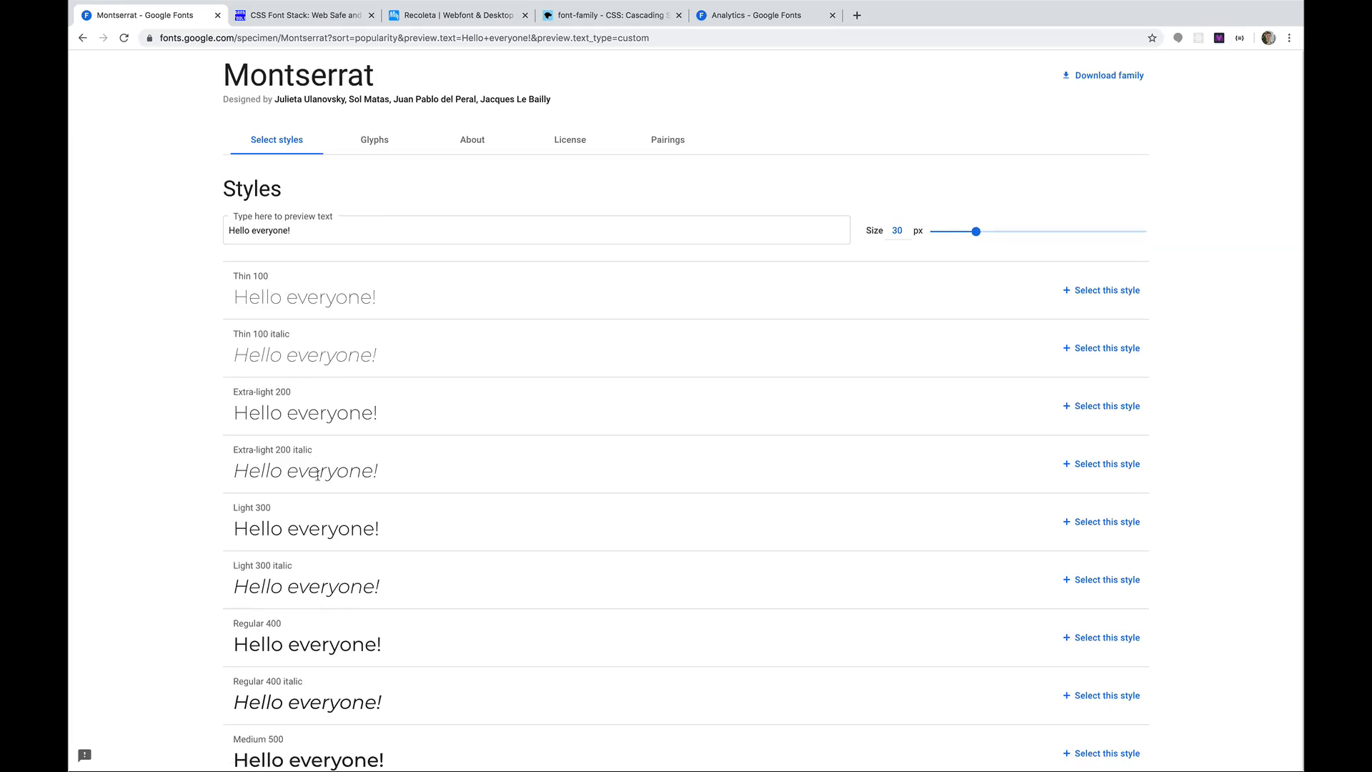
double_click(307, 644)
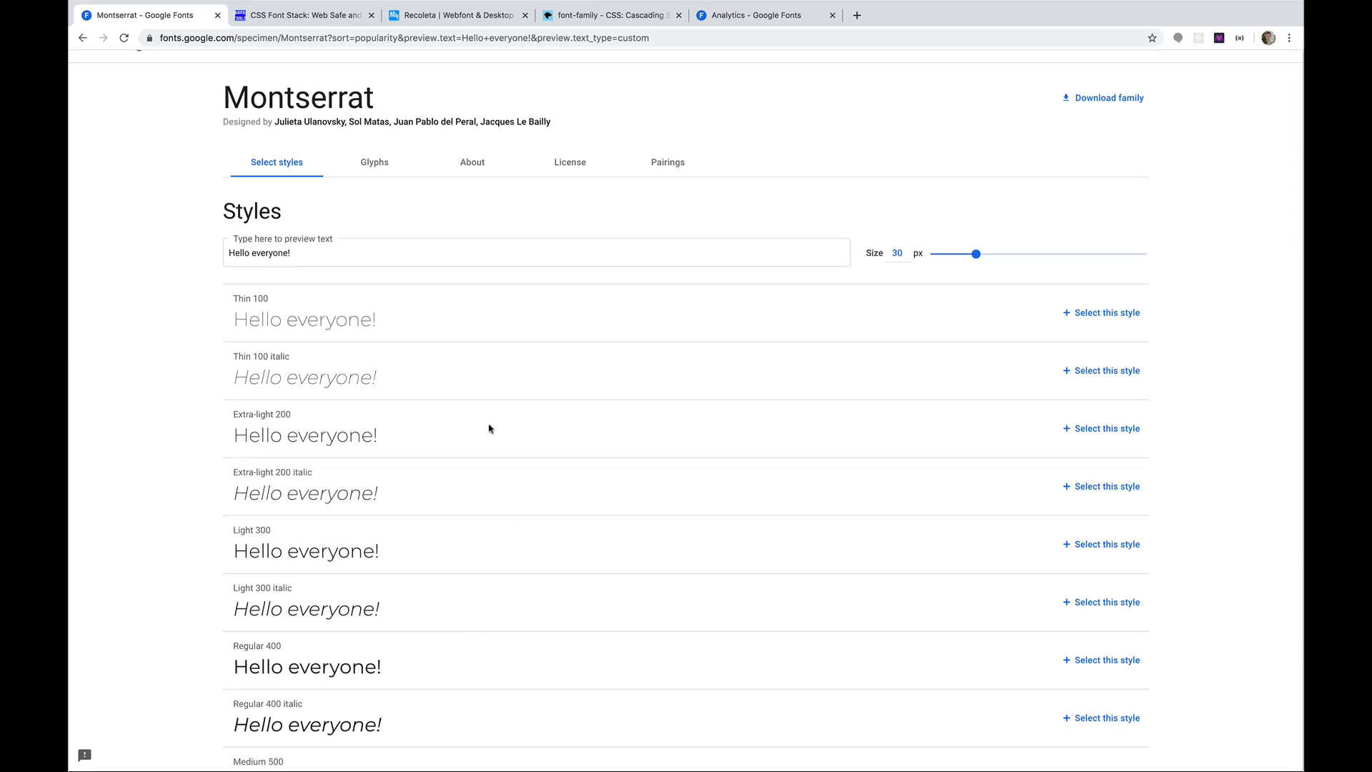
scroll("down", 3)
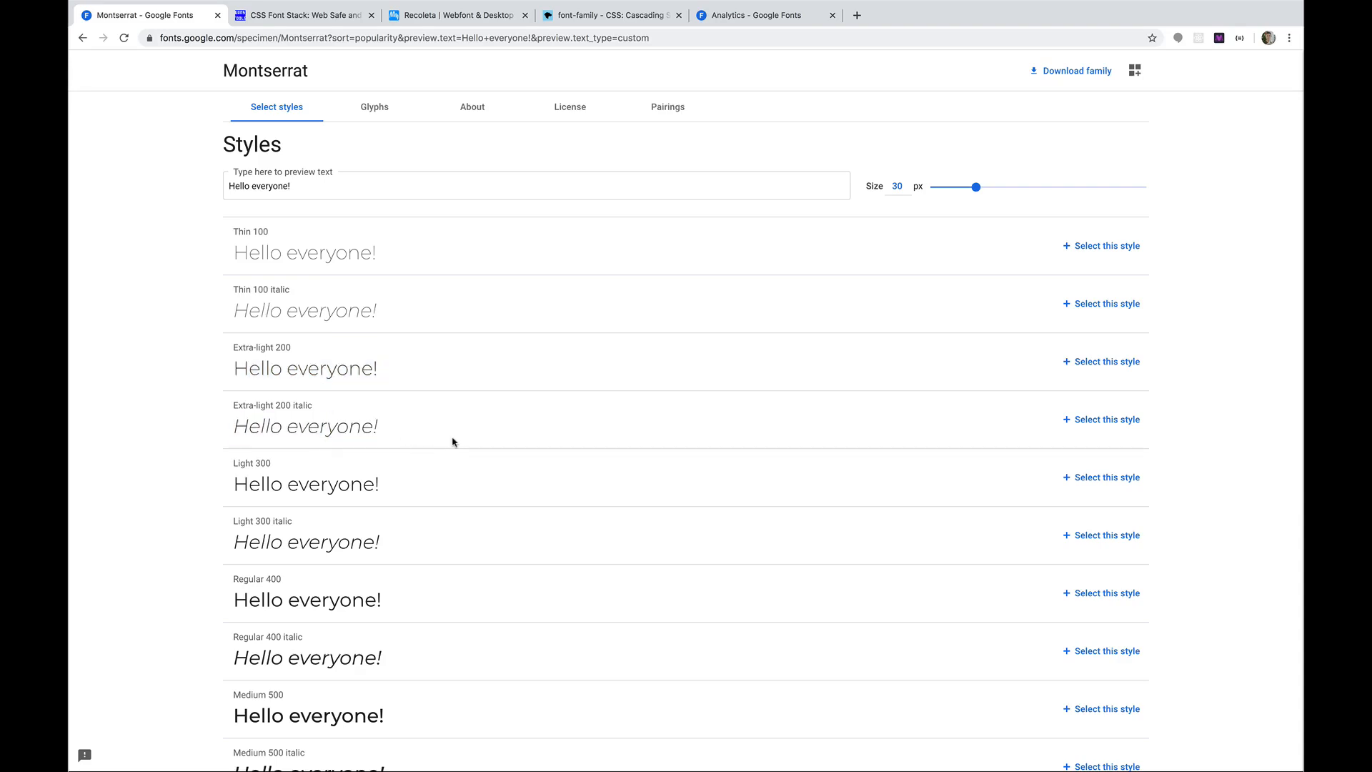
scroll("down", 3)
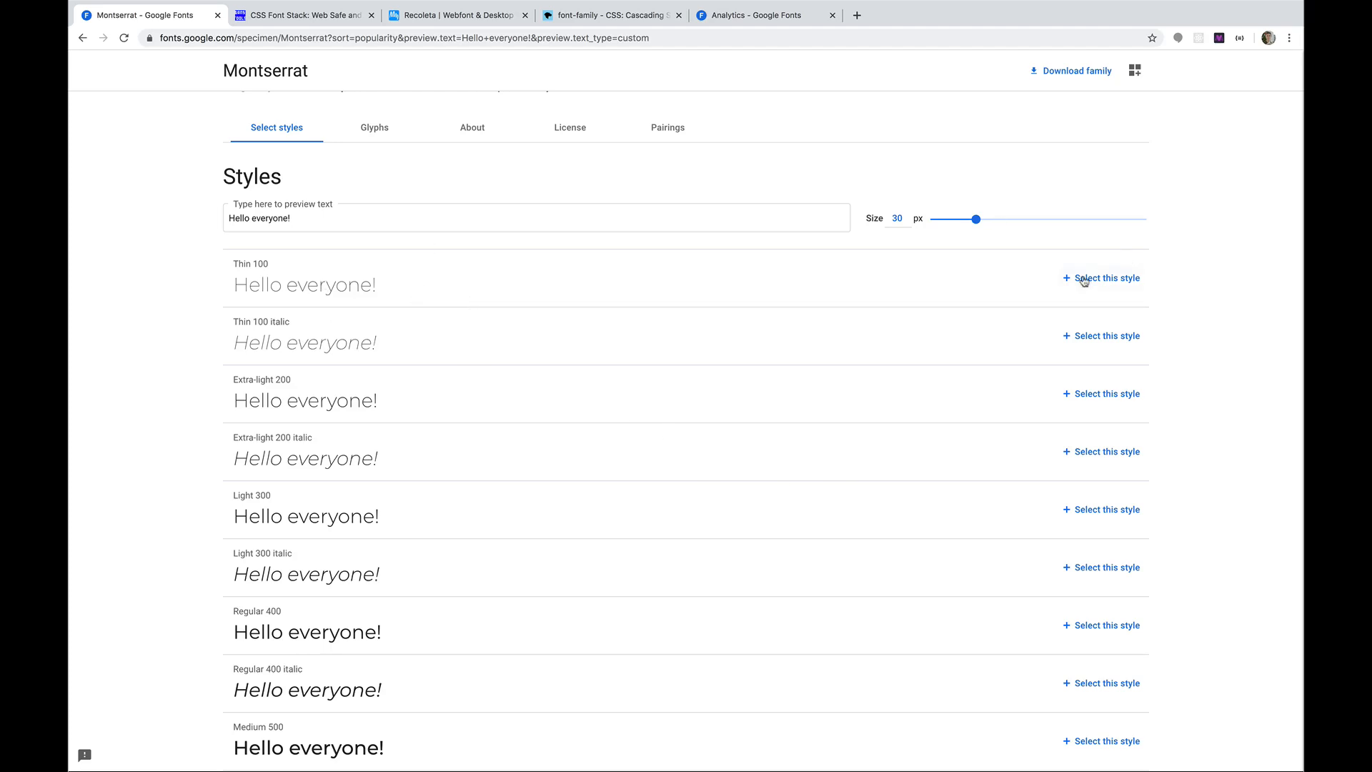
Select Montserrat Thin 100, Regular 400 and Bold 700, then view the embed code
left_click(1104, 279)
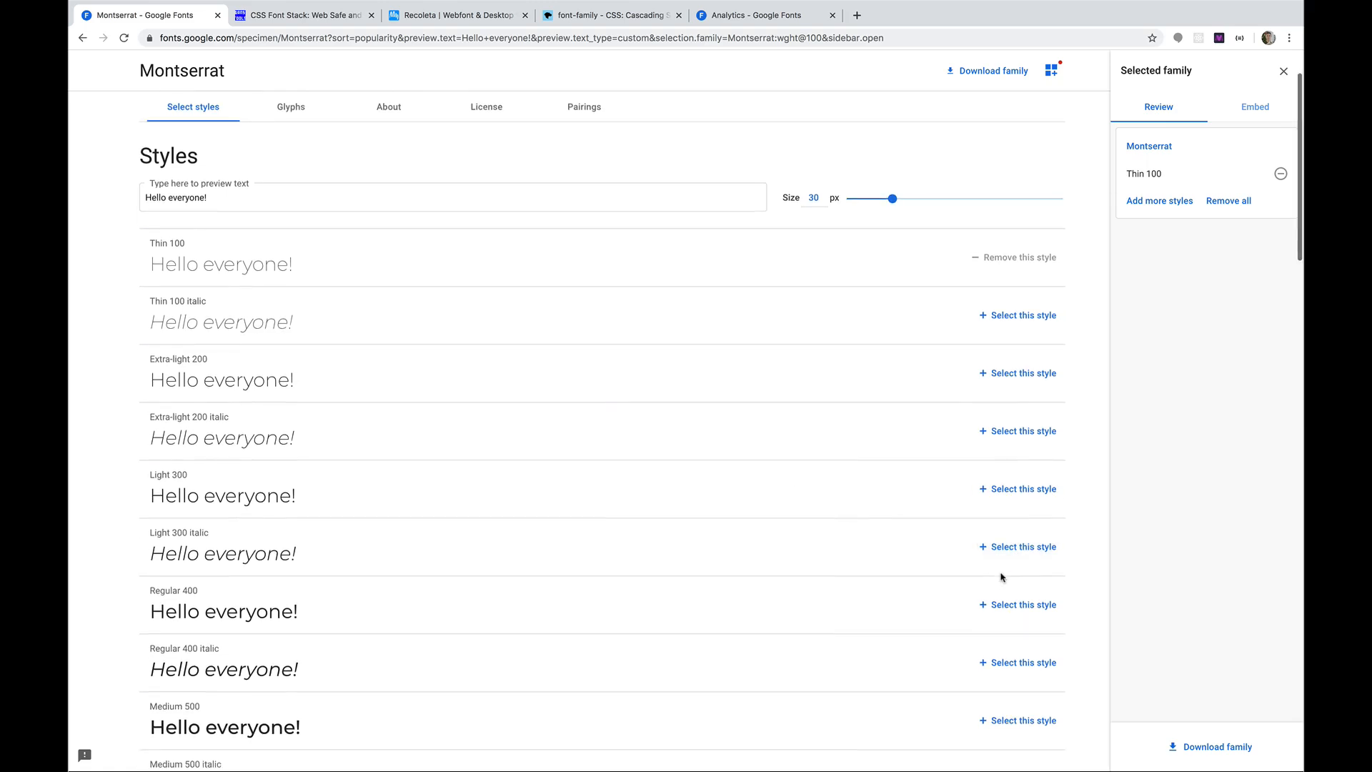
left_click(1018, 604)
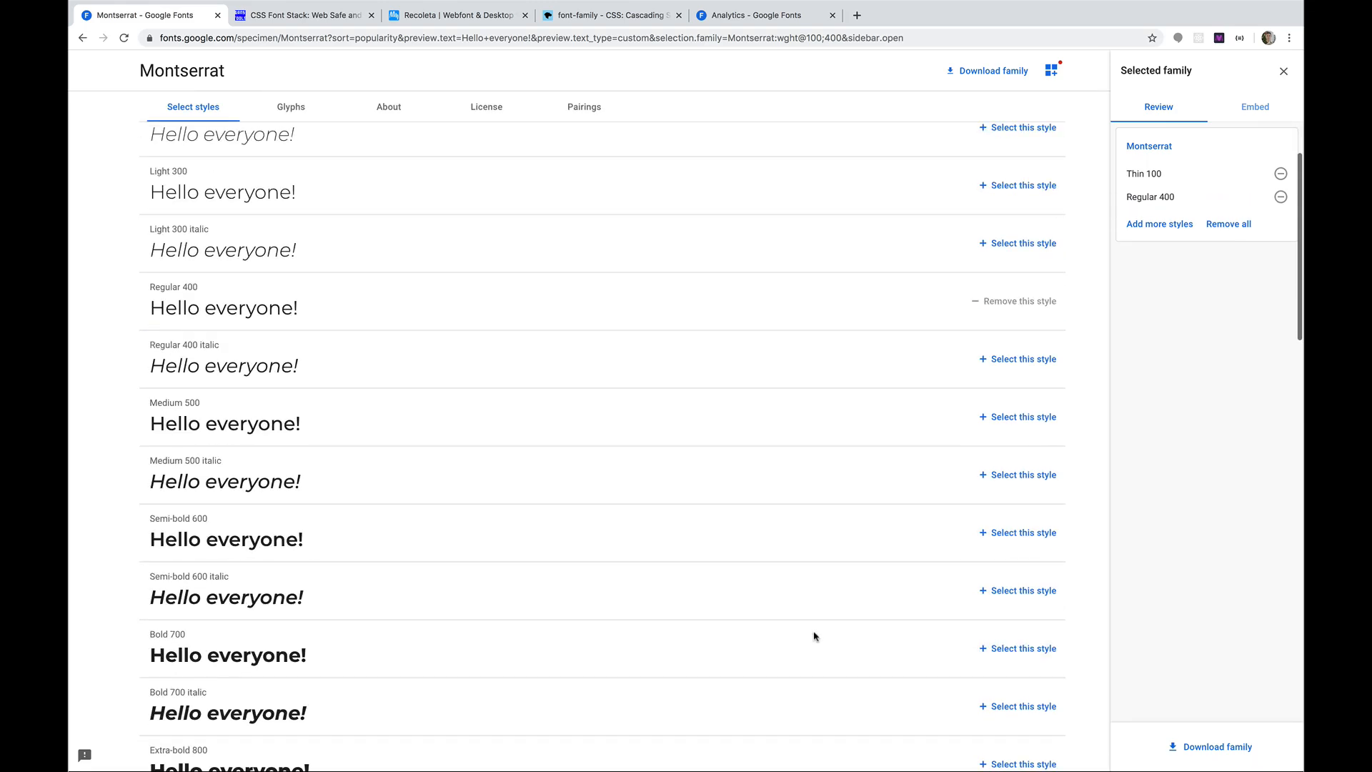
left_click(1017, 648)
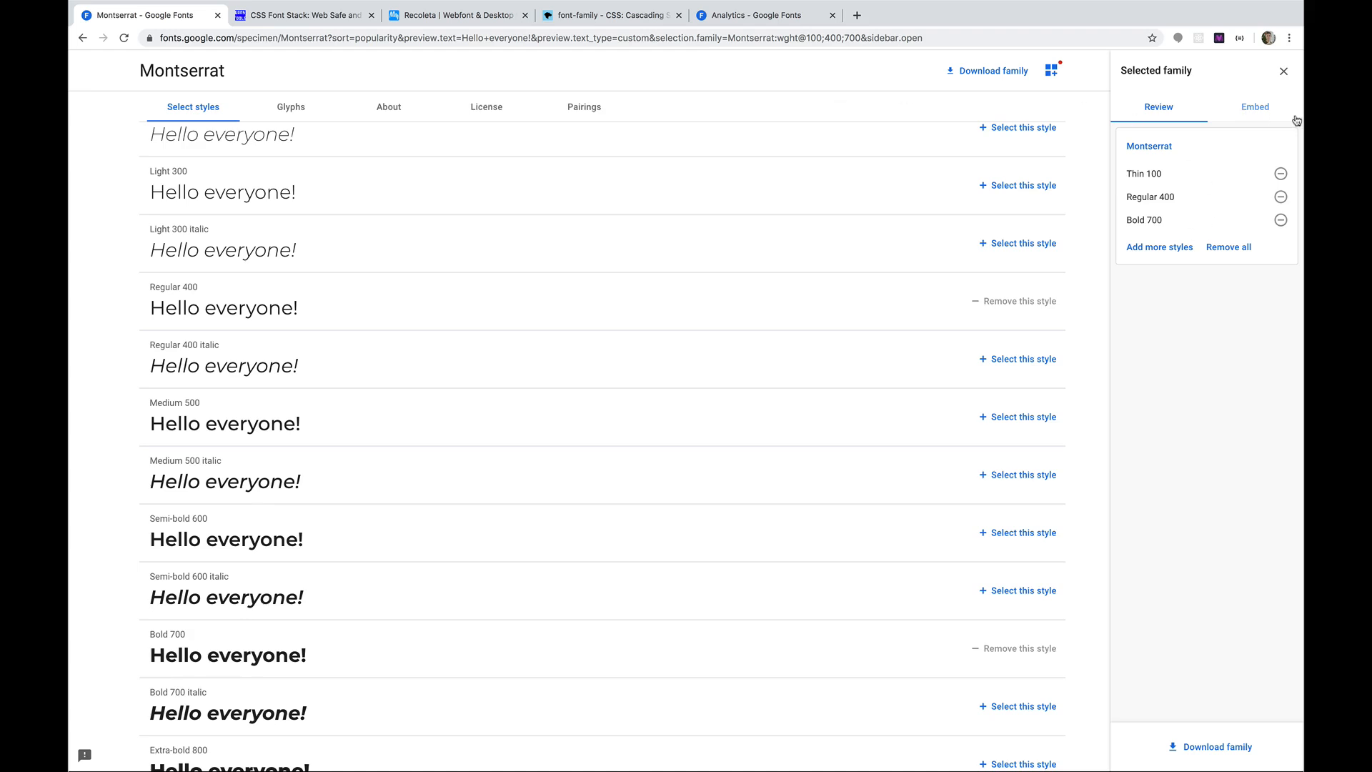
left_click(1255, 107)
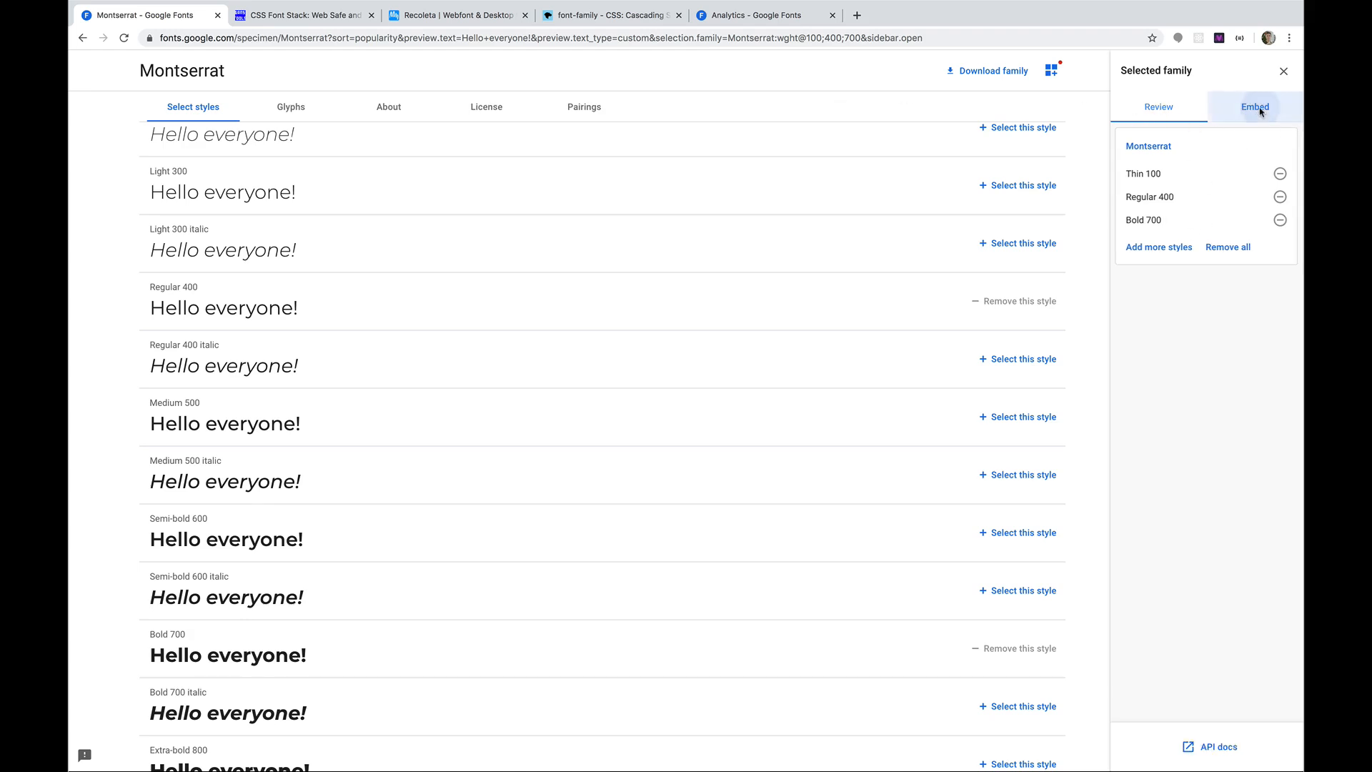
Copy the Montserrat 100/400/700 link tag and paste it at line 1 of the HTML
left_click(1253, 107)
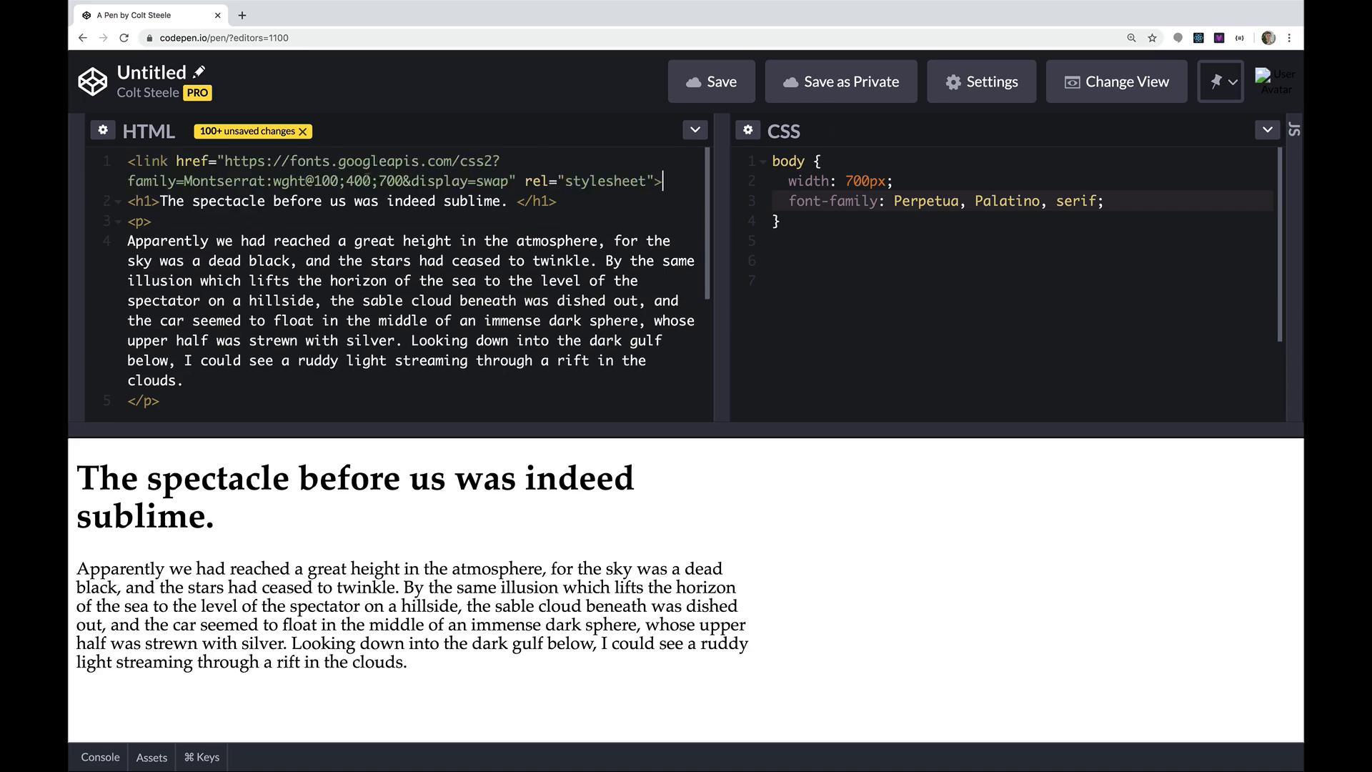
Add a blank line after the font link and check Google Fonts' font-family rule
key("Enter")
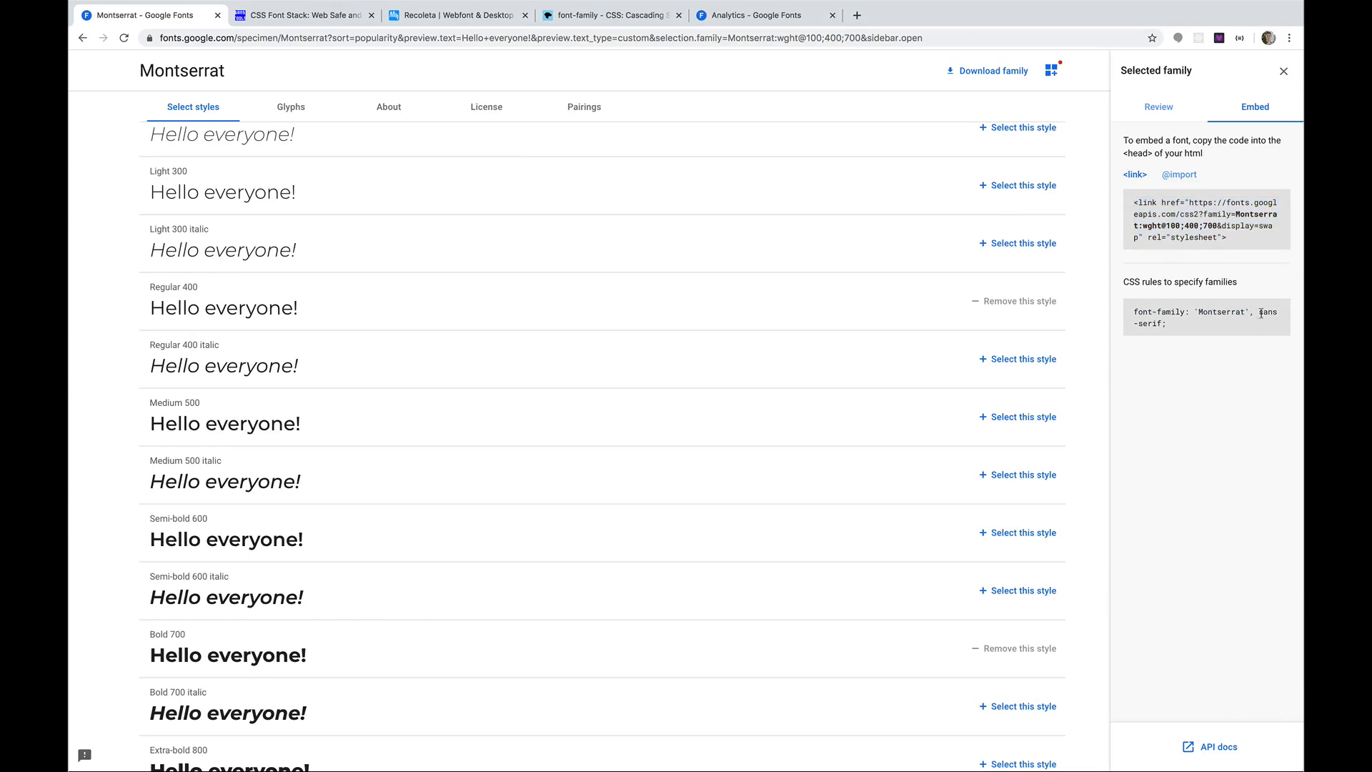
double_click(1267, 312)
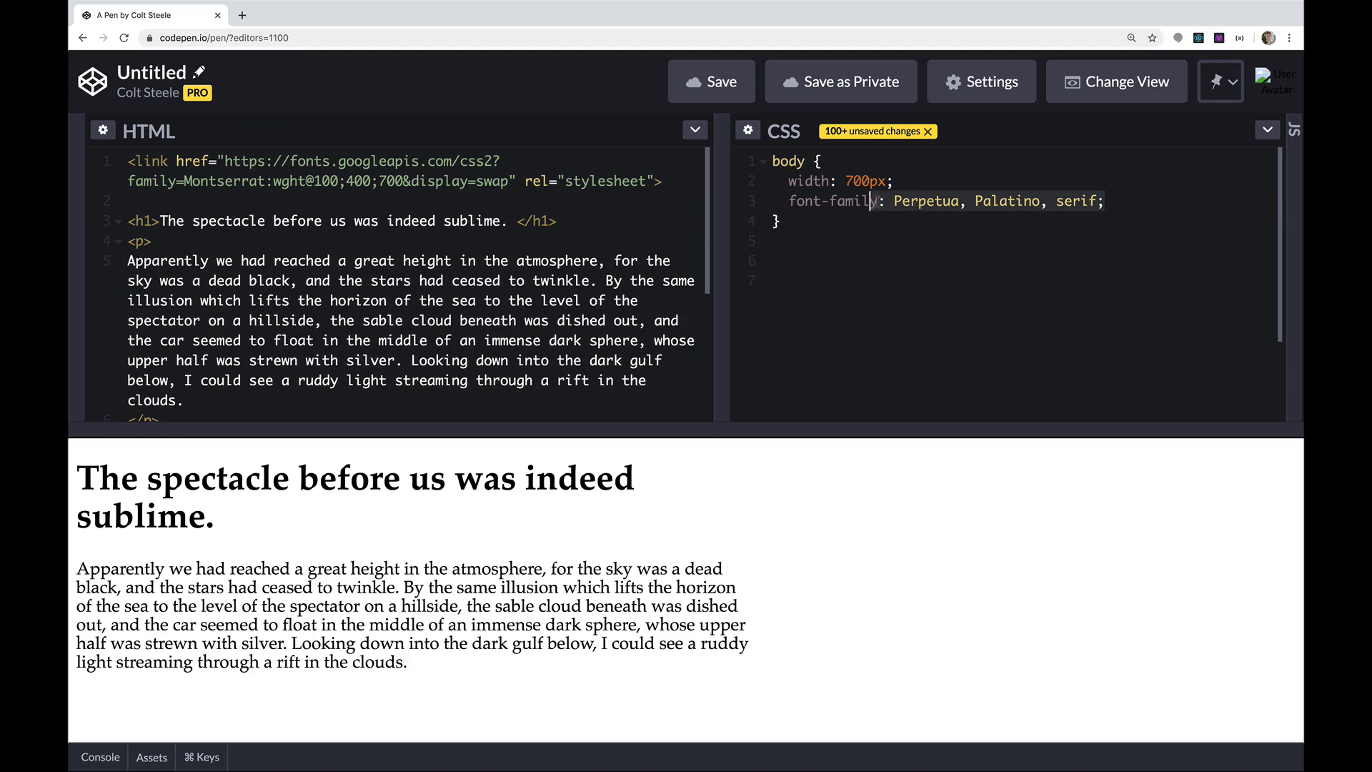
Remove body's Perpetua font-family and add h1 { font-family: Montserrat, sans-serif; }
double_click(831, 201)
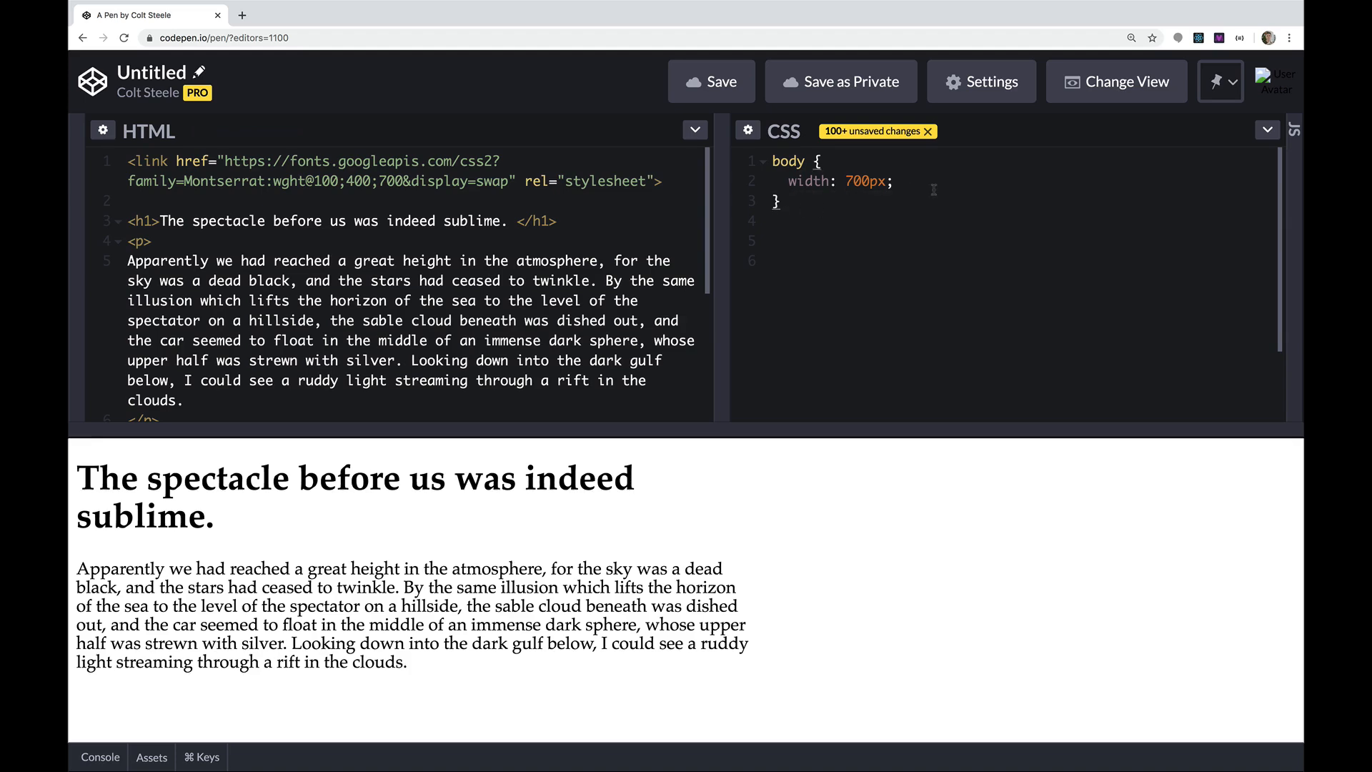
type("h1 {}")
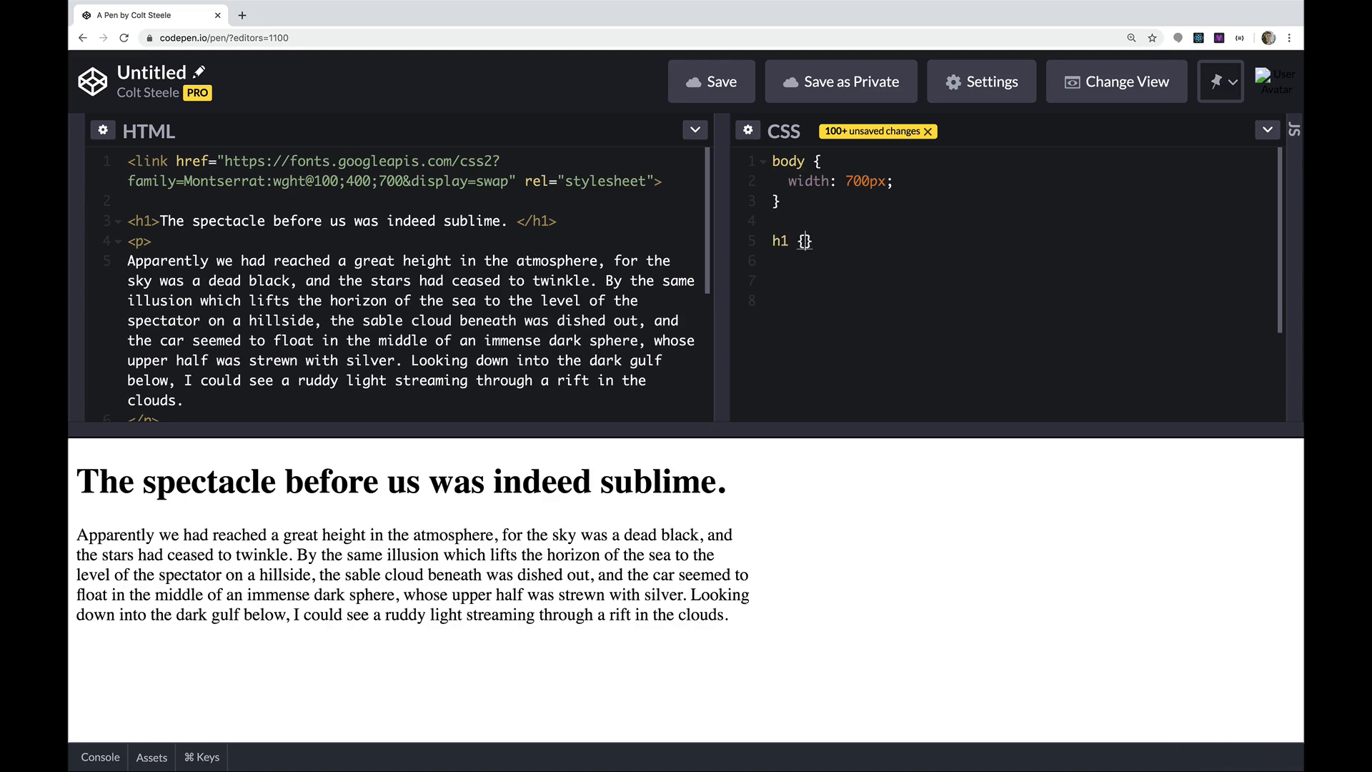
type("font-family")
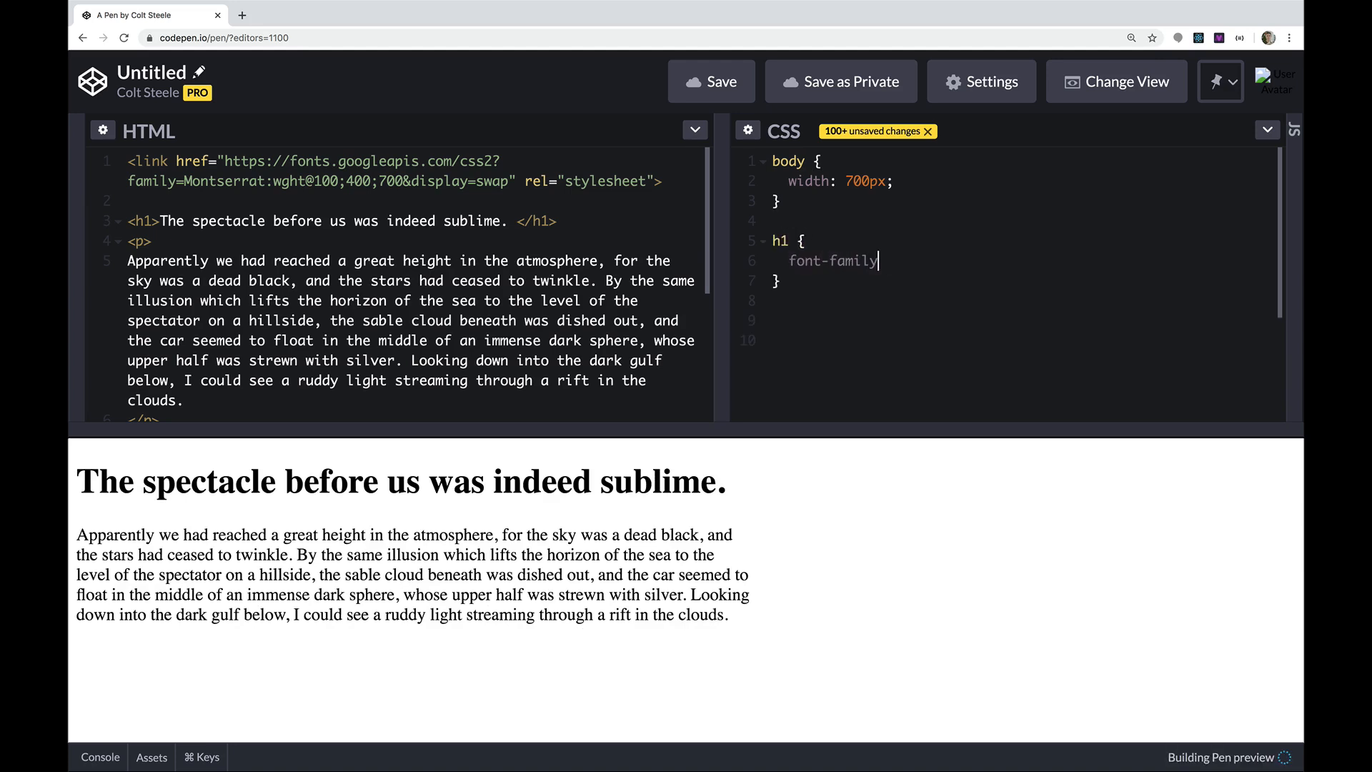
type(": Monts")
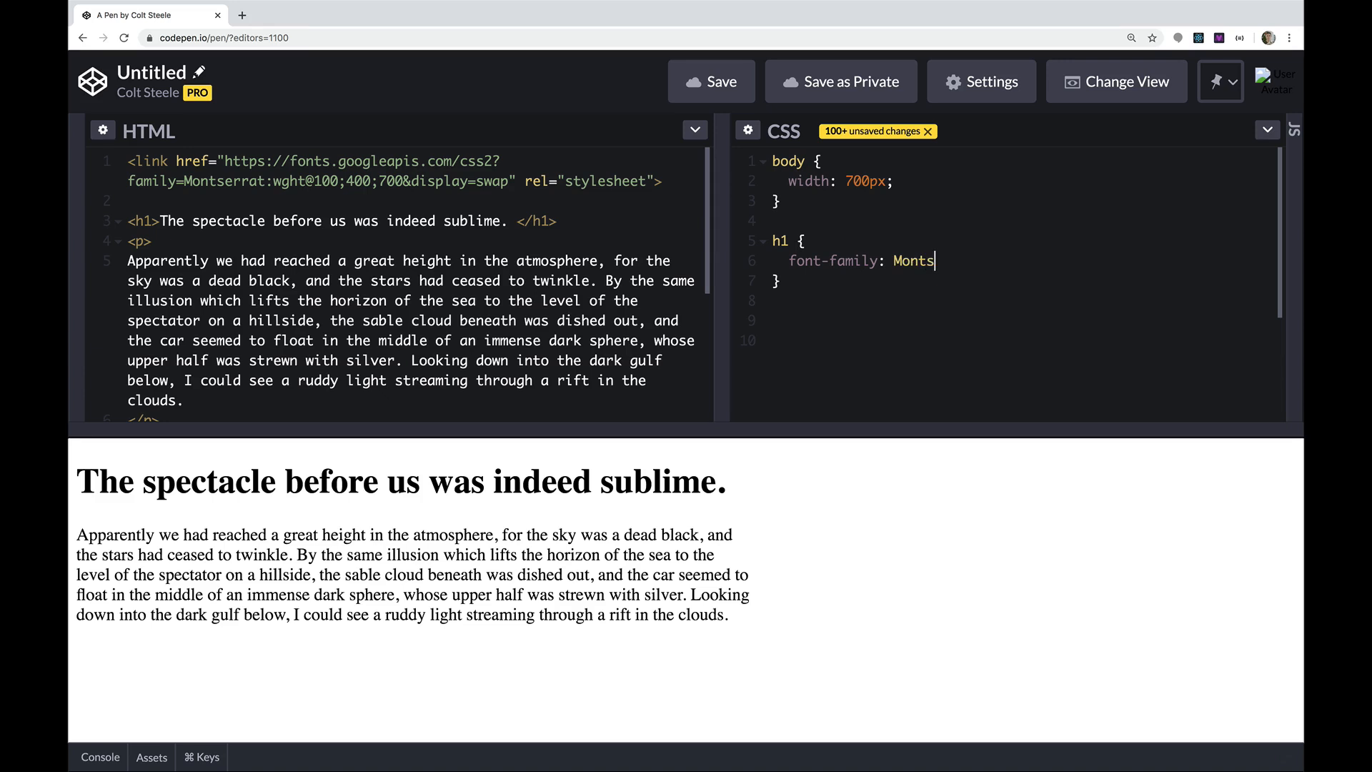
type("errat, sans-serif;")
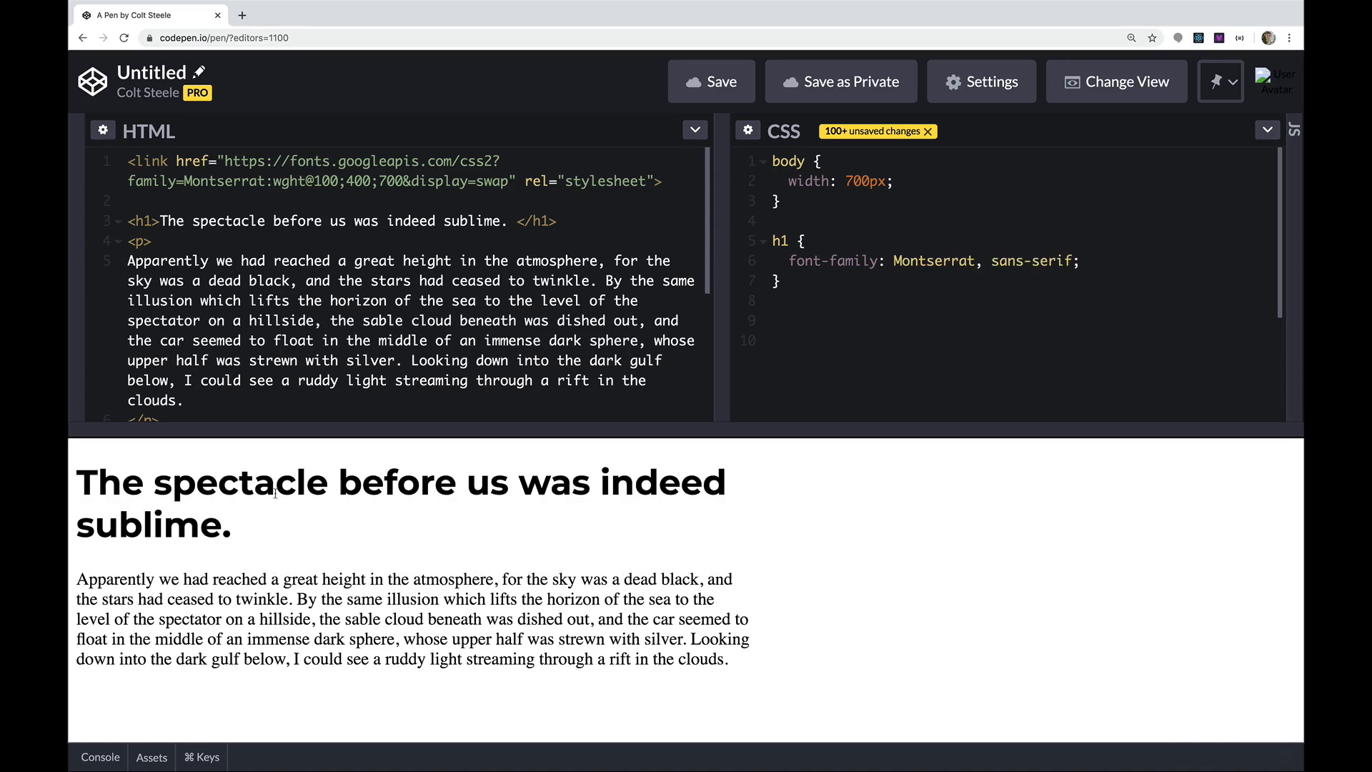
mouse_move(507, 496)
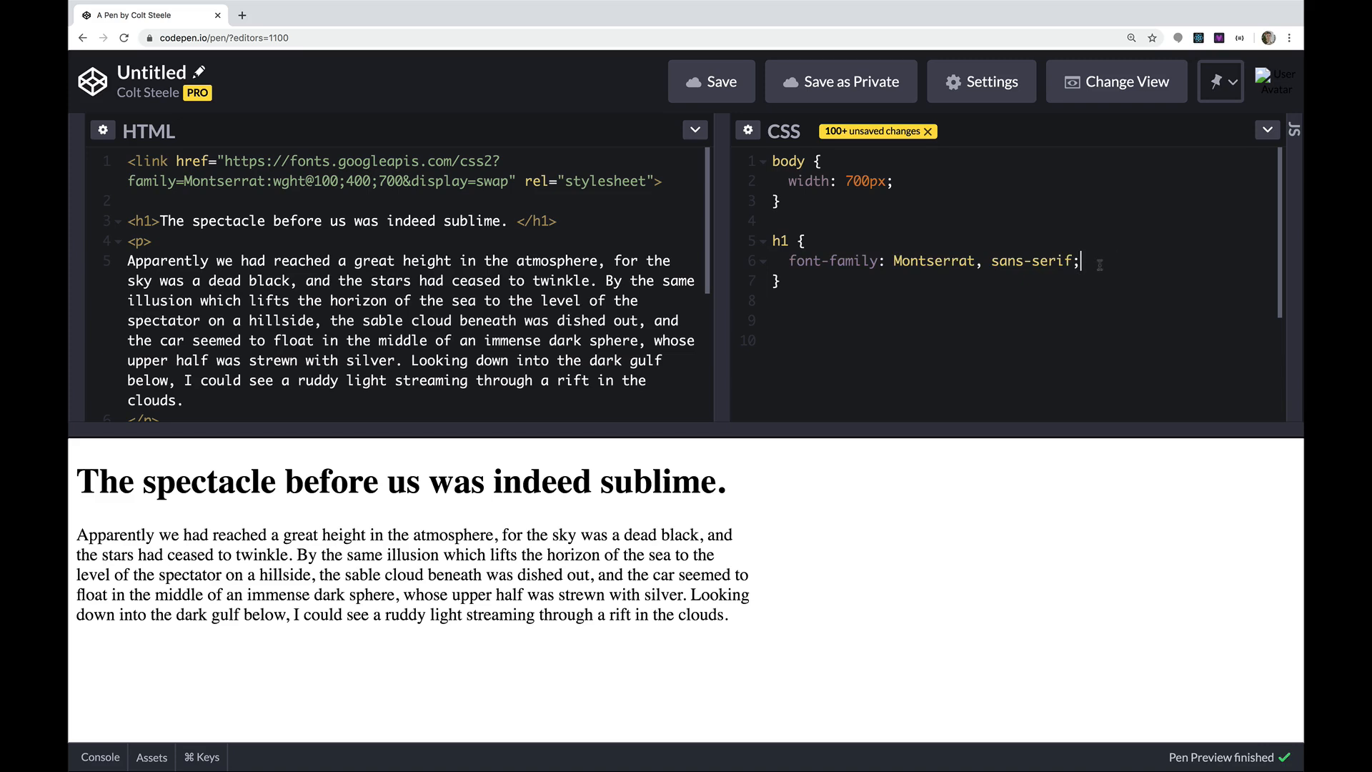
Add font-weight: 100 to the h1 rule, briefly trying other weight values
type("font-weigh")
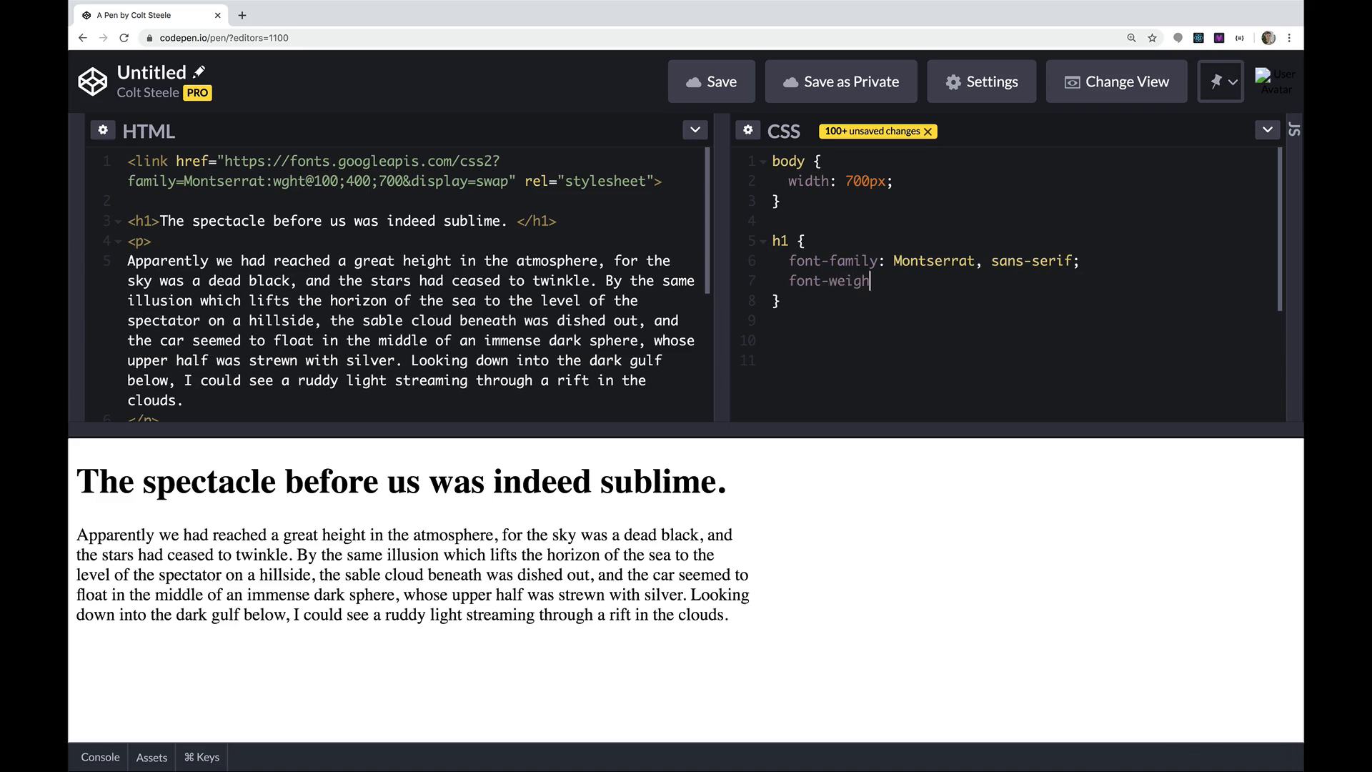
type("t: 100px;")
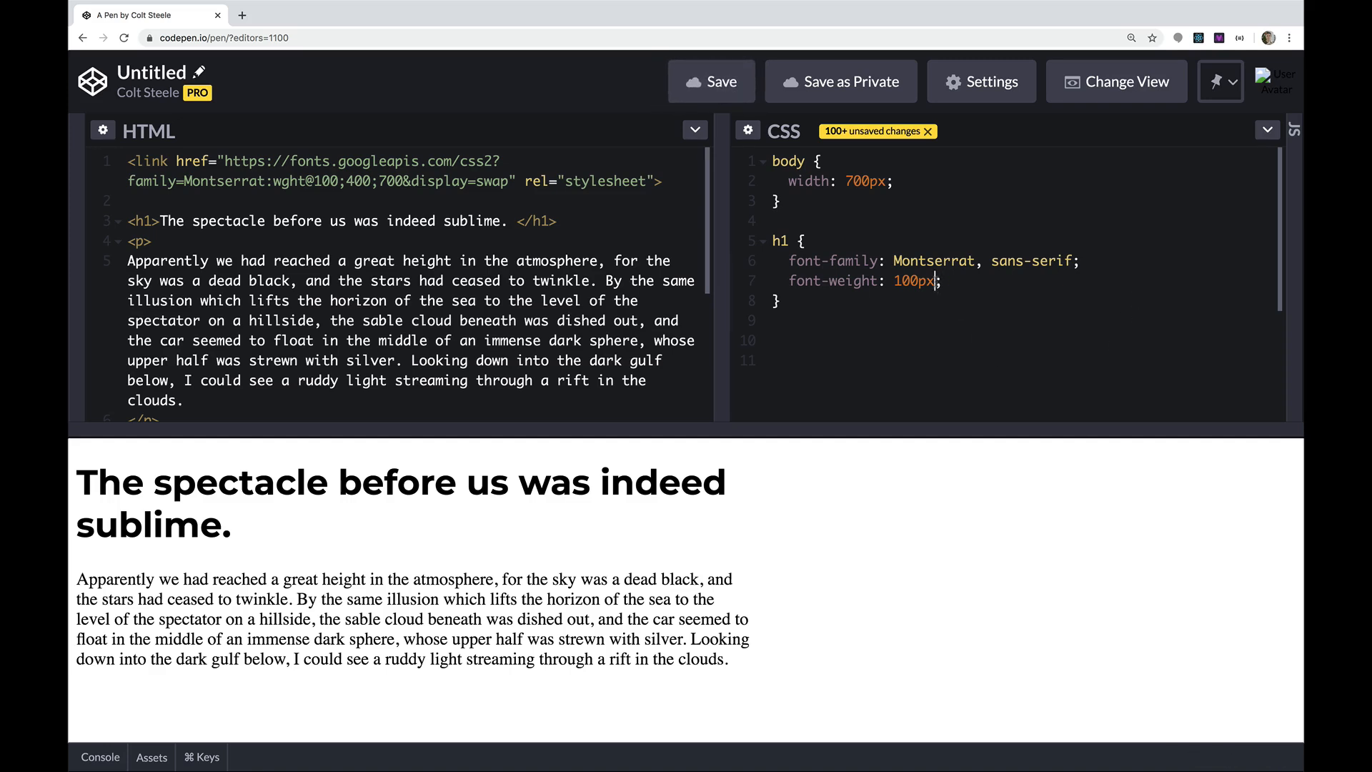
key("BackSpace")
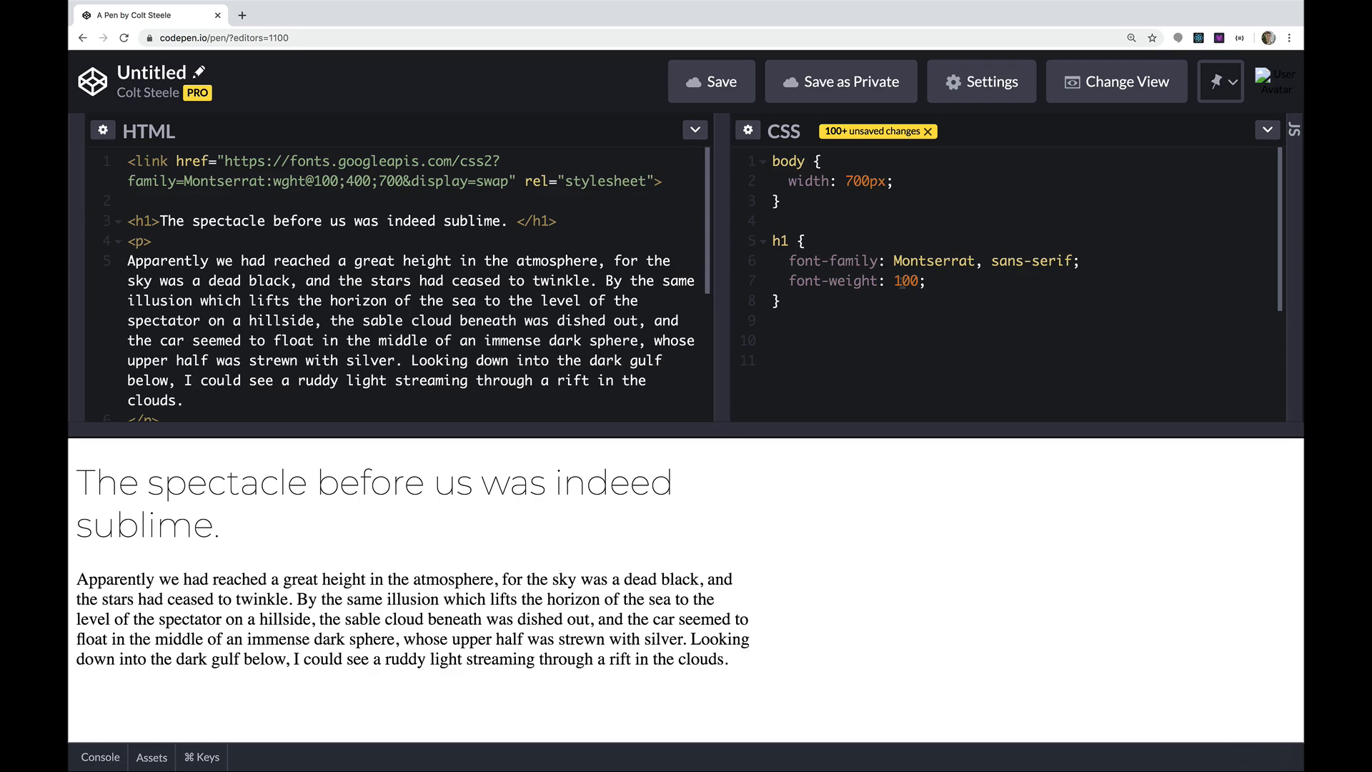
type("400")
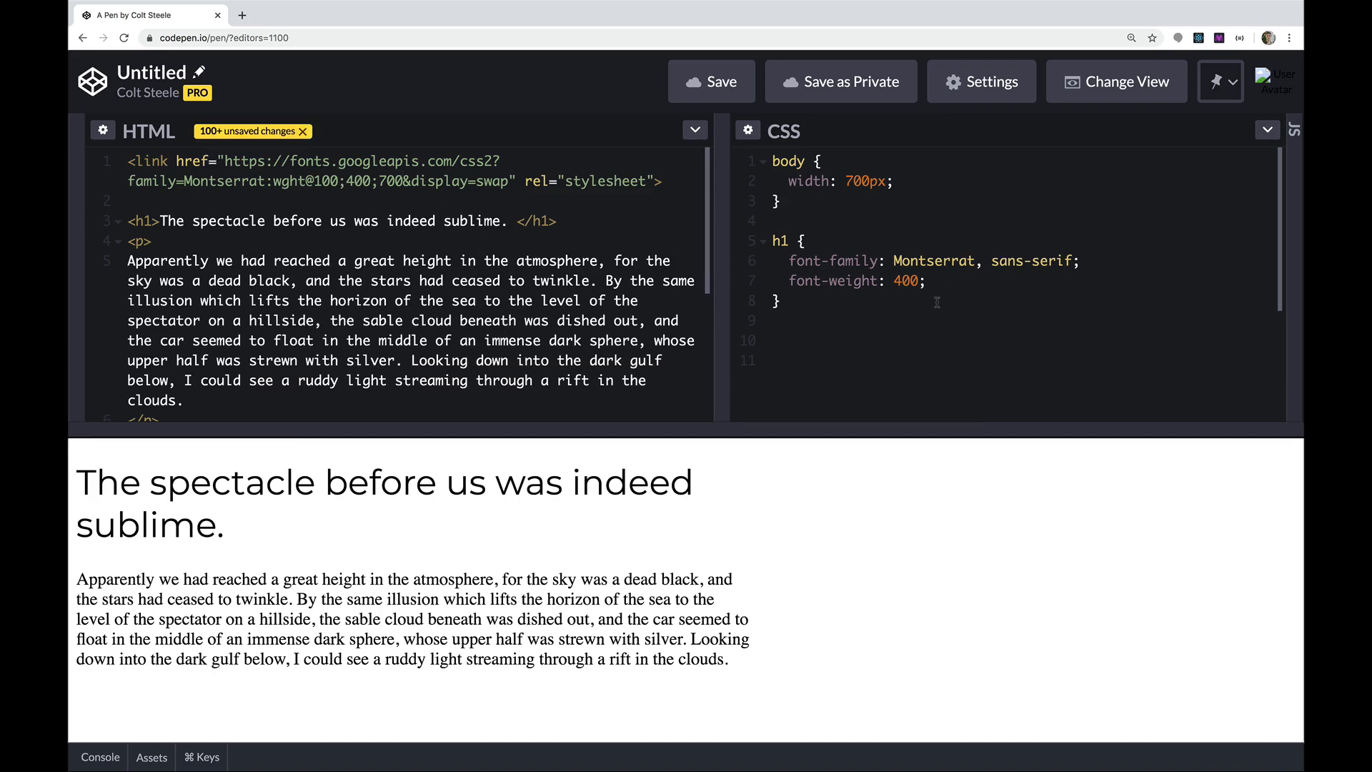
type("200")
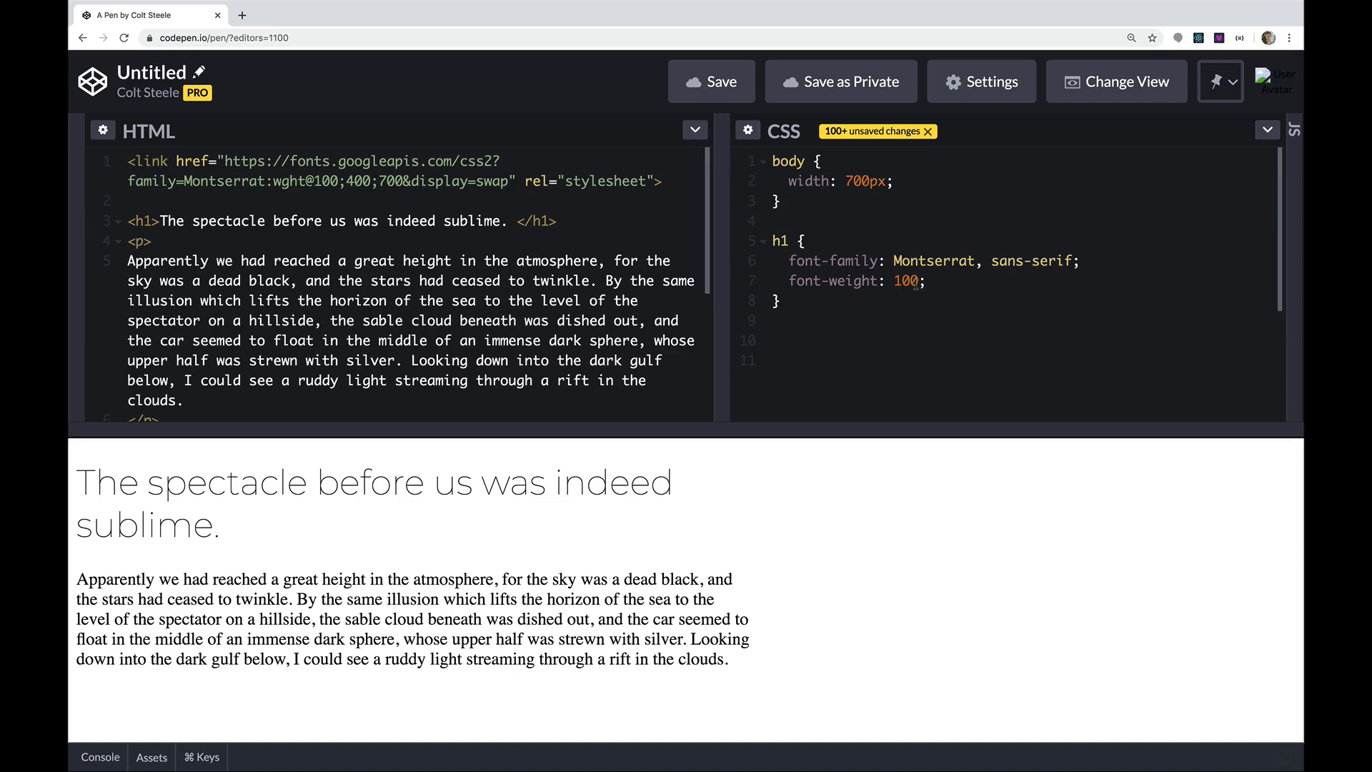
Highlight the thin heading in the preview, then switch back to Google Fonts
left_click_drag(79, 482, 221, 526)
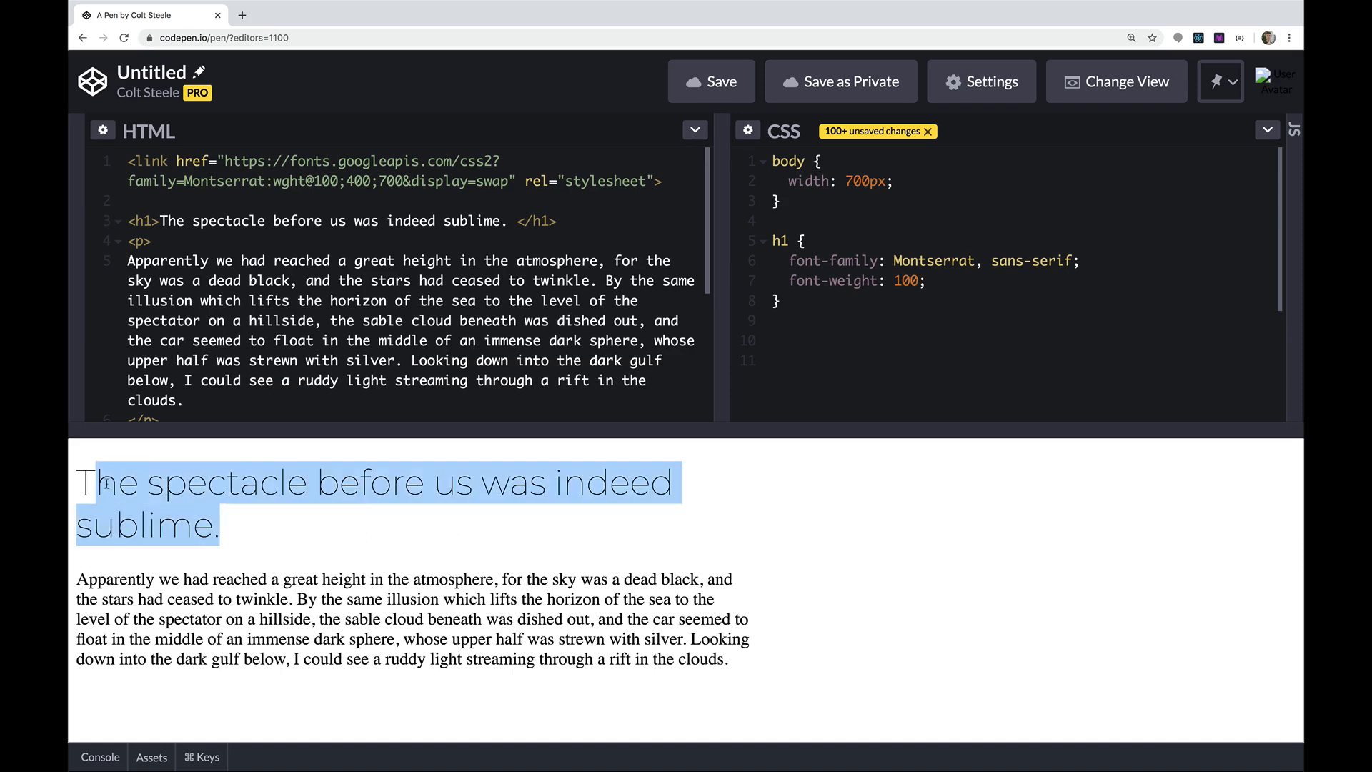
left_click(928, 280)
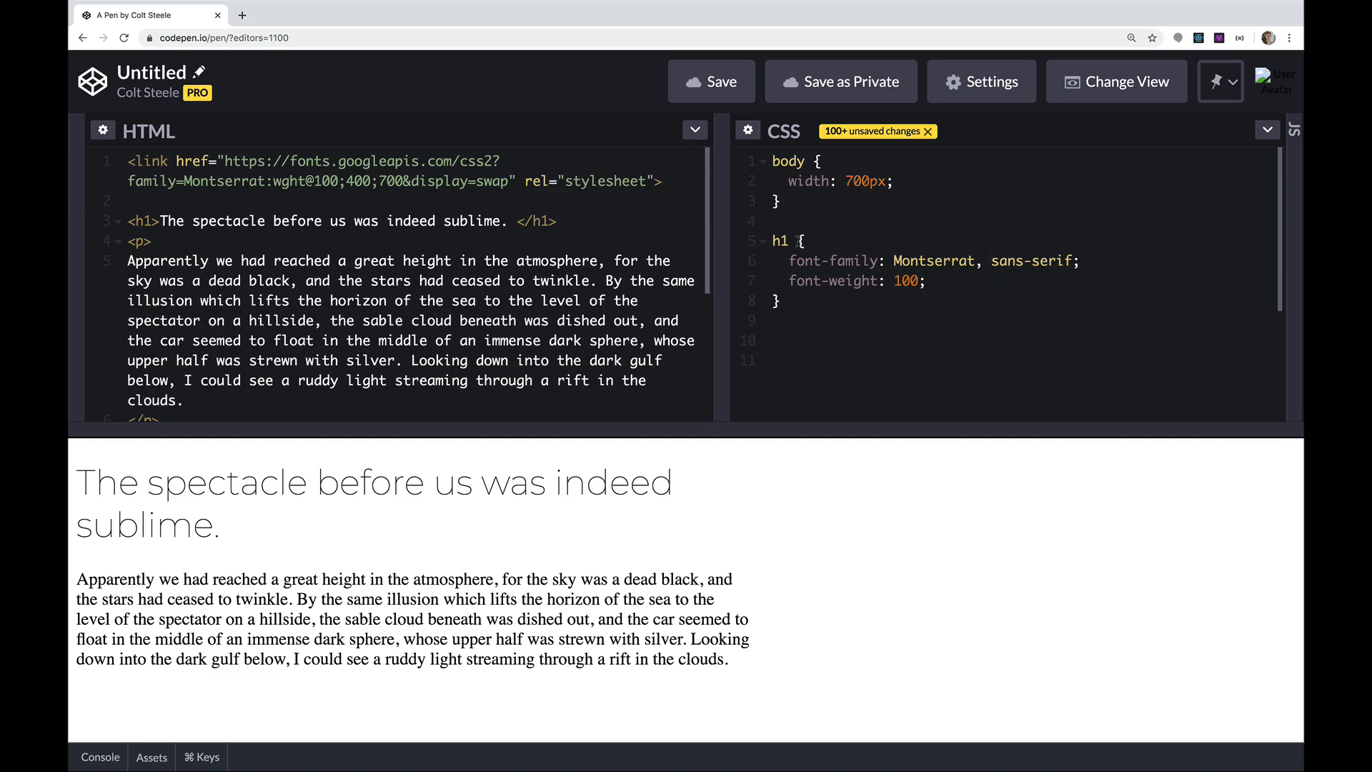
left_click(557, 180)
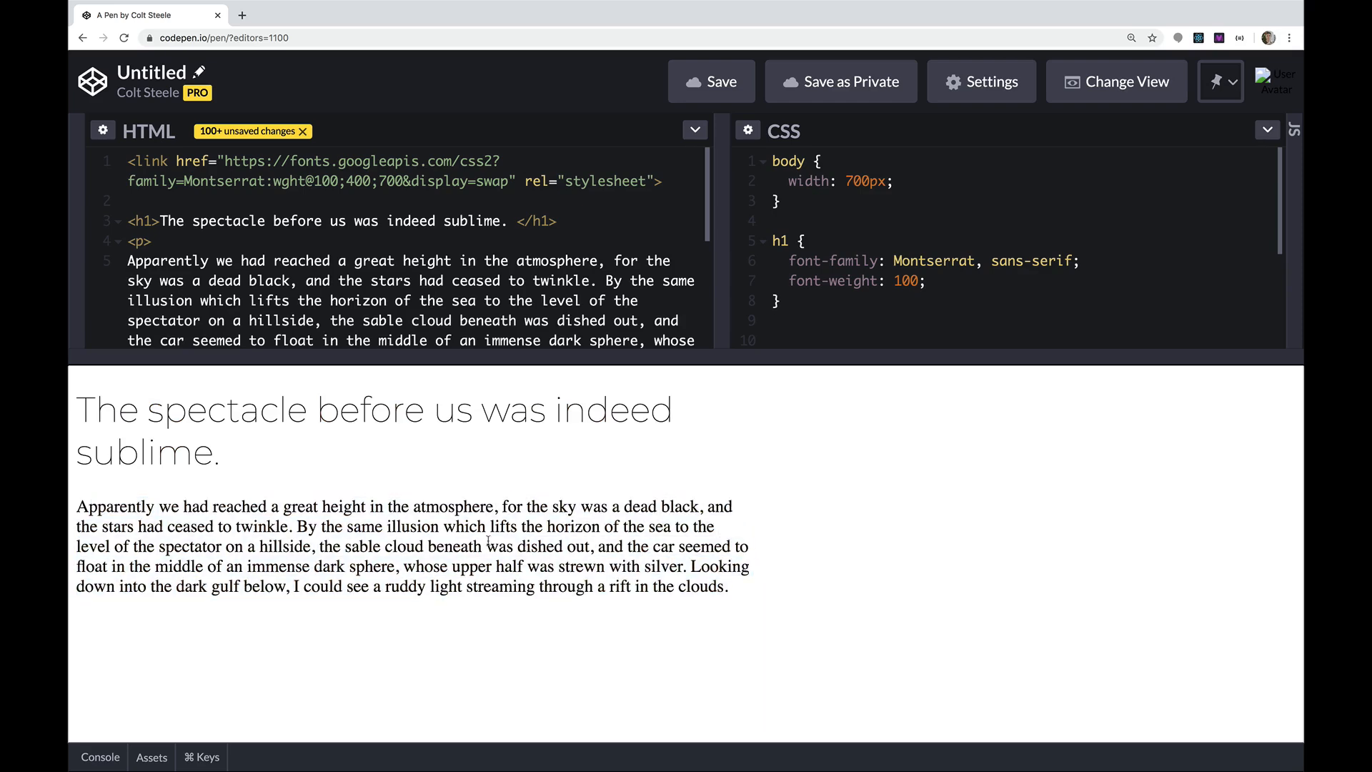
mouse_move(431, 522)
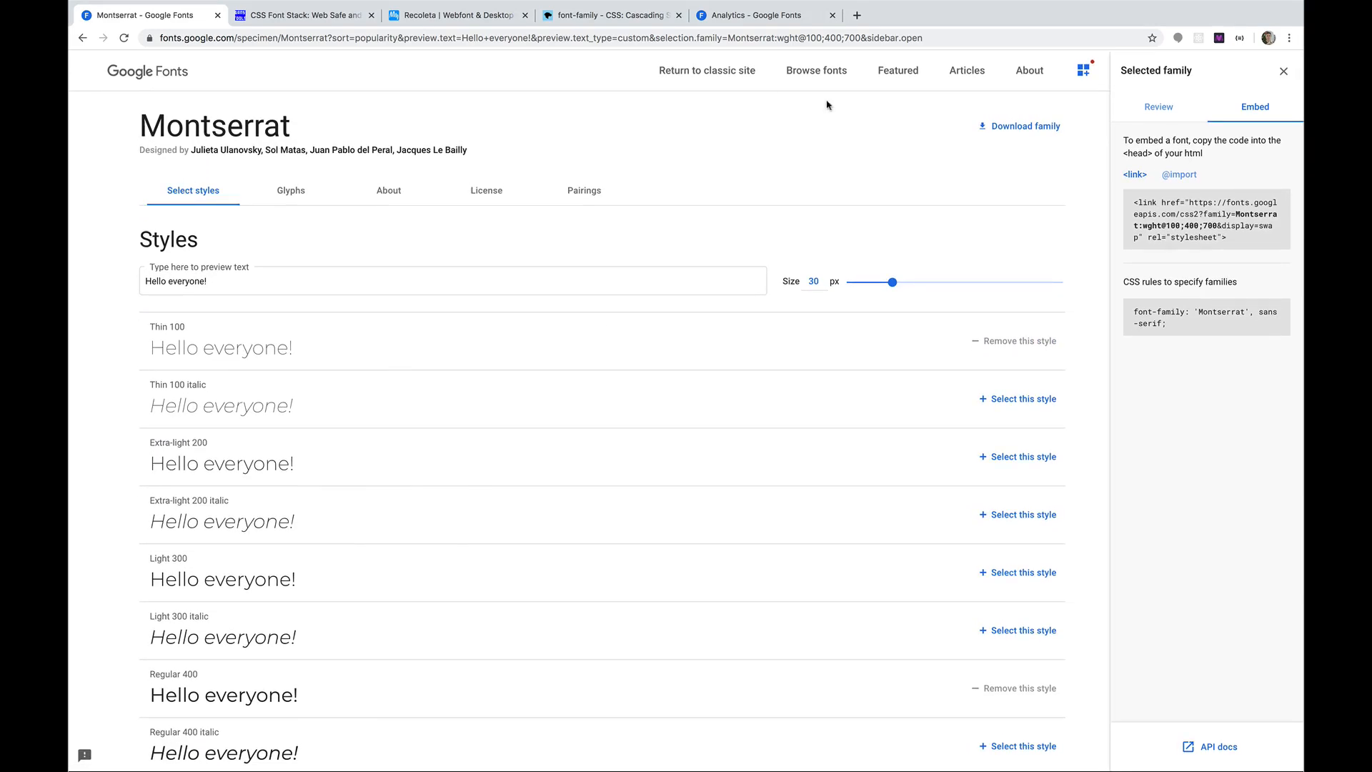
Add Open Sans Light 300 and Regular 400, and review the selected families
left_click(815, 71)
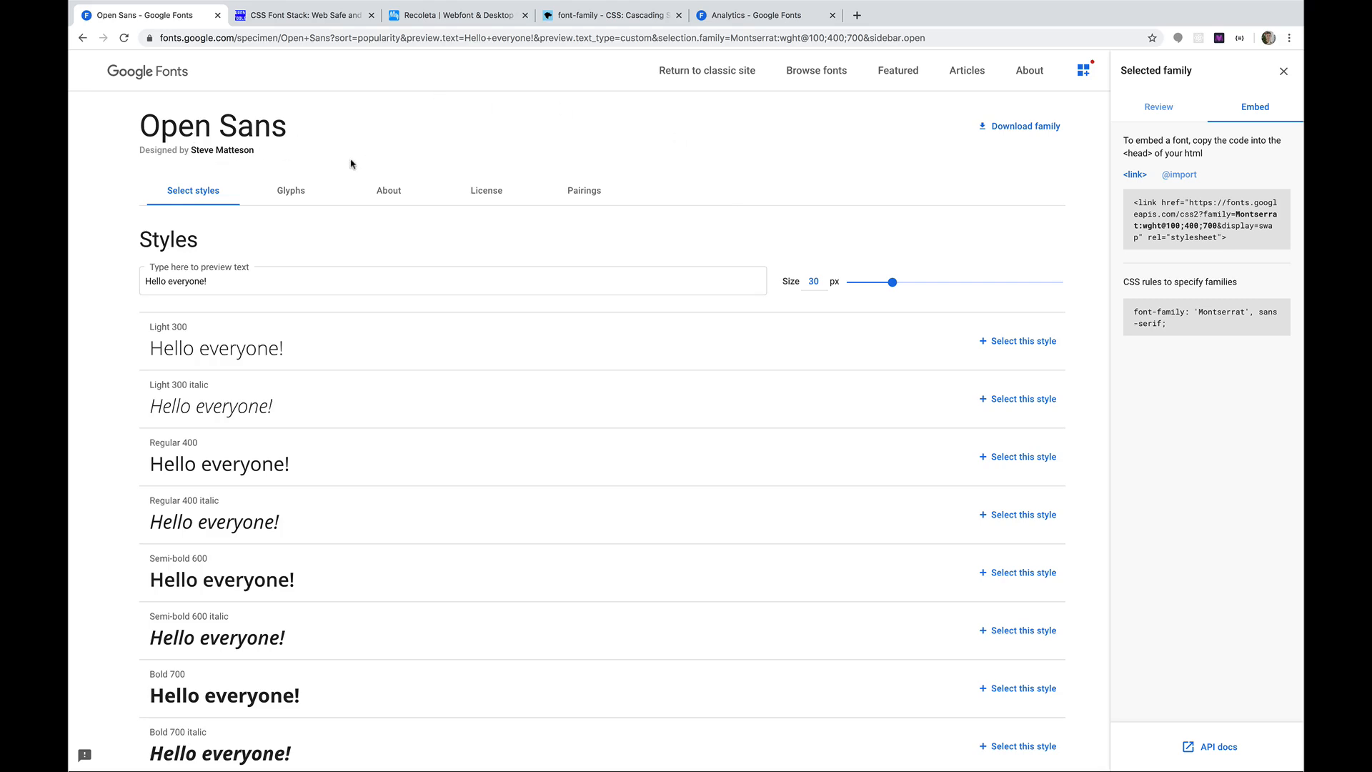
mouse_move(248, 245)
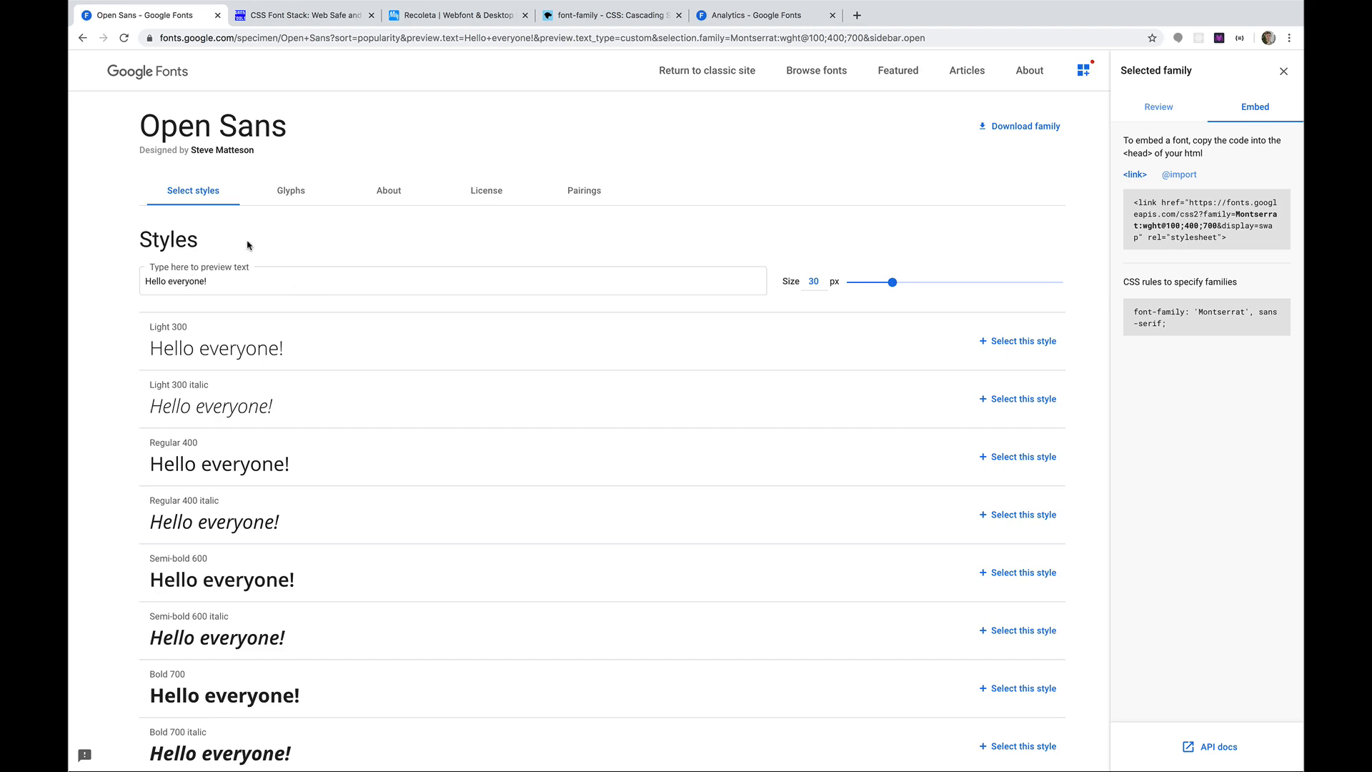
scroll("down", 3)
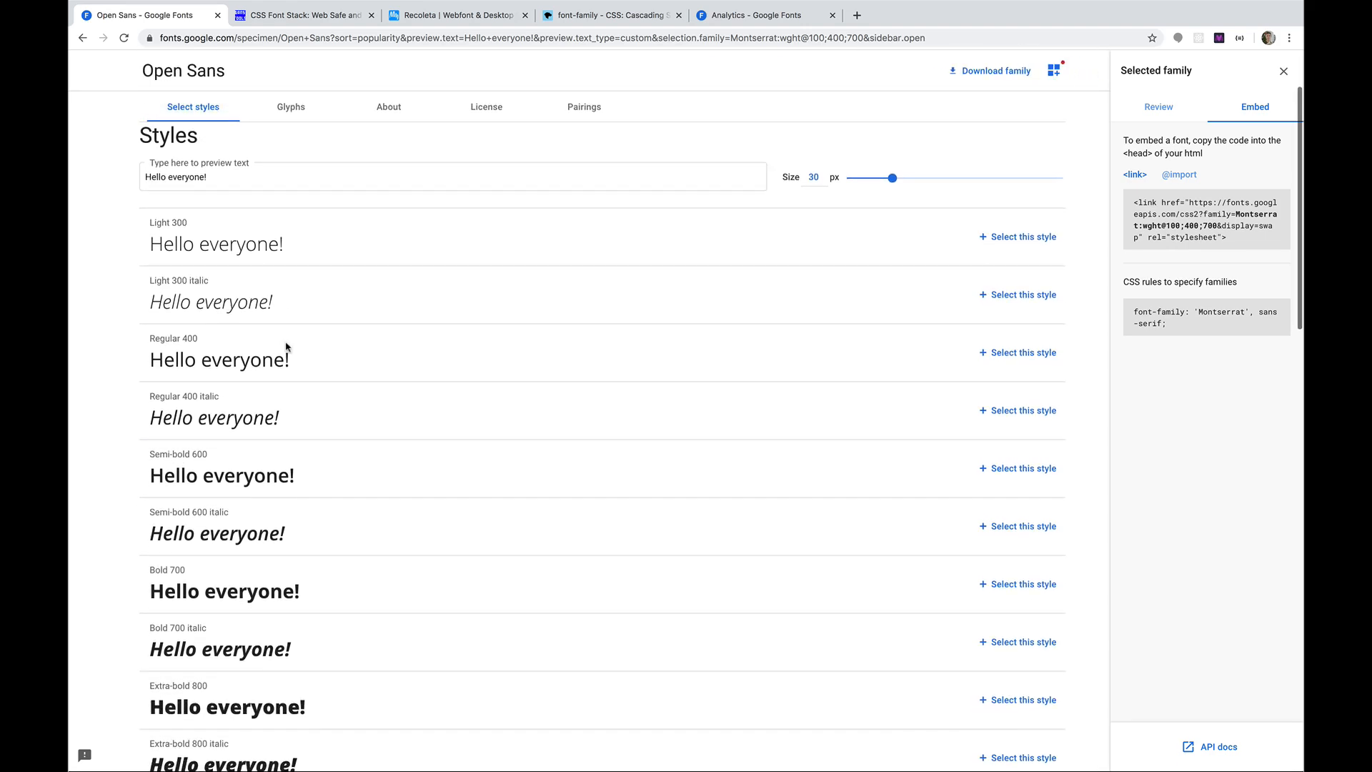
scroll("down", 3)
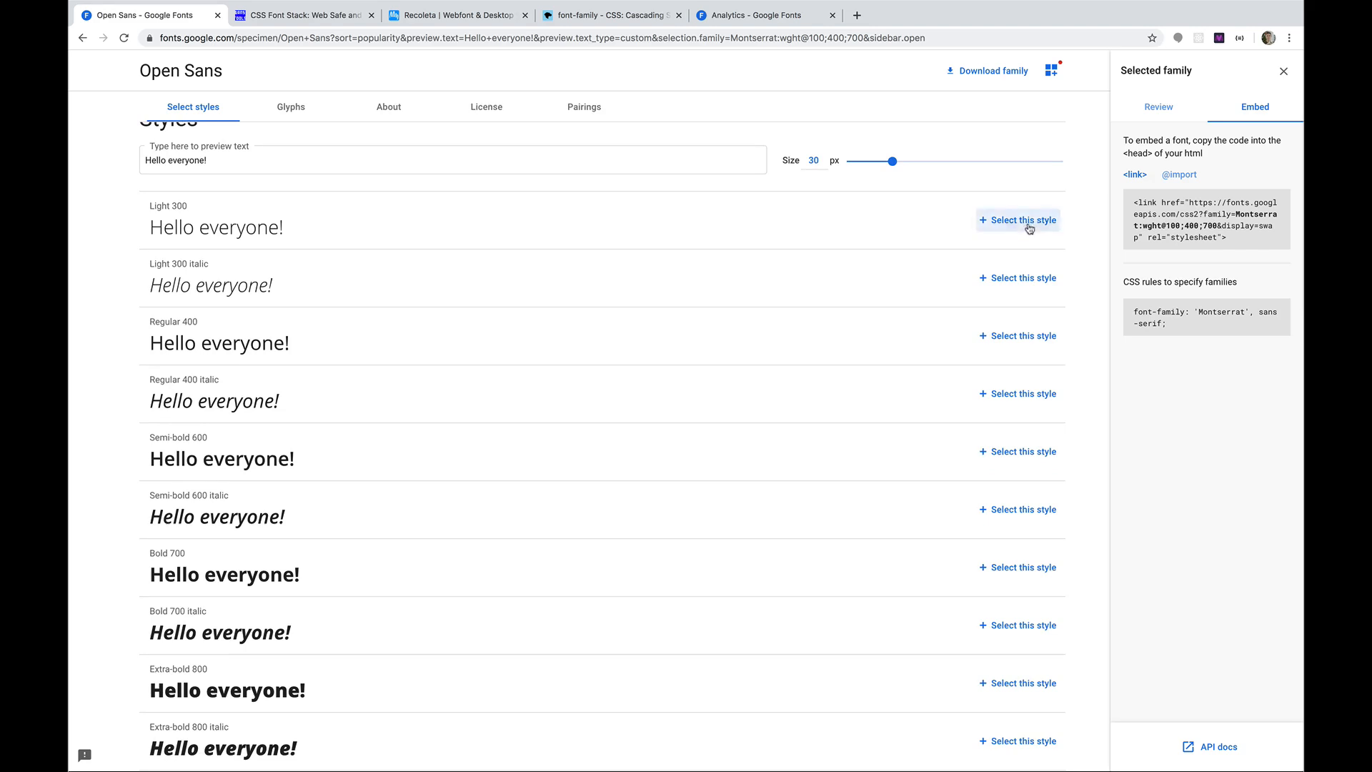
left_click(1019, 219)
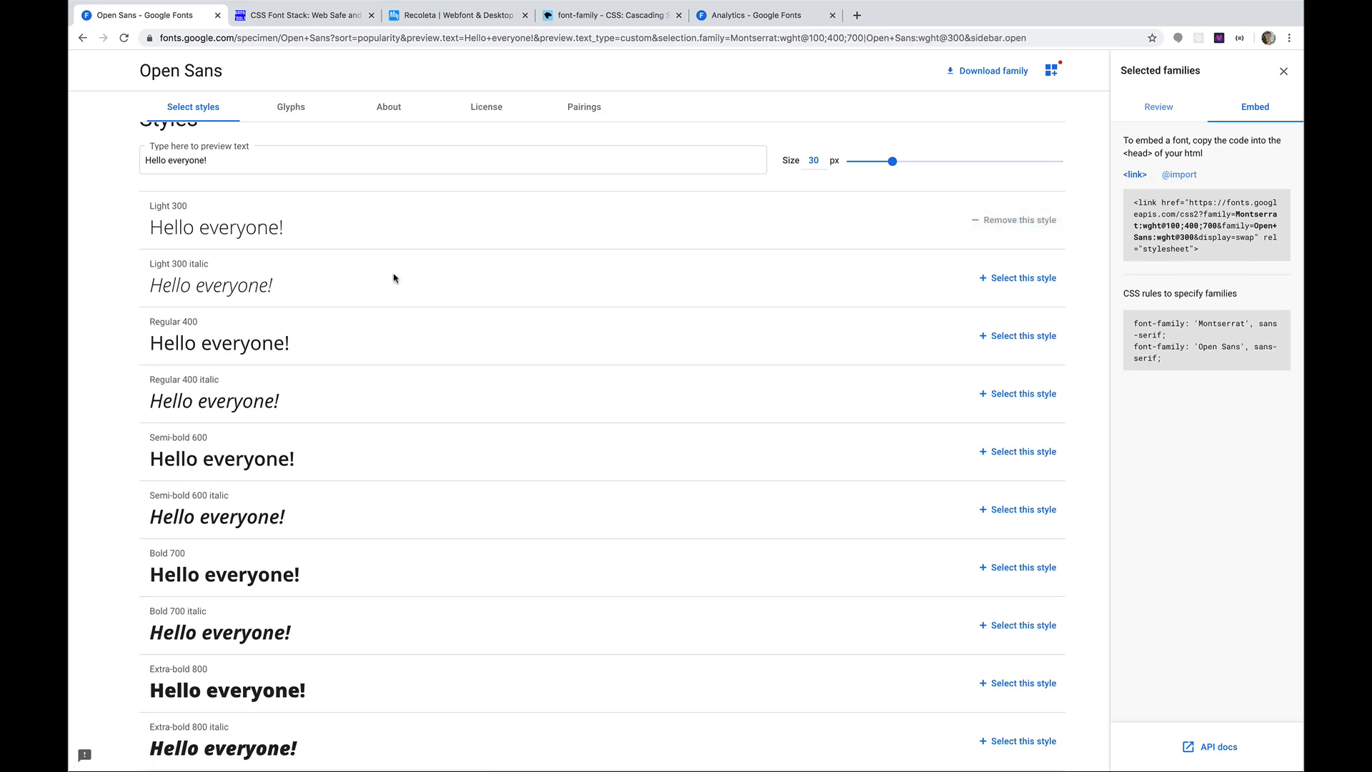
scroll("down", 3)
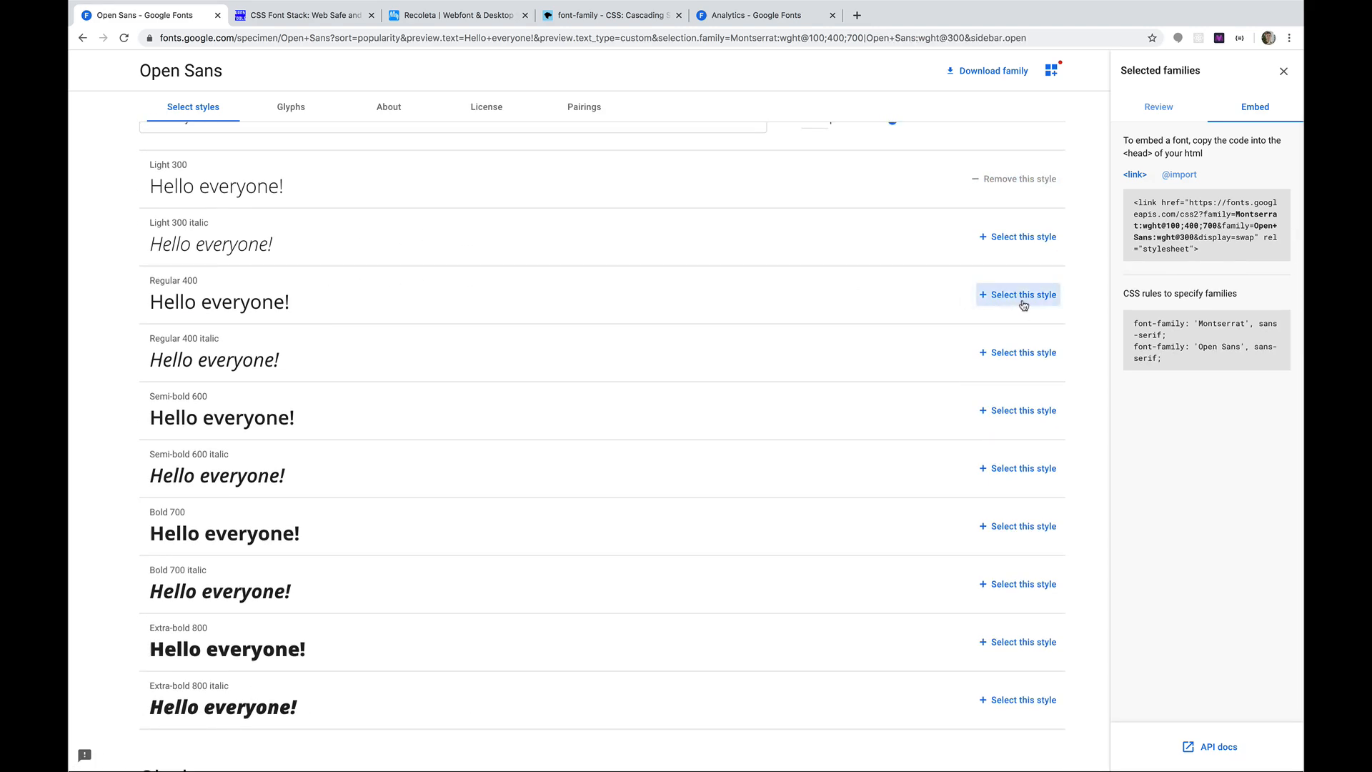
left_click(1017, 294)
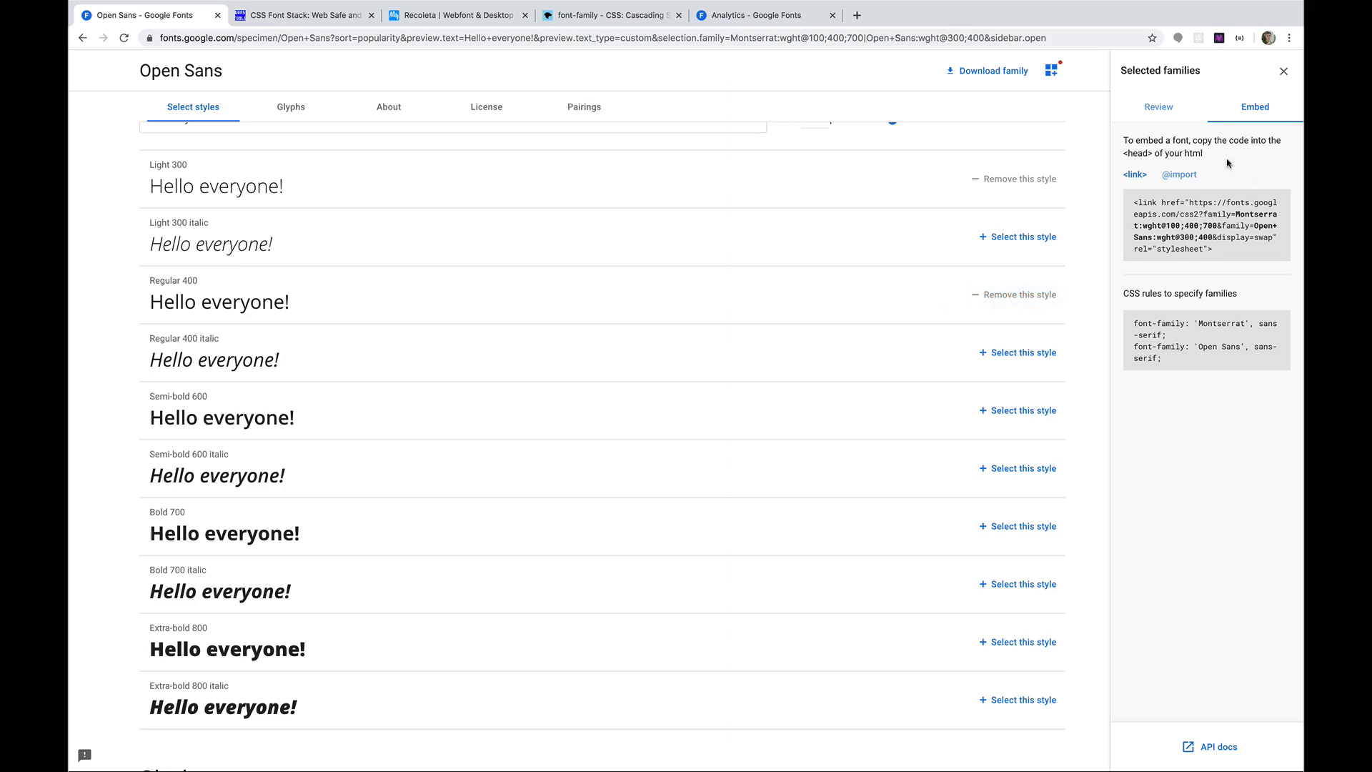
left_click(1159, 106)
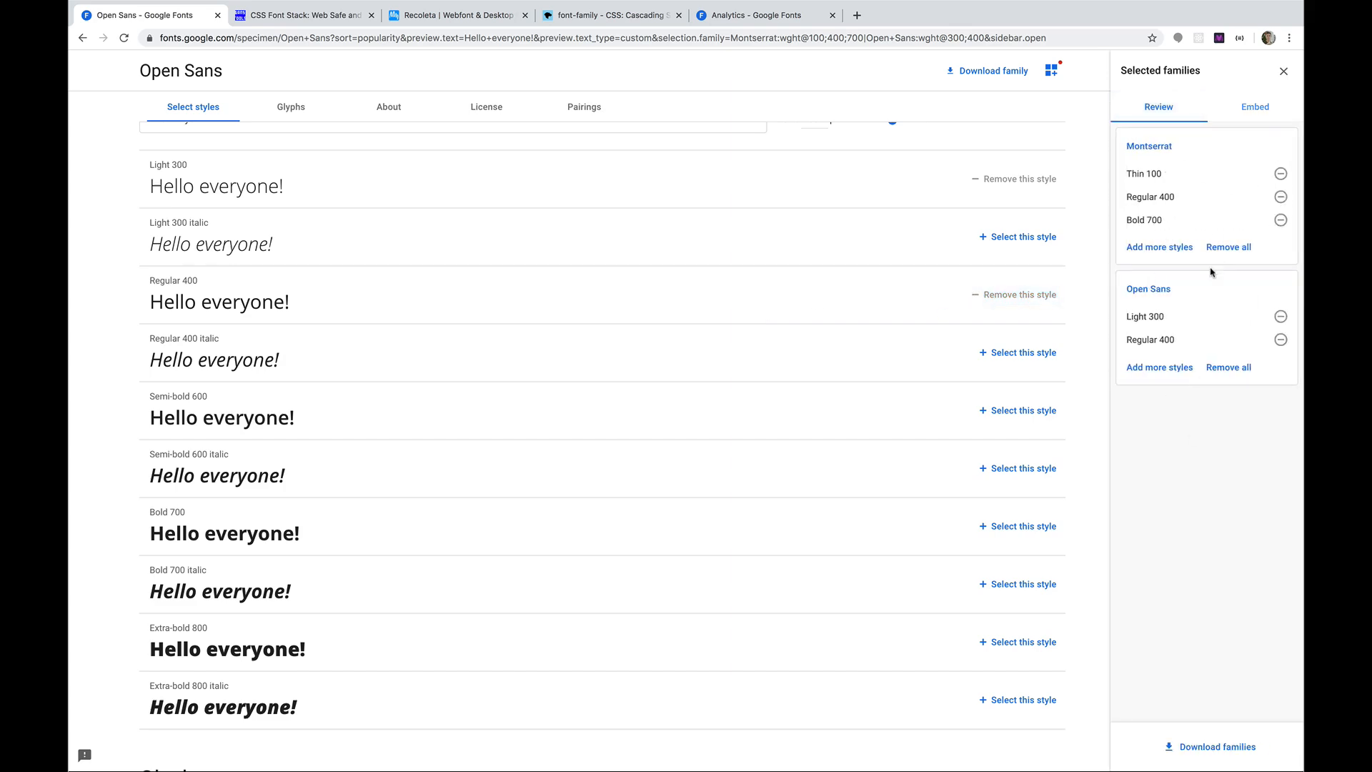
mouse_move(1213, 685)
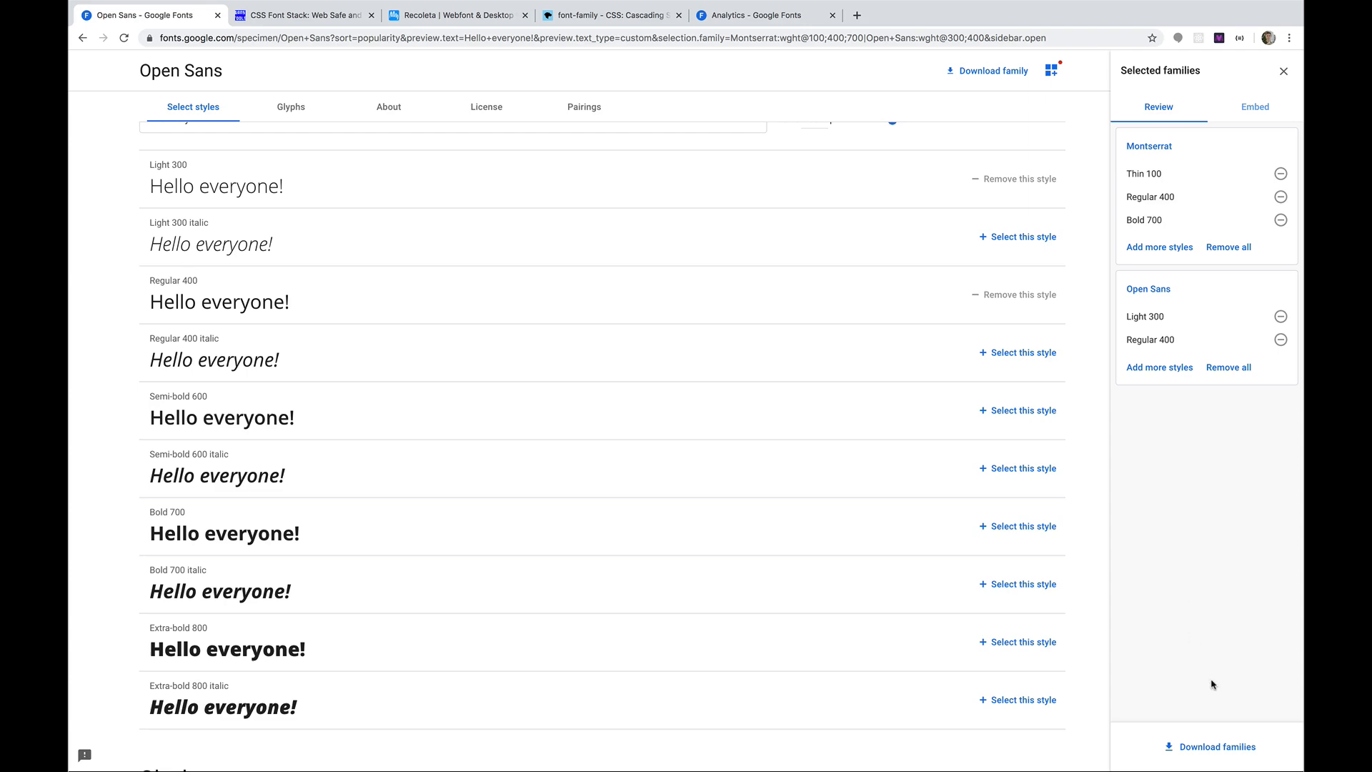
mouse_move(1219, 358)
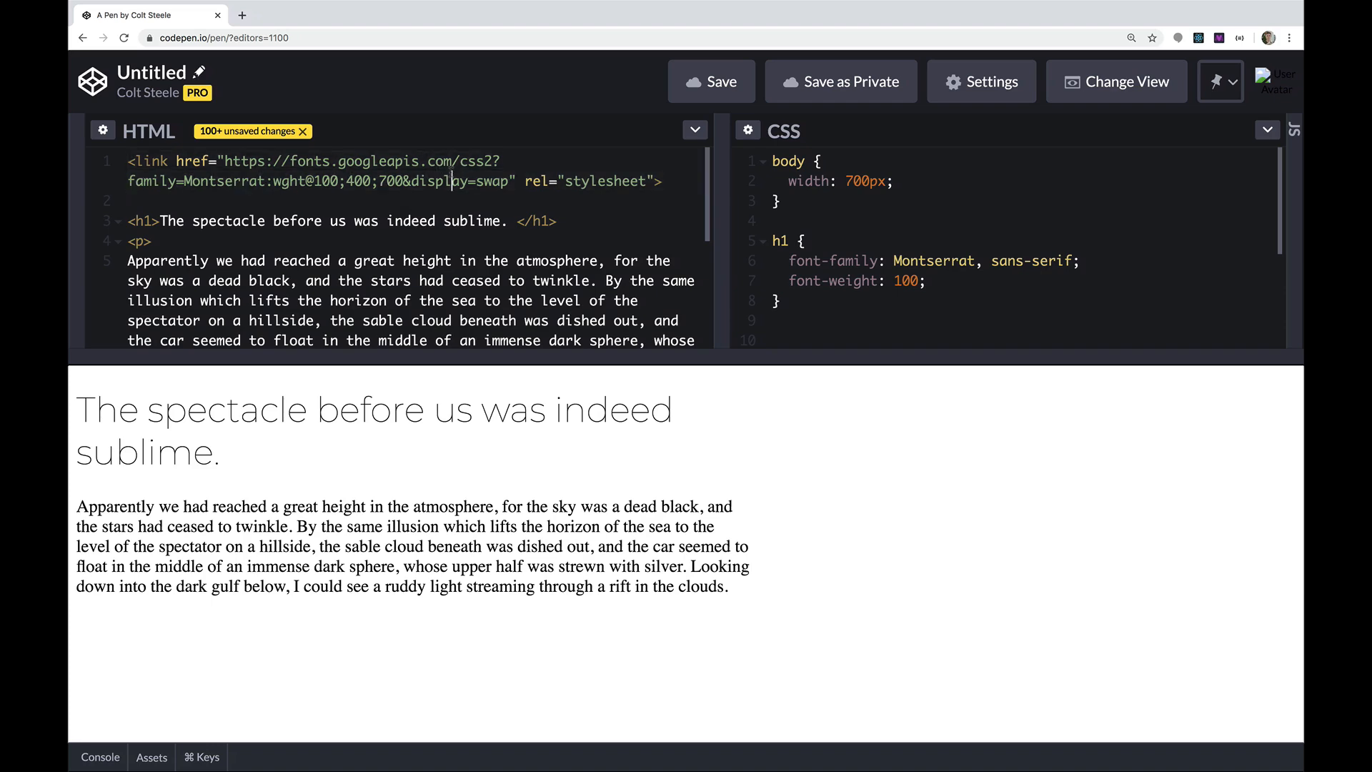
left_click(147, 15)
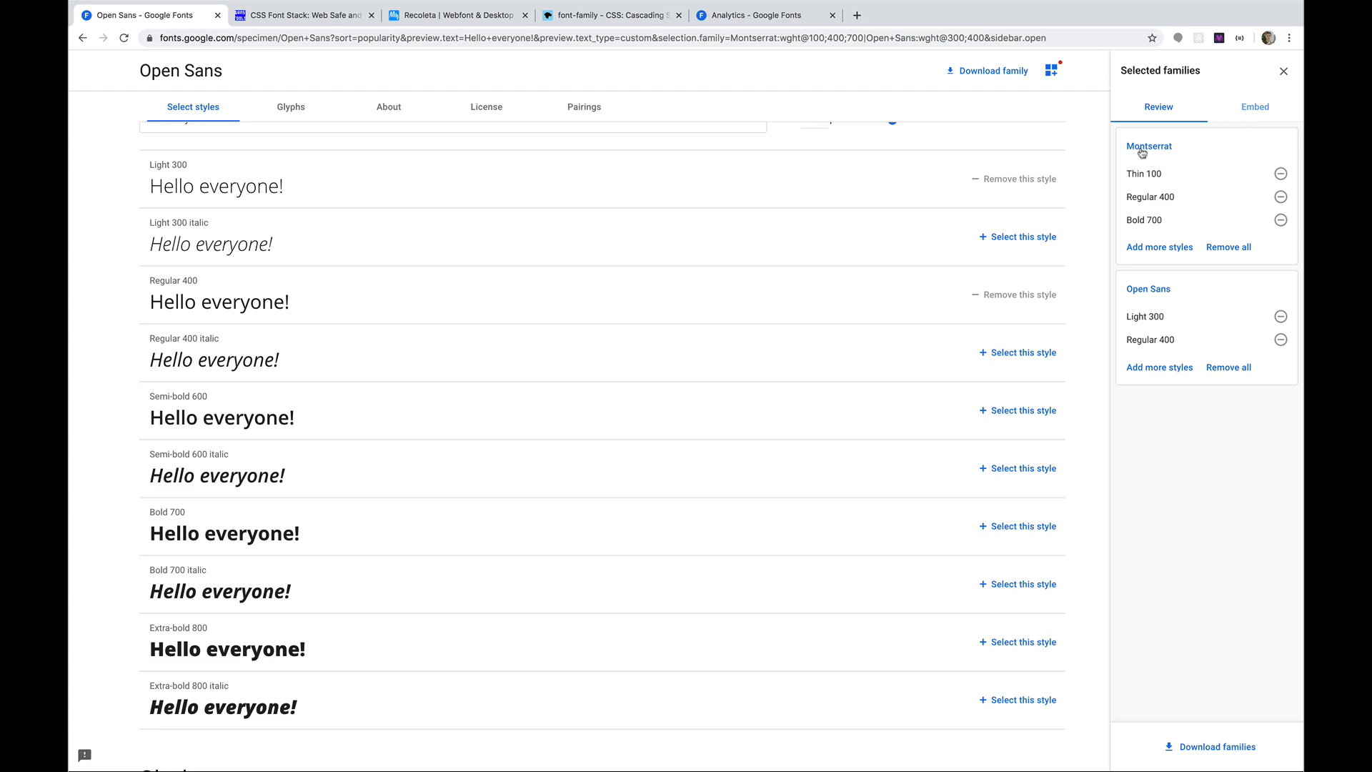
Show the embed code covering Montserrat plus Open Sans 300 and 400
left_click(1255, 106)
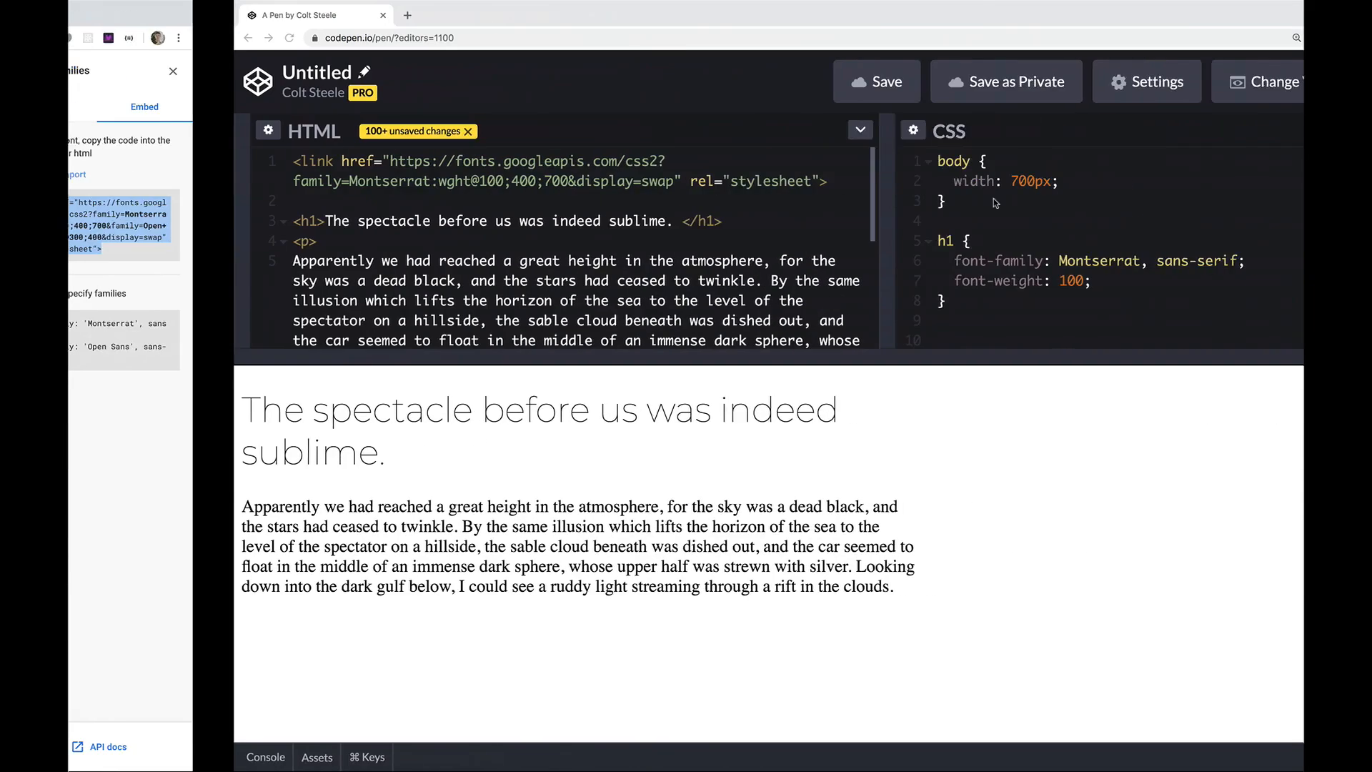
Replace the pen's font link with the Montserrat plus Open Sans 300/400 link
left_click(173, 71)
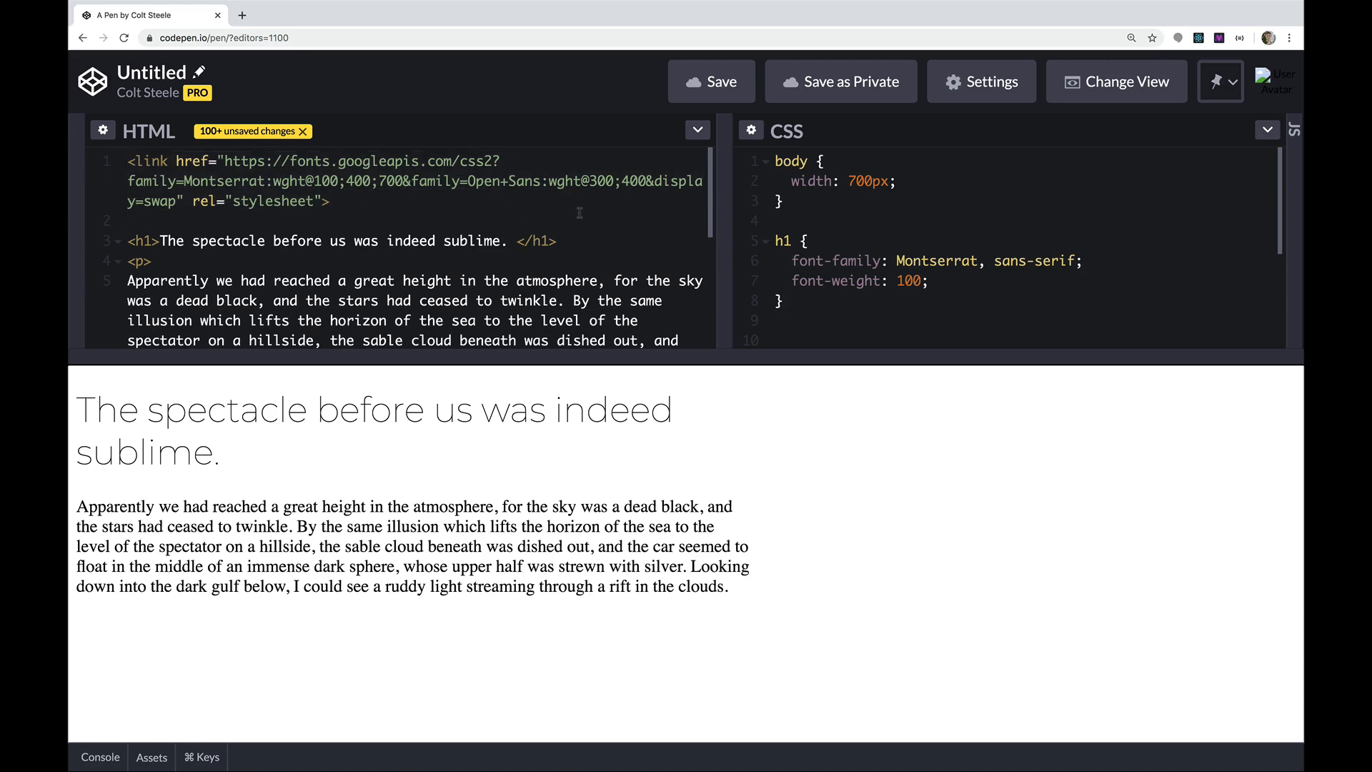
left_click(331, 200)
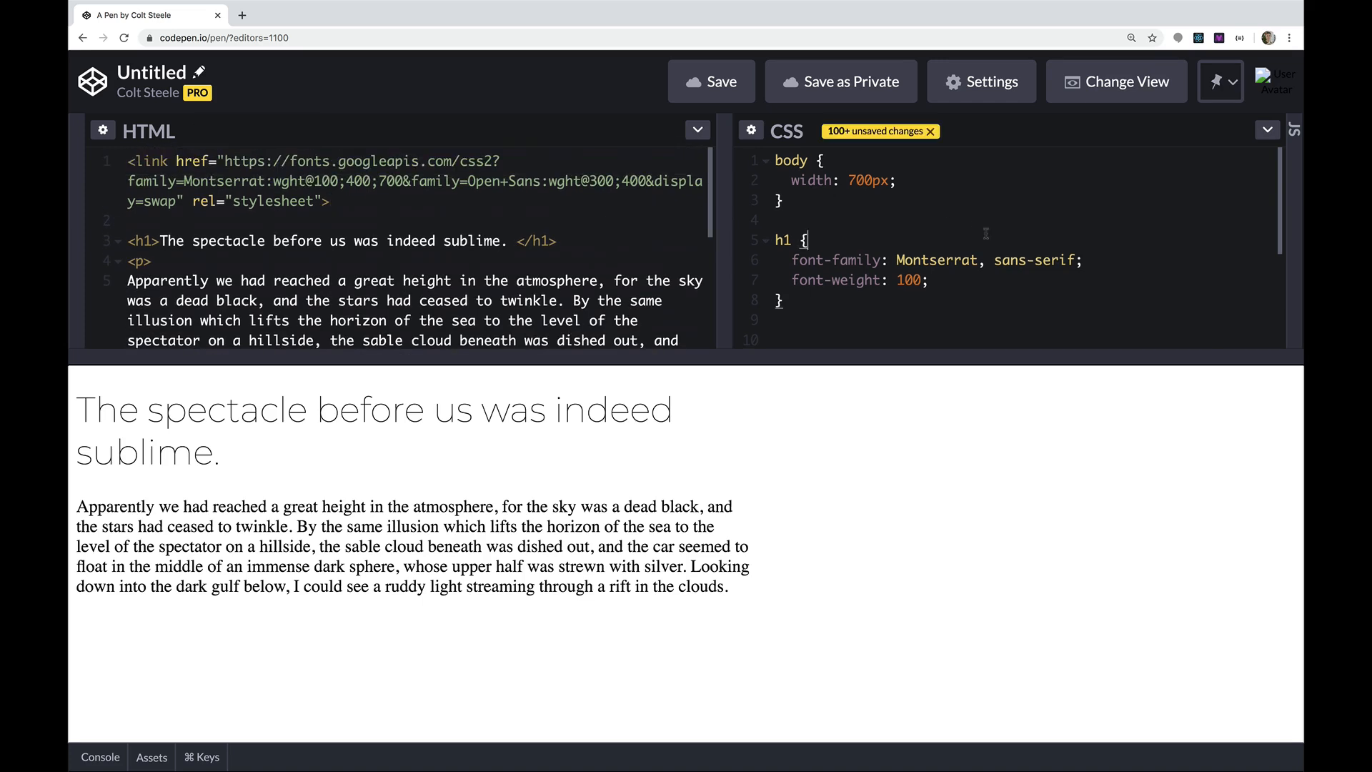
scroll("down", 3)
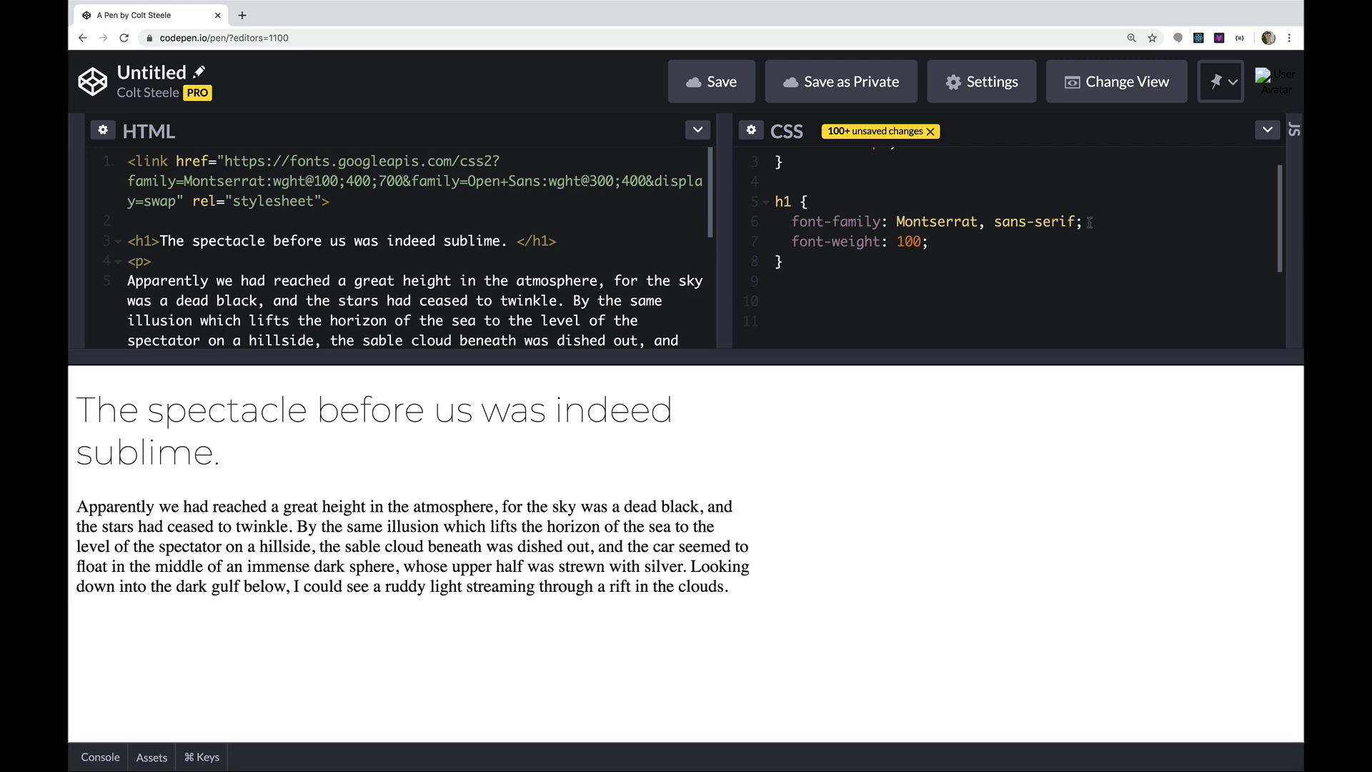
left_click(930, 242)
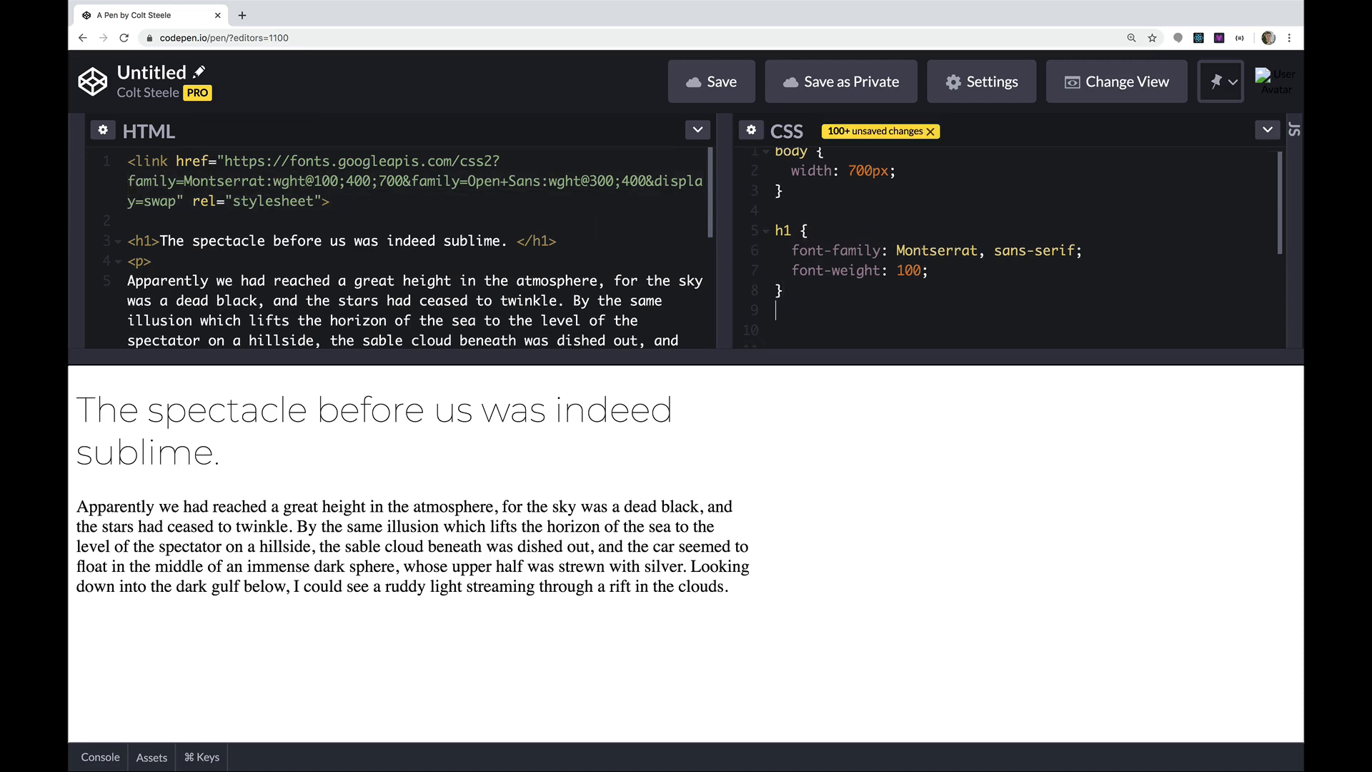
Add a p rule with font-family: Open Sans, sans-serif and font-weight: 100
type("f")
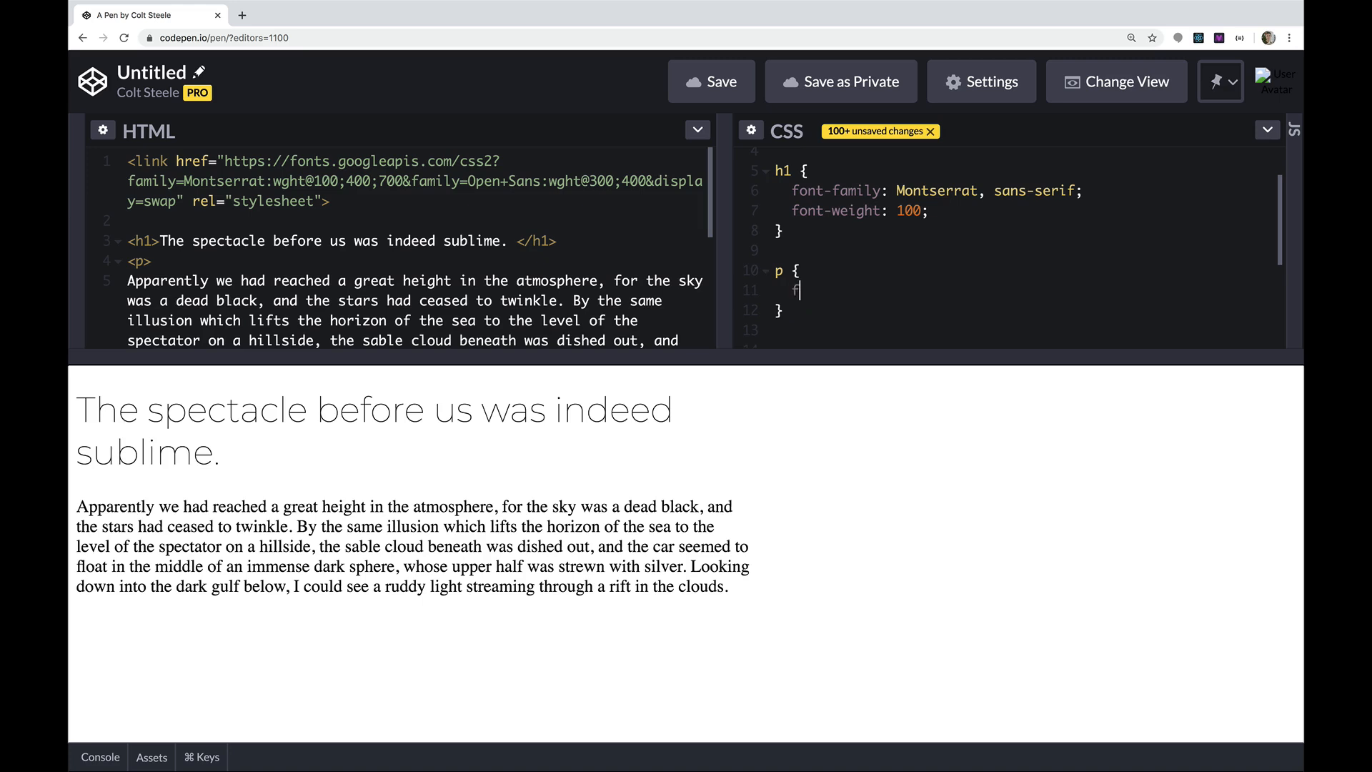
type("ont-family:")
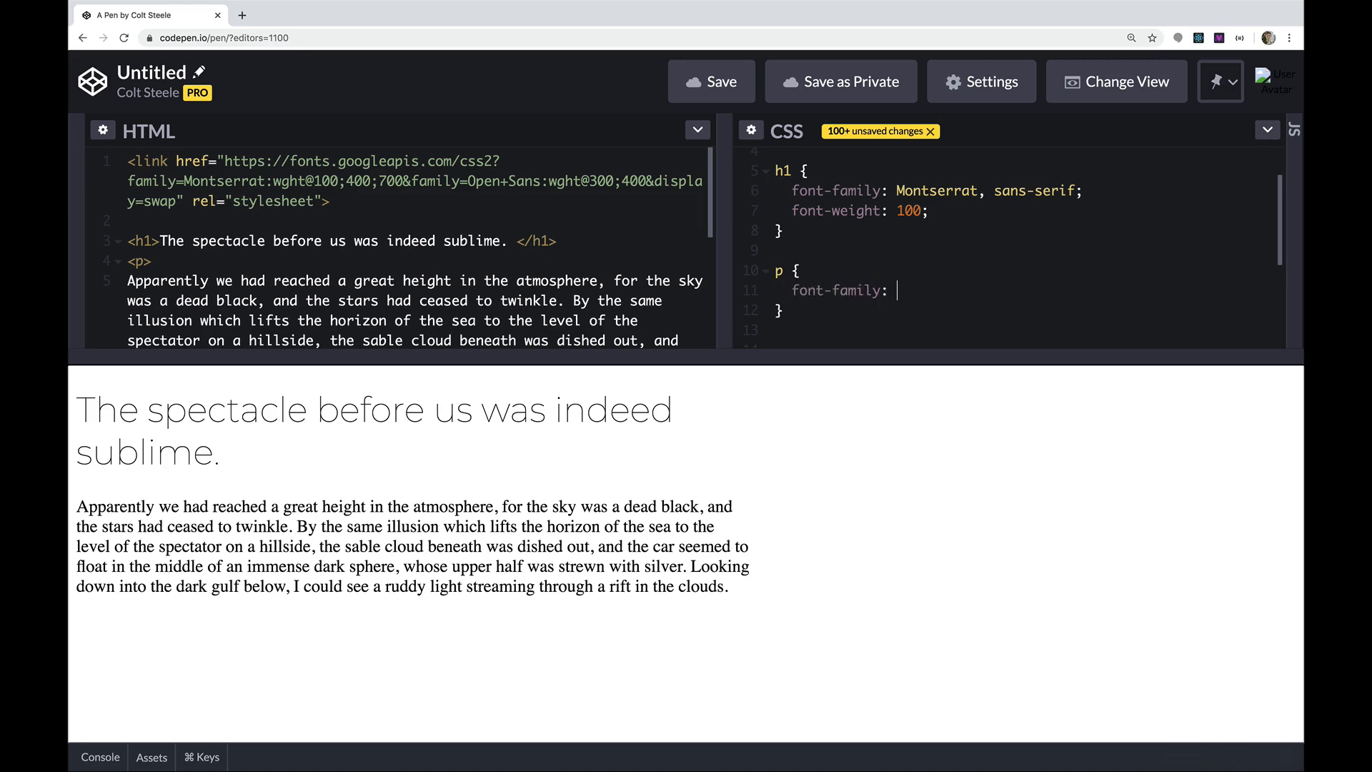
type("Open S")
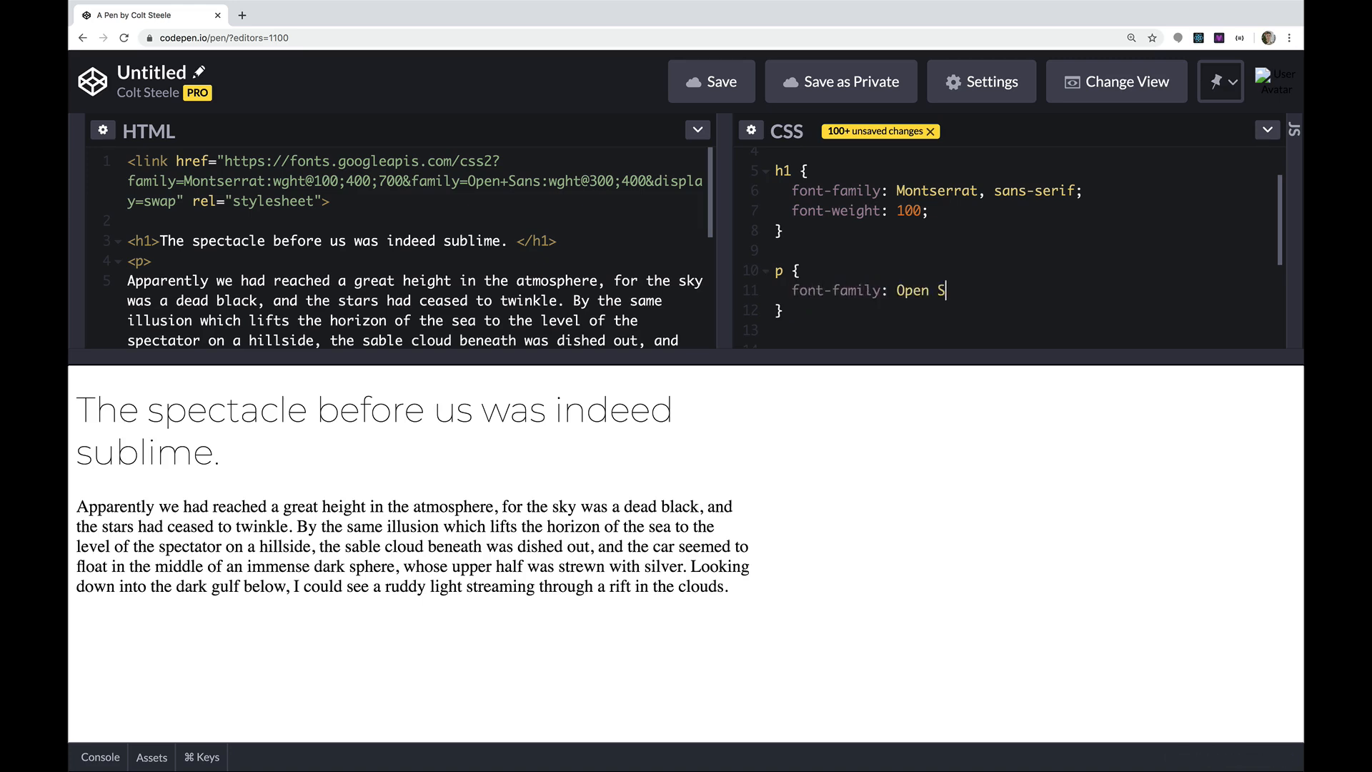
type("ans;")
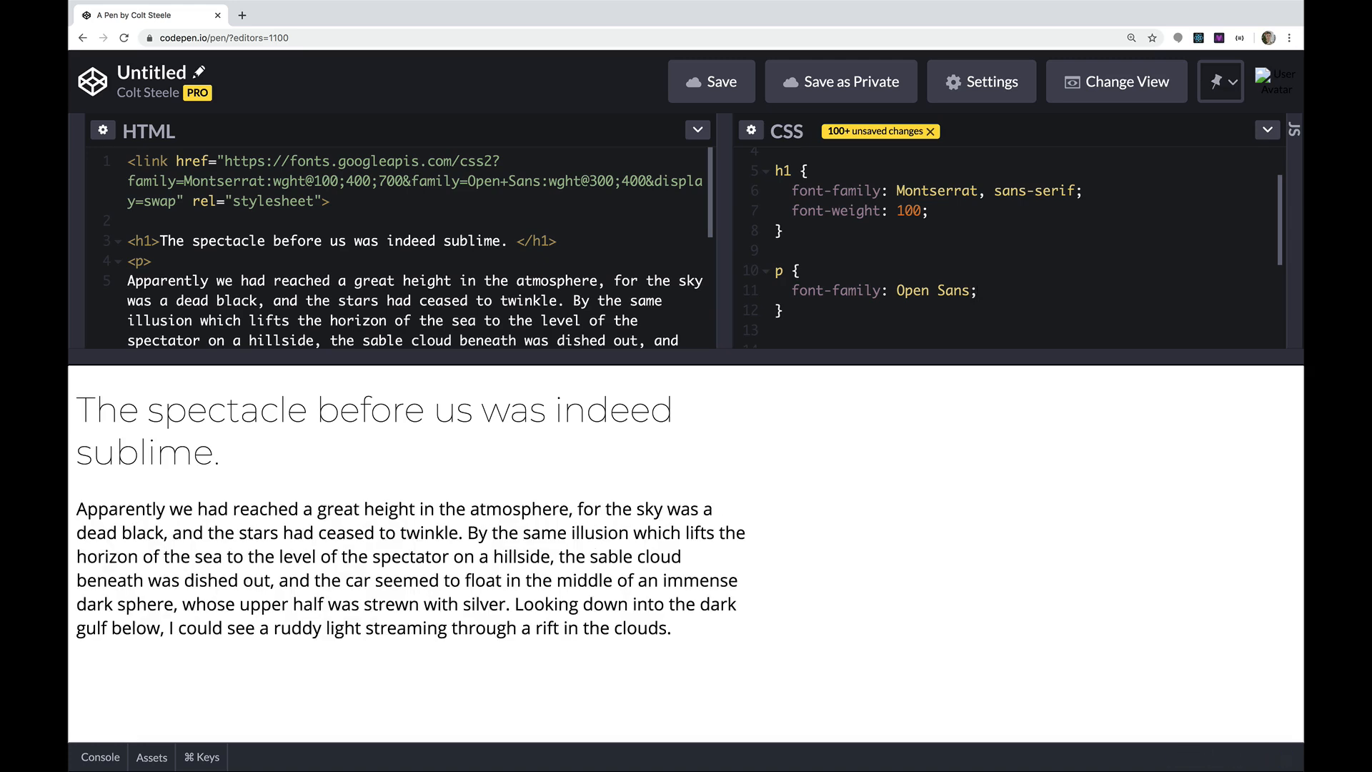
type("font-weight: 100;")
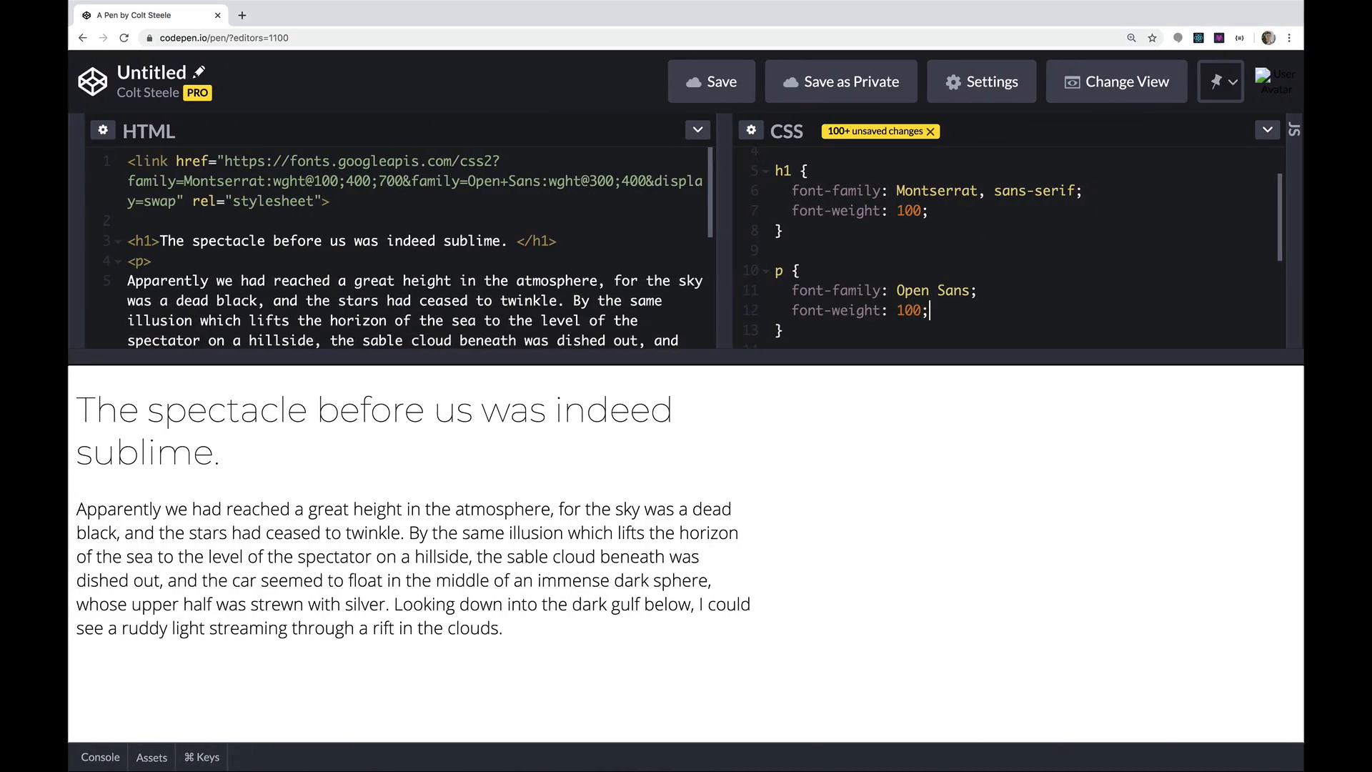
type(", s")
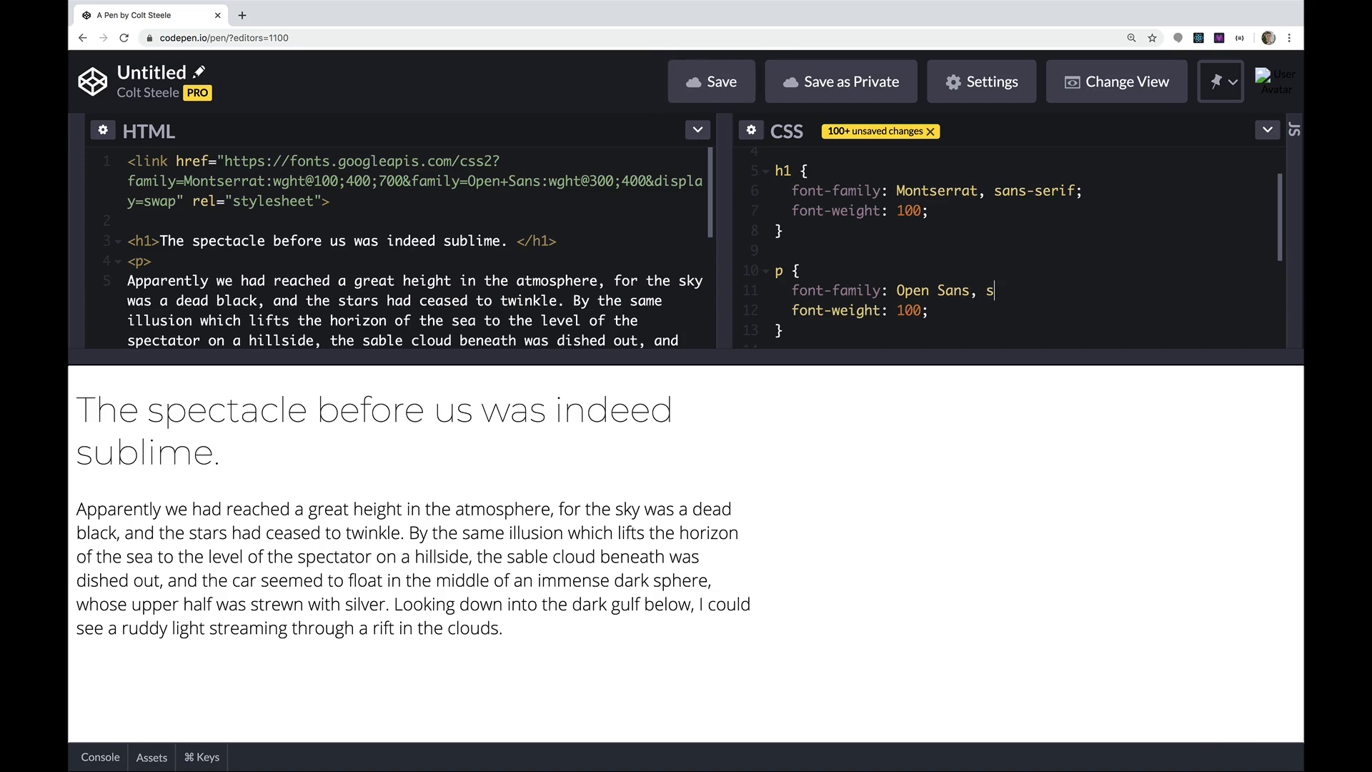
type("ans-serif;")
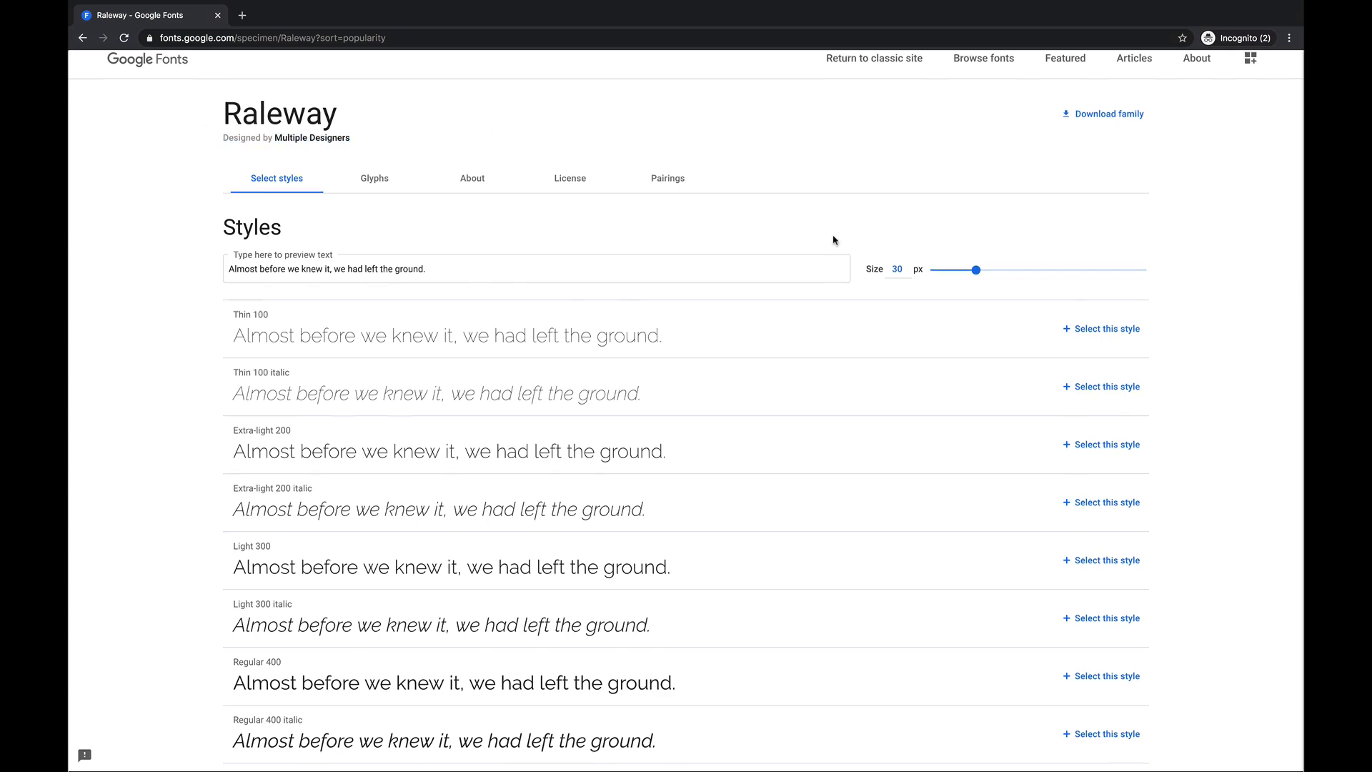
Select Raleway styles Thin 100 through Semi-bold 600 and show their embed link
scroll("down", 3)
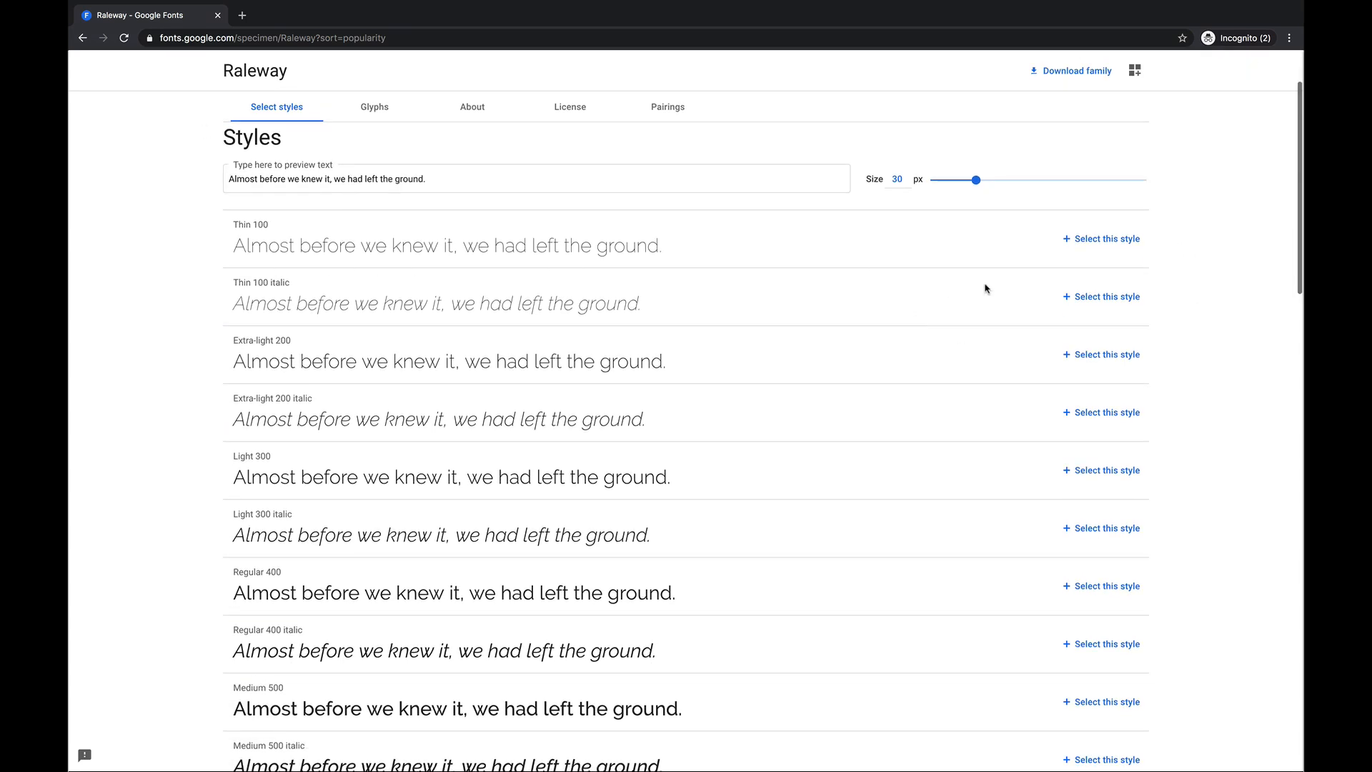
left_click(1100, 238)
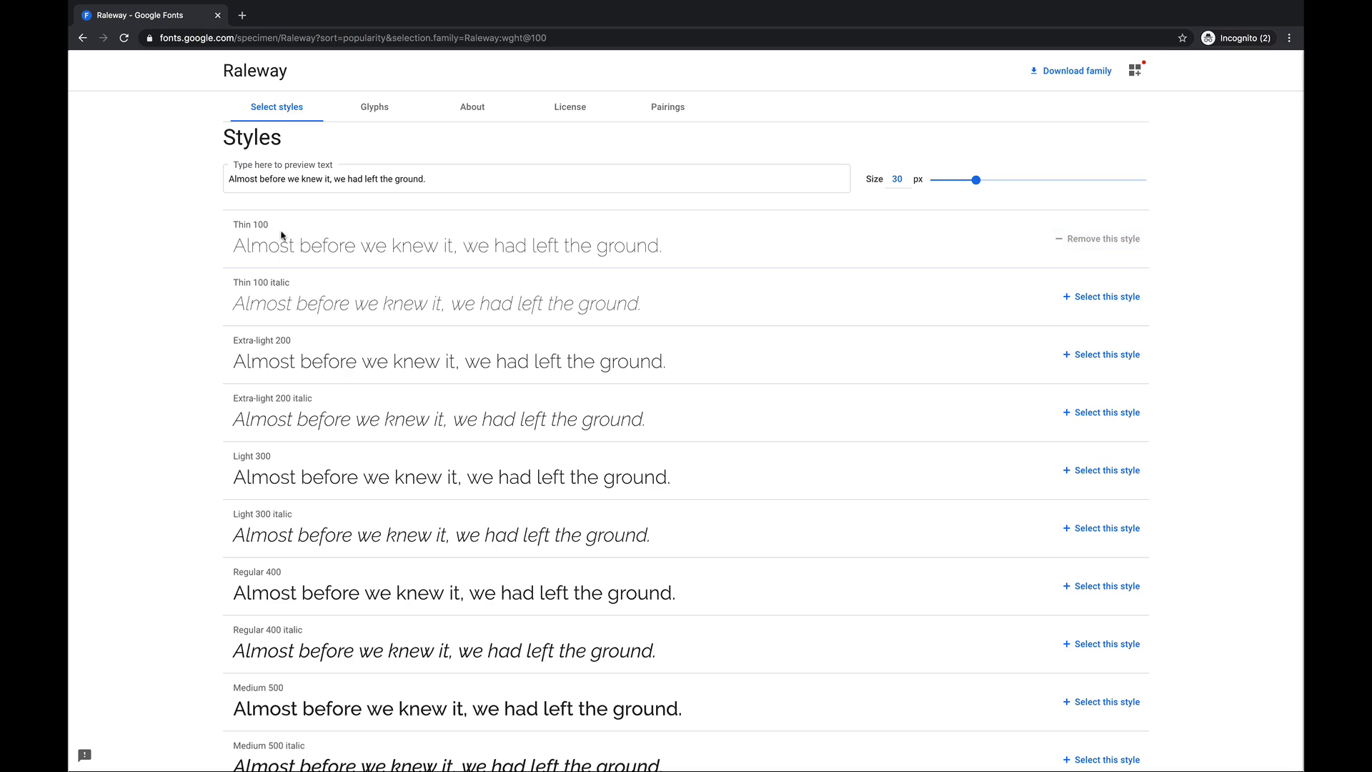
left_click(1105, 354)
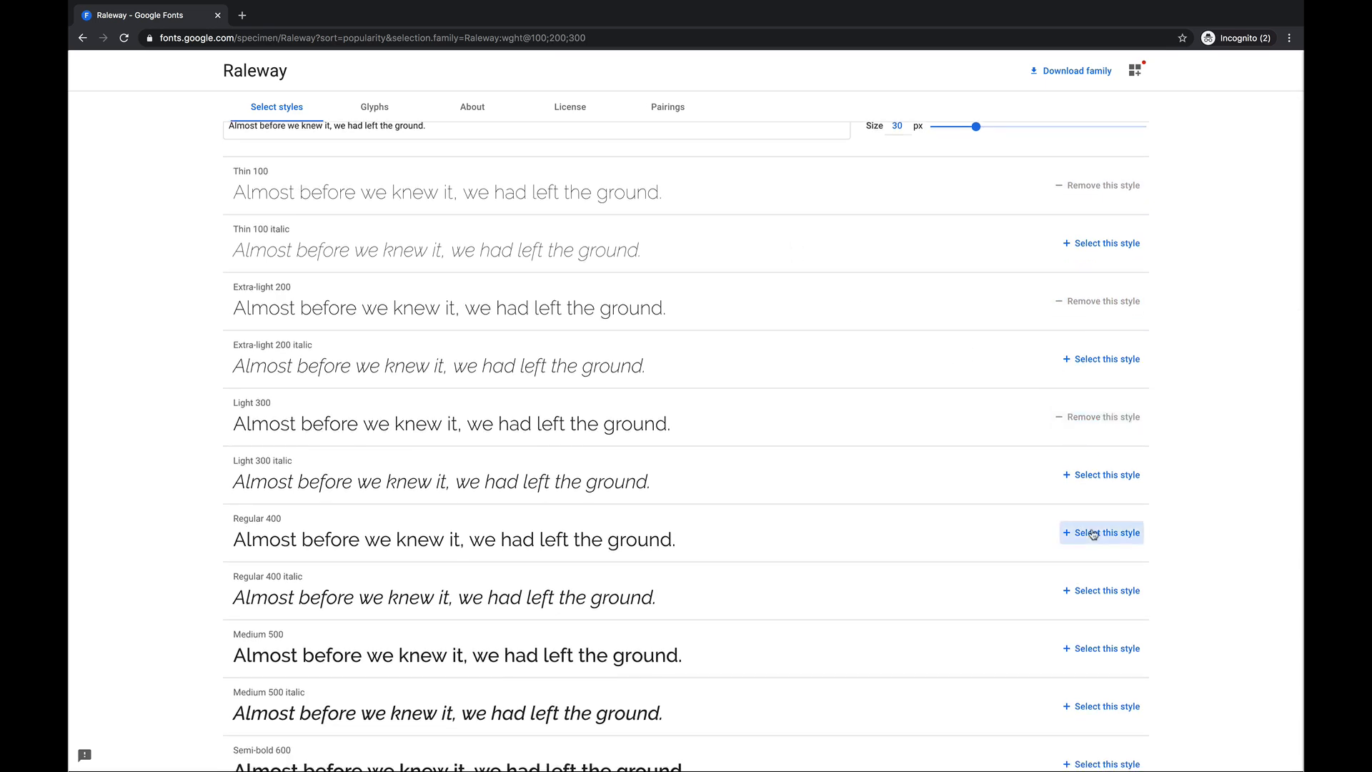
left_click(1106, 532)
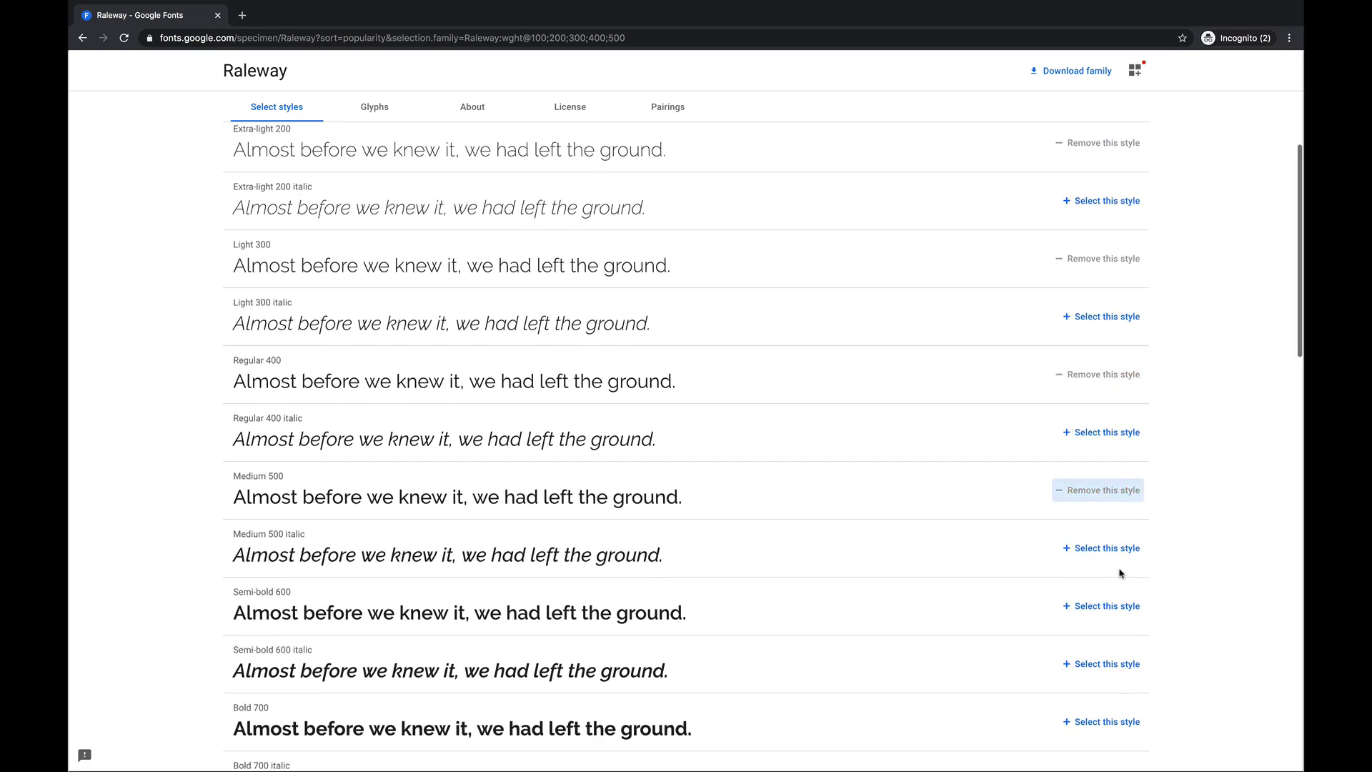
left_click(1107, 605)
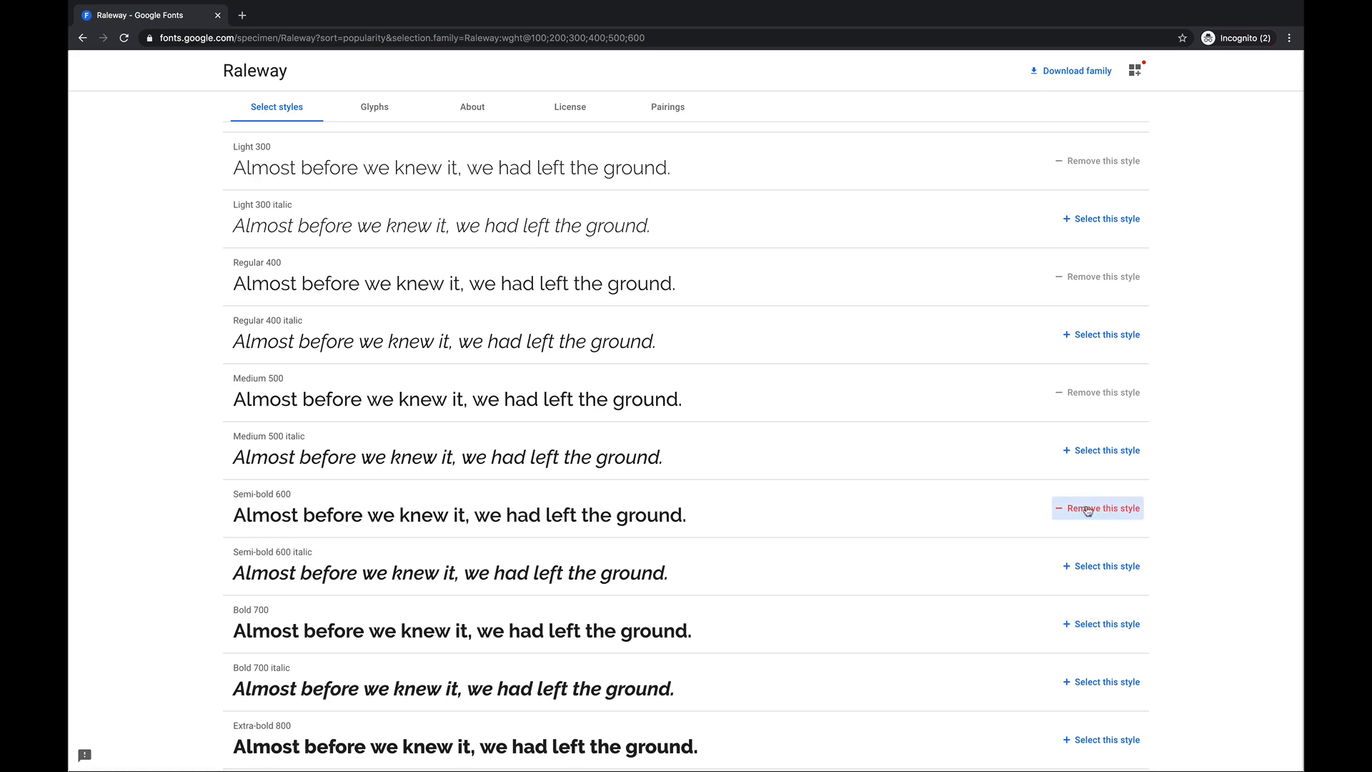
left_click(1132, 70)
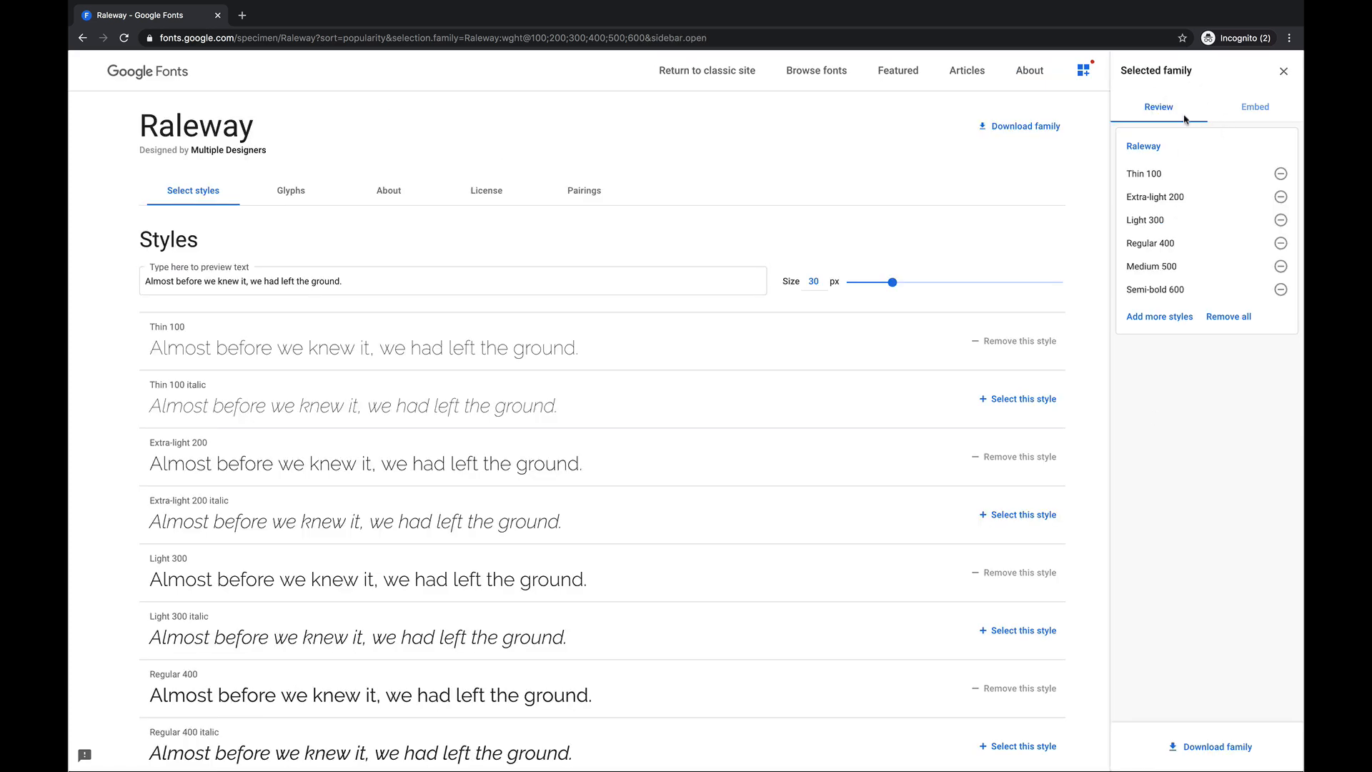
left_click(1255, 106)
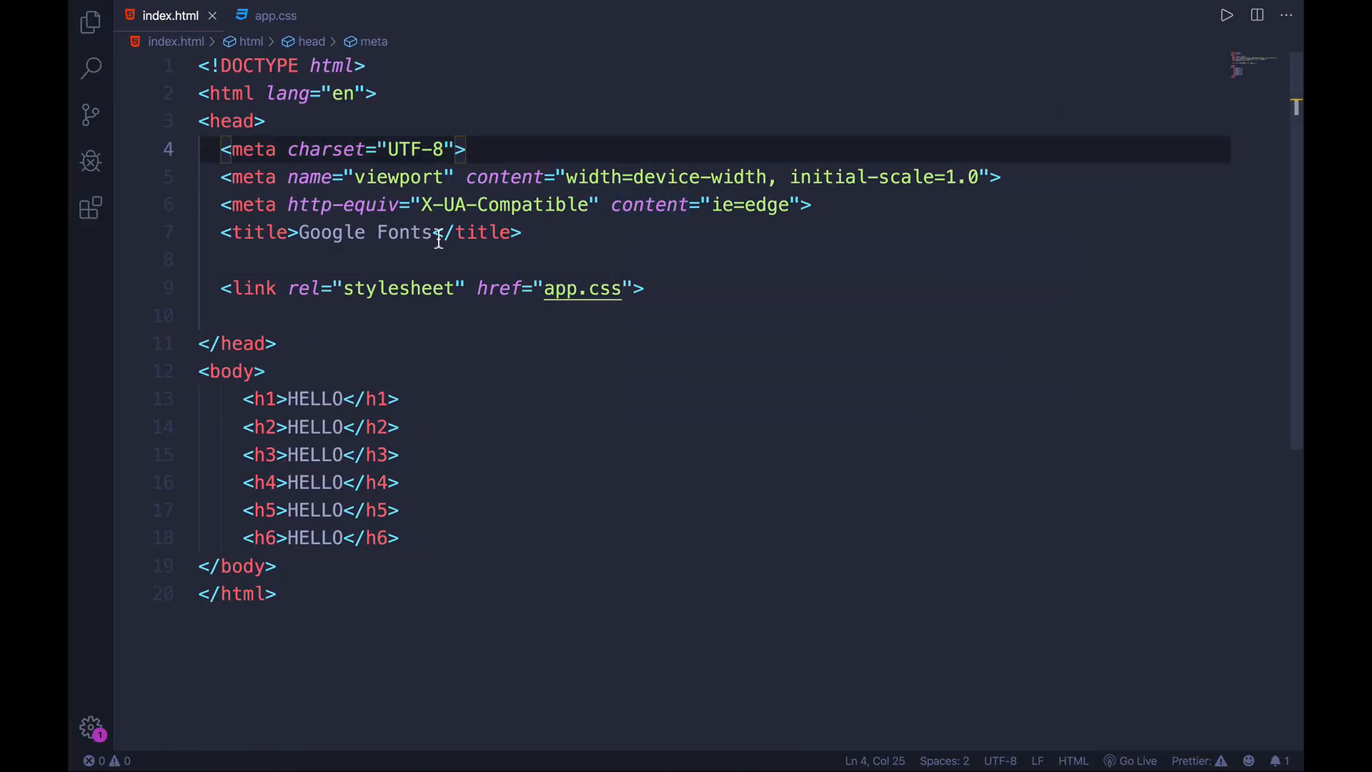
Add the Raleway 100–600 Google Fonts link tag above the app.css link in index.html
type("<link href=\"https://fonts.googleapis.com/css2?family=Raleway:wght@100;200;300;400;500;600&display=swap\" rel=\"stylesheet\">")
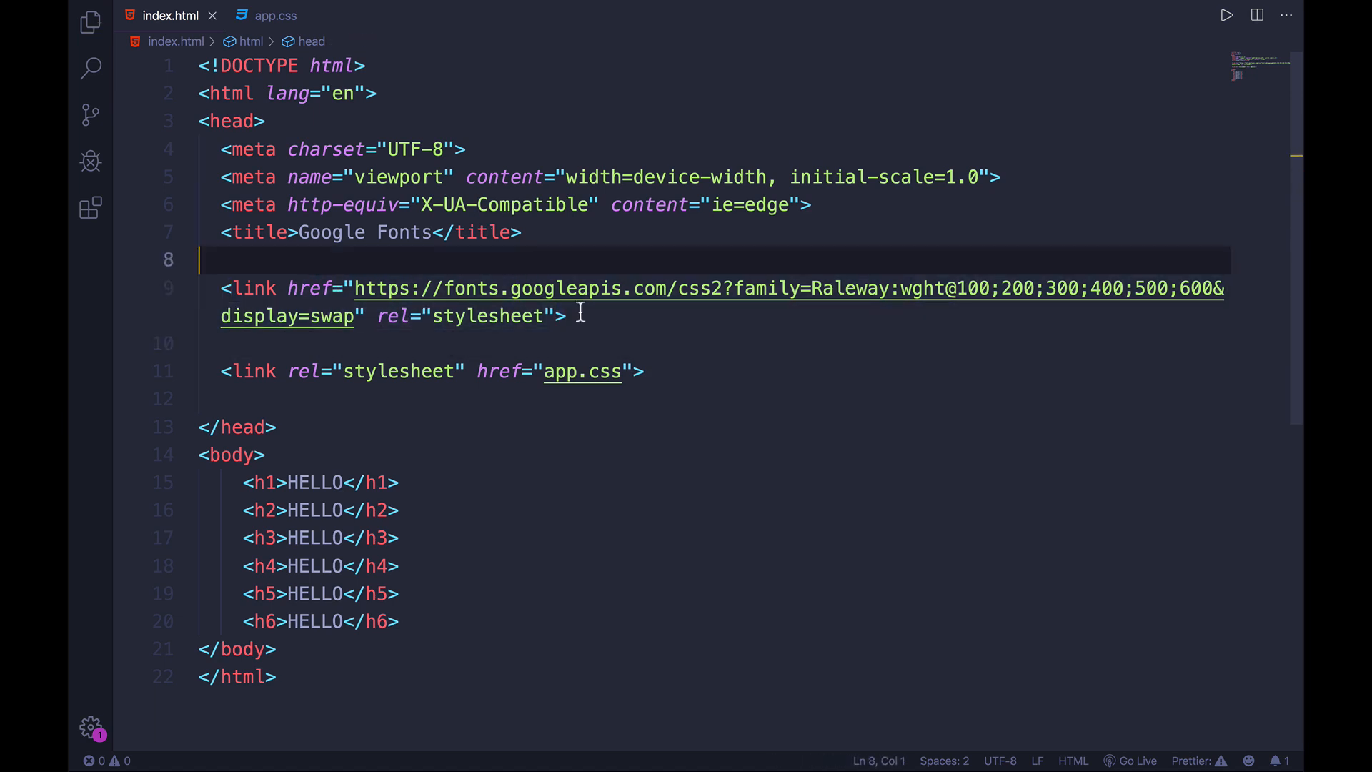
left_click(273, 15)
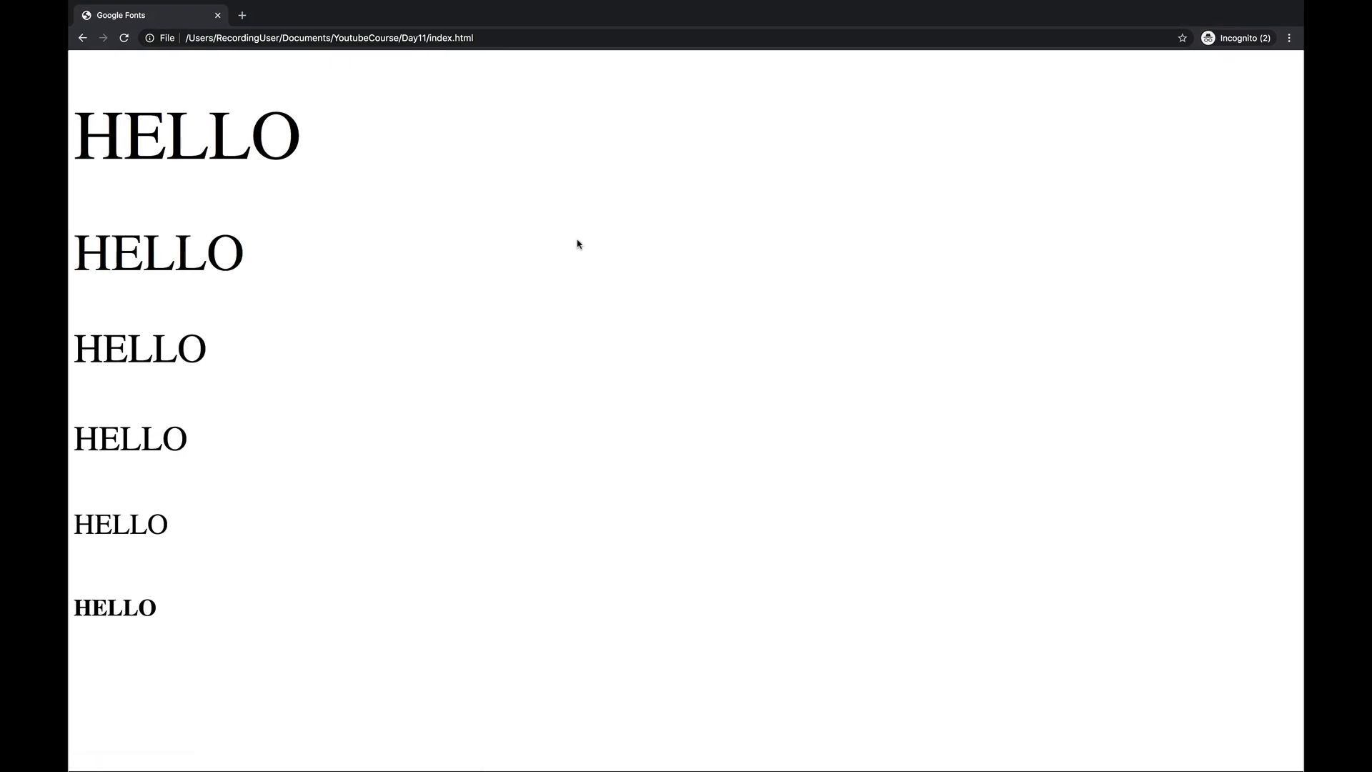
Return to the code editor and select the Google Fonts stylesheet URL
key("F12")
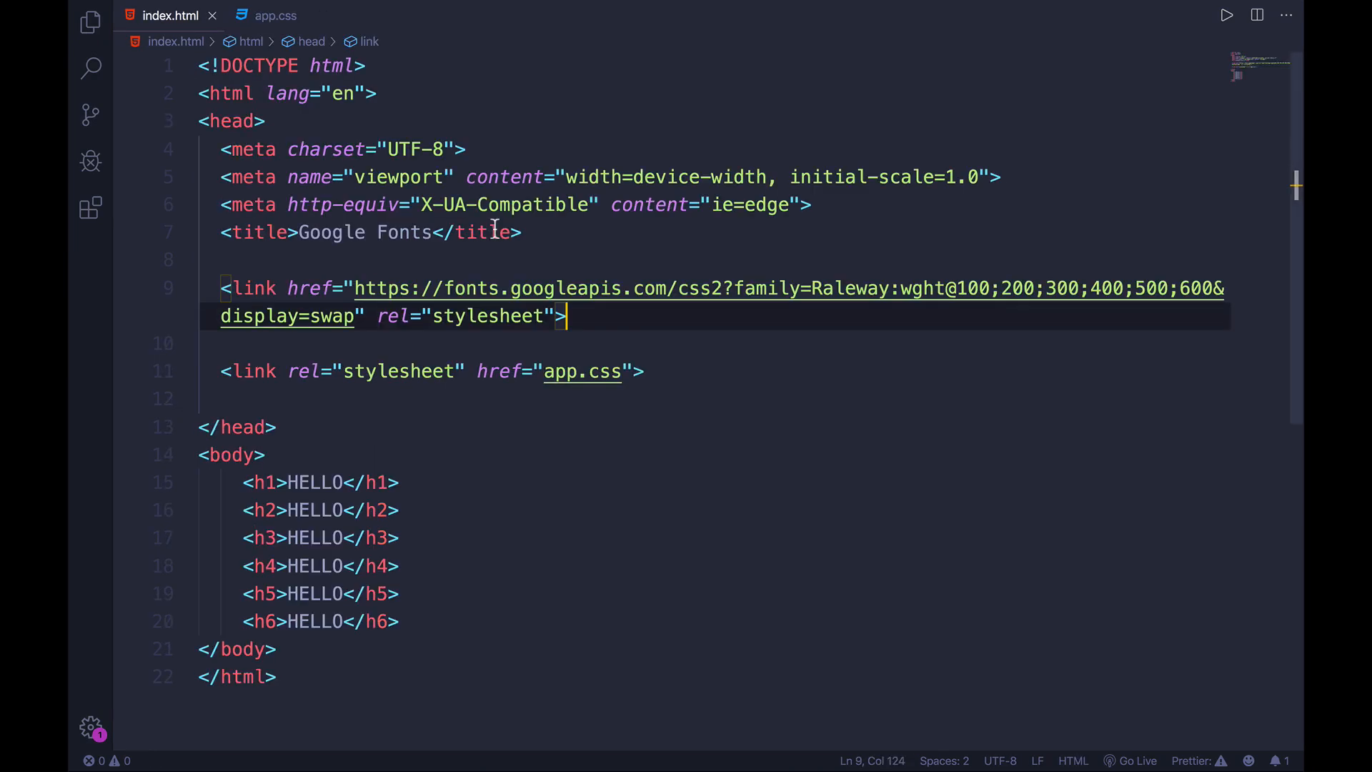
left_click_drag(566, 316, 358, 315)
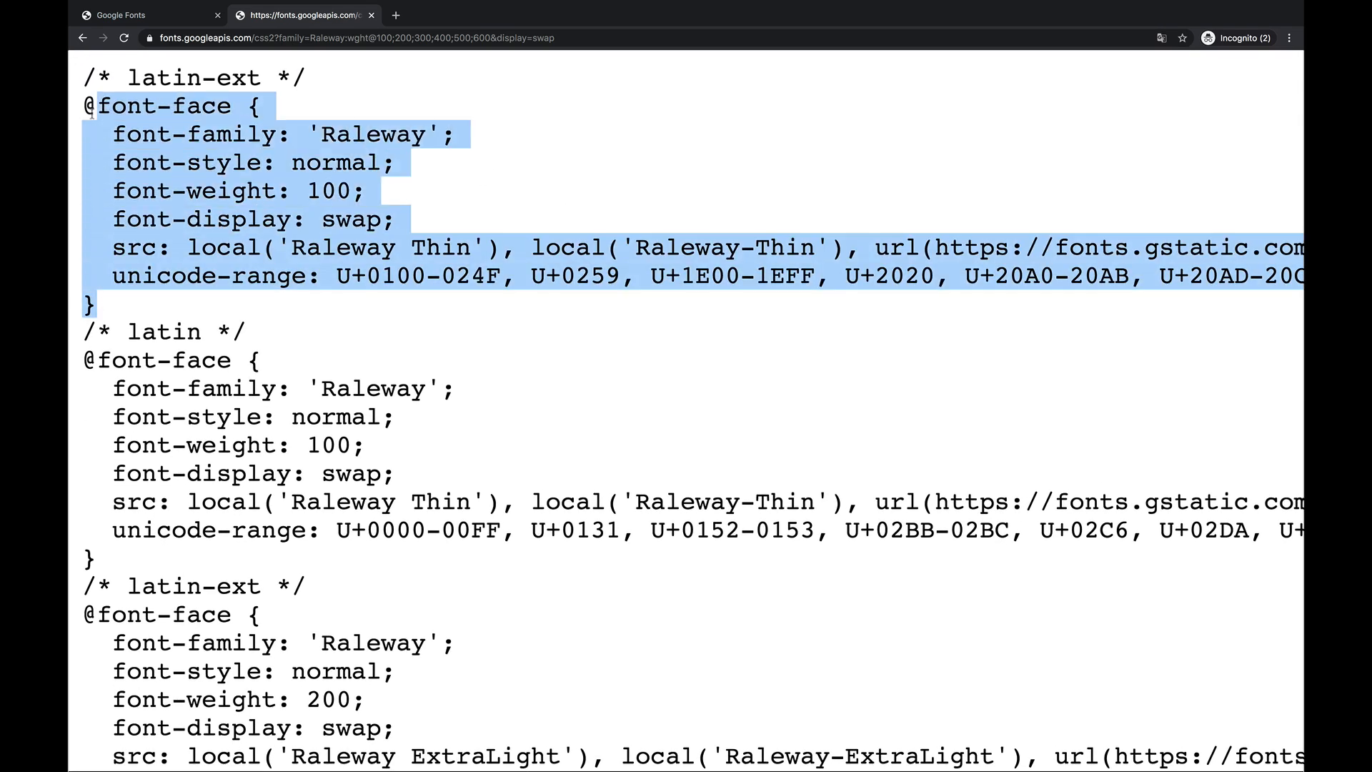
left_click(706, 177)
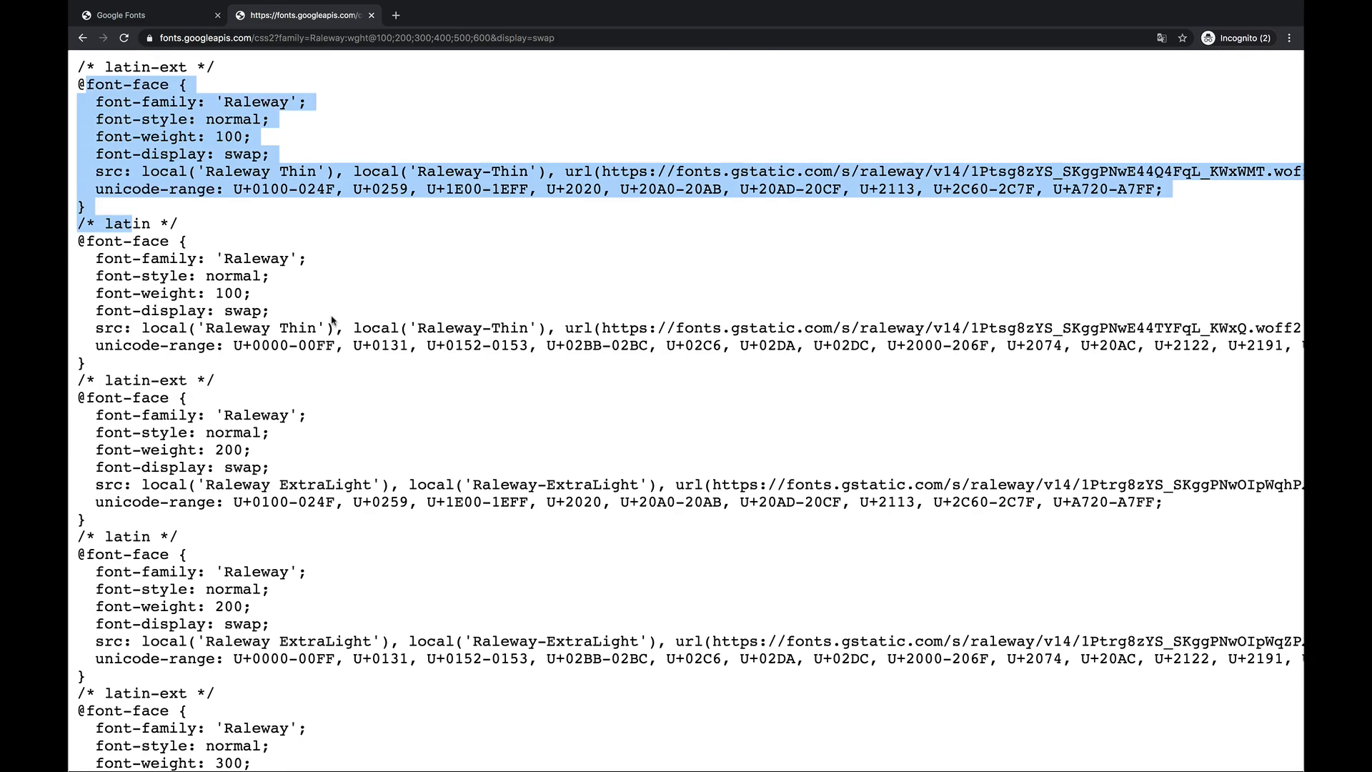
scroll("down", 3)
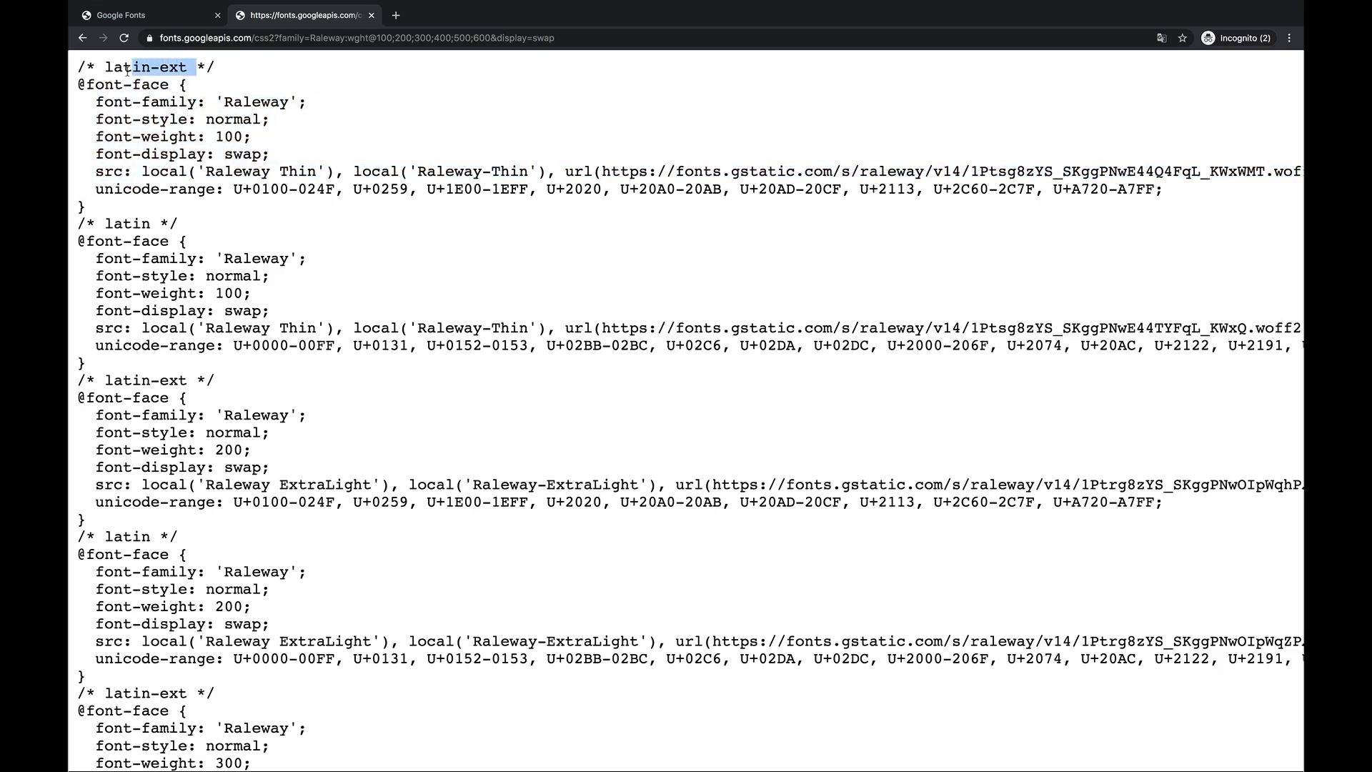
left_click_drag(110, 66, 188, 84)
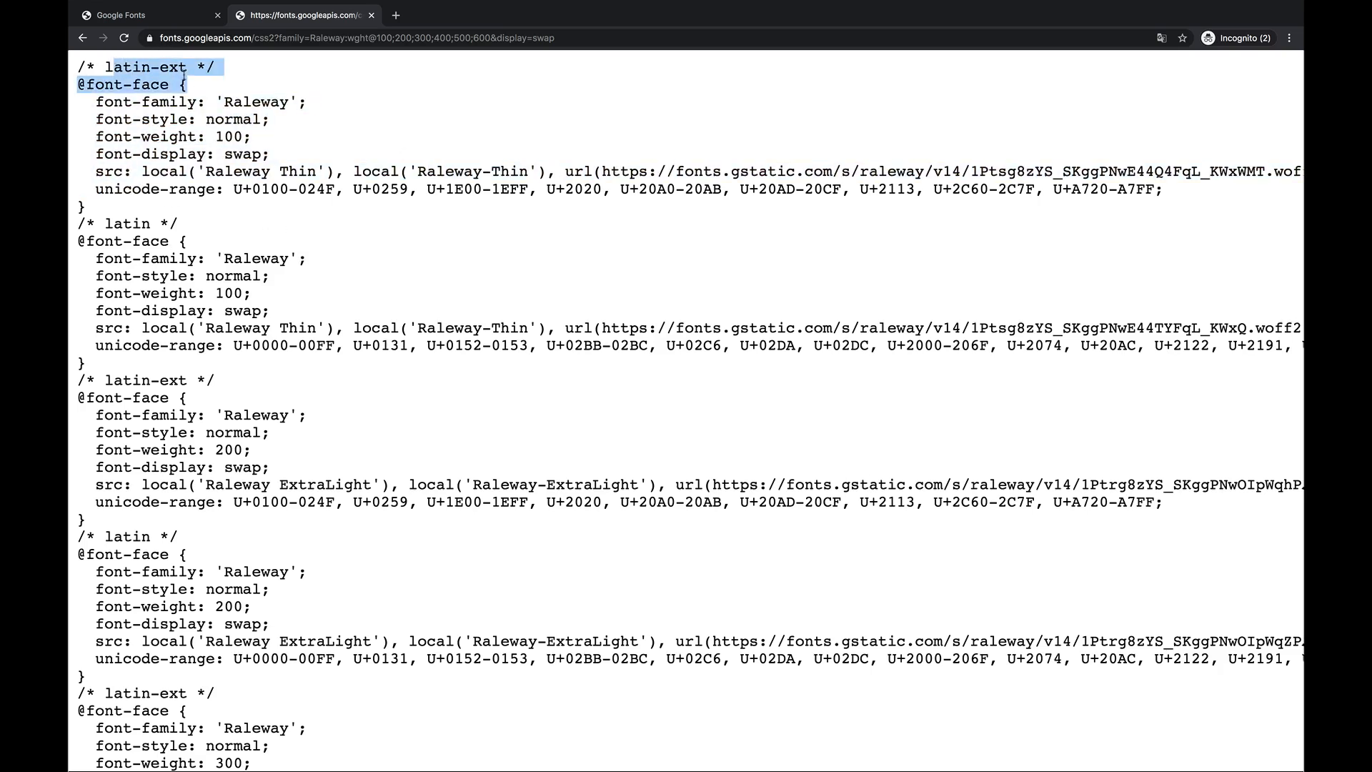
left_click(325, 159)
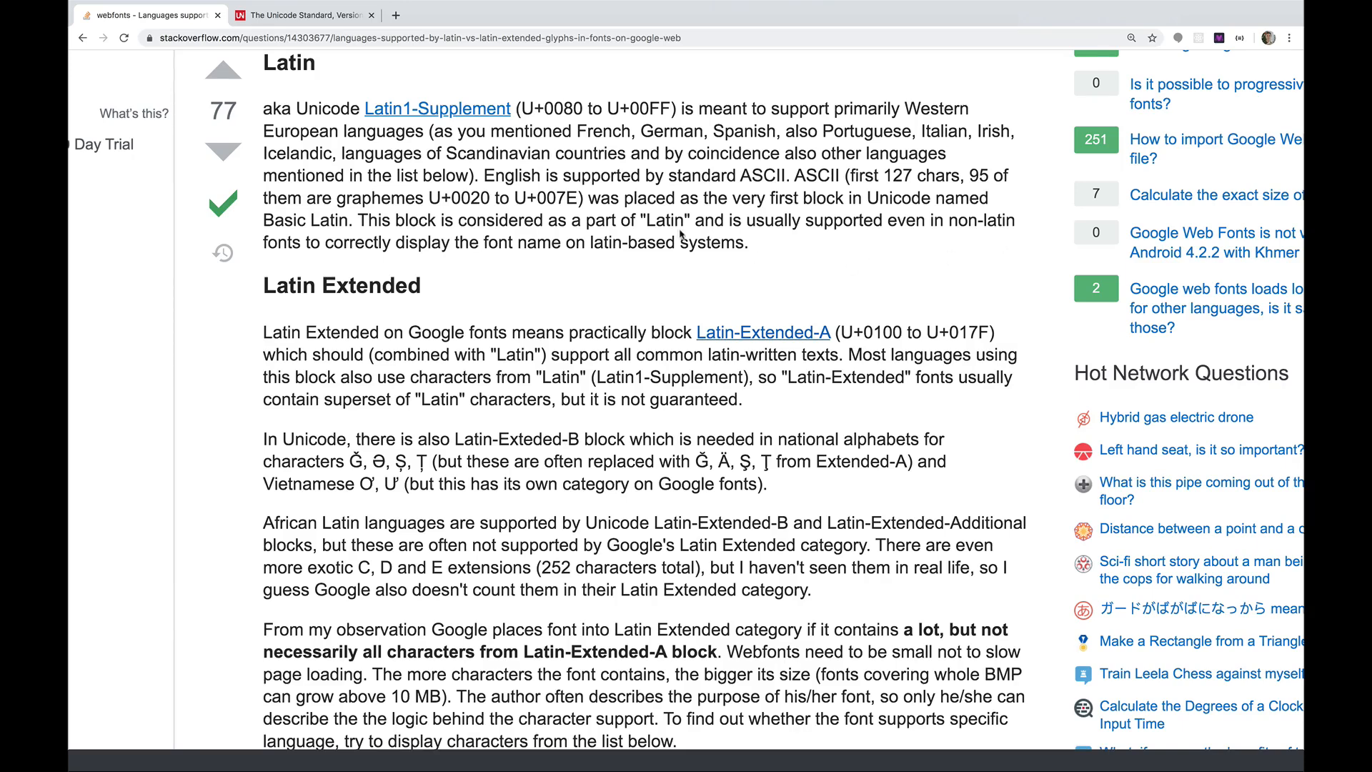
Read the Latin Extended explanation, then scroll through the per-language character lists
left_click_drag(262, 284, 469, 378)
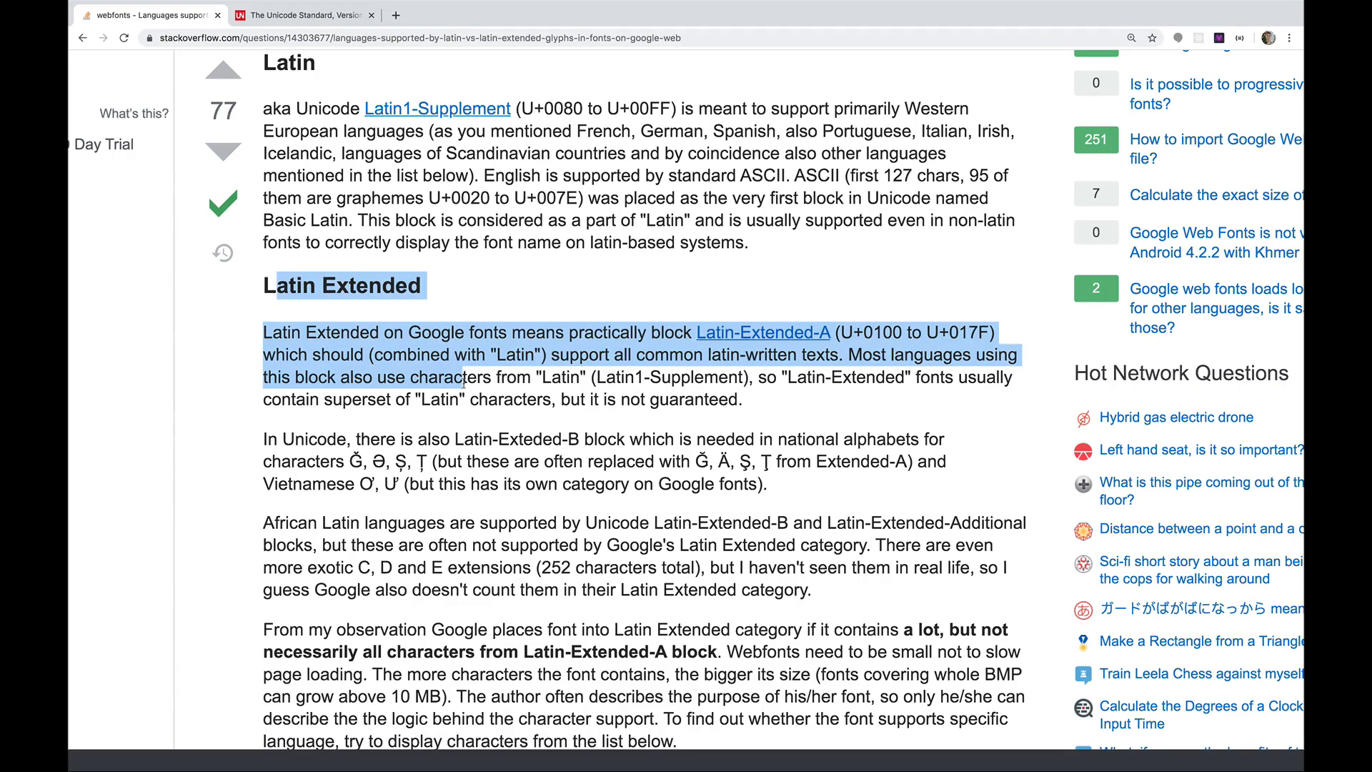
left_click(741, 265)
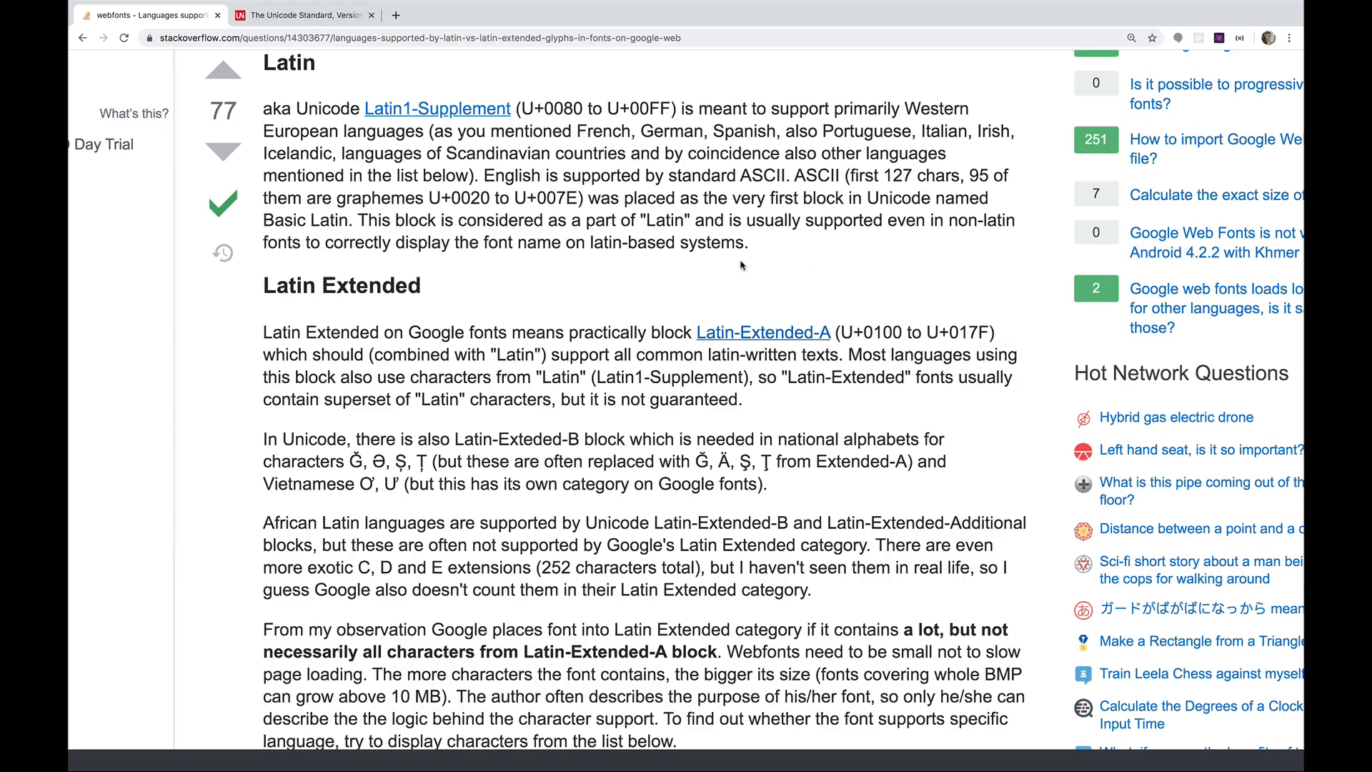
scroll("down", 3)
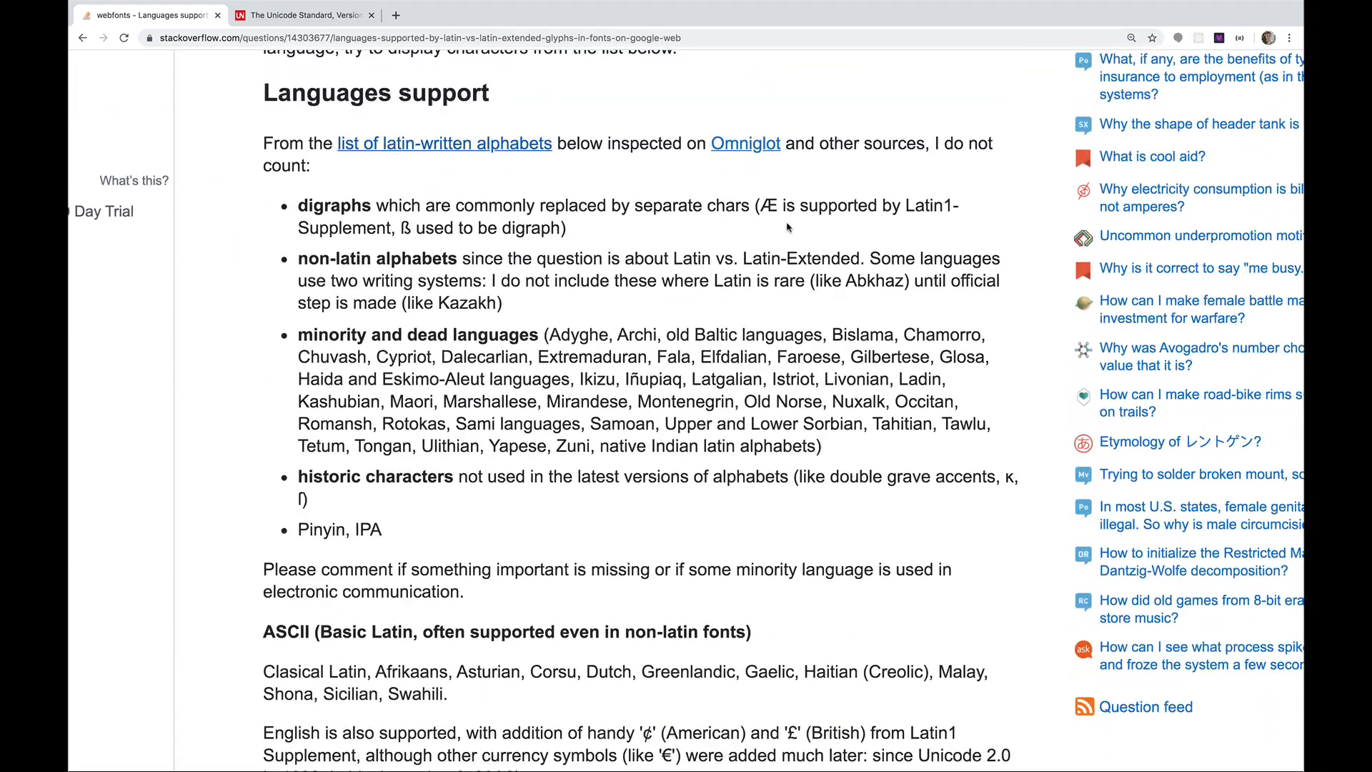
scroll("down", 3)
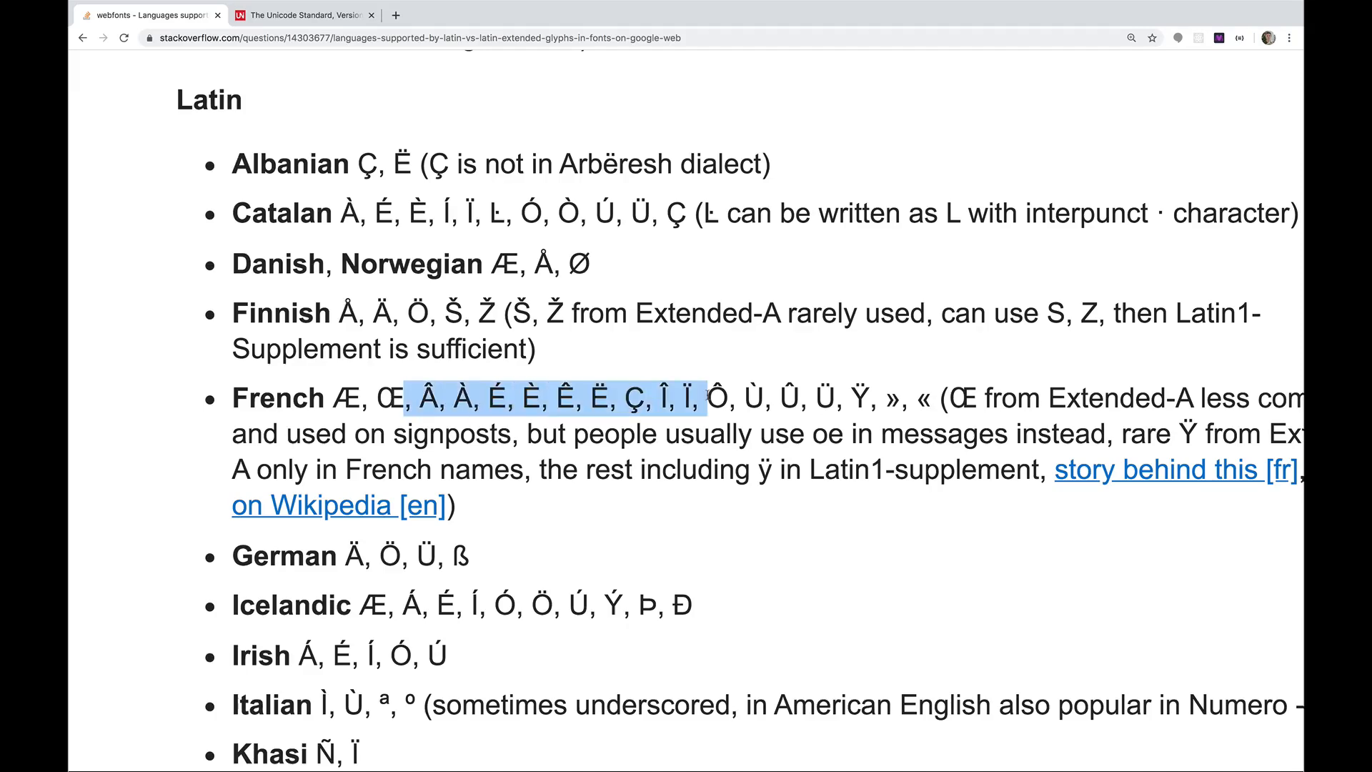
scroll("down", 3)
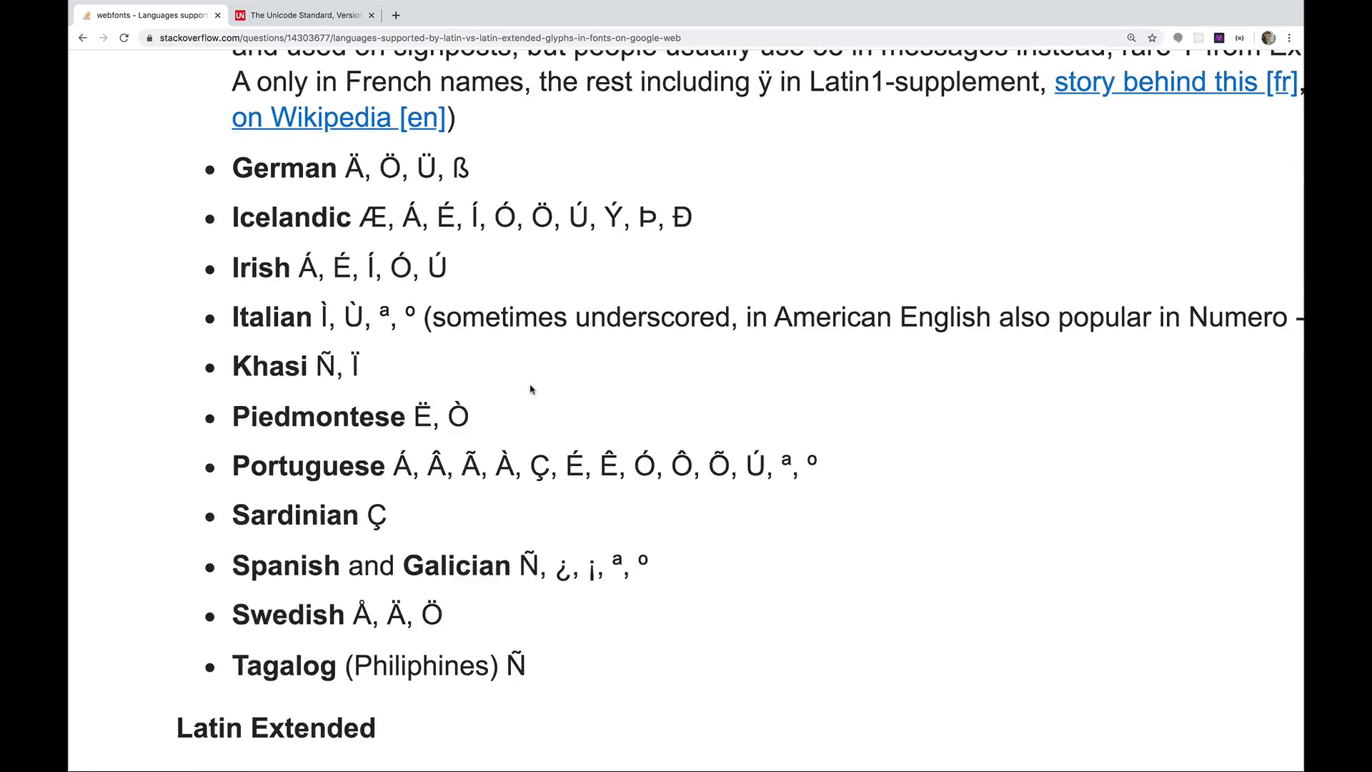
scroll("down", 3)
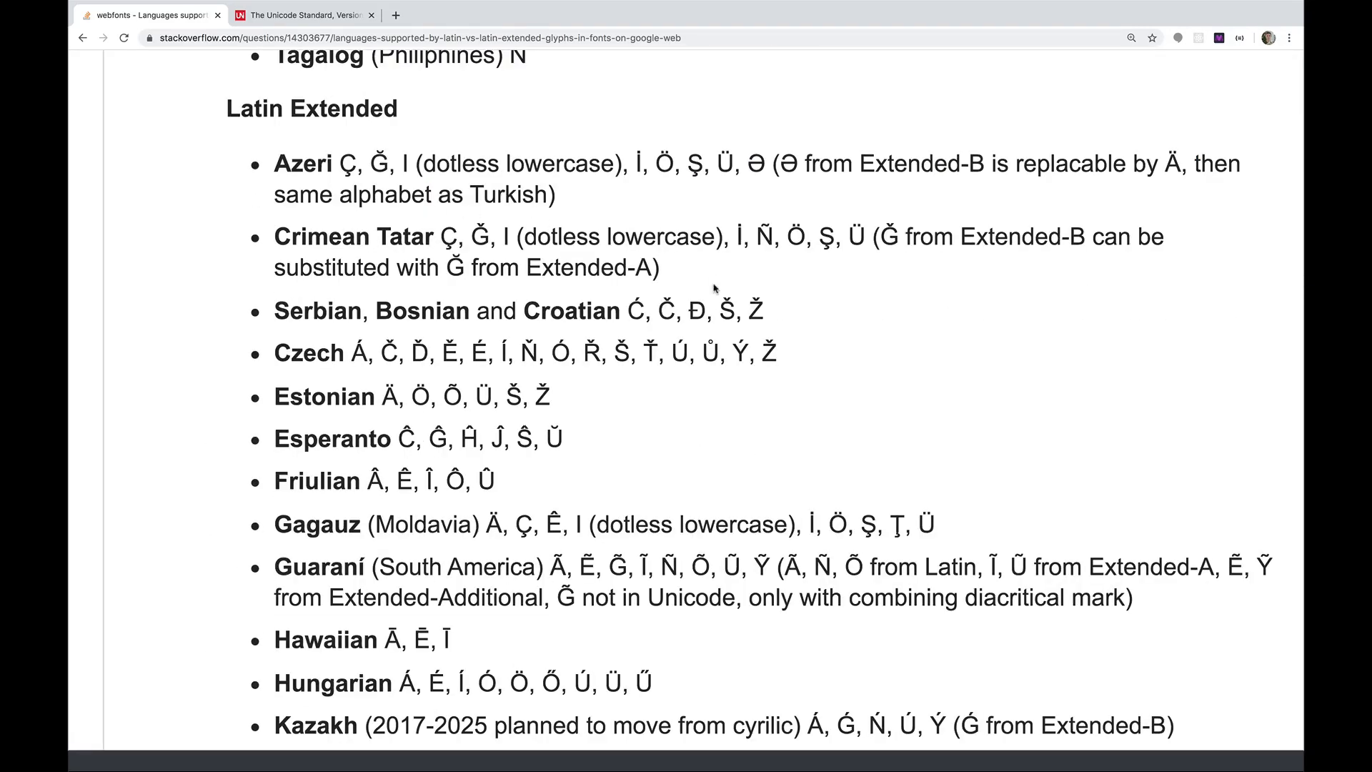
scroll("down", 3)
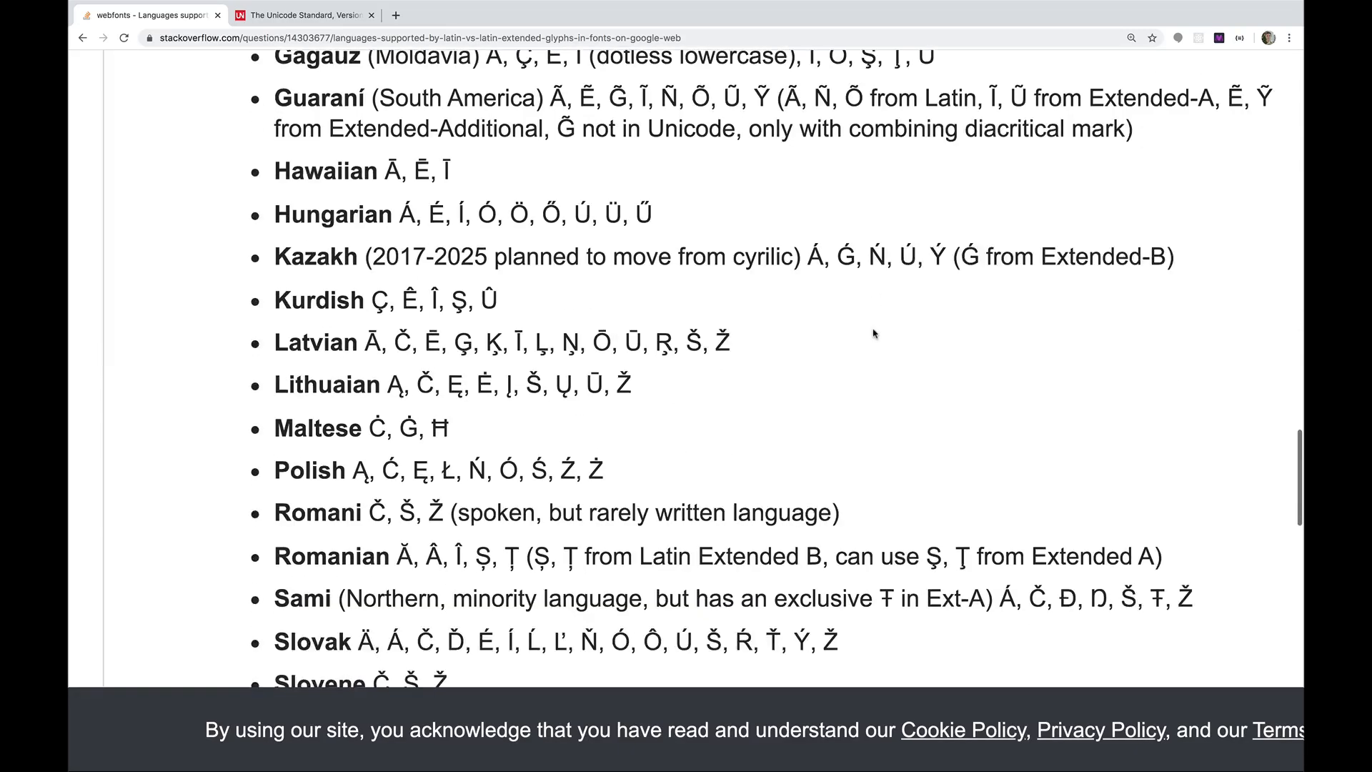
left_click_drag(396, 215, 532, 215)
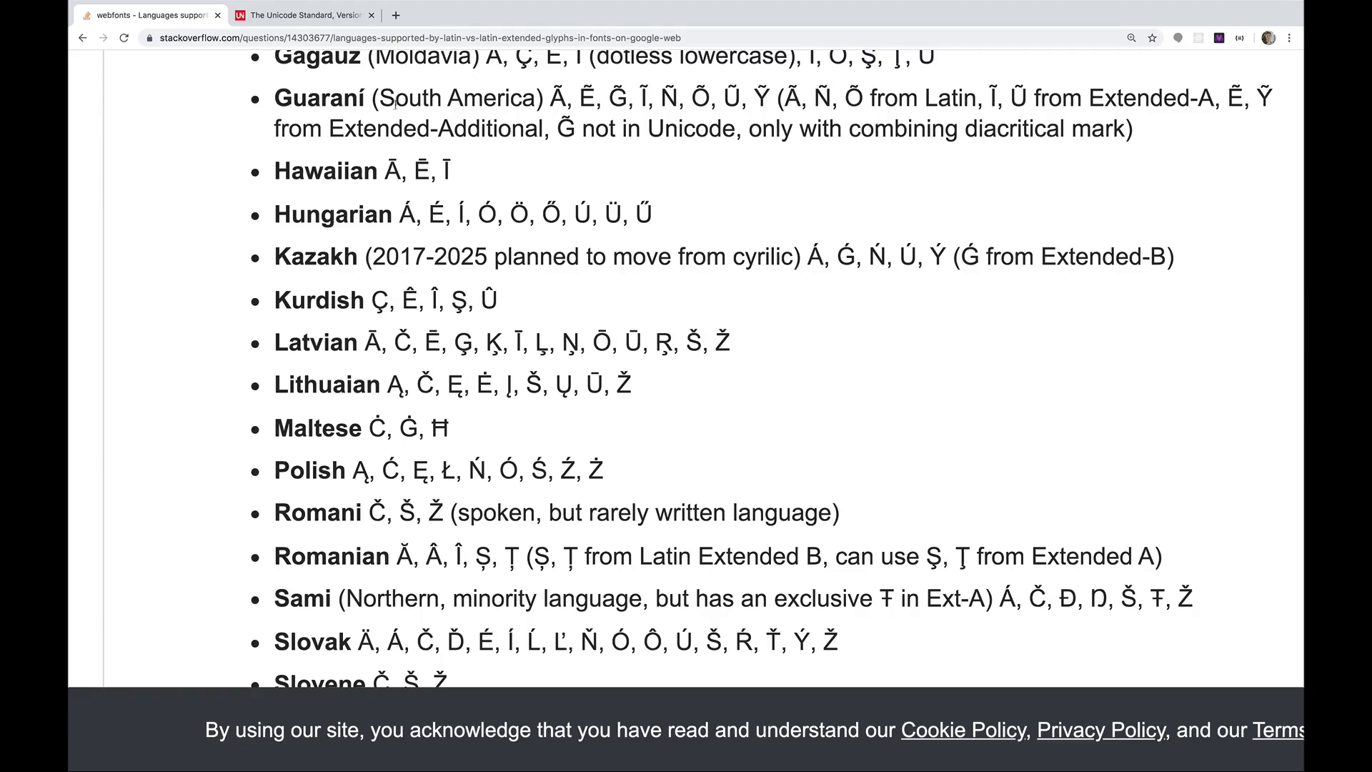
View the Unicode Latin Extended-A chart, U+0100 to U+017F, and scroll through it
left_click(302, 15)
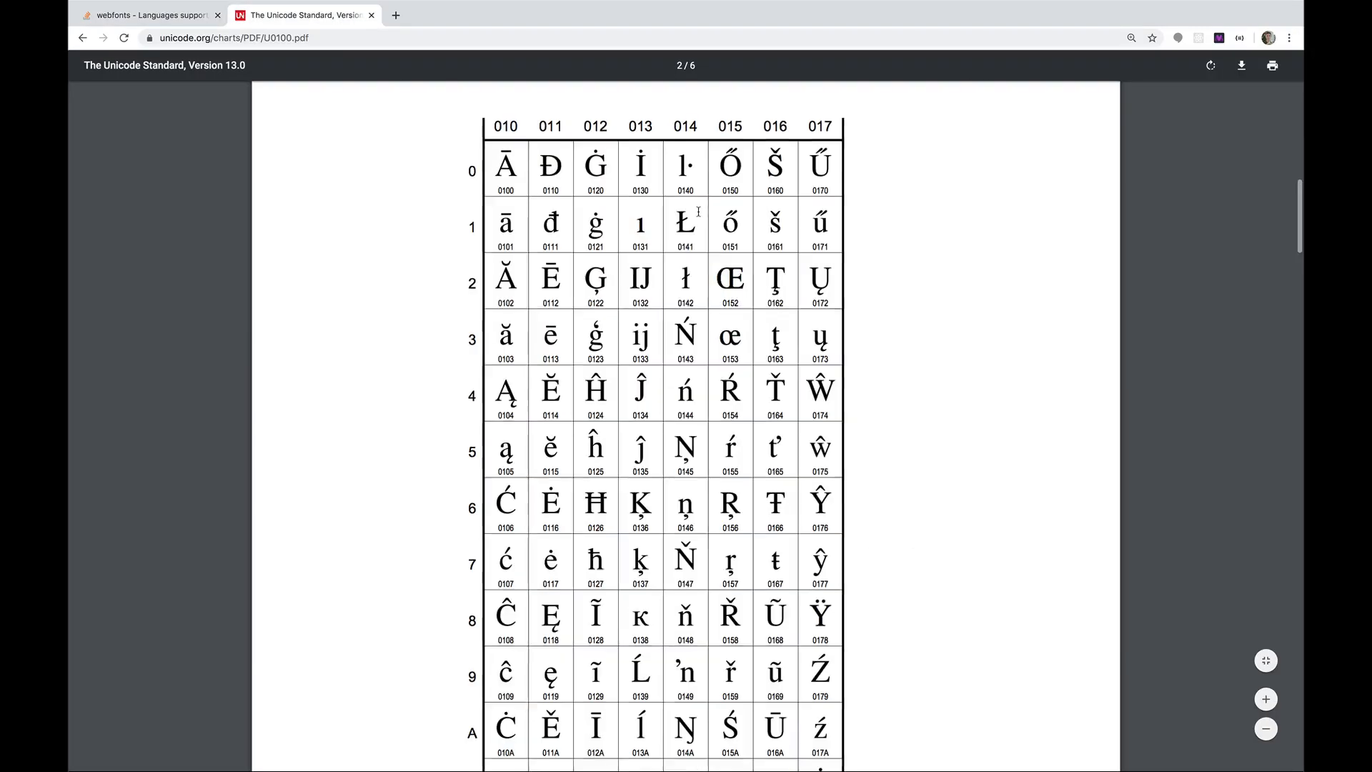
scroll("down", 3)
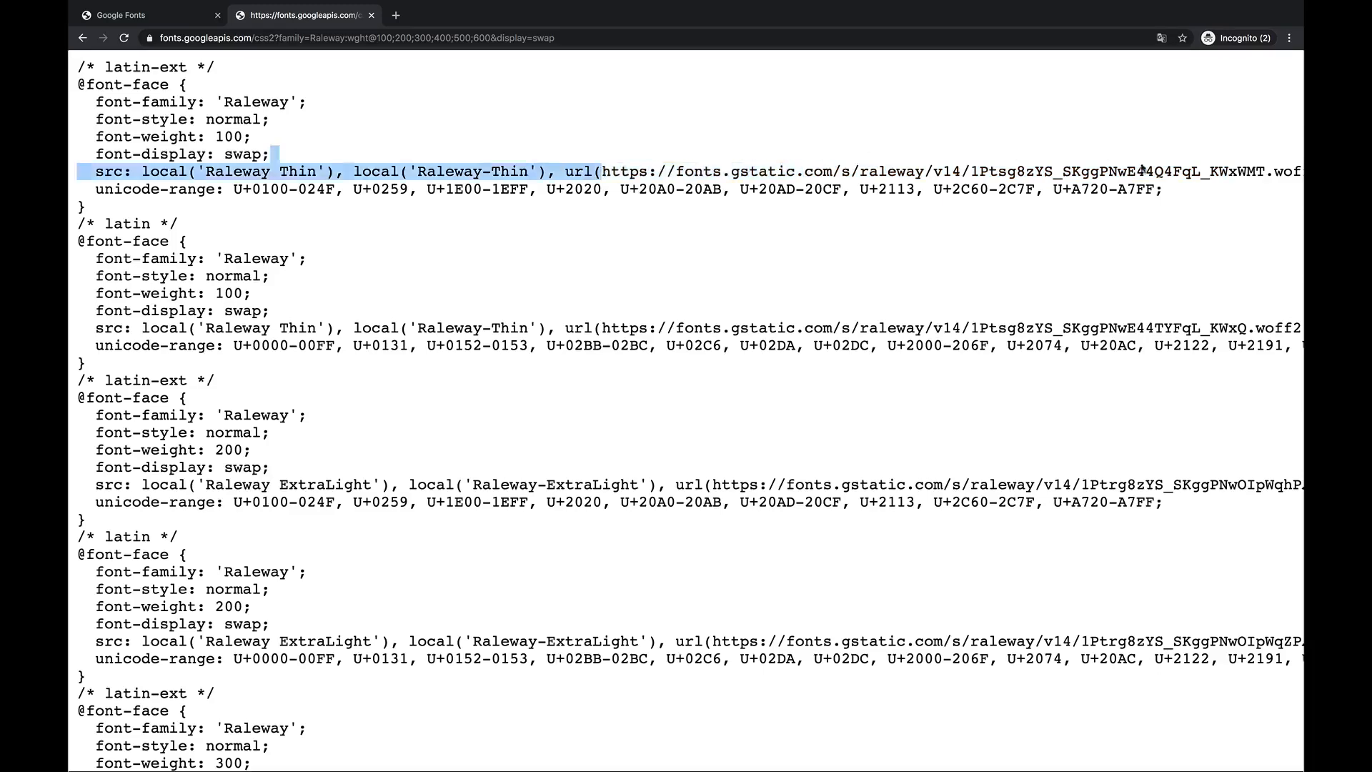
Download two Raleway woff2 files from the stylesheet's src URLs
scroll("right", 3)
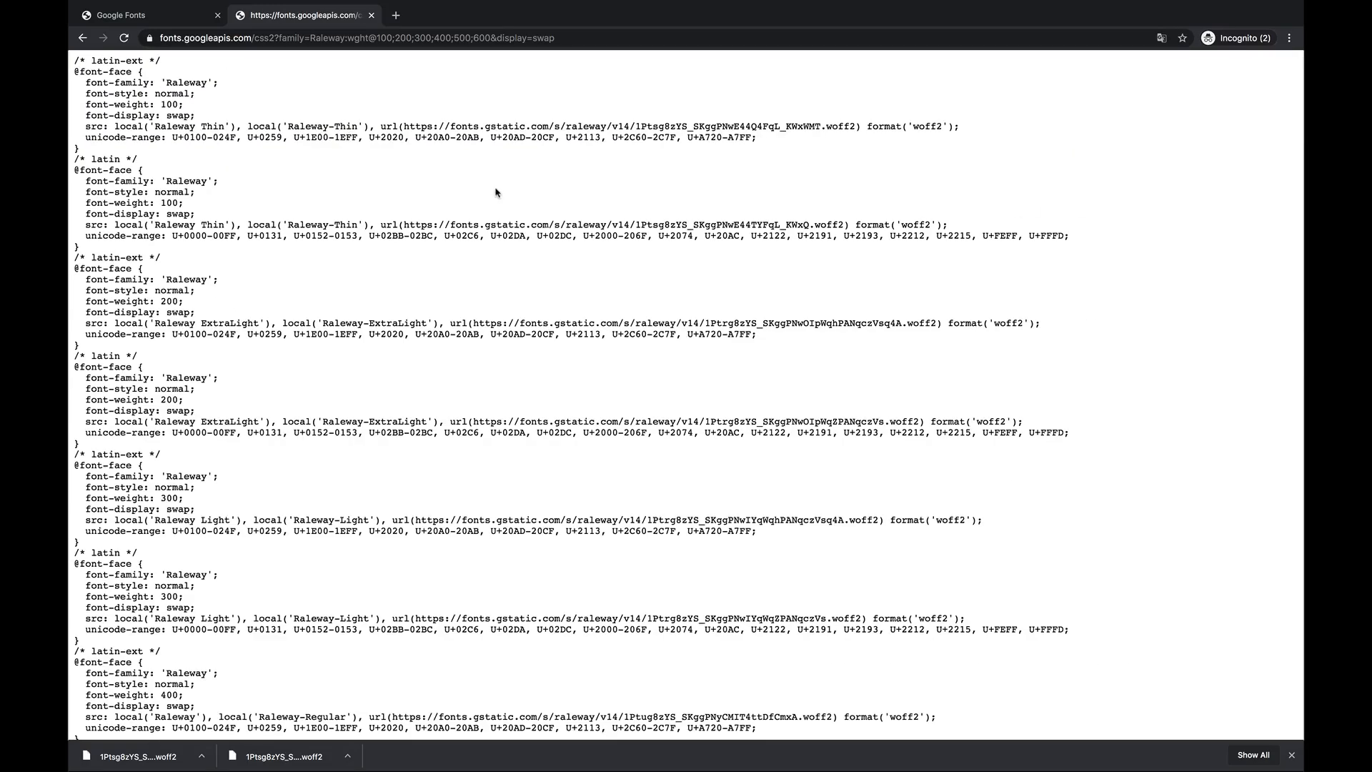
mouse_move(308, 190)
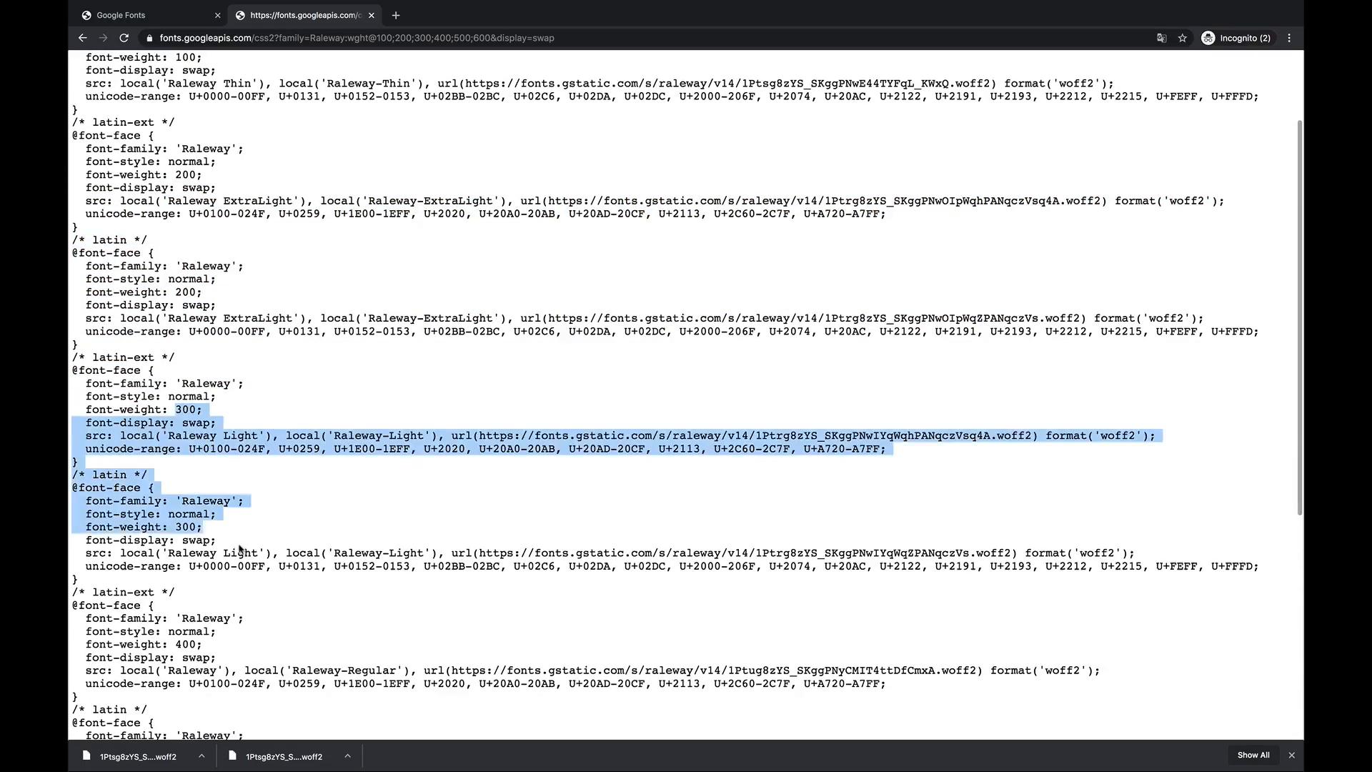
scroll("down", 3)
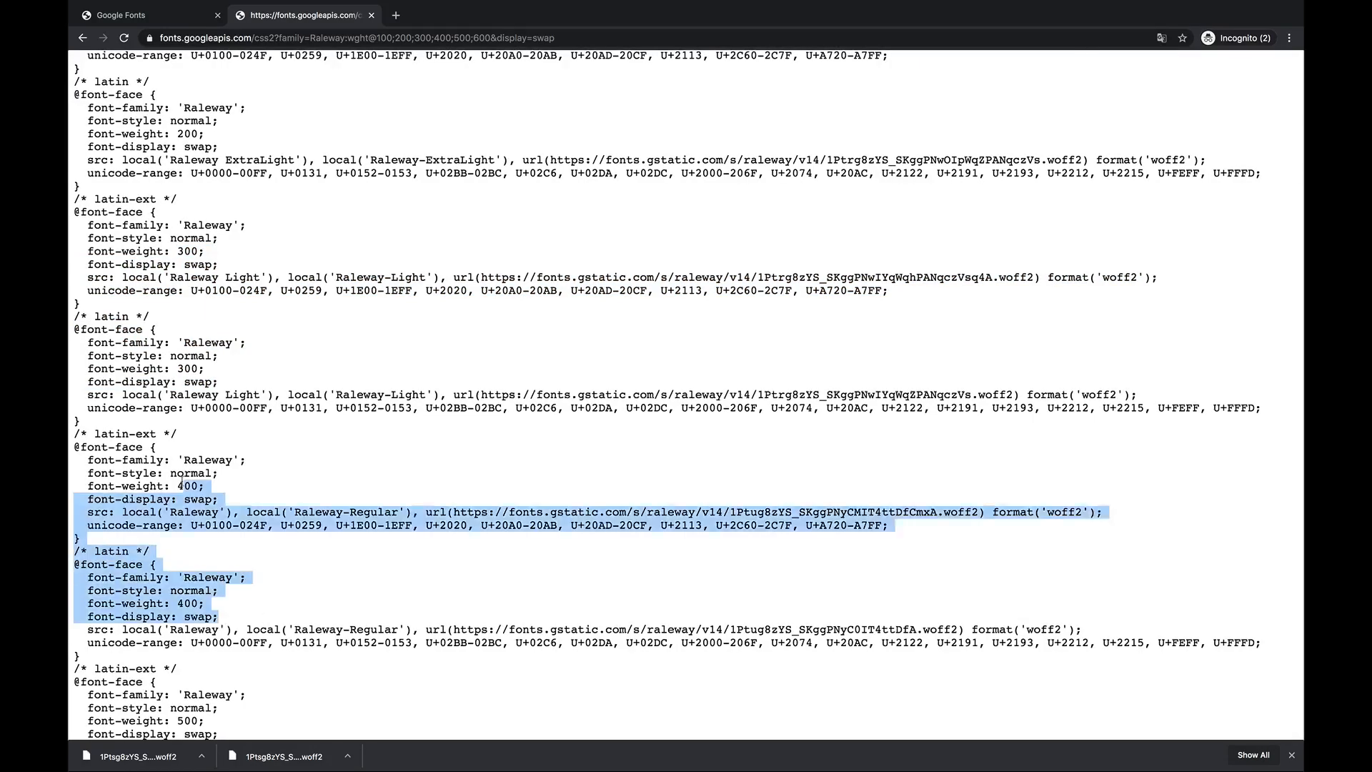
scroll("down", 3)
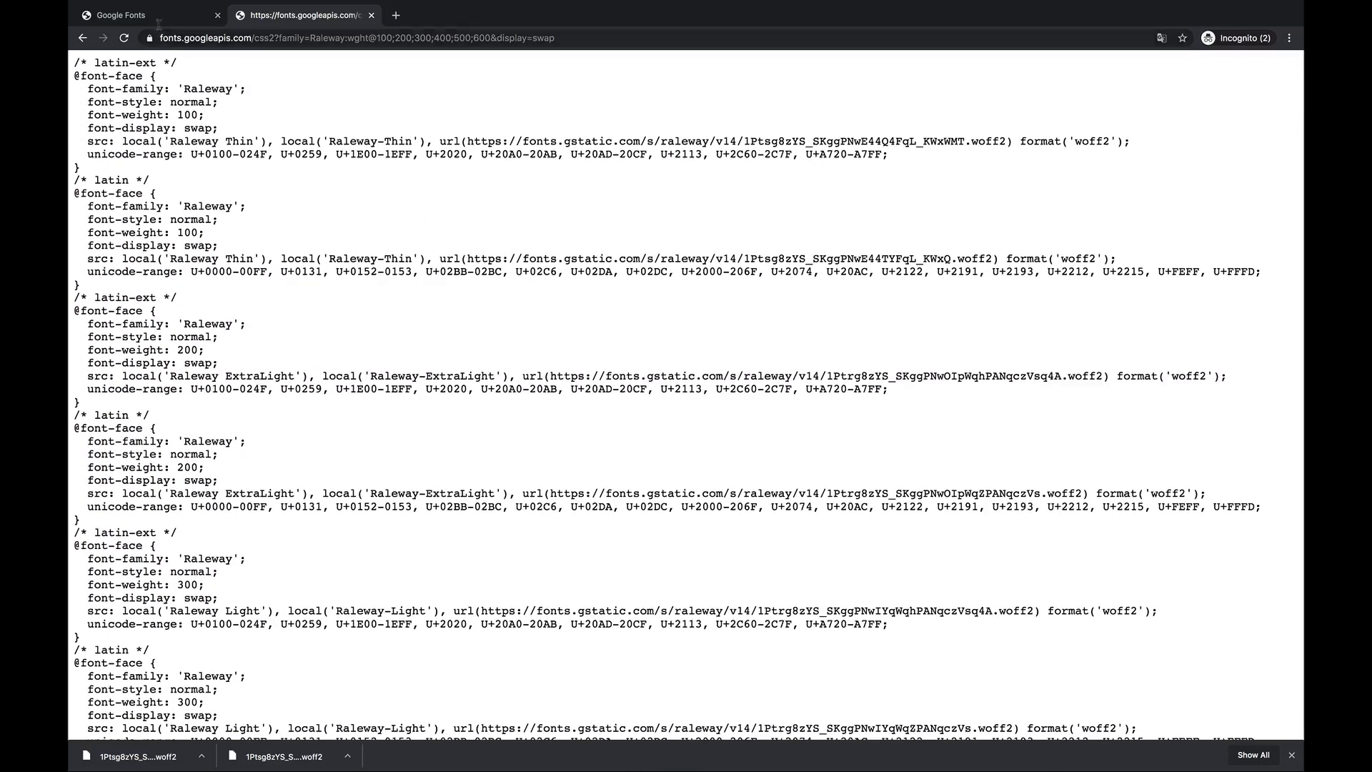
Log the local HELLO page's network requests and preview the css2 Google Fonts request
left_click(149, 15)
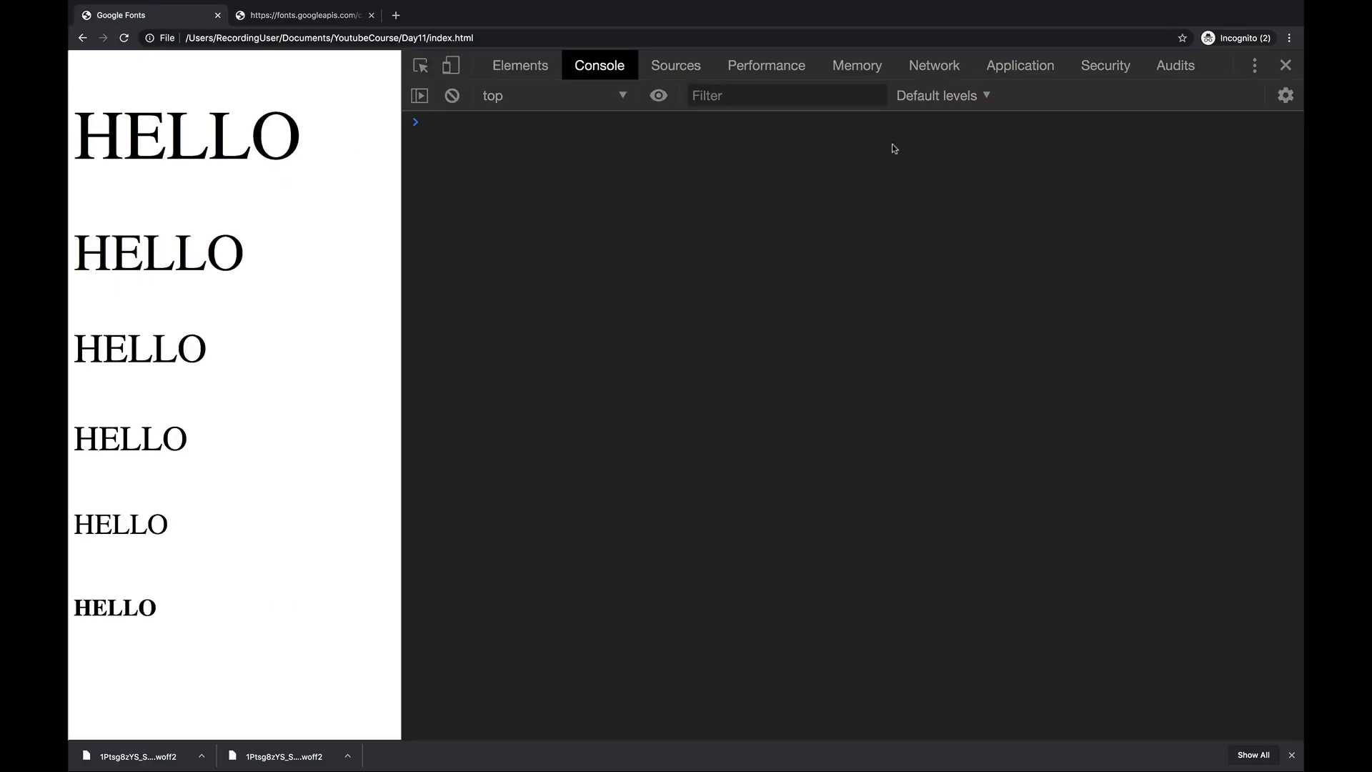
left_click(934, 65)
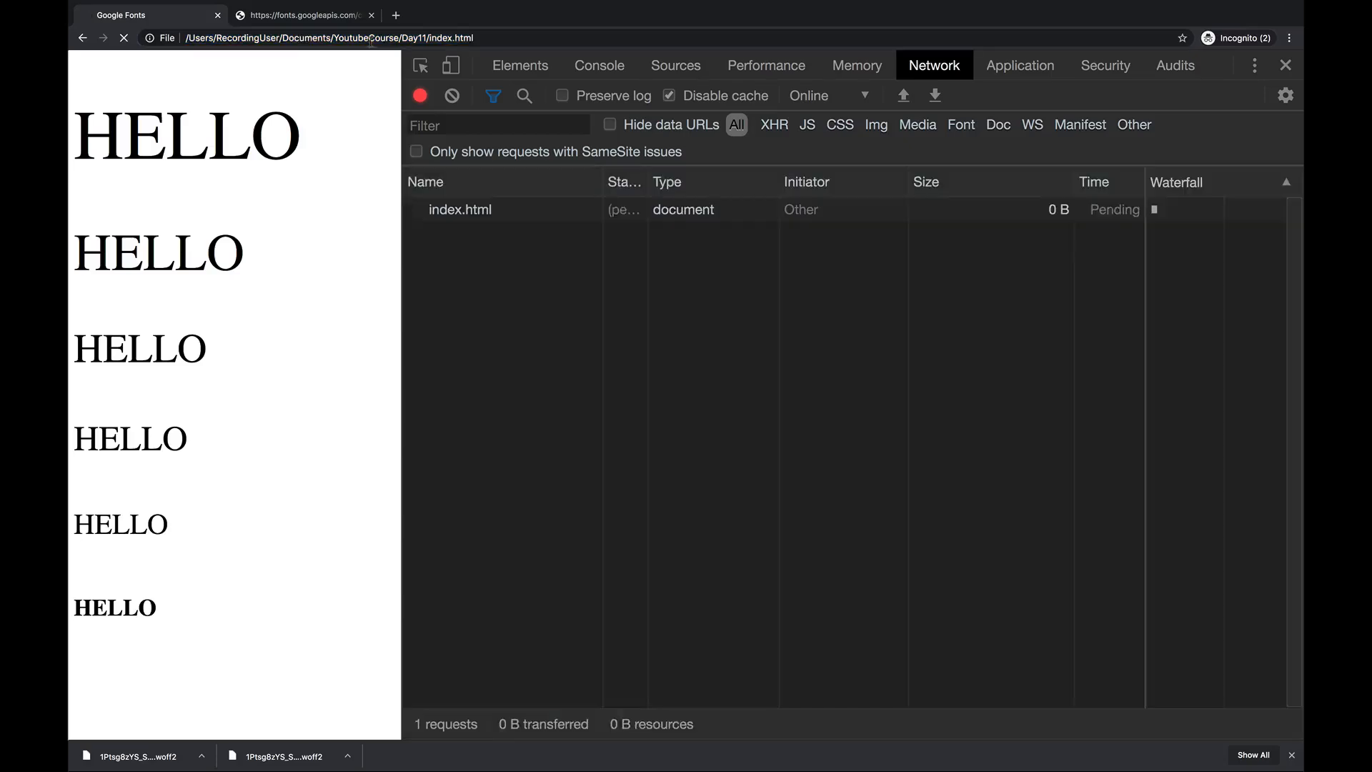
left_click(516, 233)
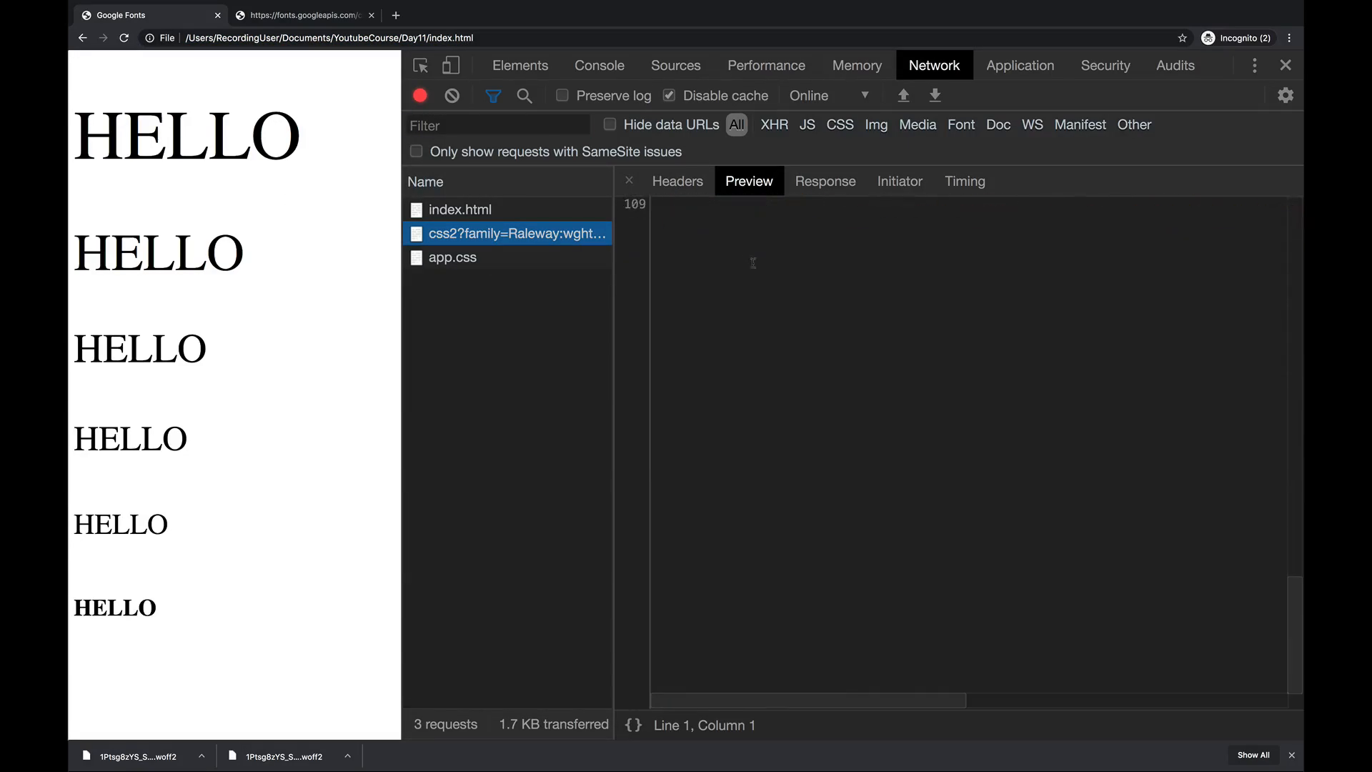
left_click(508, 234)
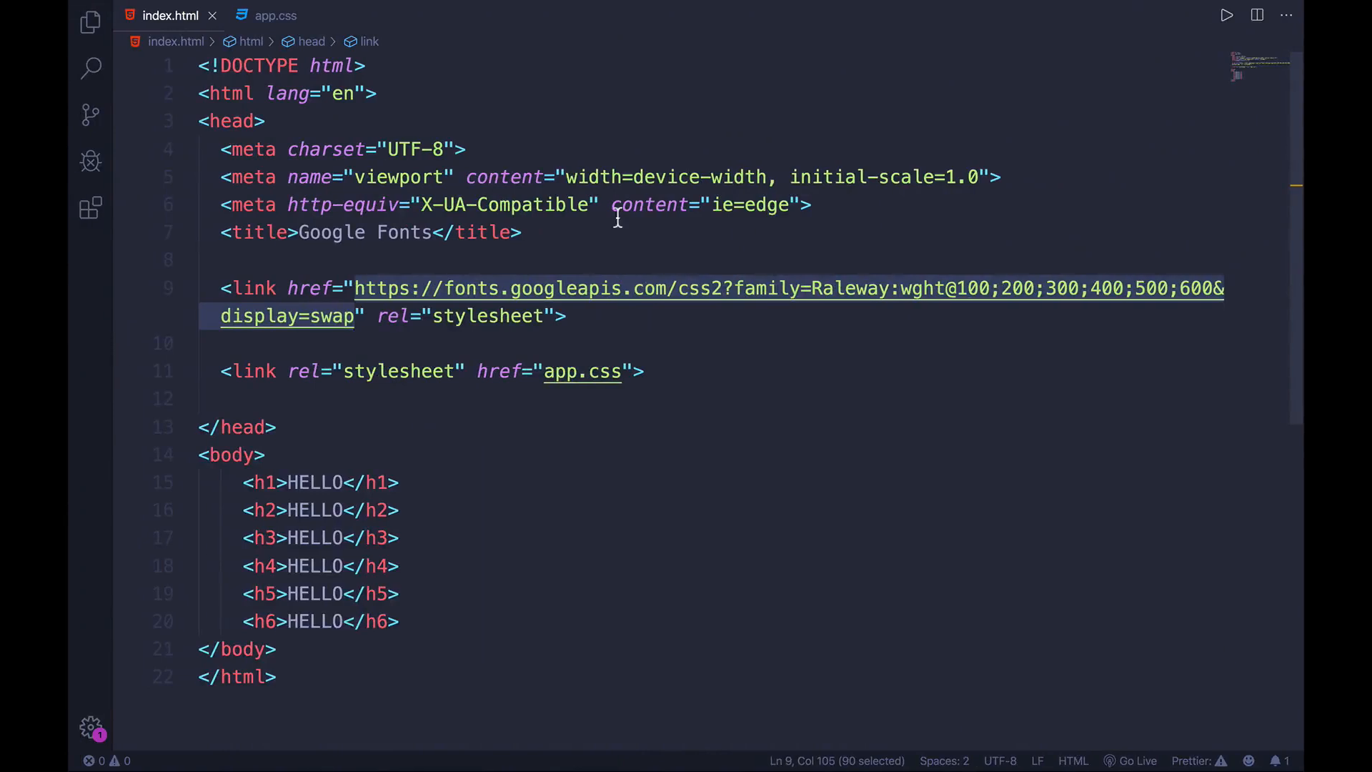
Add font-family: 'Raleway' to the body rule in app.css
left_click(274, 15)
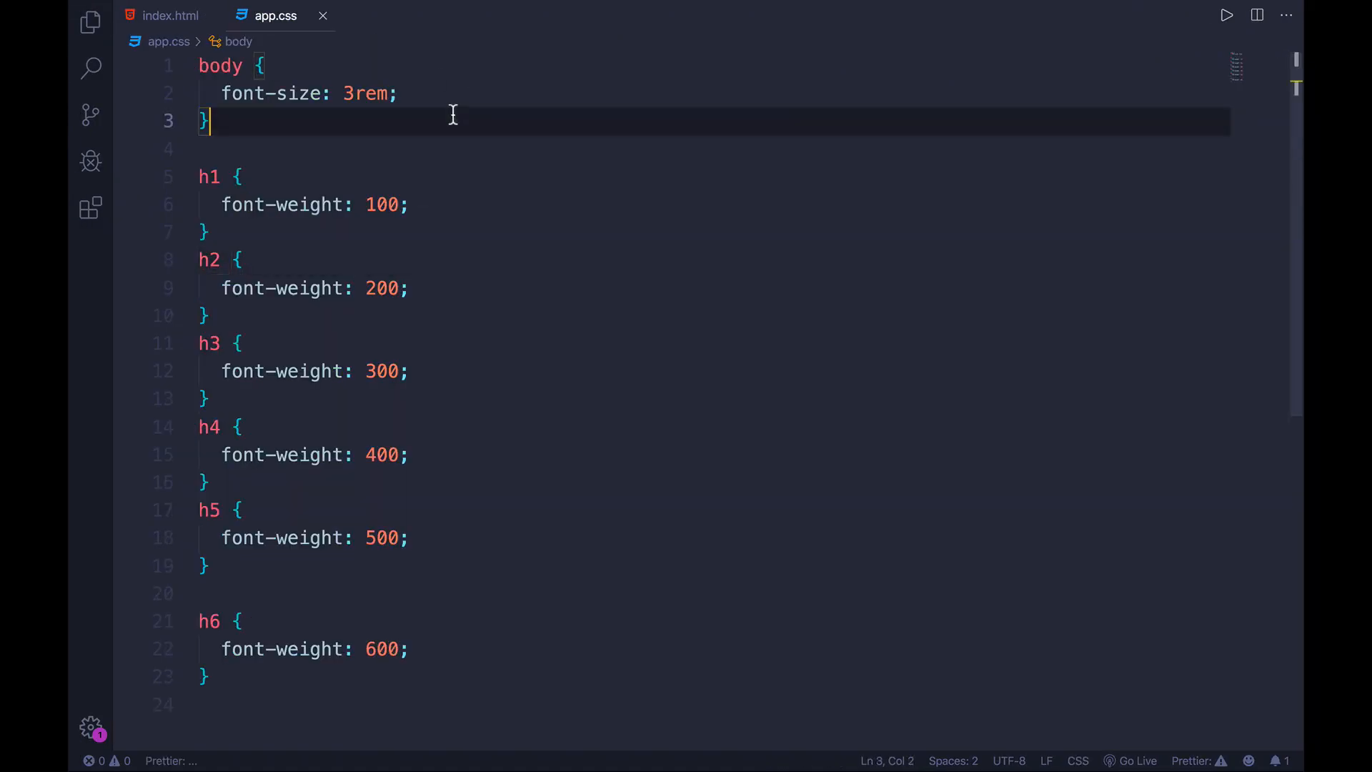
type("font-famil")
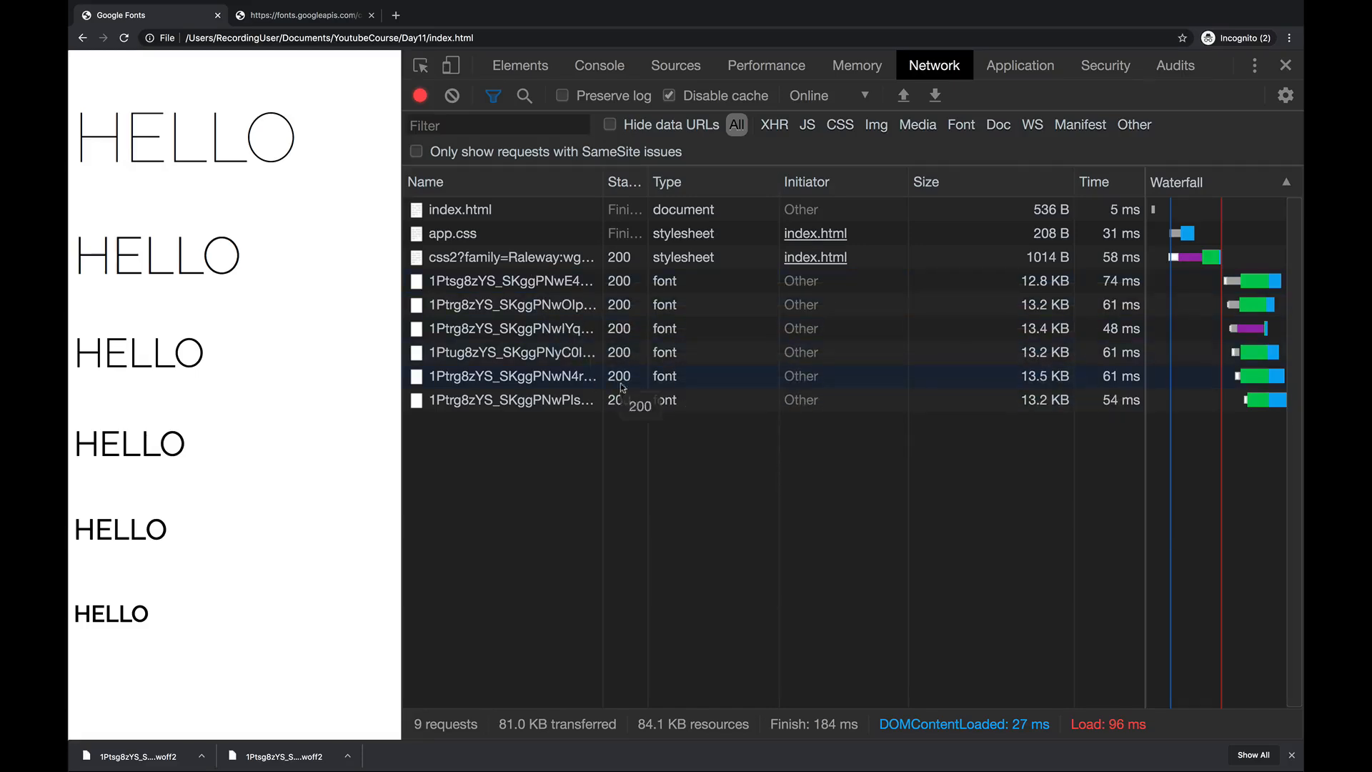
Preview the first downloaded Raleway font file and the Google Fonts stylesheet response
left_click(510, 281)
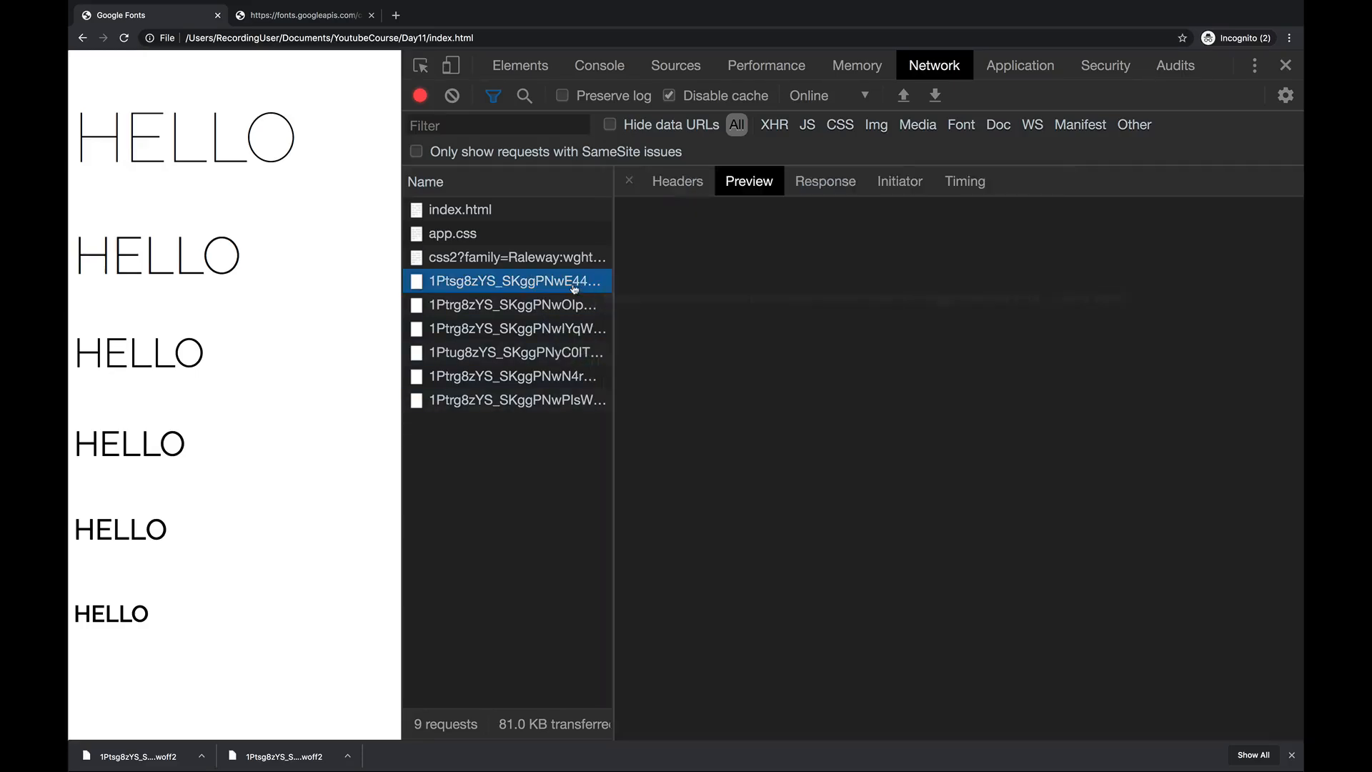
left_click(515, 281)
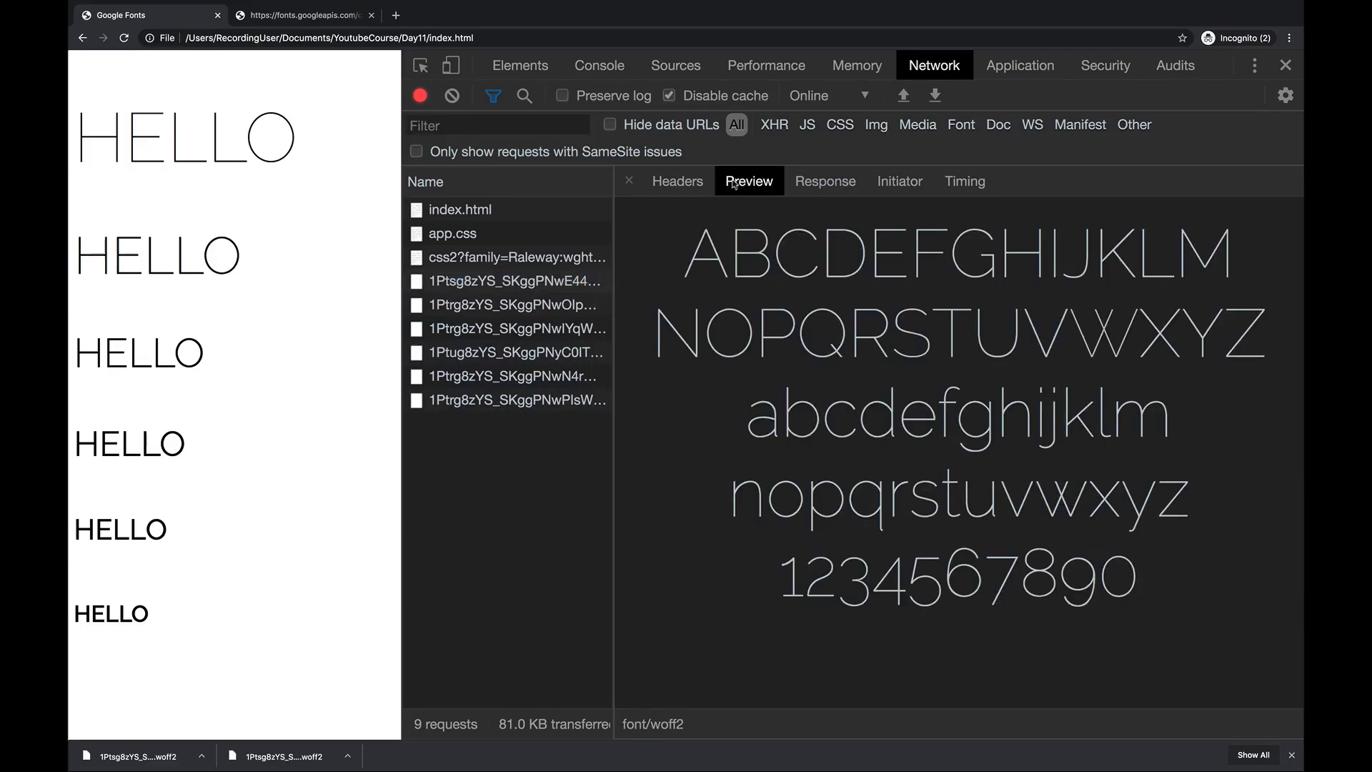
mouse_move(516, 257)
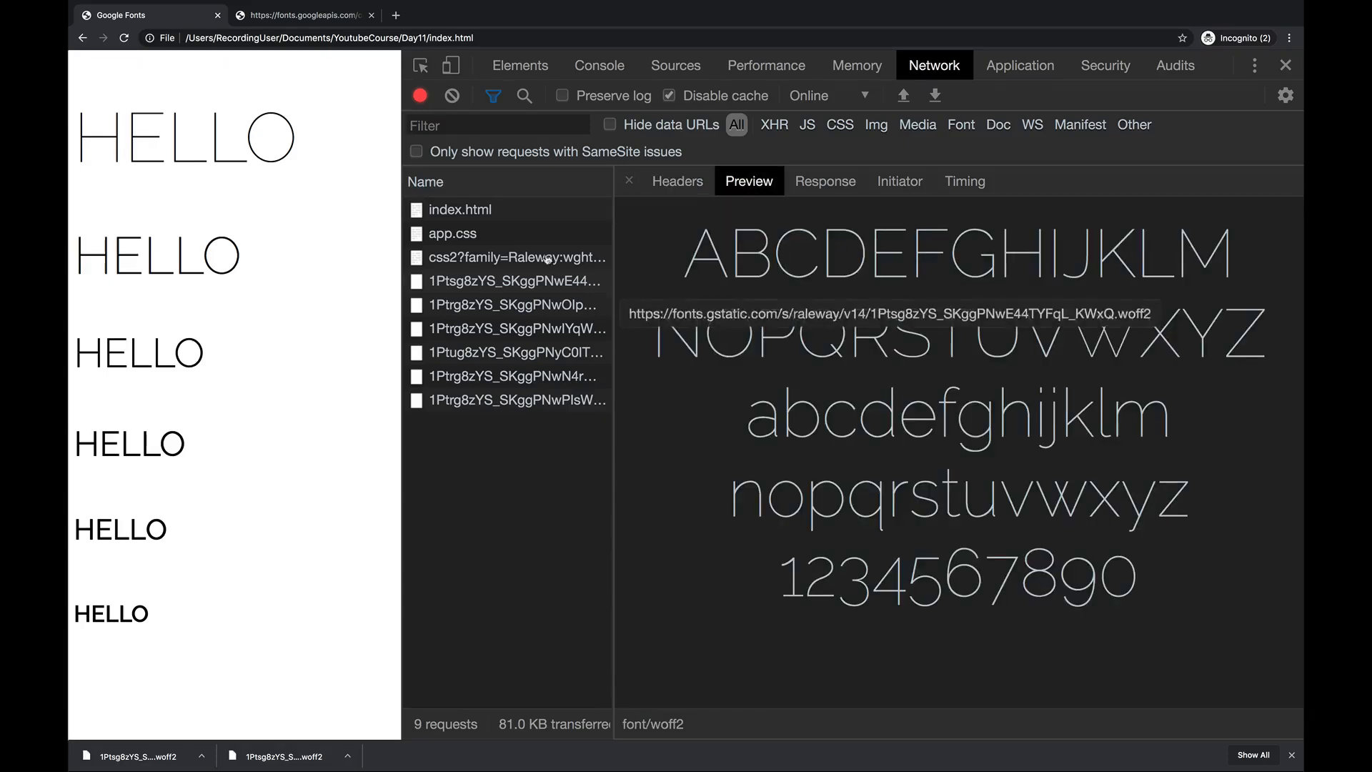
left_click(515, 257)
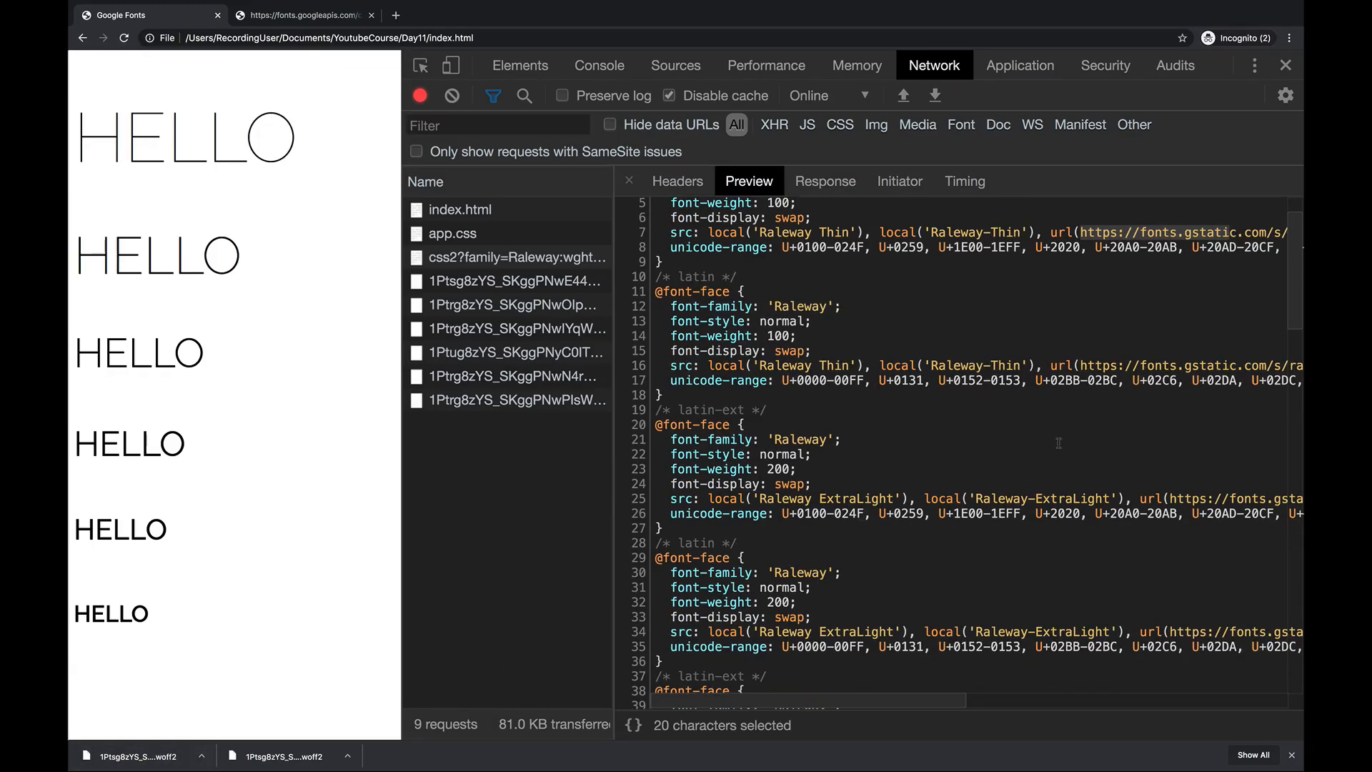
scroll("down", 3)
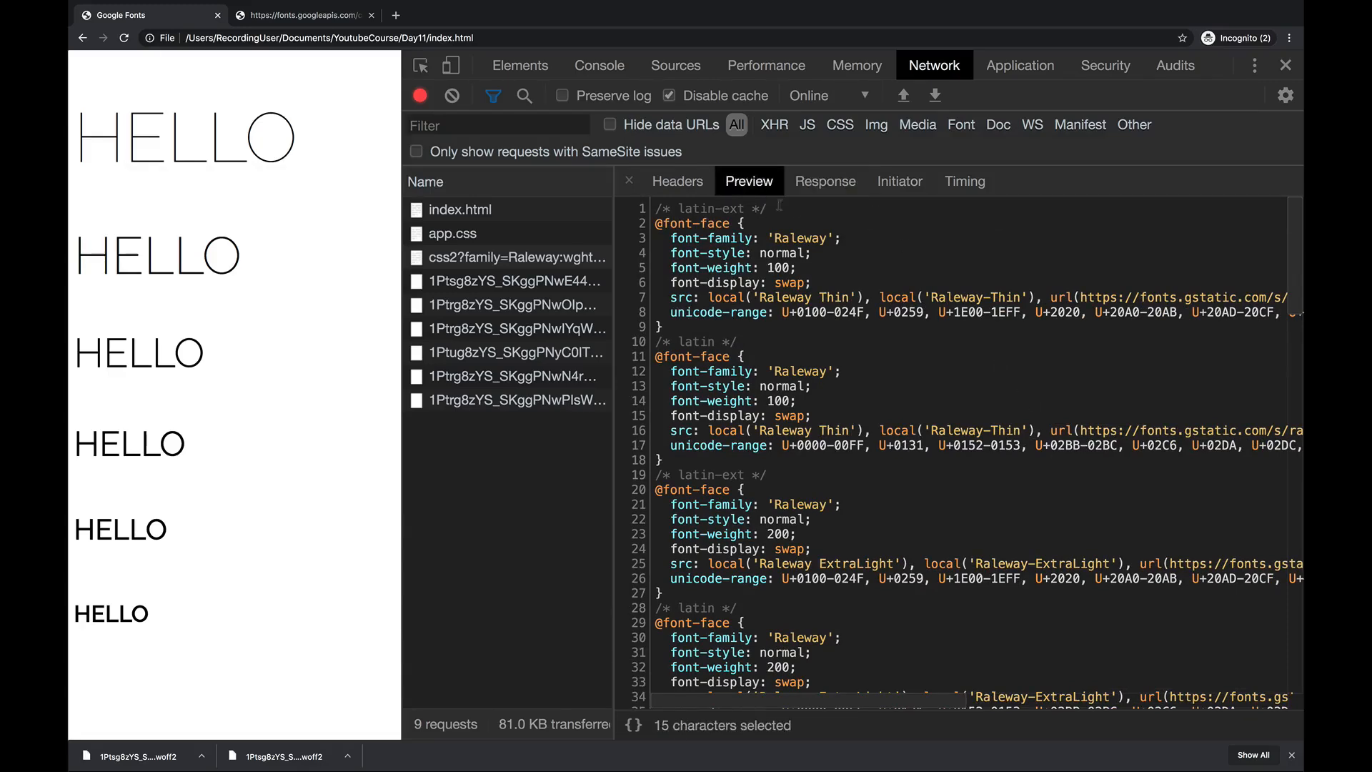
Compare previews of heavier Raleway weight files, then close DevTools
left_click(515, 281)
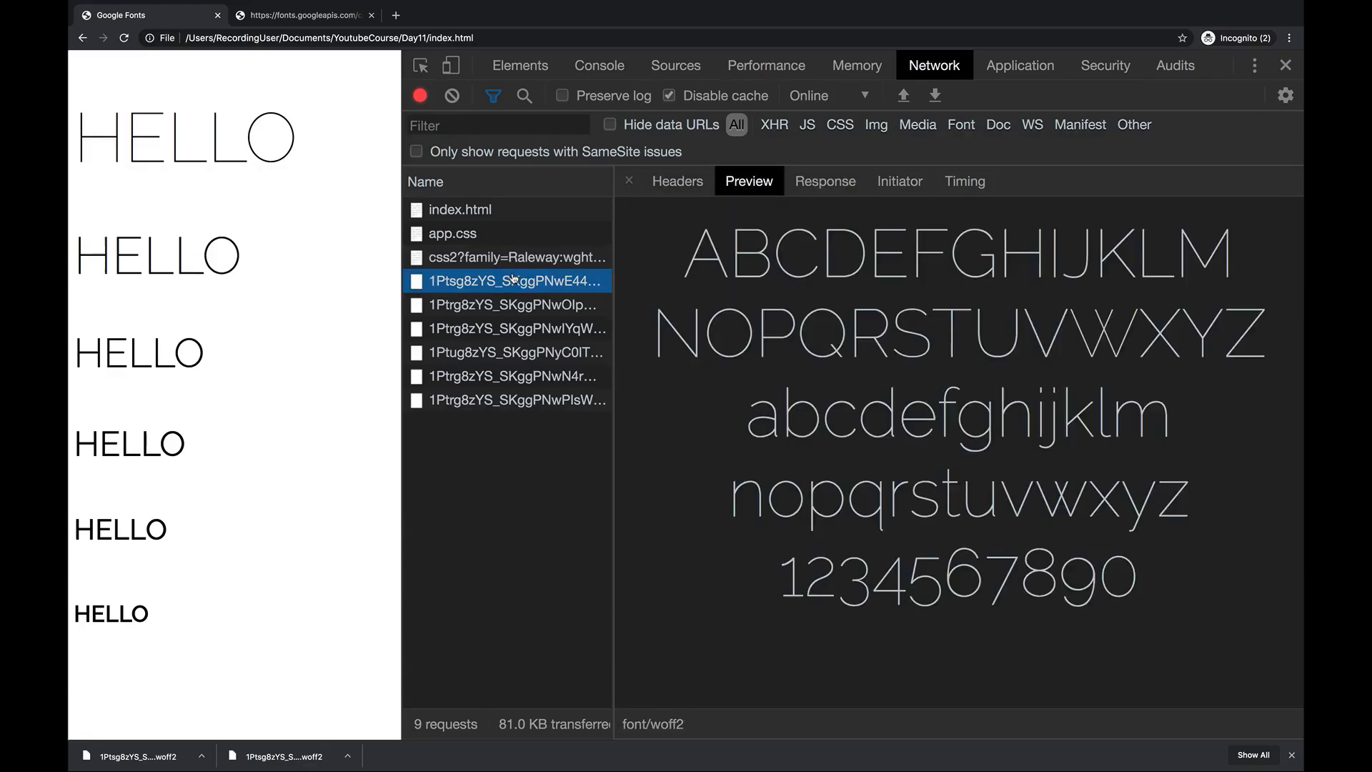
left_click(515, 304)
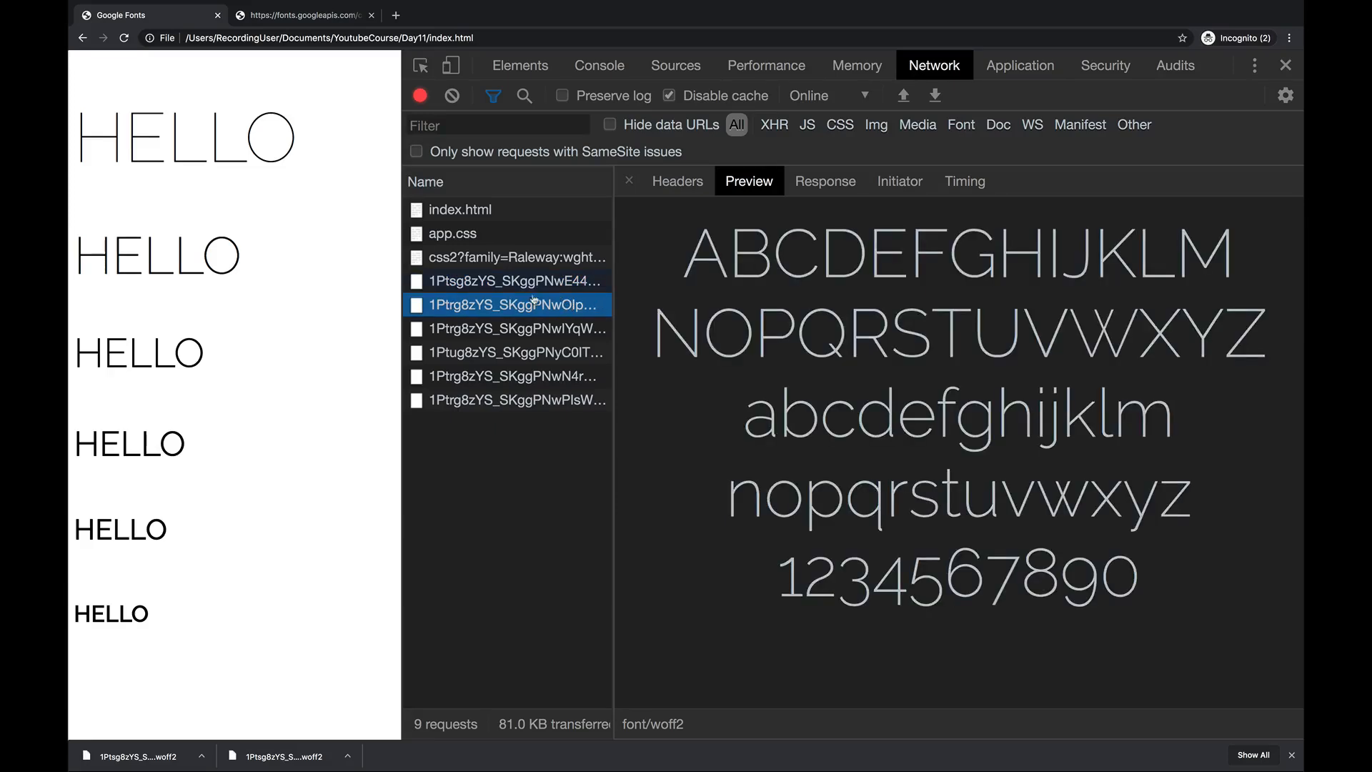
left_click(514, 352)
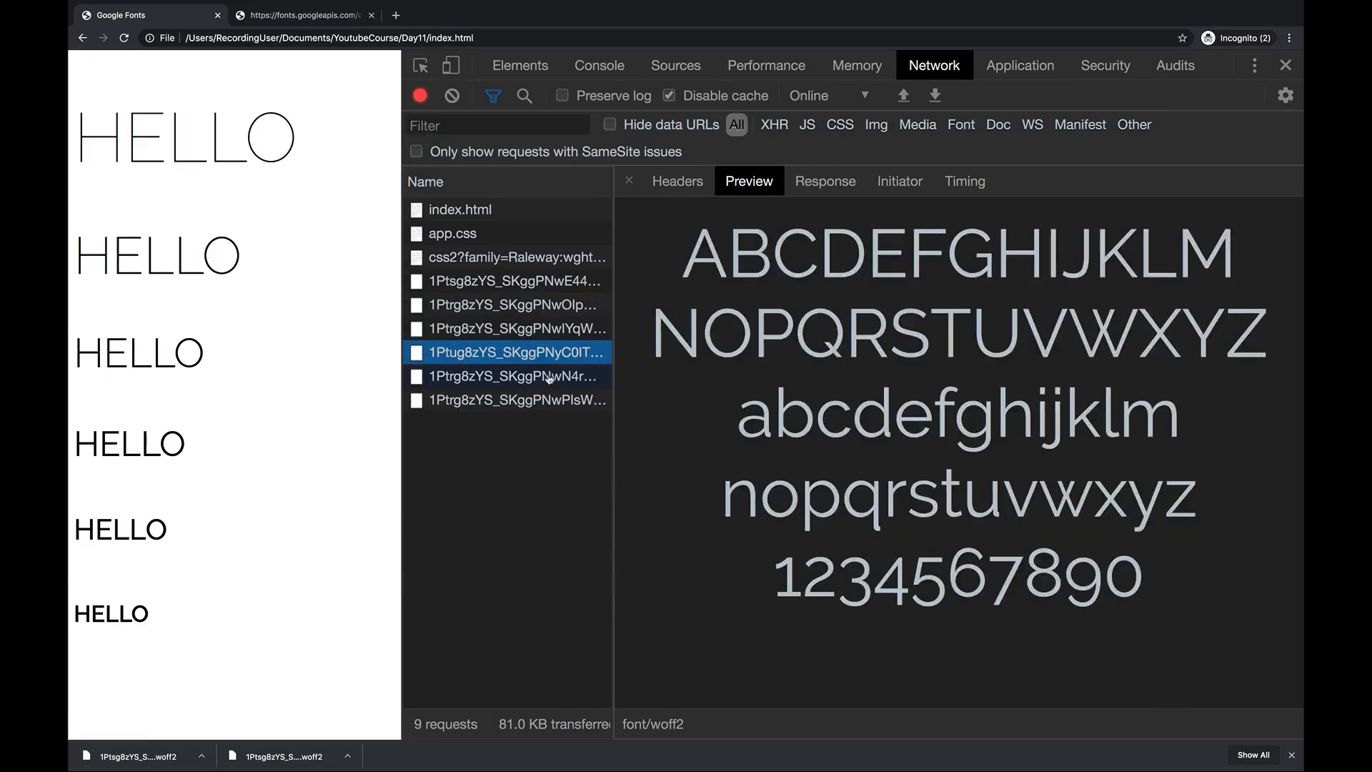
left_click(513, 401)
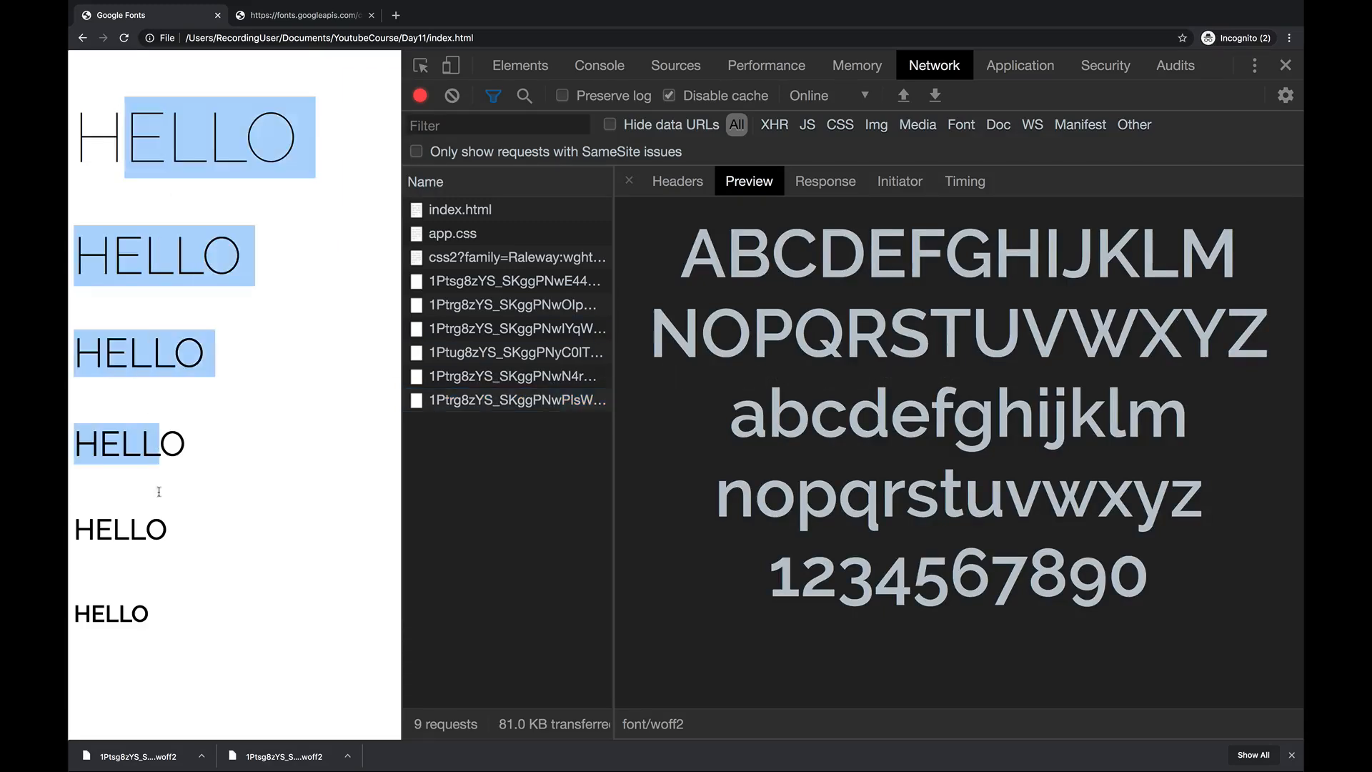
left_click(1285, 65)
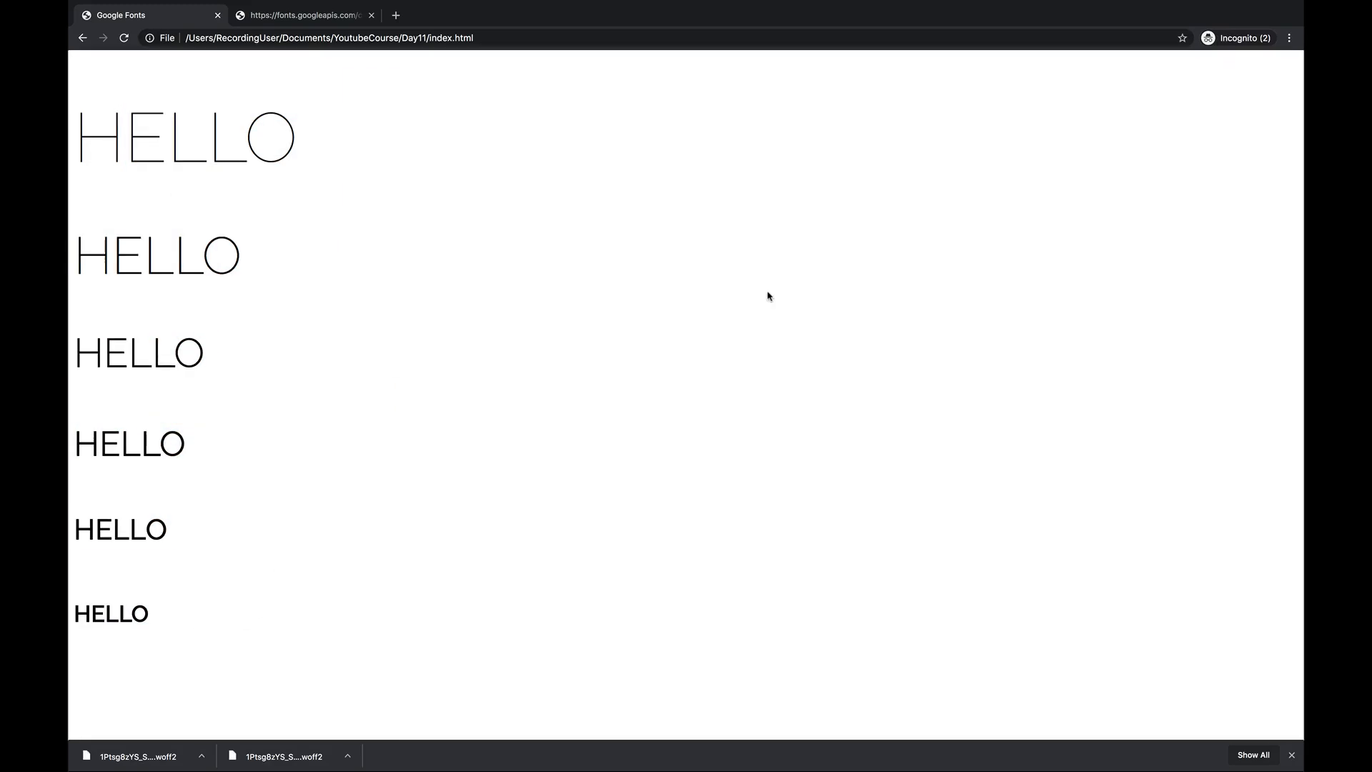
mouse_move(773, 321)
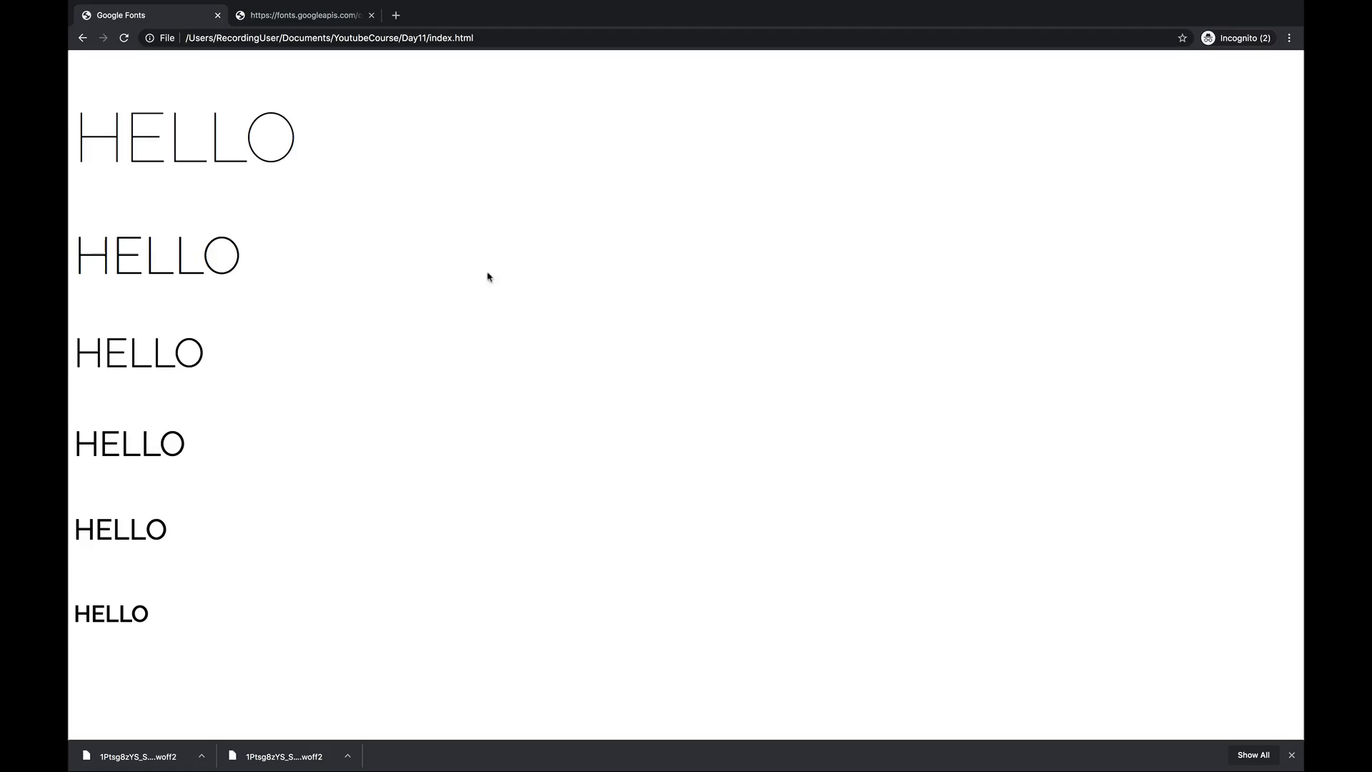
mouse_move(432, 199)
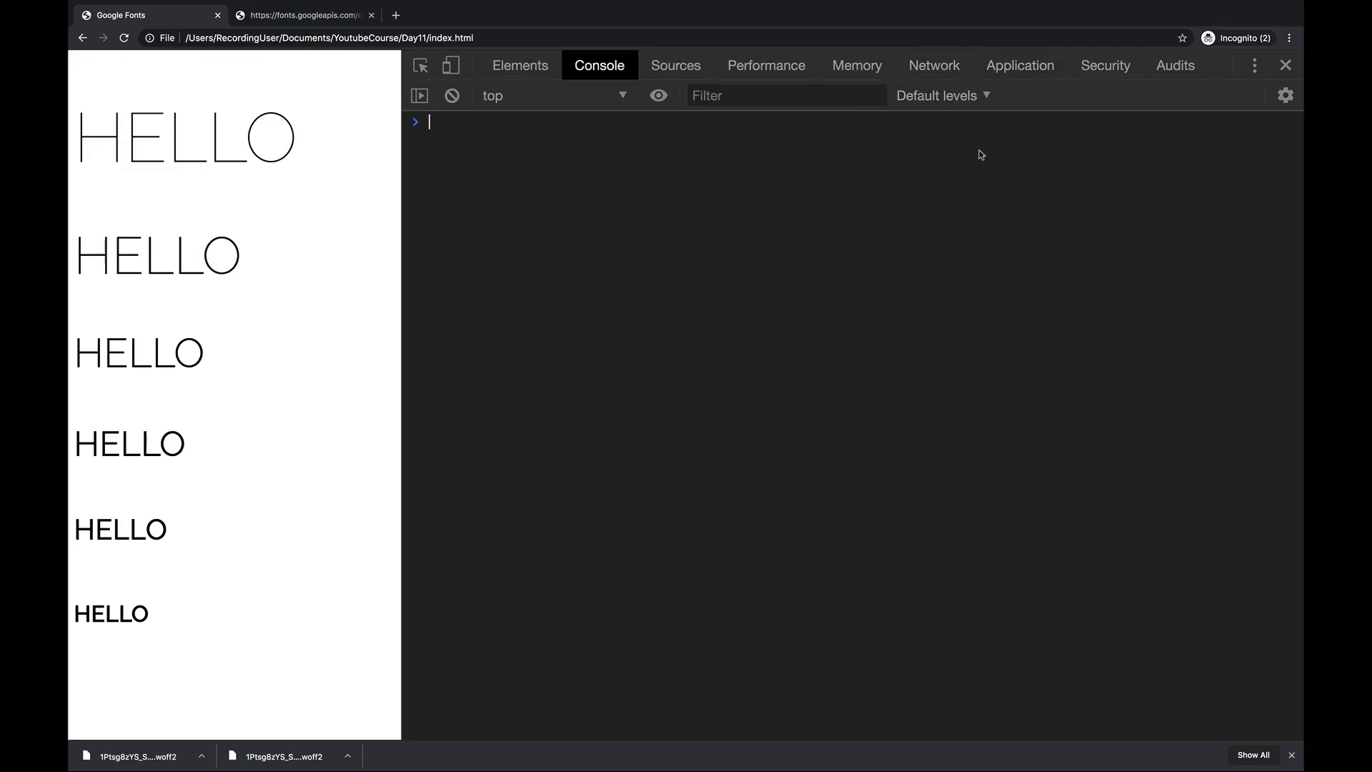
Reopen the Network panel listing nine requests, including six Raleway font files
left_click(933, 65)
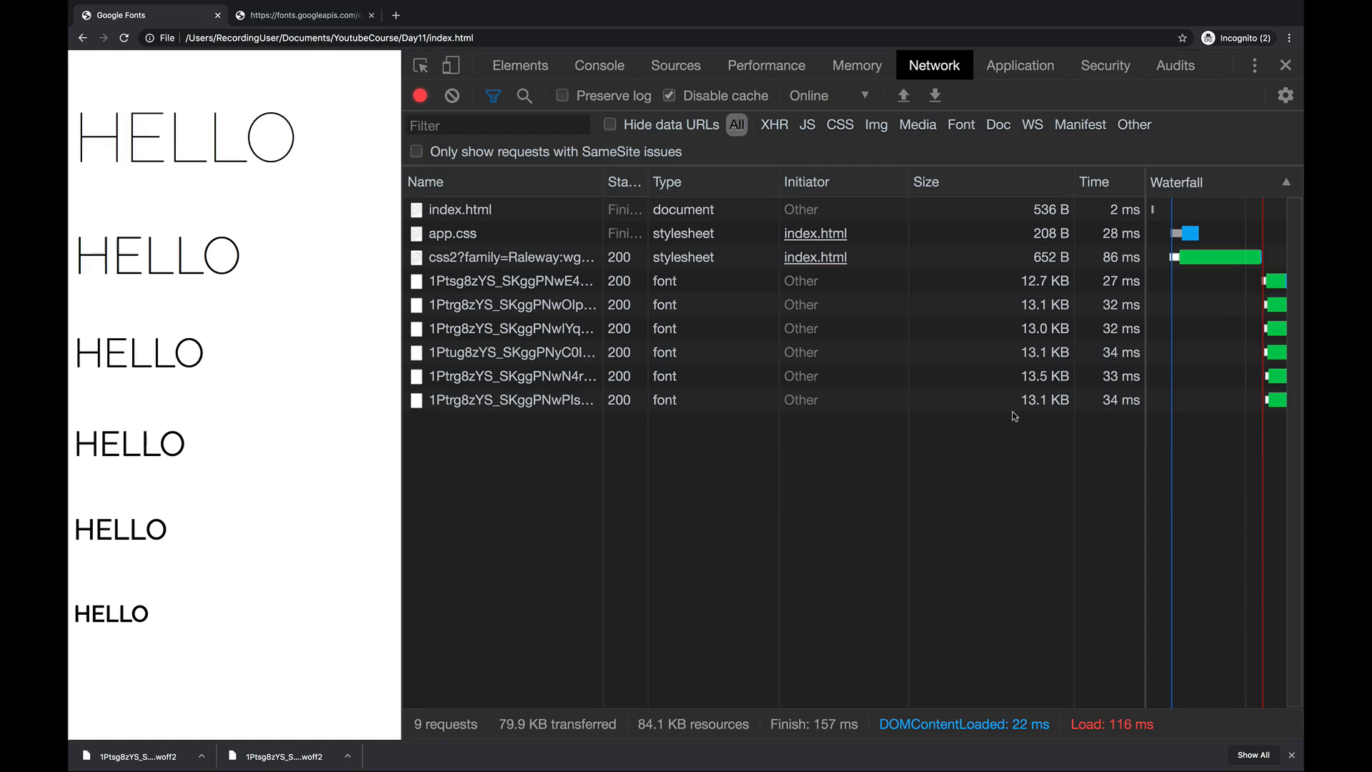
mouse_move(855, 507)
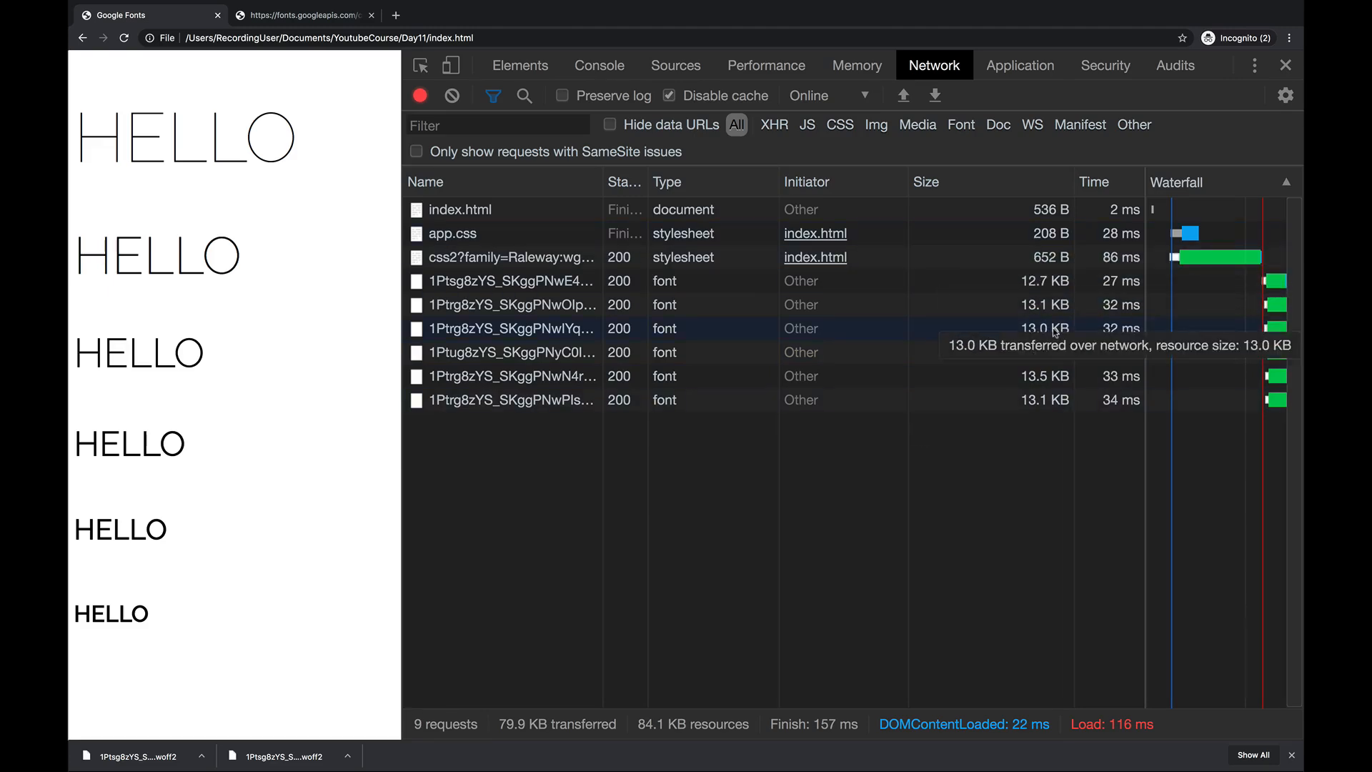
mouse_move(512, 281)
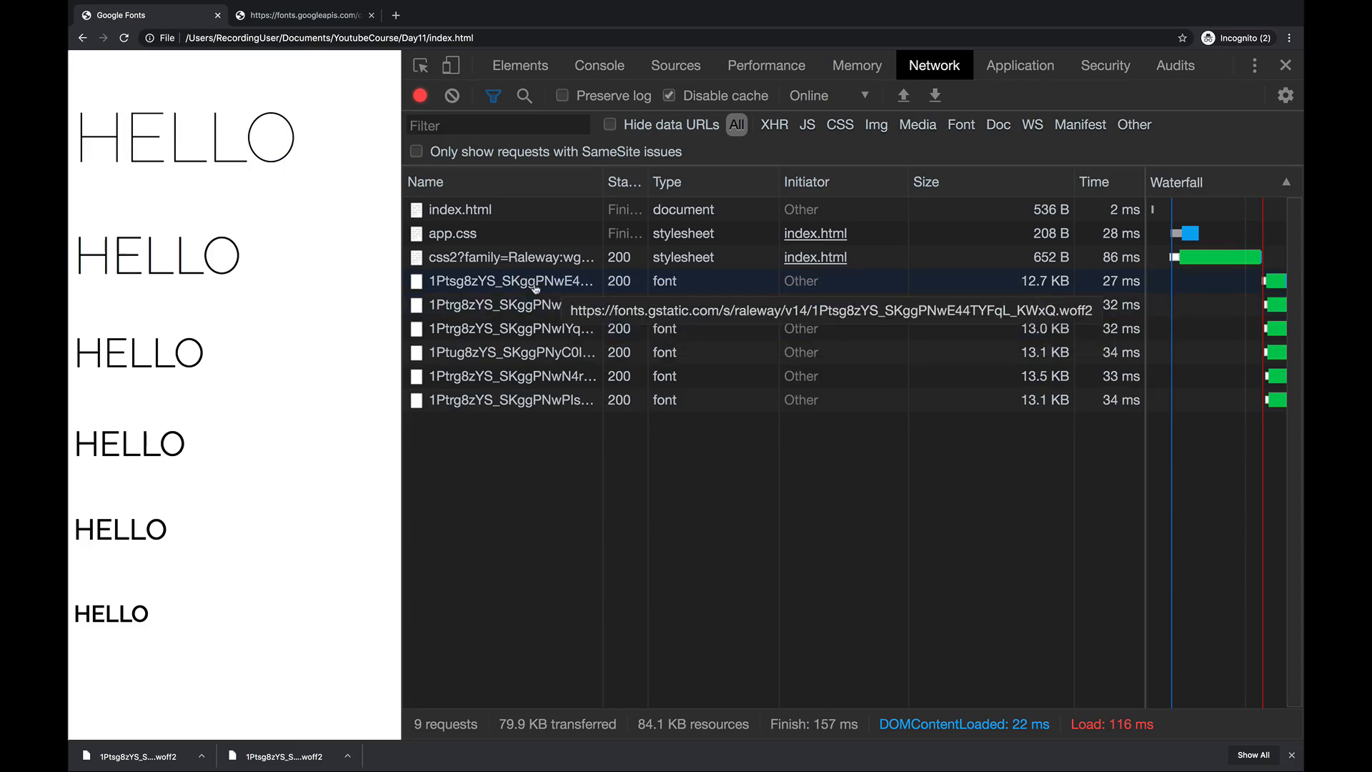
Preview several Raleway font file requests, ending on the first thin-weight file
left_click(511, 281)
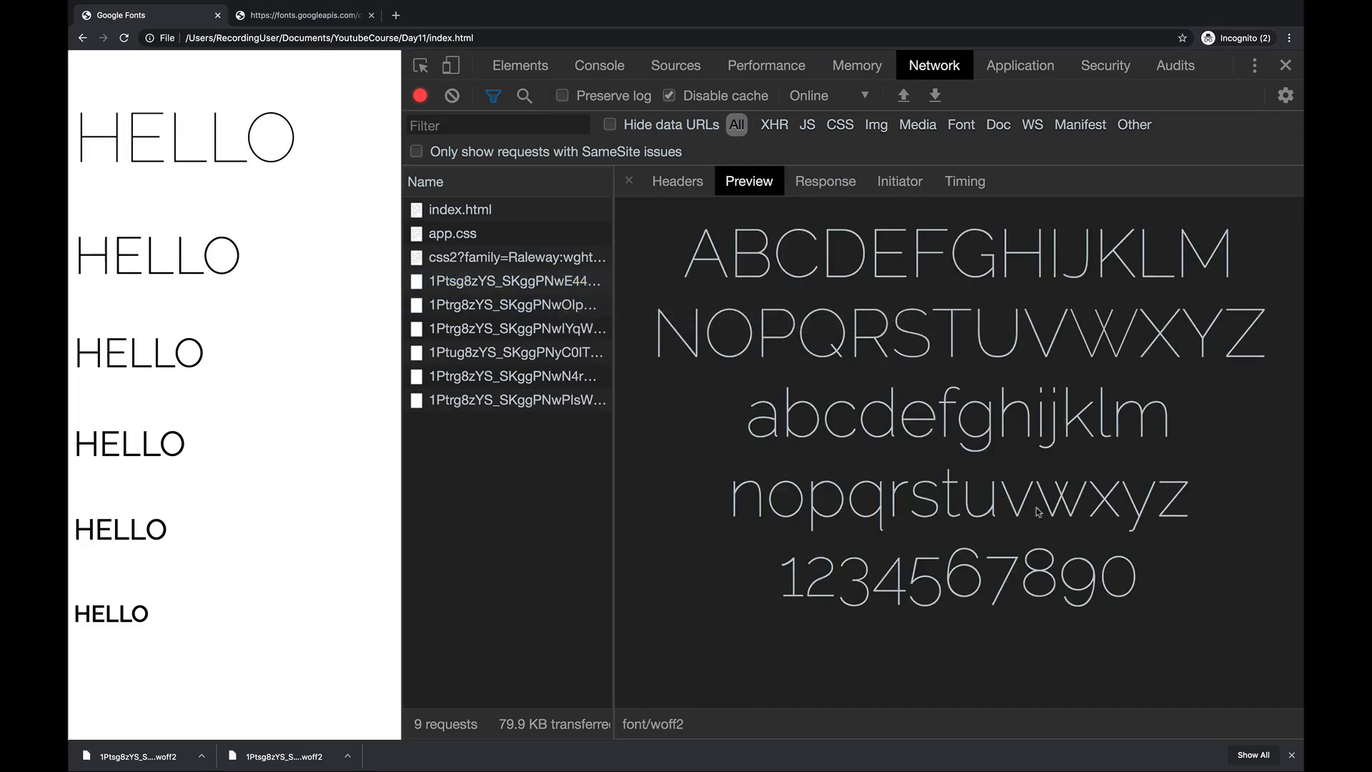
left_click(512, 375)
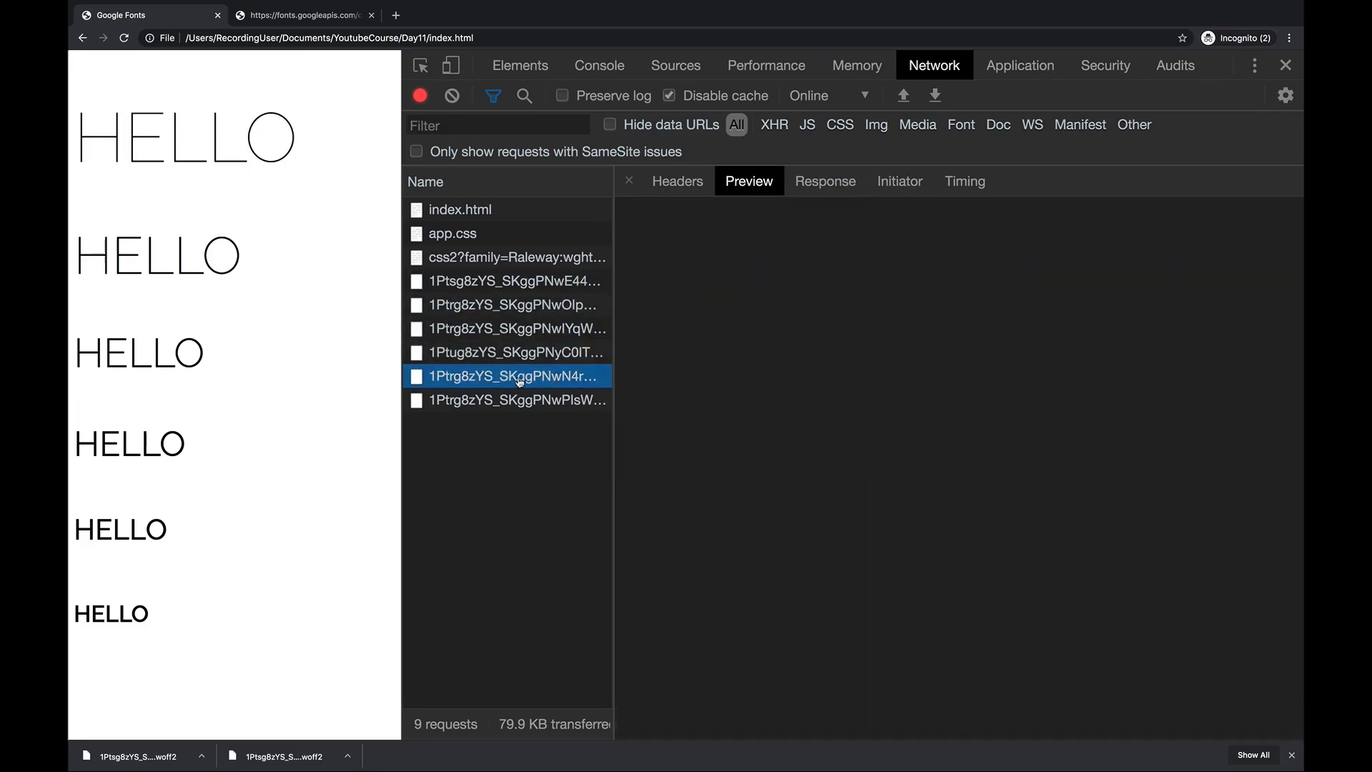
left_click(515, 281)
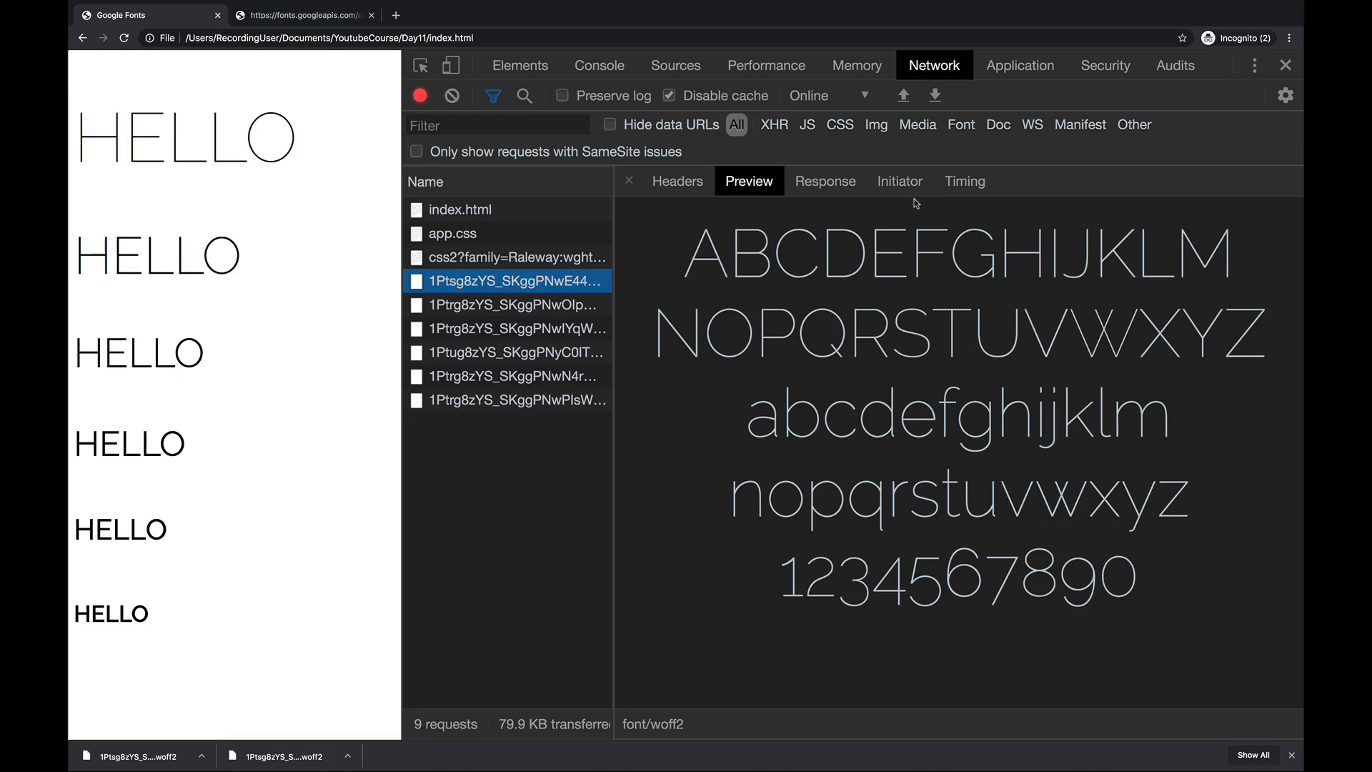
mouse_move(316, 422)
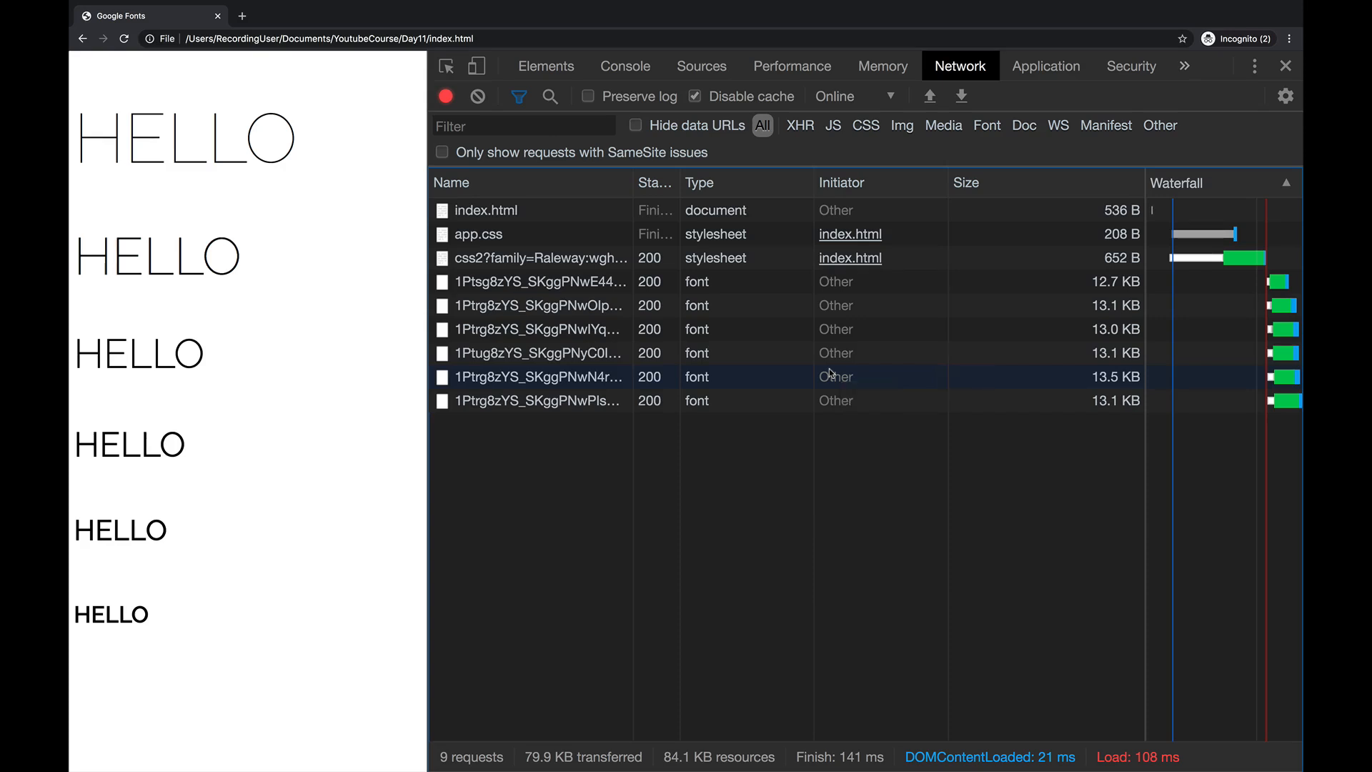
mouse_move(1153, 294)
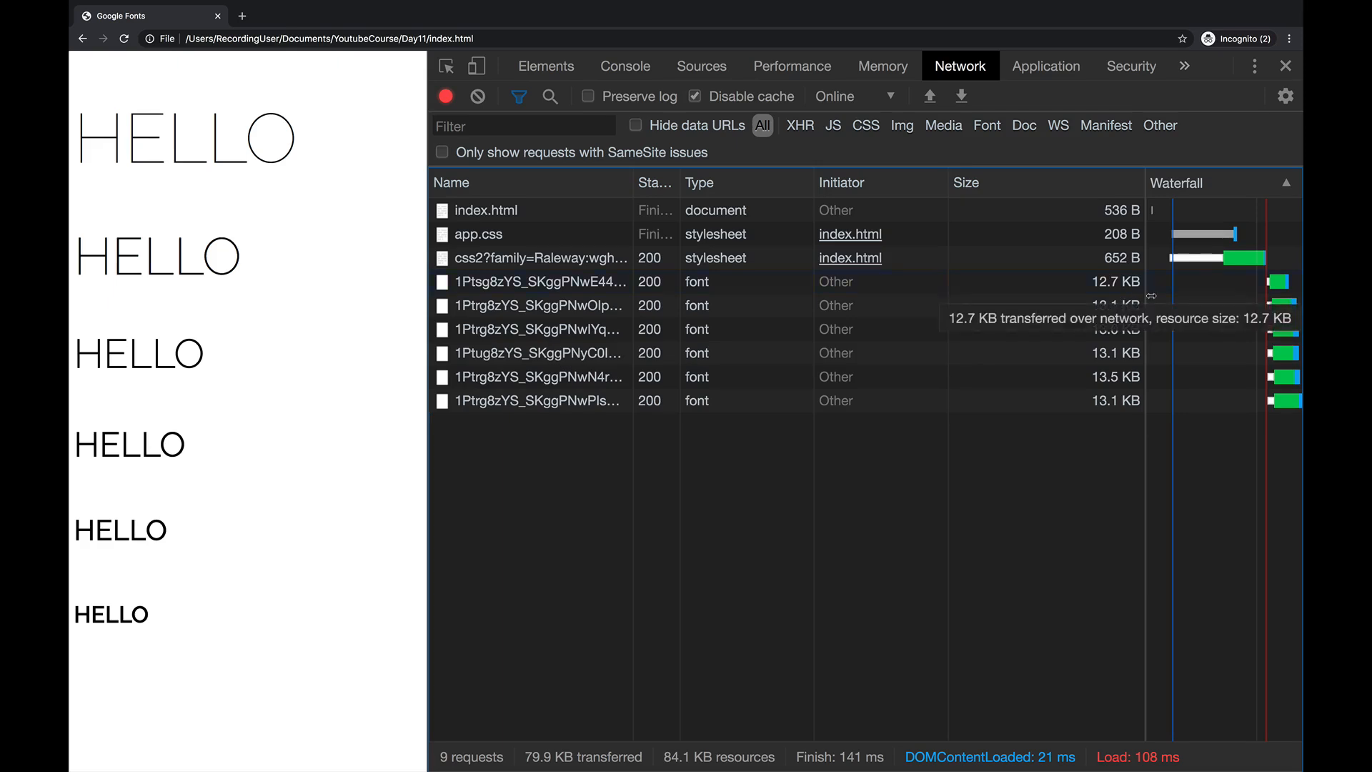
mouse_move(1135, 305)
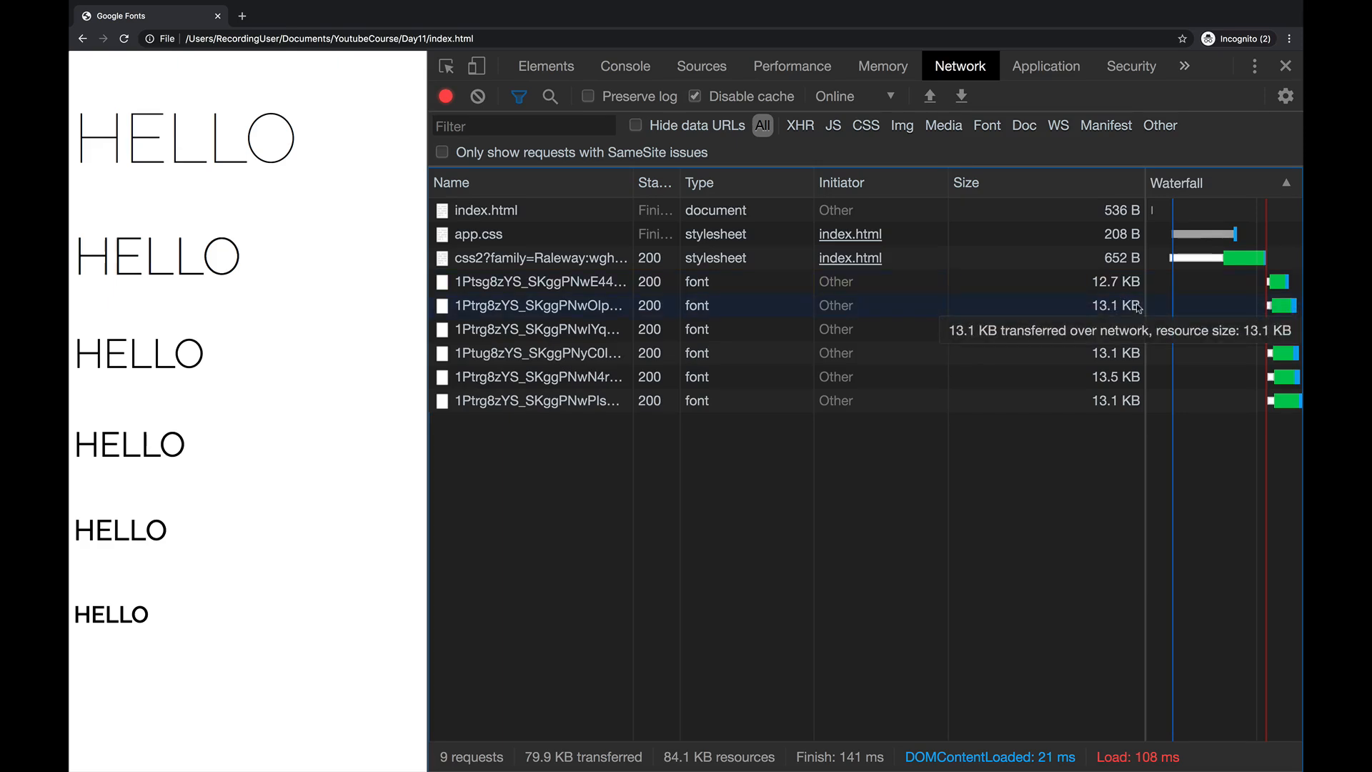
mouse_move(1128, 432)
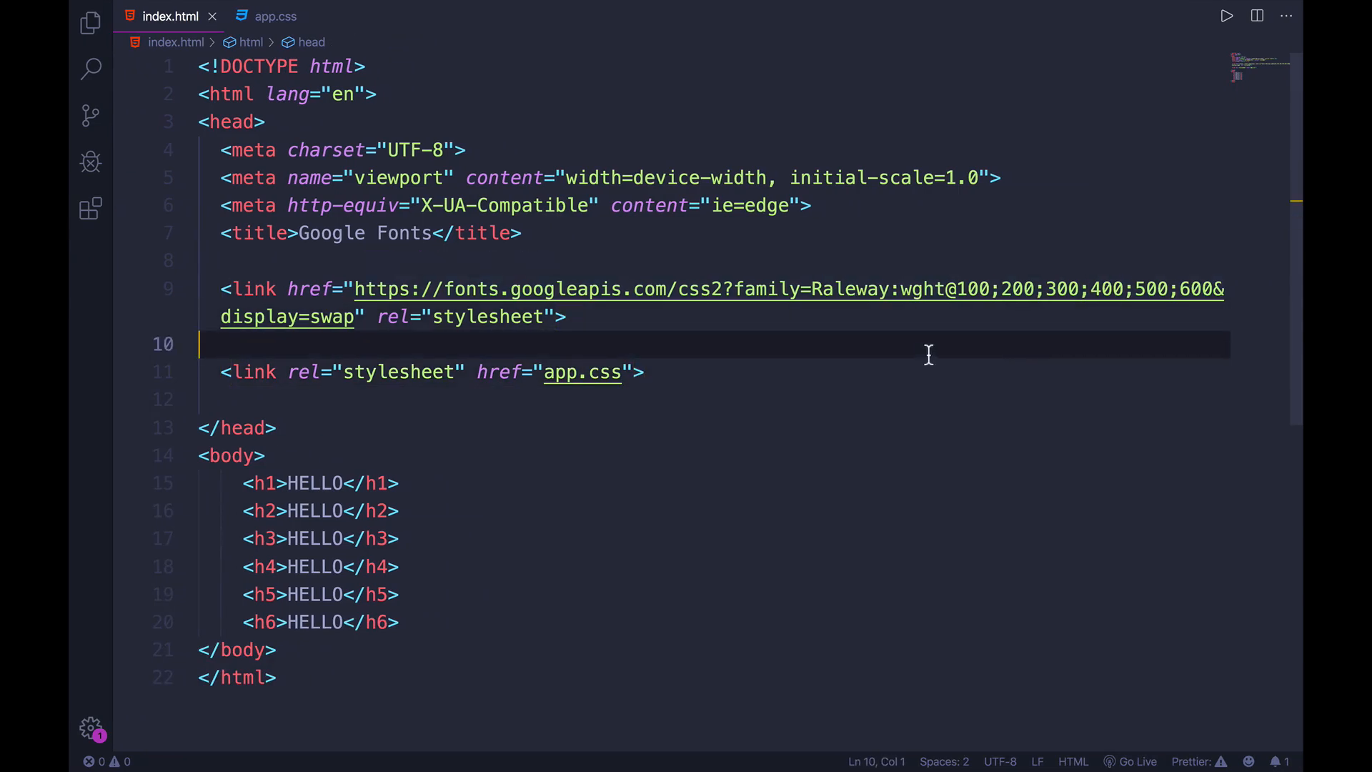
Append '&text=HELLO' after display=swap in the Raleway Google Fonts link href
left_click(367, 317)
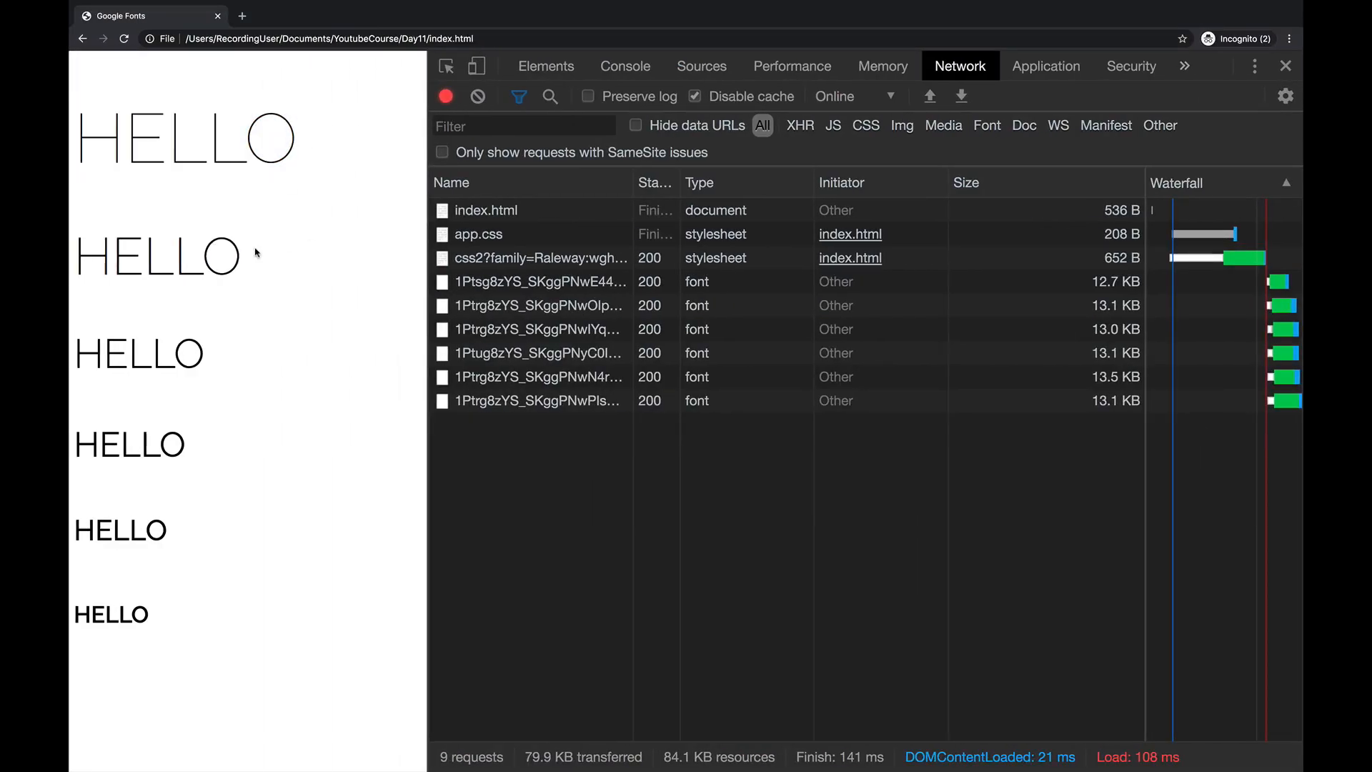
mouse_move(178, 371)
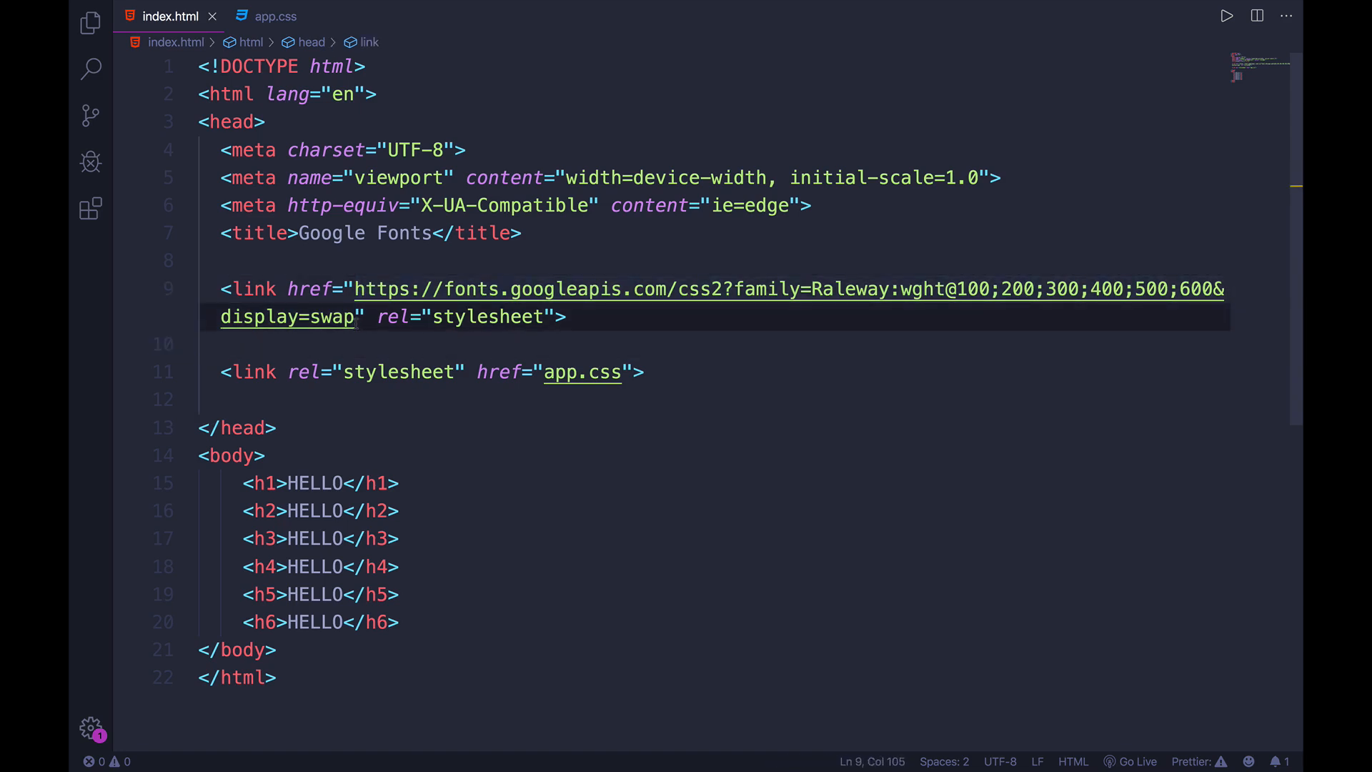
type("&")
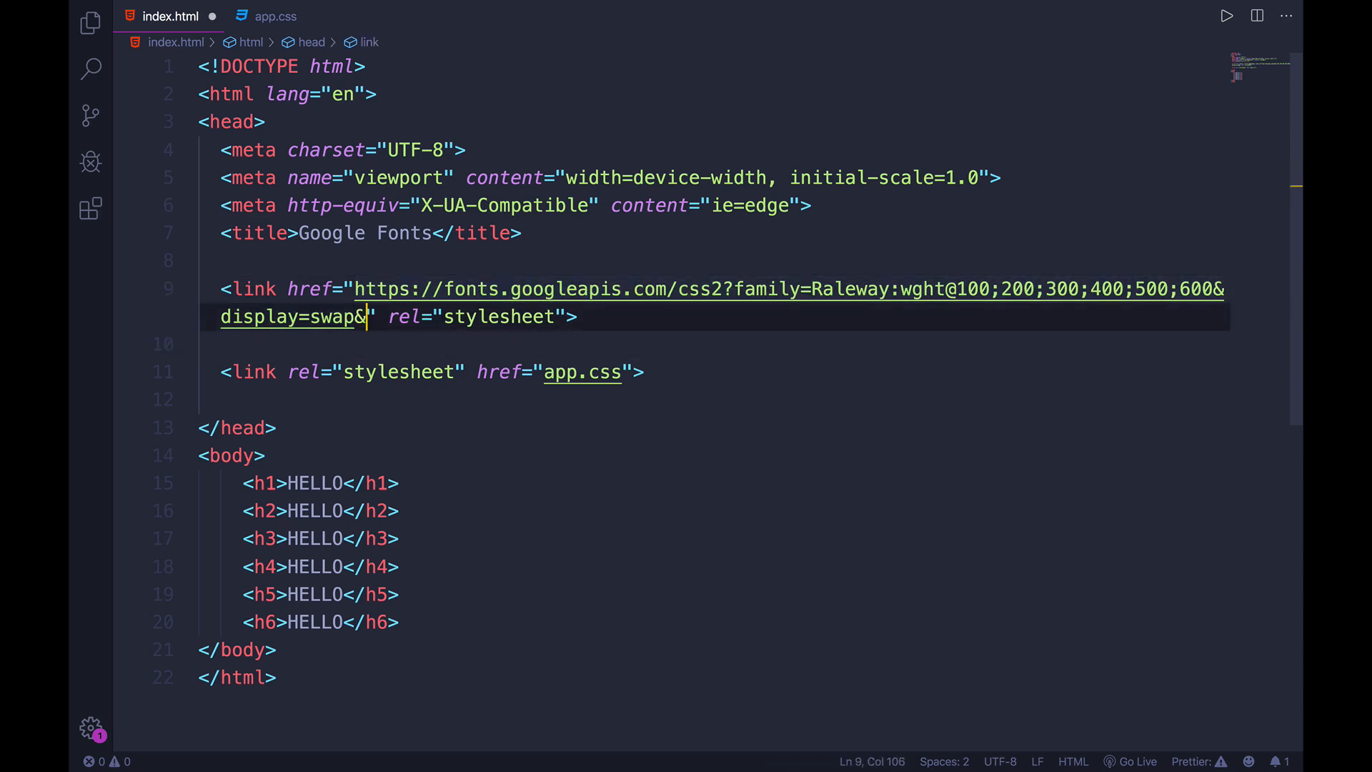
type("tex")
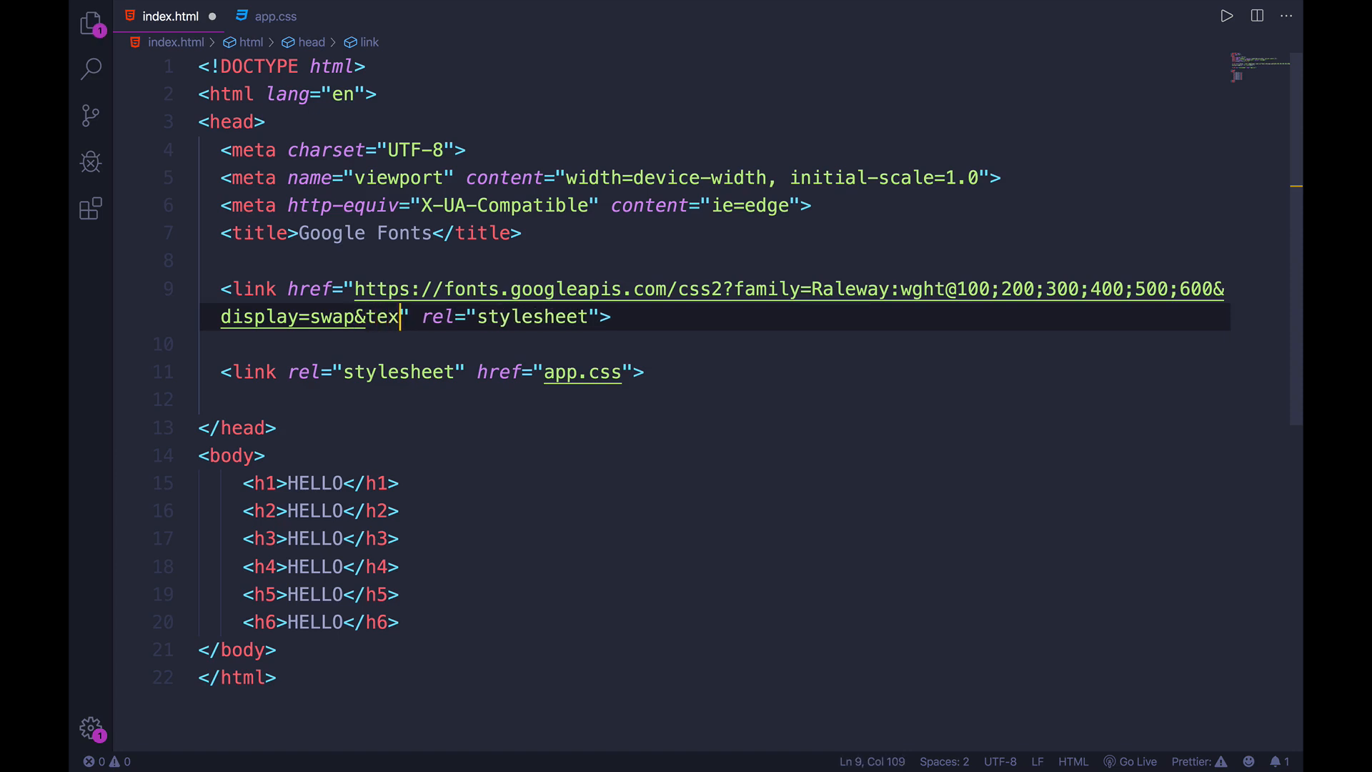
type("=HELL")
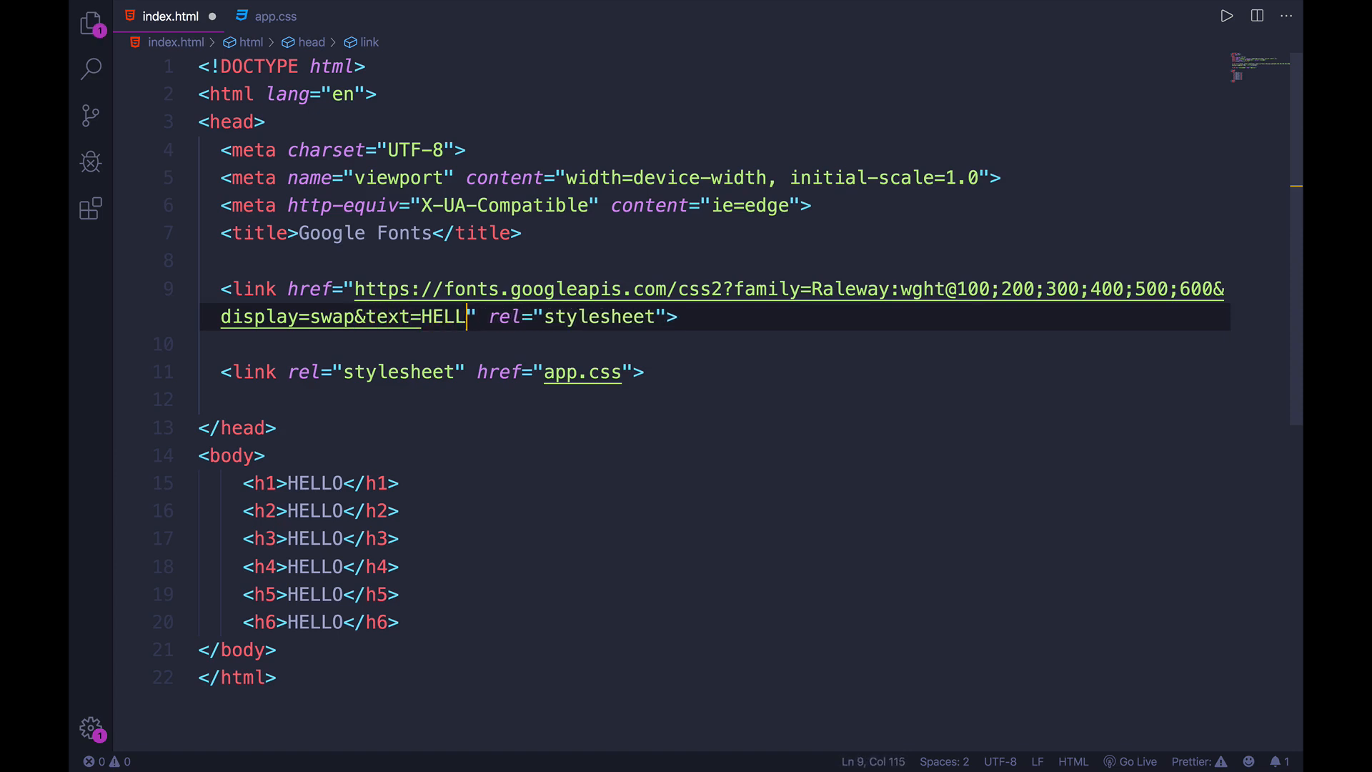
type("O")
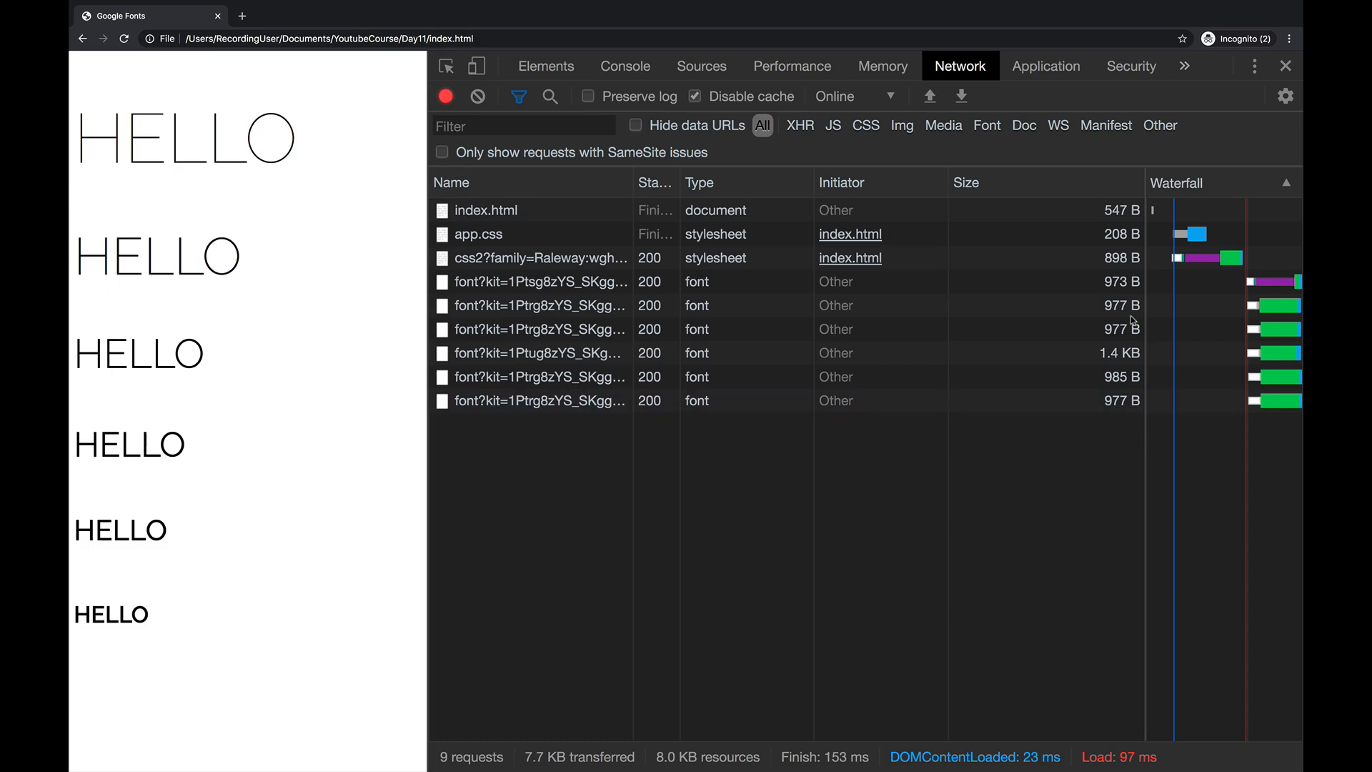
mouse_move(1123, 306)
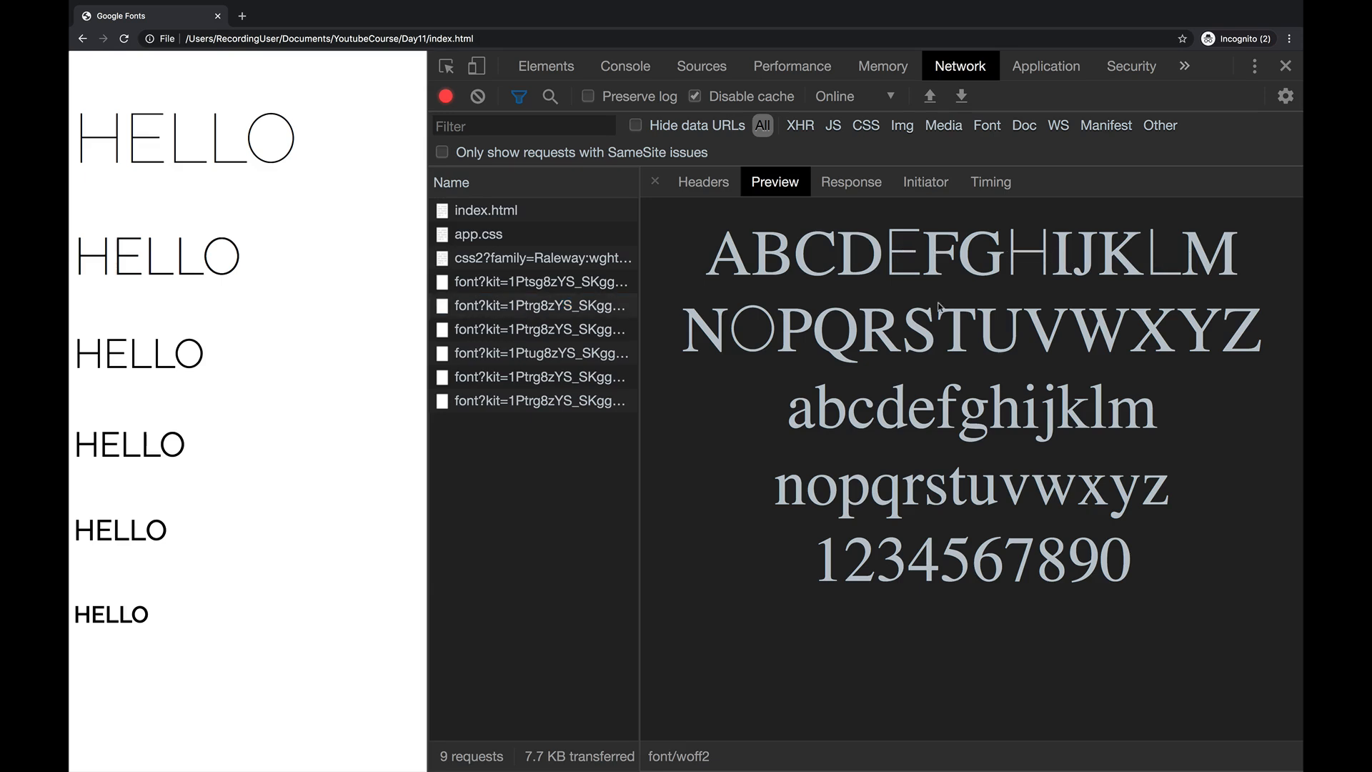
mouse_move(1022, 268)
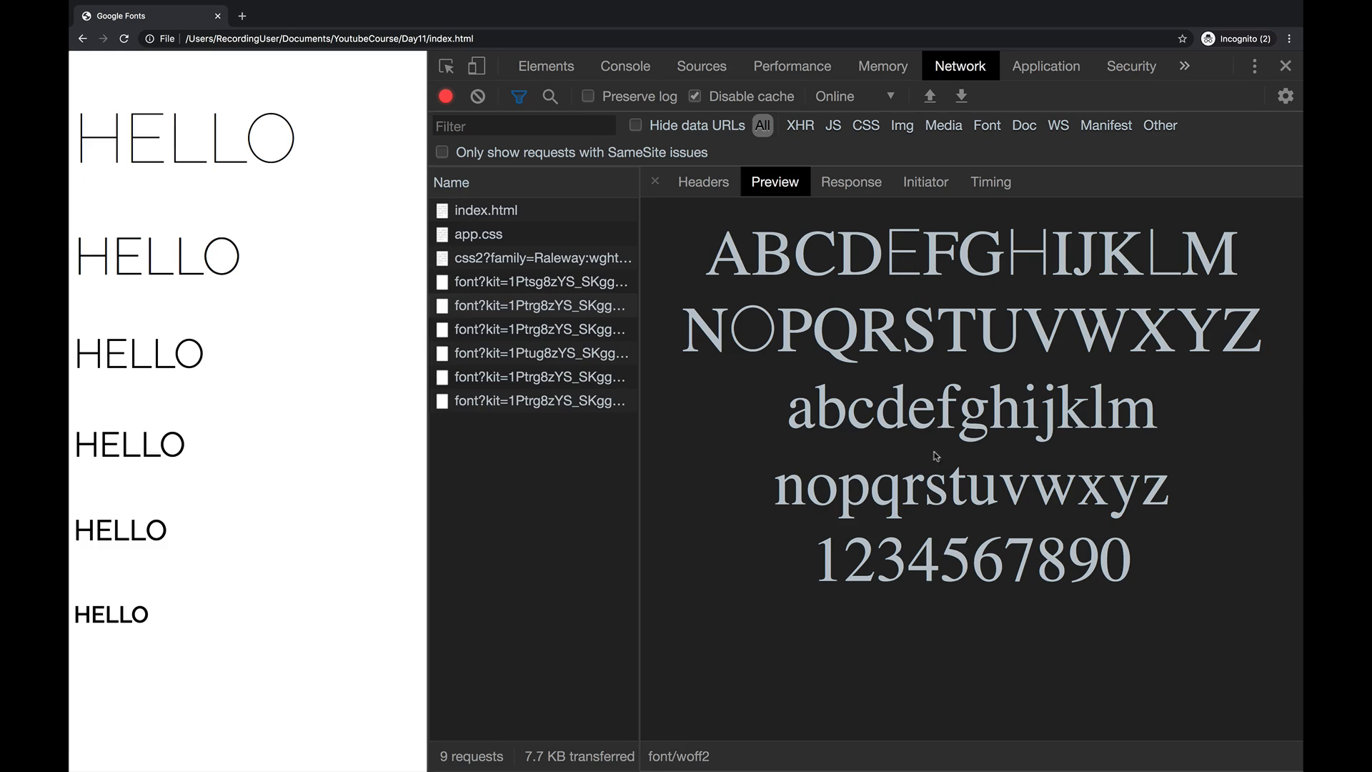
mouse_move(843, 307)
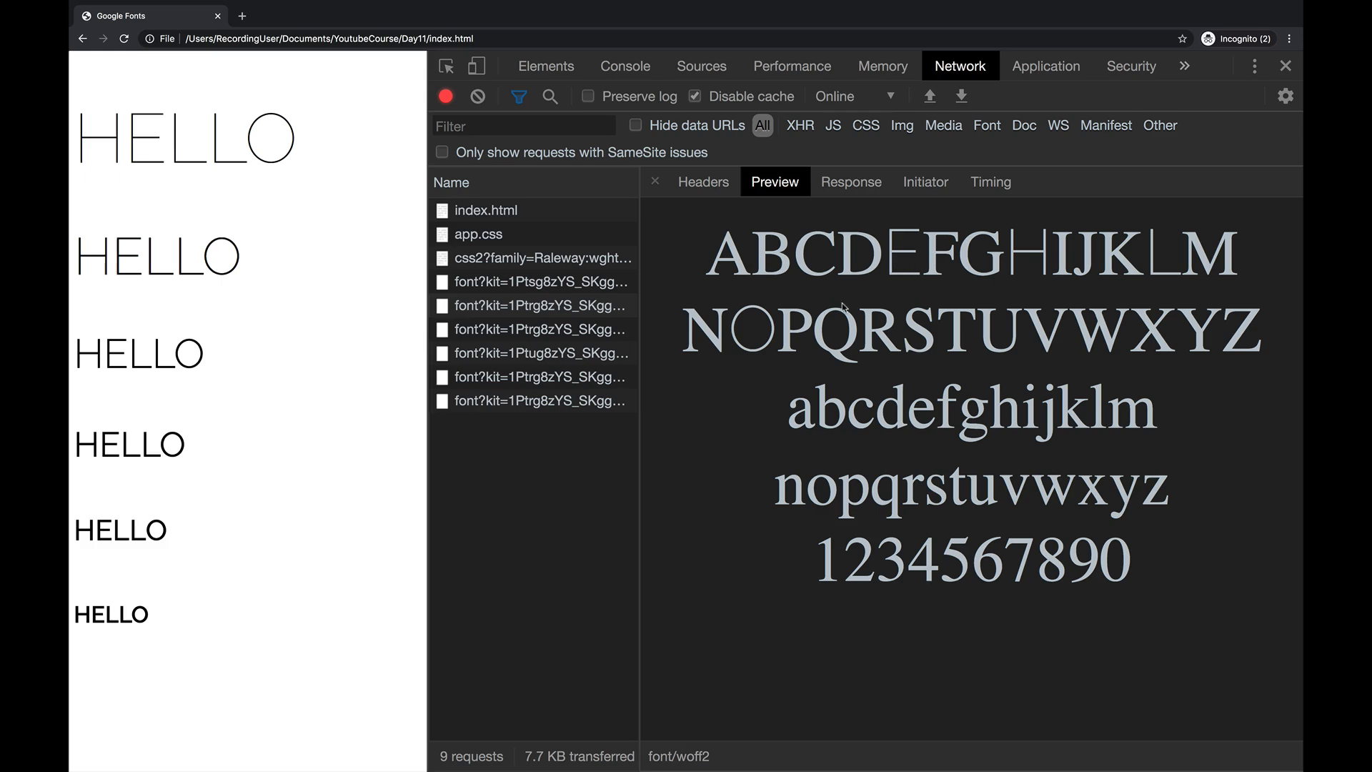
mouse_move(858, 271)
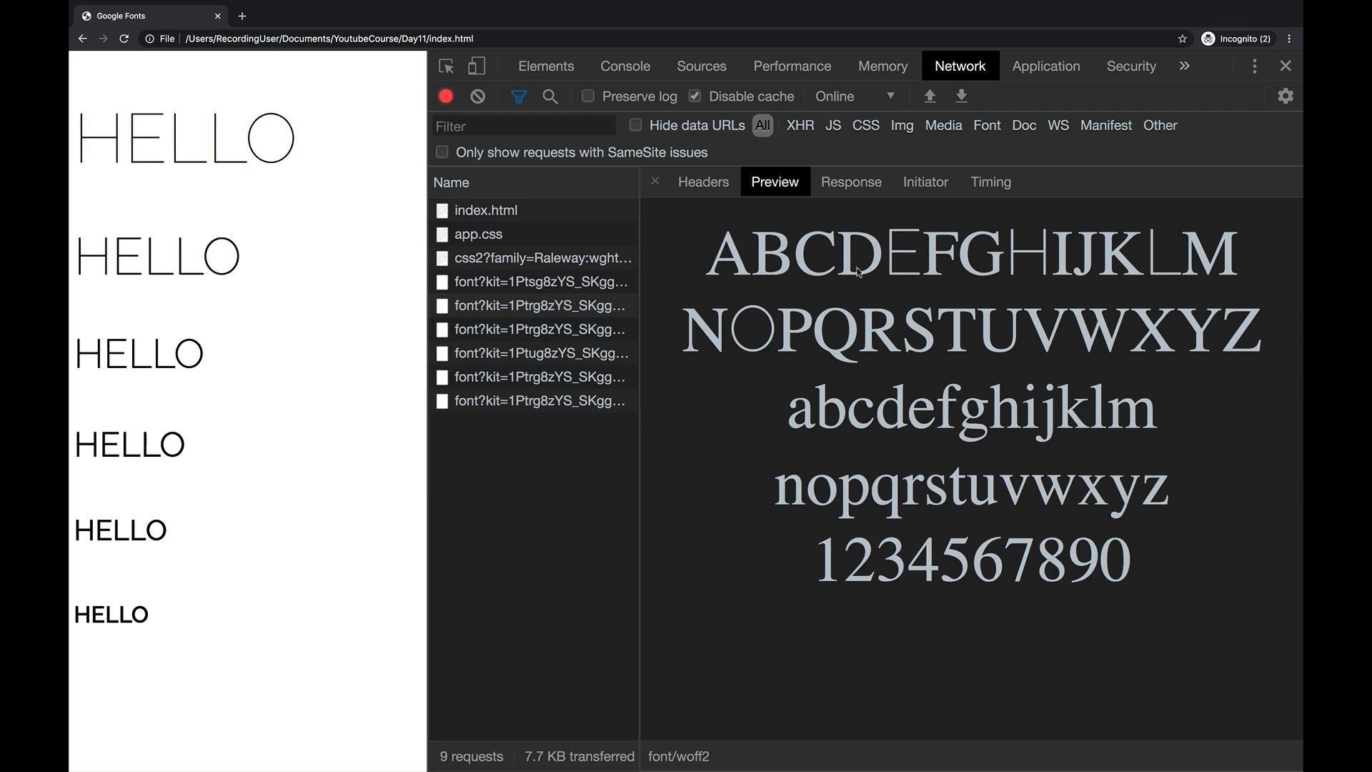
mouse_move(1026, 258)
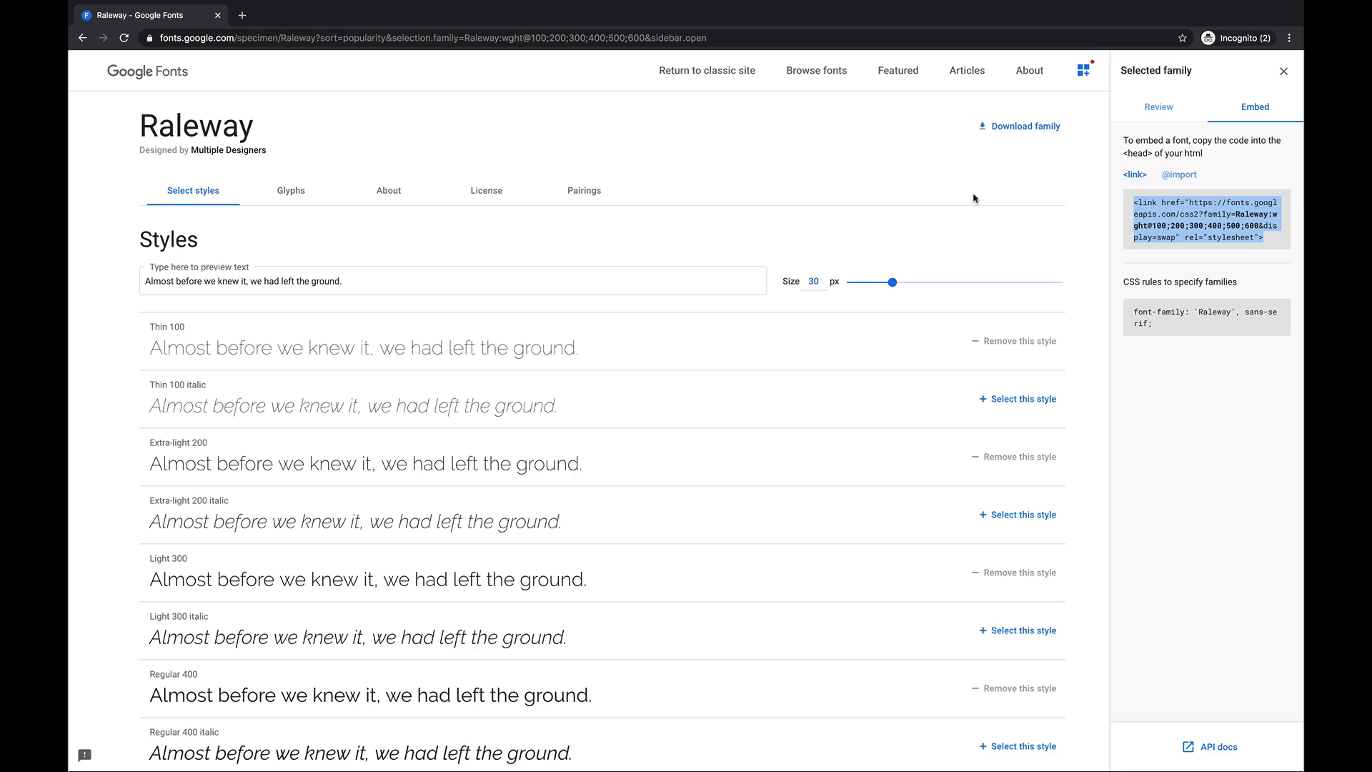
scroll("down", 3)
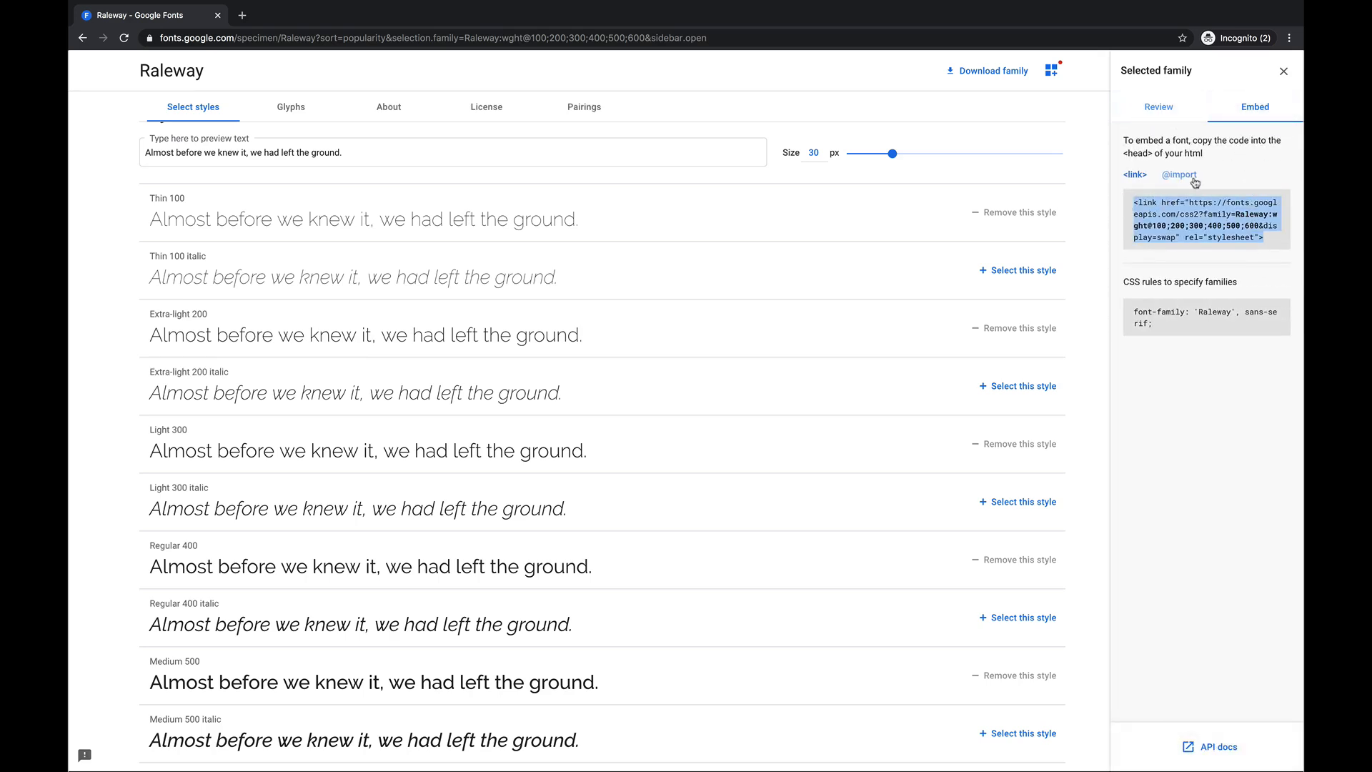
left_click(1179, 175)
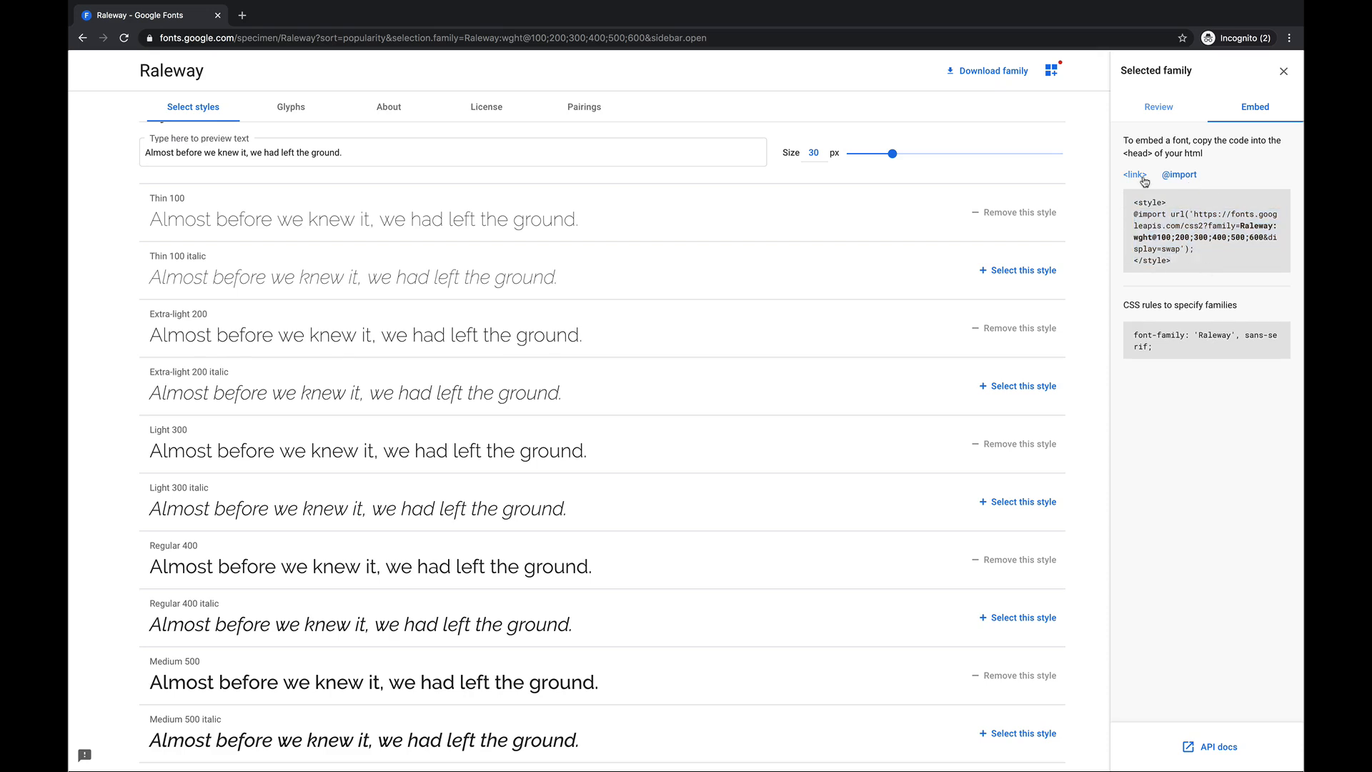
left_click(1134, 175)
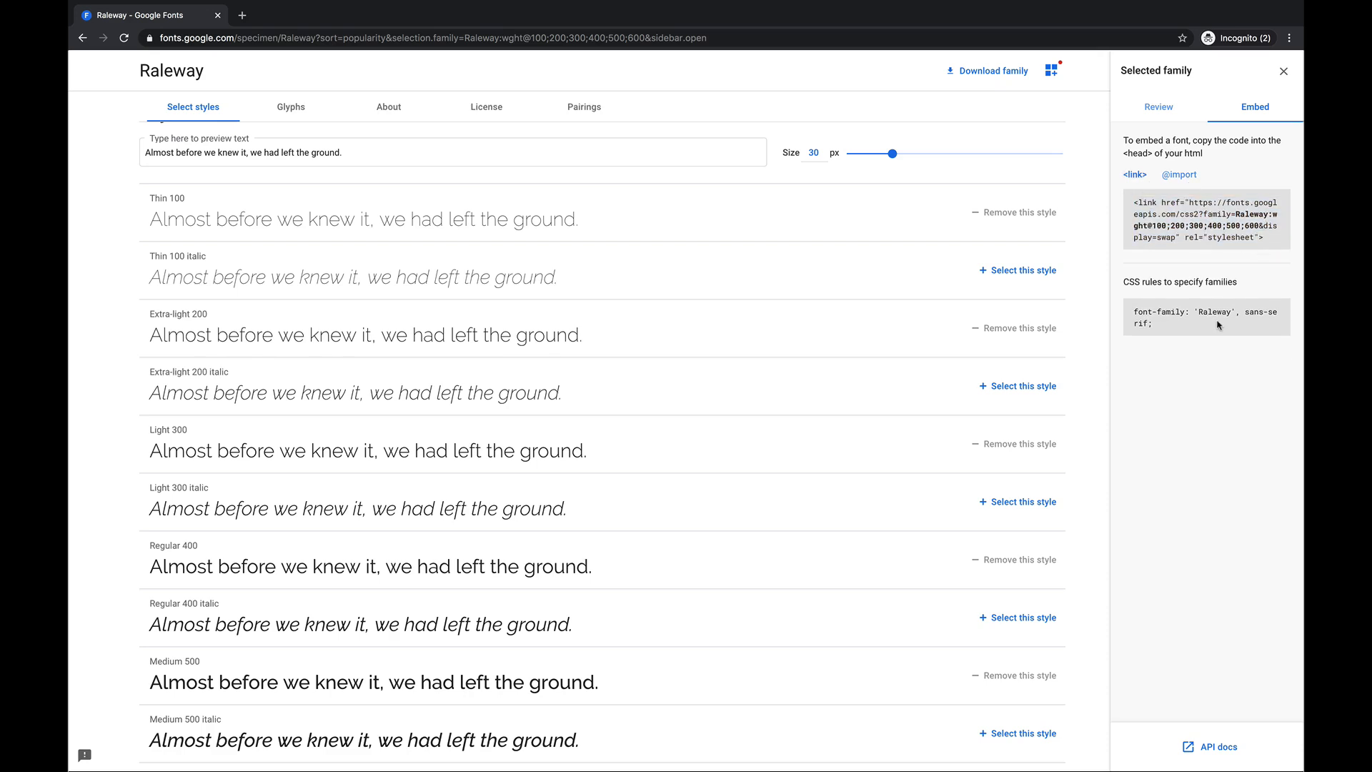